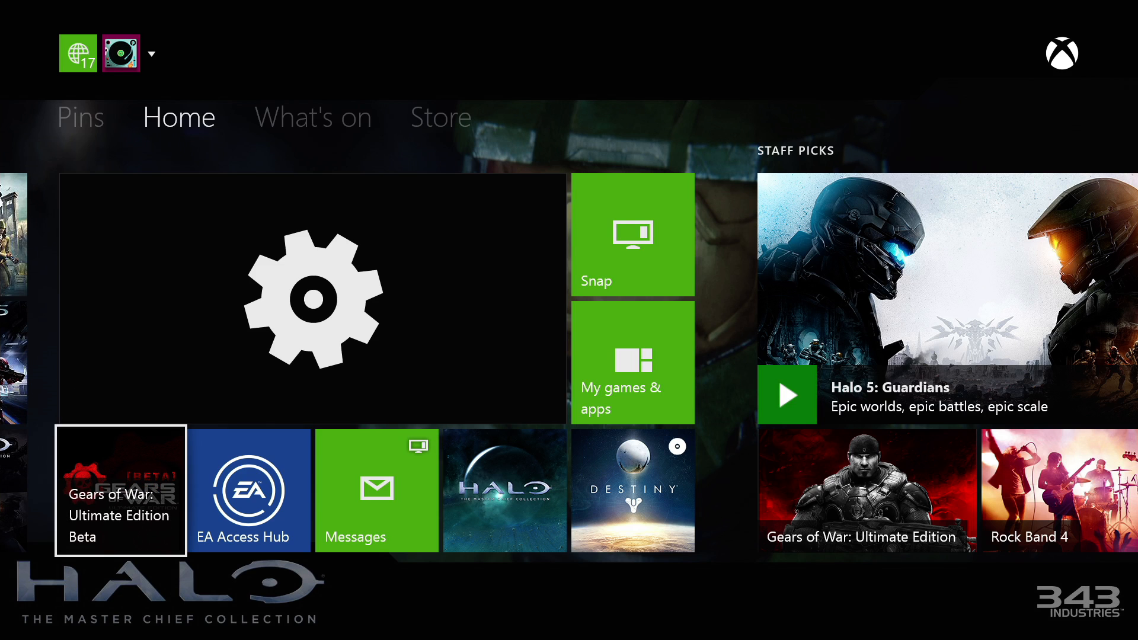
pyautogui.moveTo(632, 234)
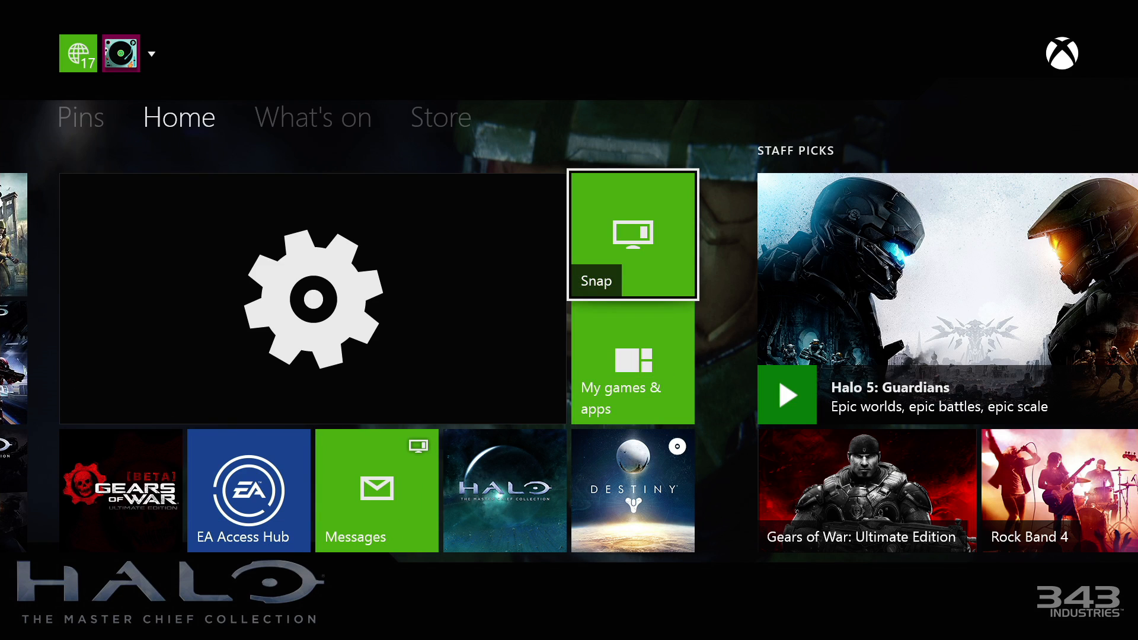
pyautogui.moveTo(312, 297)
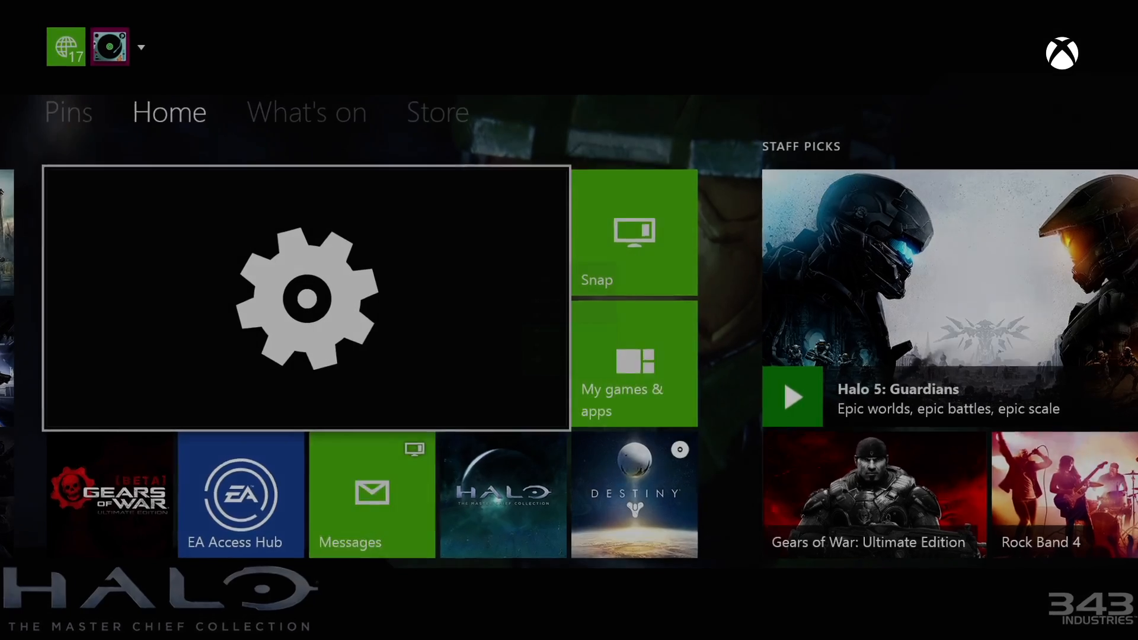
# Step: Go to Settings > Network to view the wired connection with Strict NAT
pyautogui.click(305, 298)
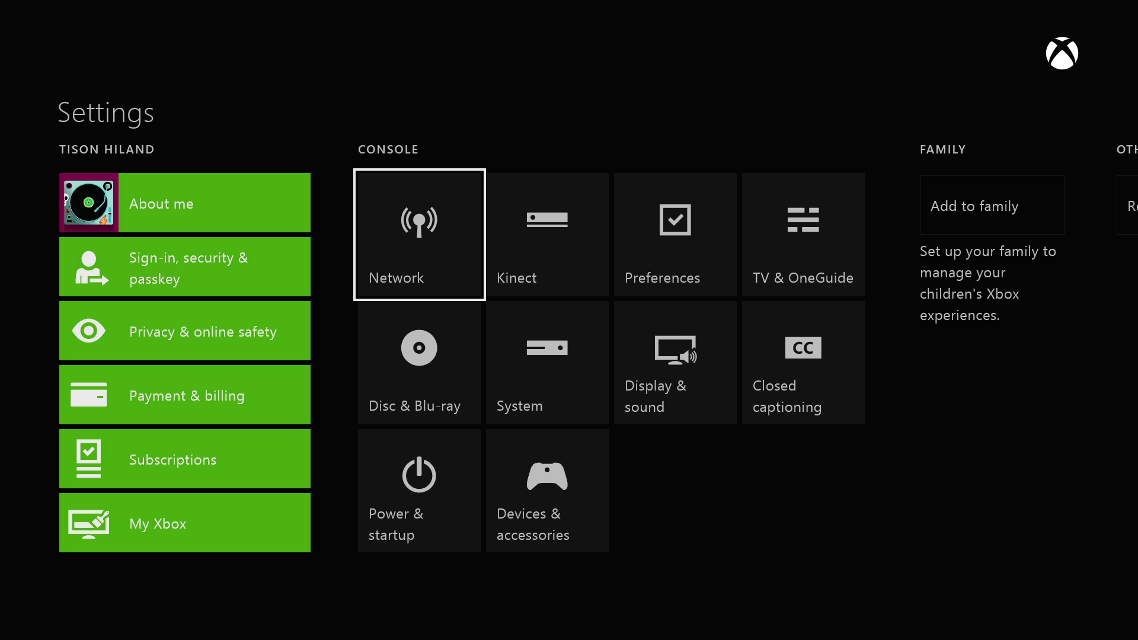
pyautogui.click(419, 235)
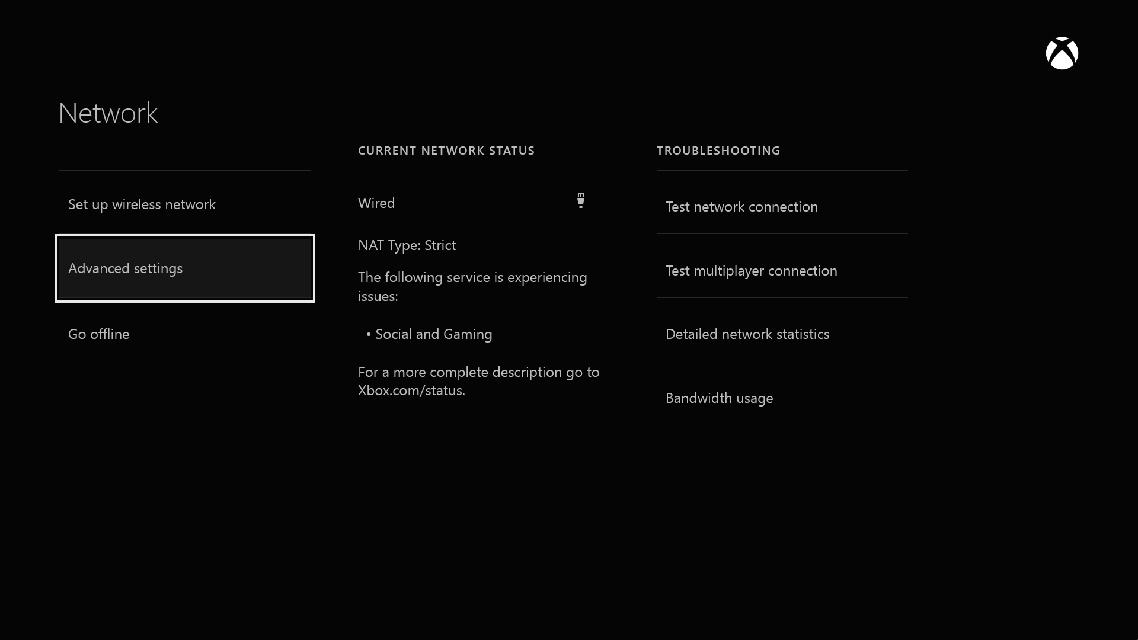
# Step: Reach the wired IP settings Automatic/Manual choice, backing out of manual entry once
pyautogui.click(125, 268)
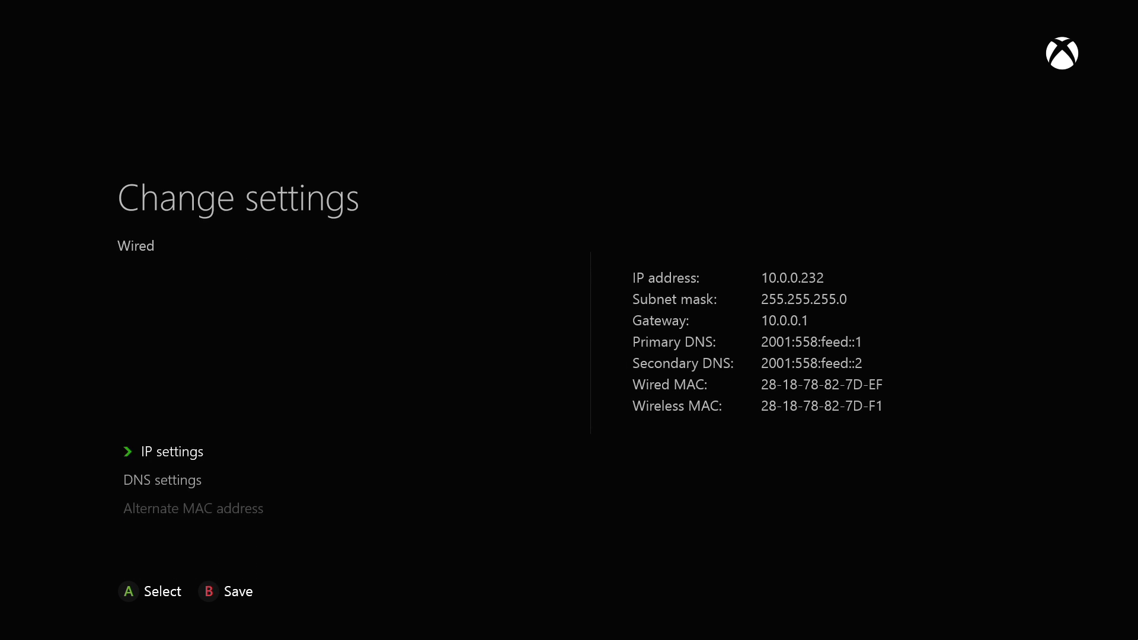
pyautogui.click(170, 452)
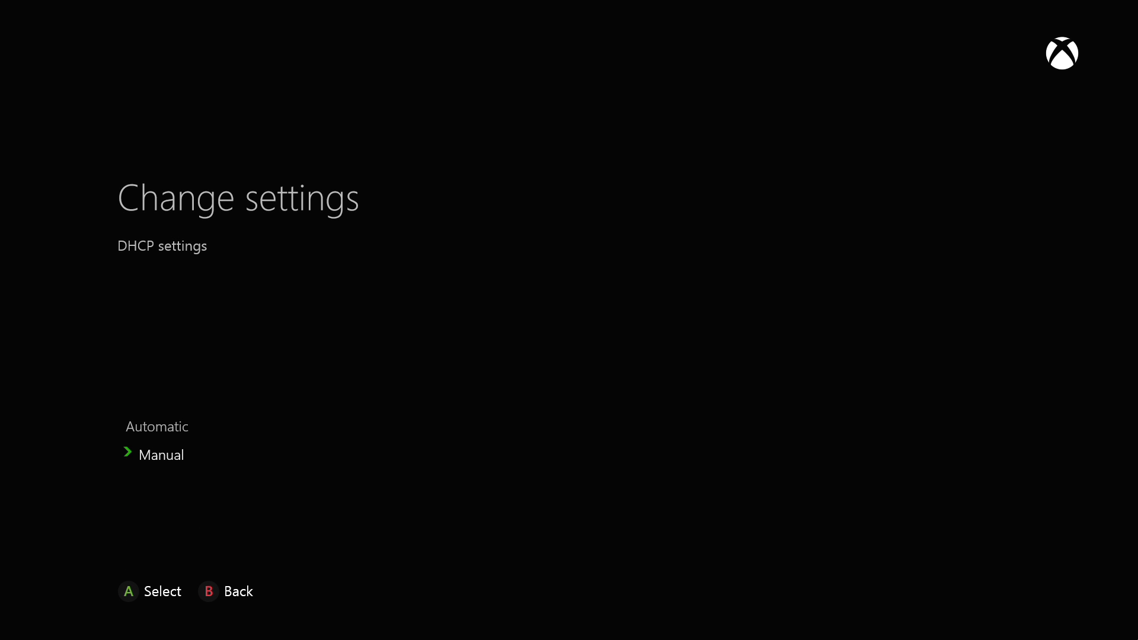
pyautogui.click(161, 454)
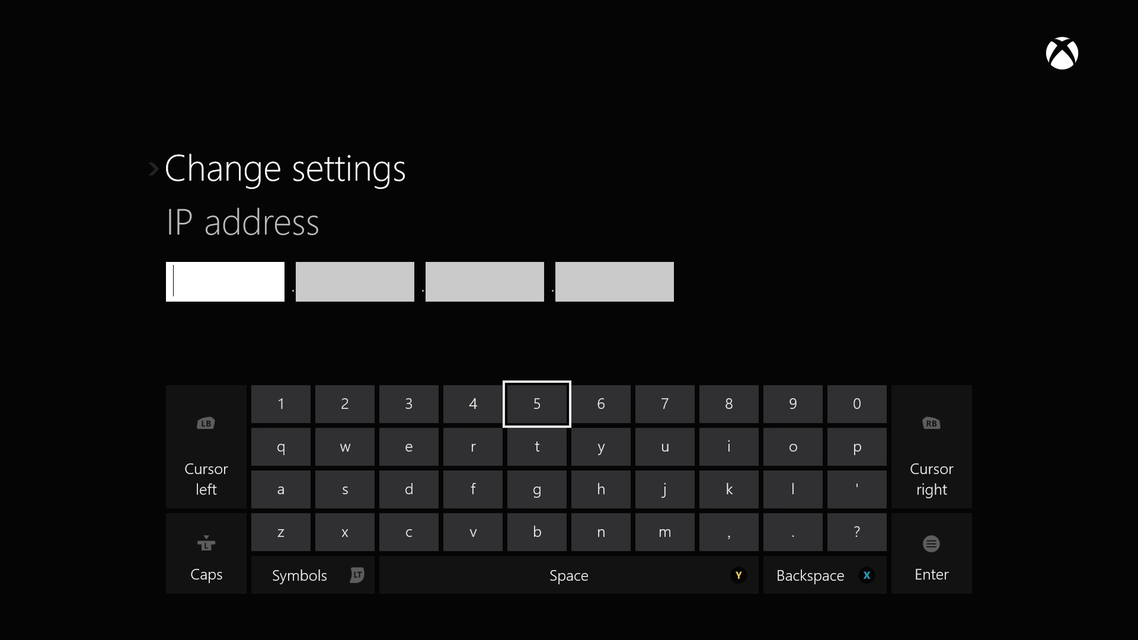
pyautogui.press('B')
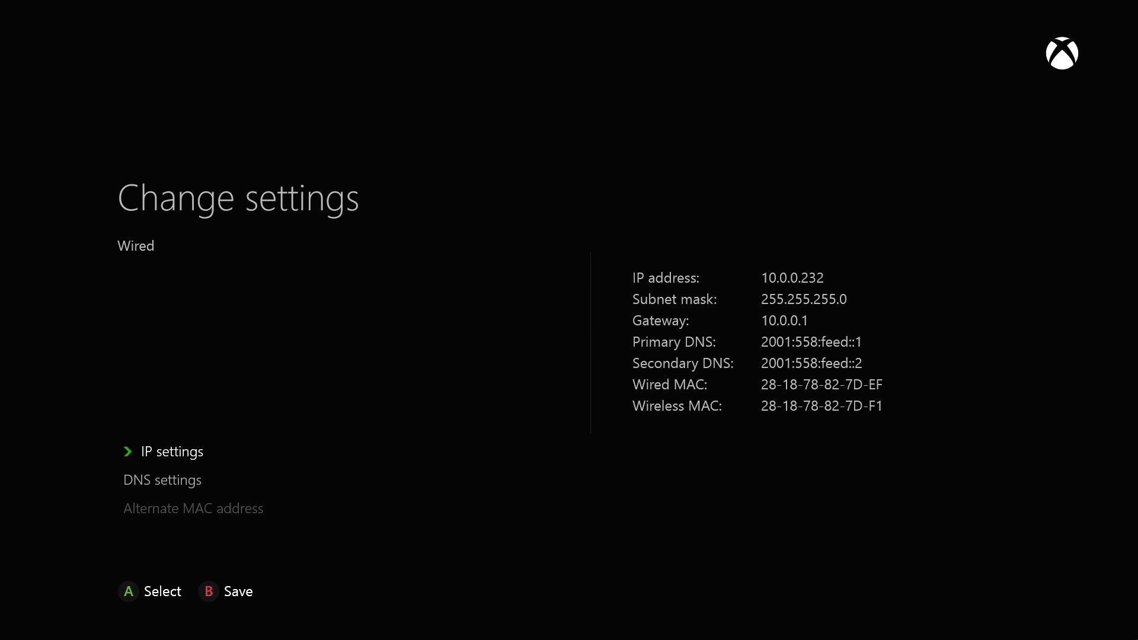
pyautogui.click(170, 450)
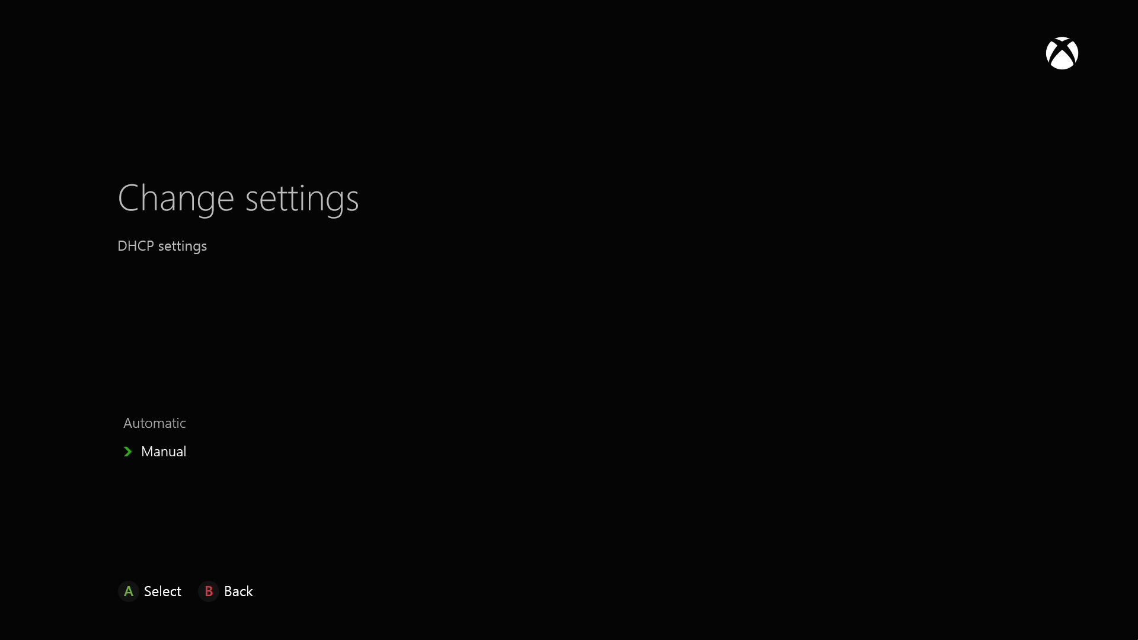
# Step: Choose Manual IP and enter 10, 0, 0 in the address fields
pyautogui.click(163, 450)
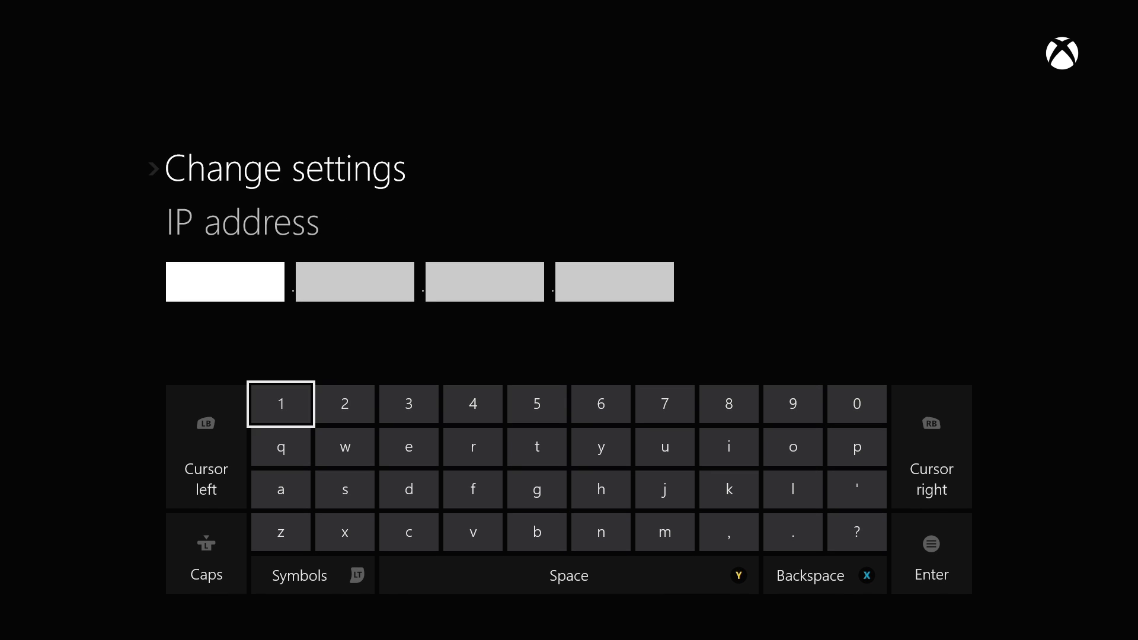
pyautogui.click(855, 404)
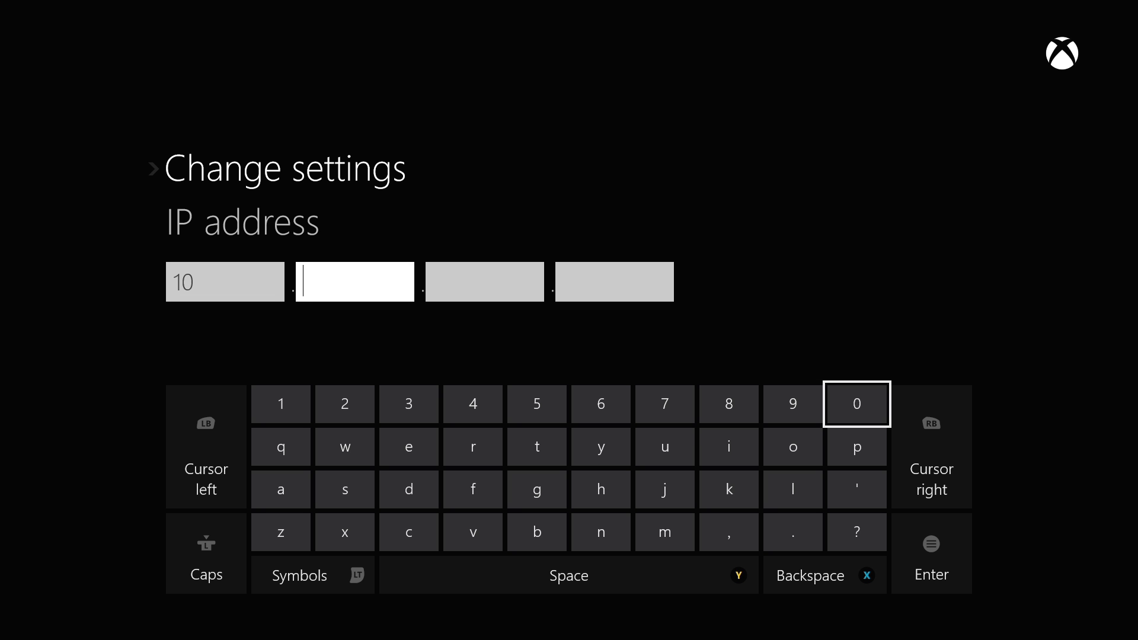
pyautogui.click(855, 403)
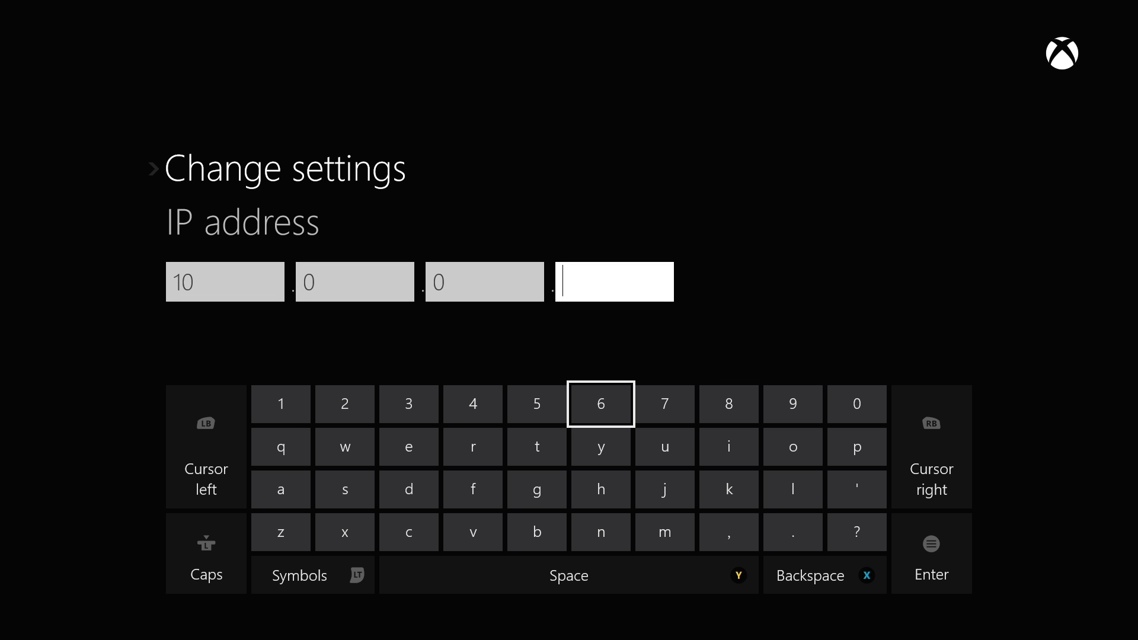
pyautogui.click(855, 404)
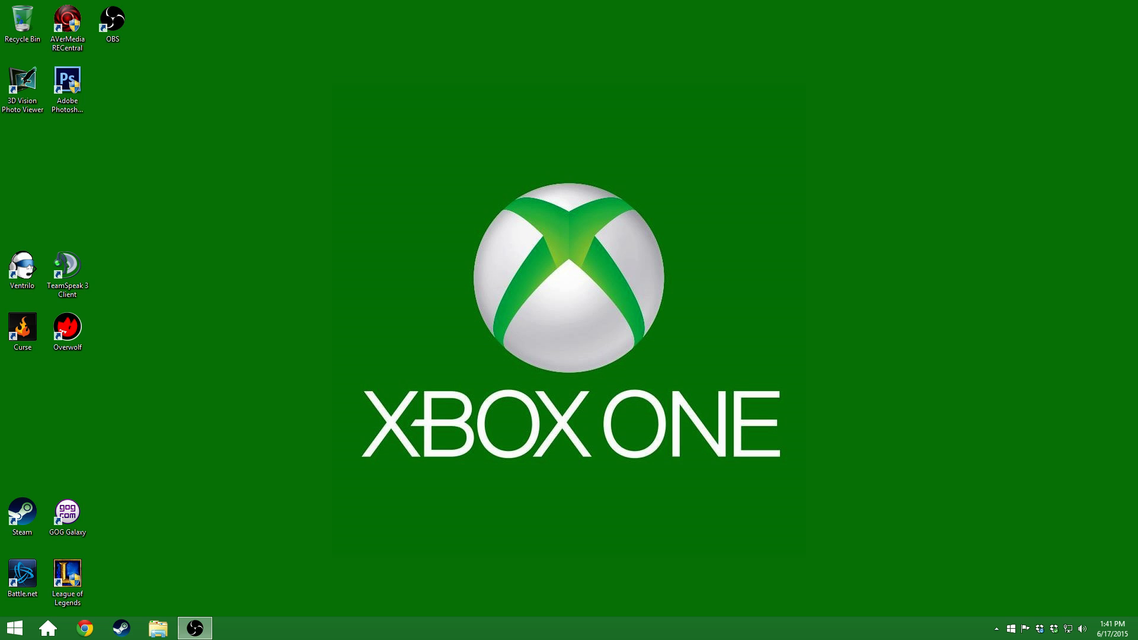
pyautogui.moveTo(385, 304)
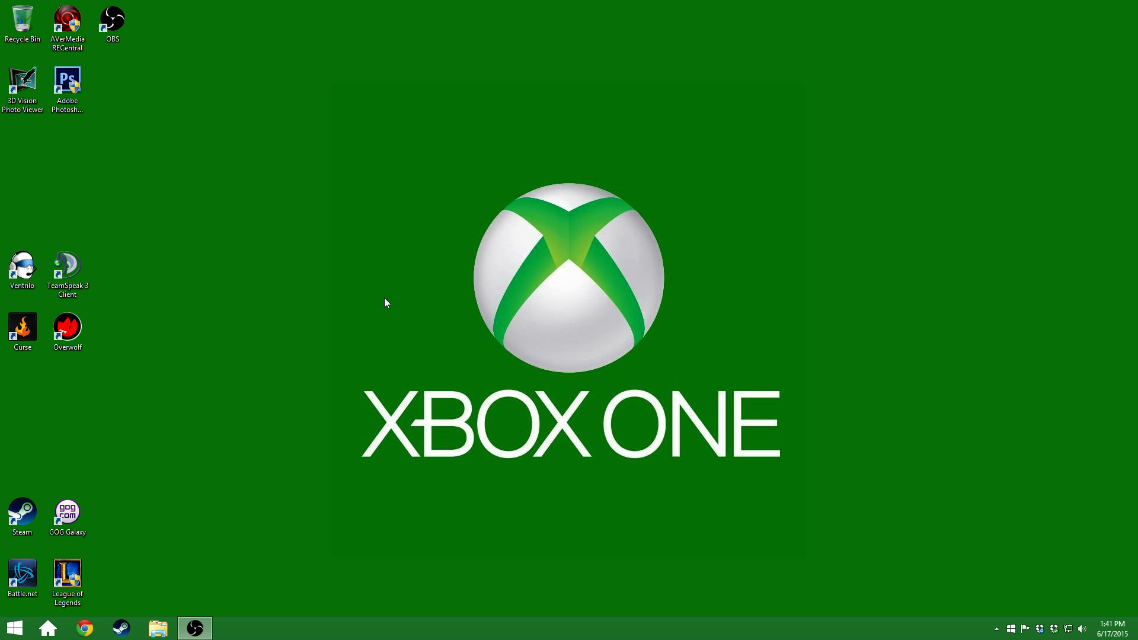
pyautogui.moveTo(281, 434)
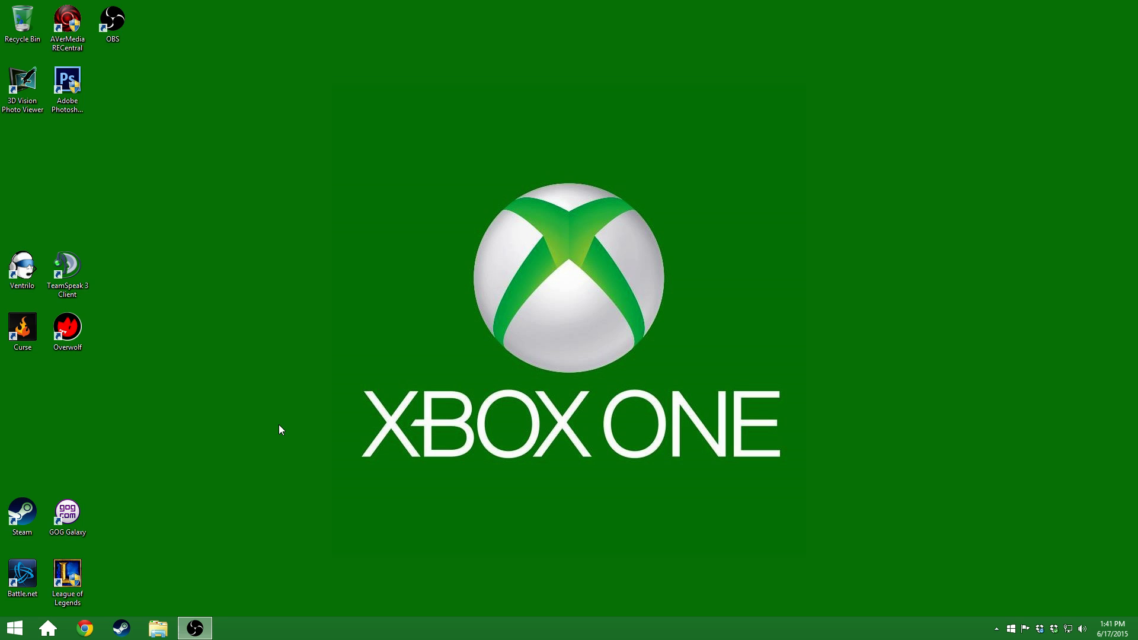
pyautogui.moveTo(132, 565)
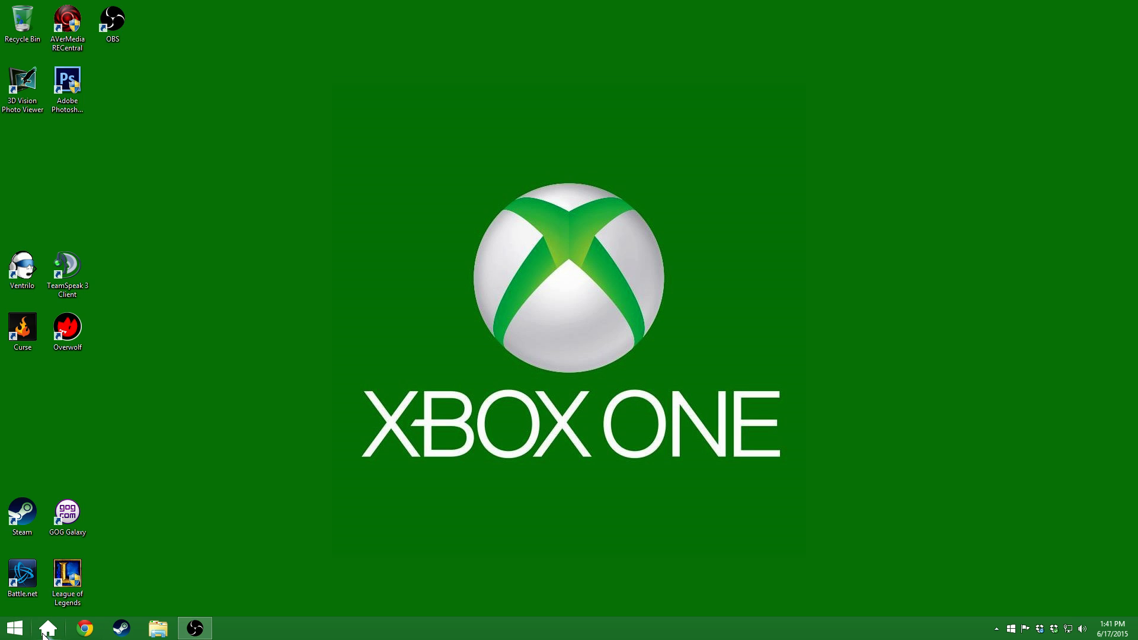
# Step: Search the Start menu for 'comman' and launch Command Prompt
pyautogui.click(14, 628)
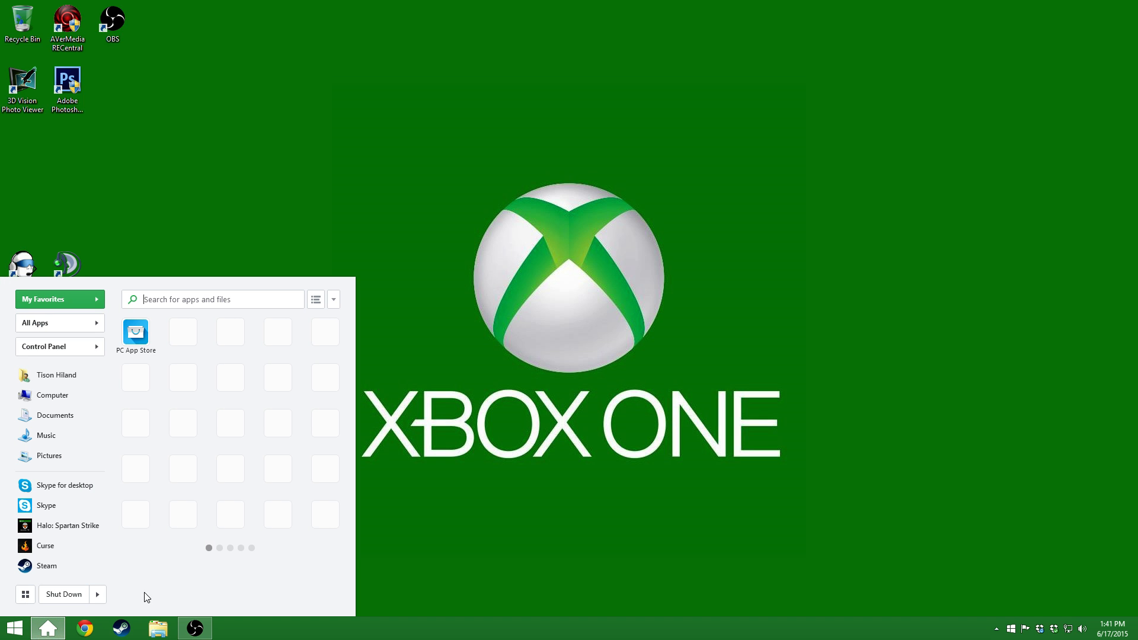
pyautogui.click(213, 299)
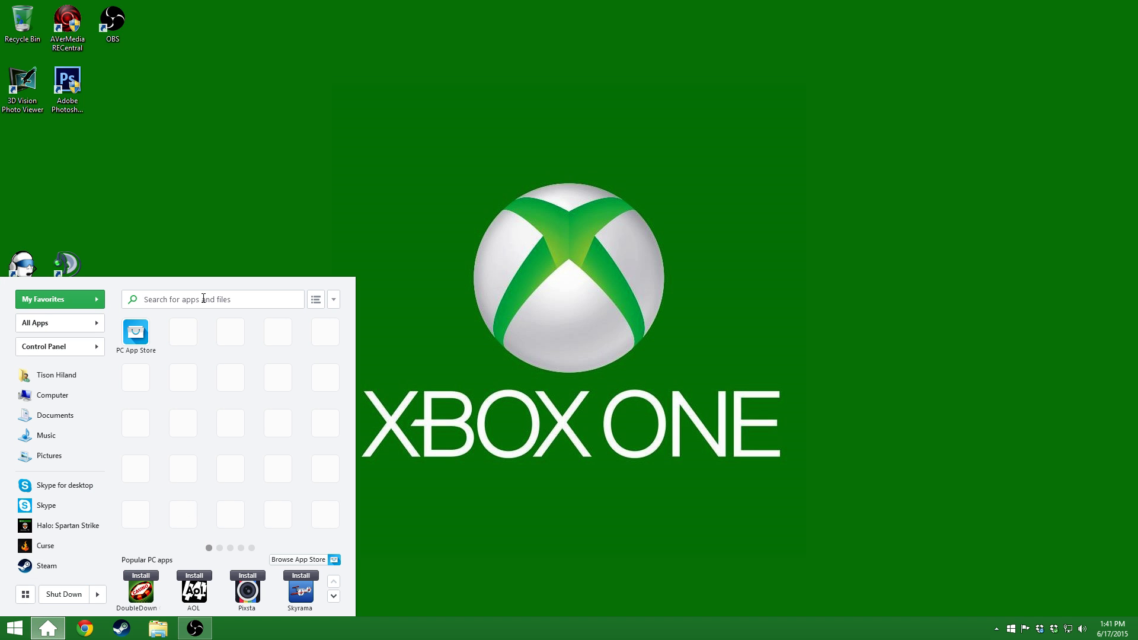
pyautogui.write('command prompt')
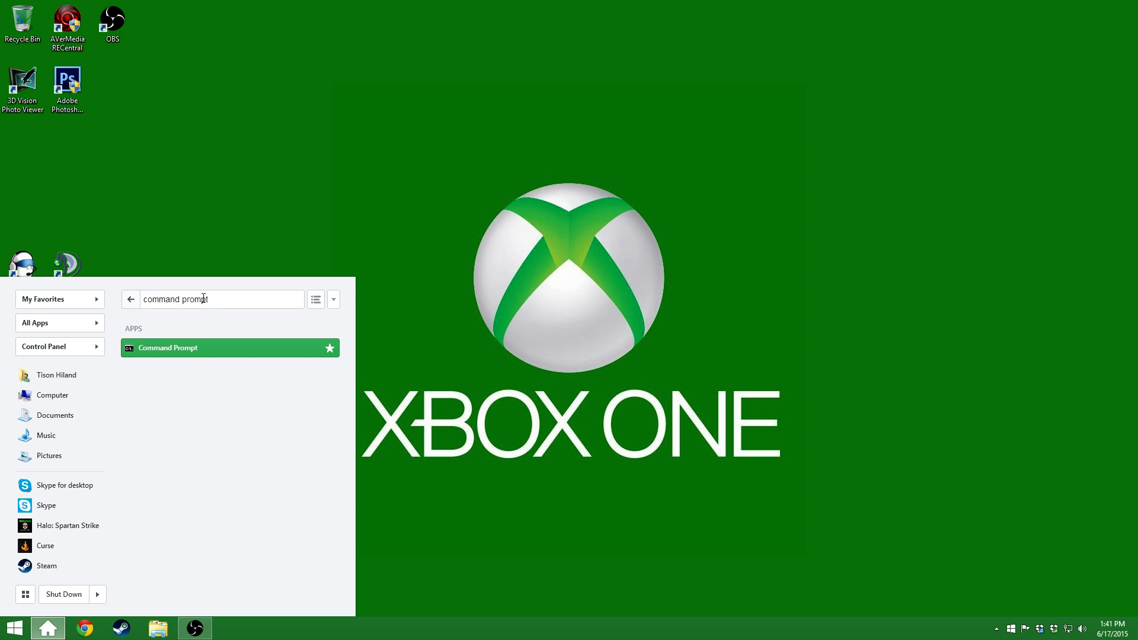
pyautogui.moveTo(188, 356)
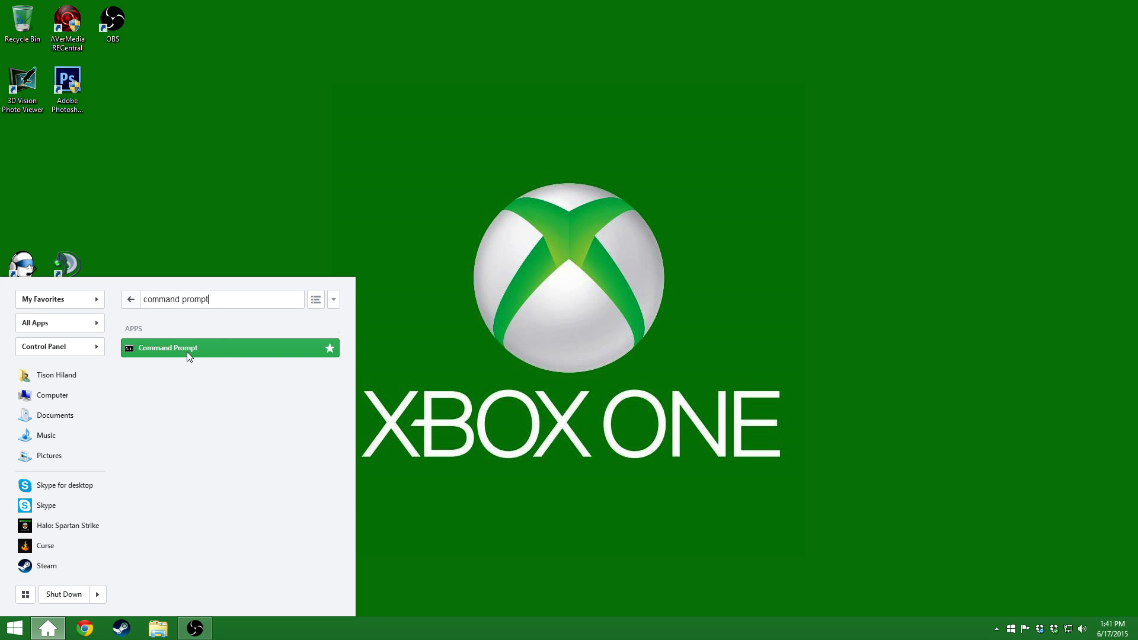
pyautogui.press('backspace')
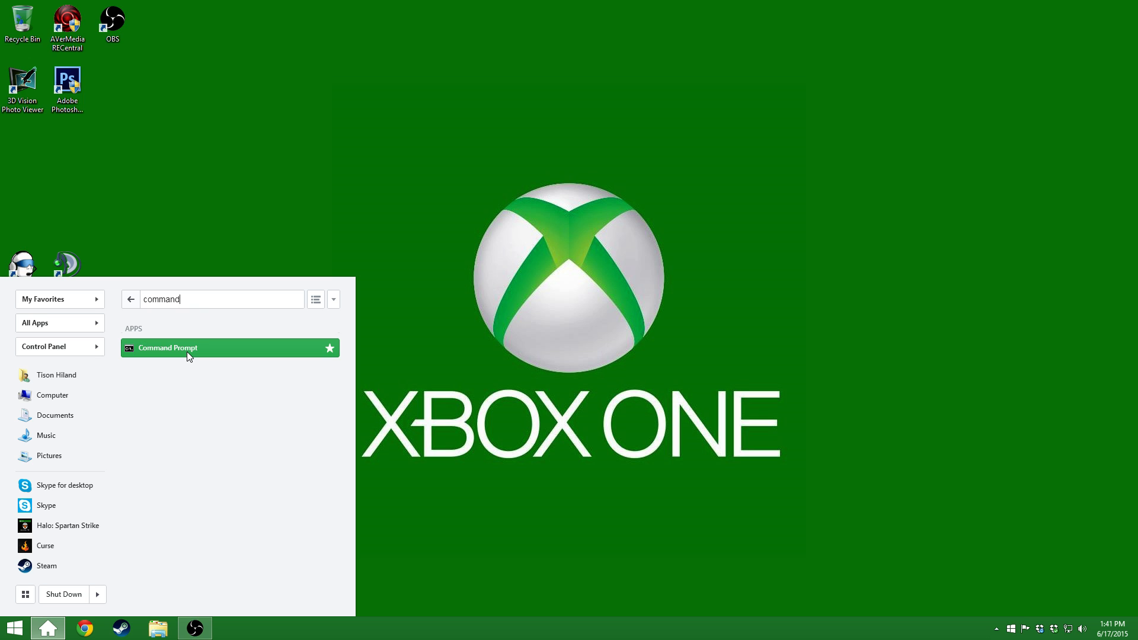
pyautogui.click(167, 348)
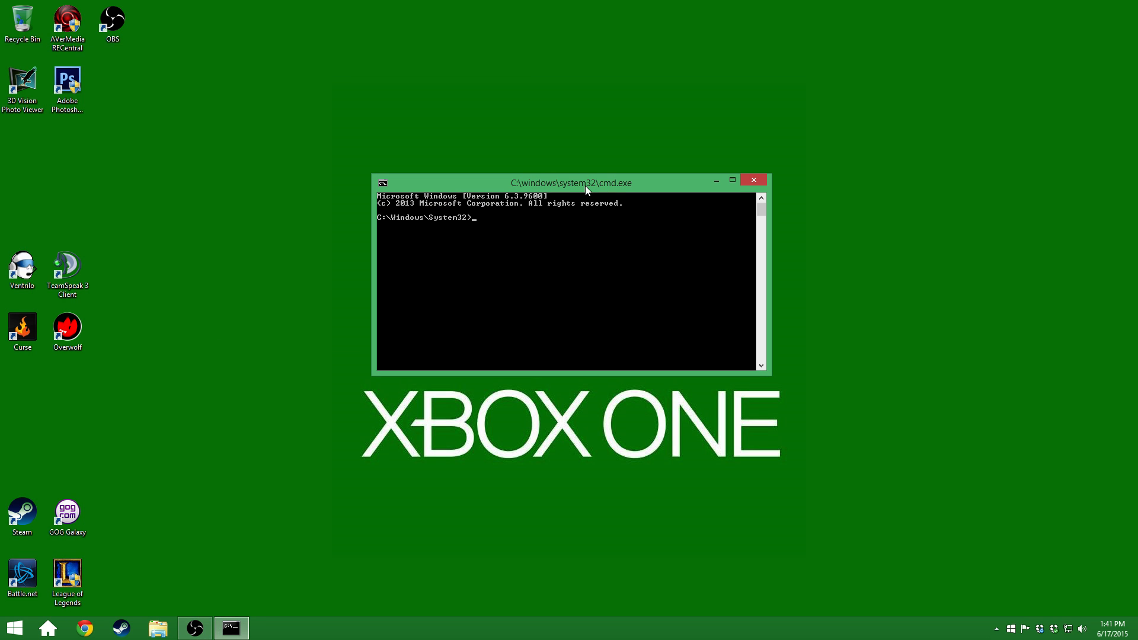
pyautogui.moveTo(556, 372)
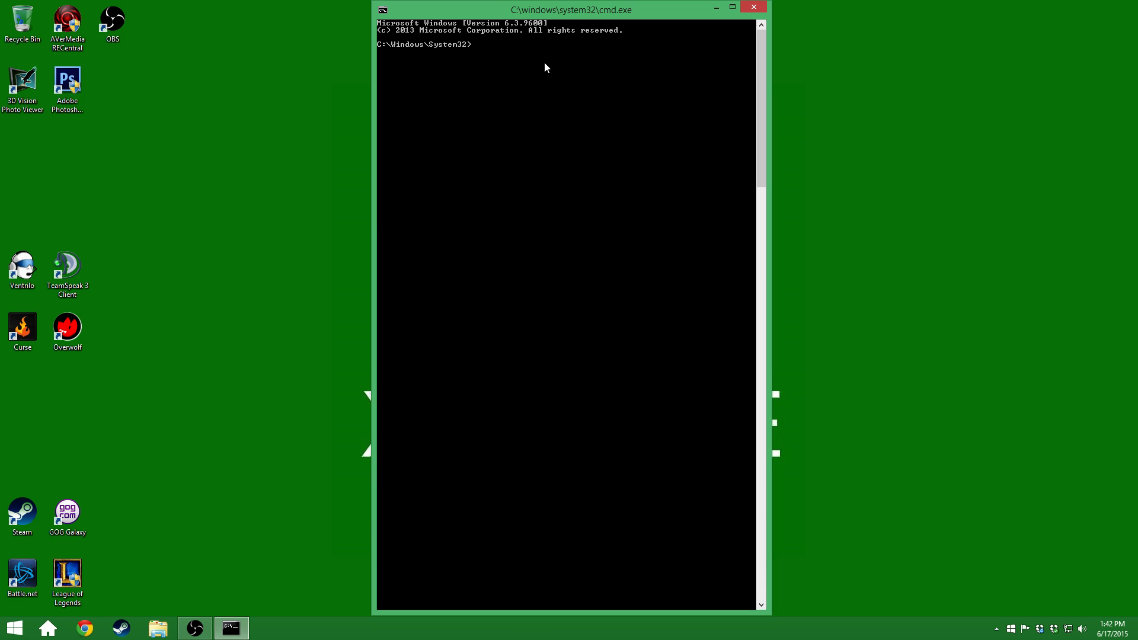
pyautogui.moveTo(513, 65)
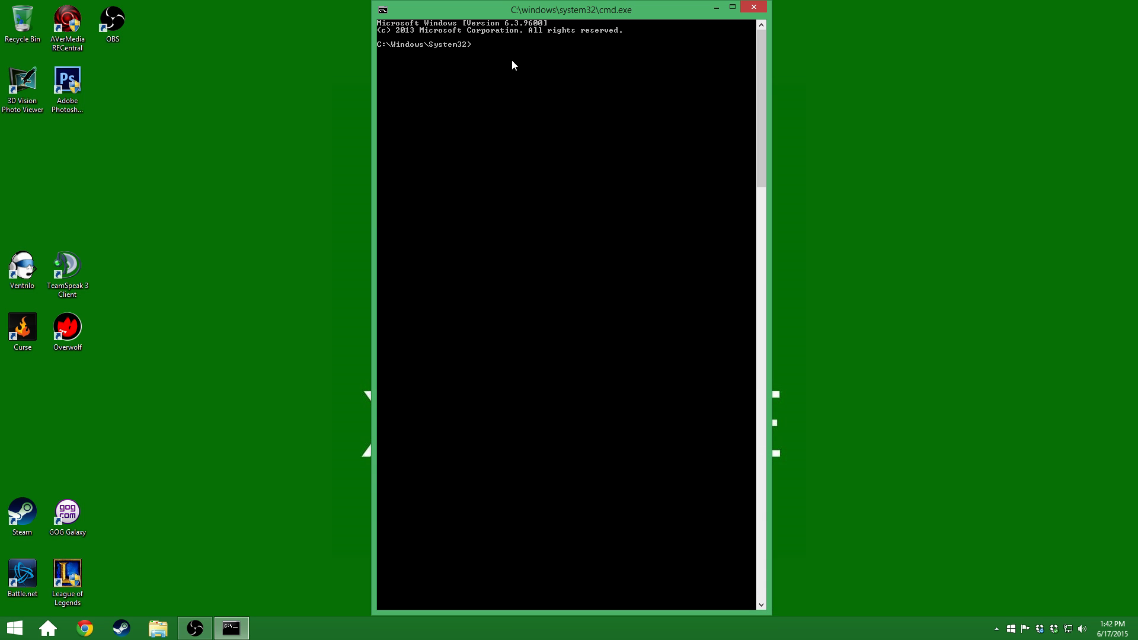
# Step: Run ipconfig /all and review IPv4 10.0.0.23, gateway and DNS servers
pyautogui.write('ipc')
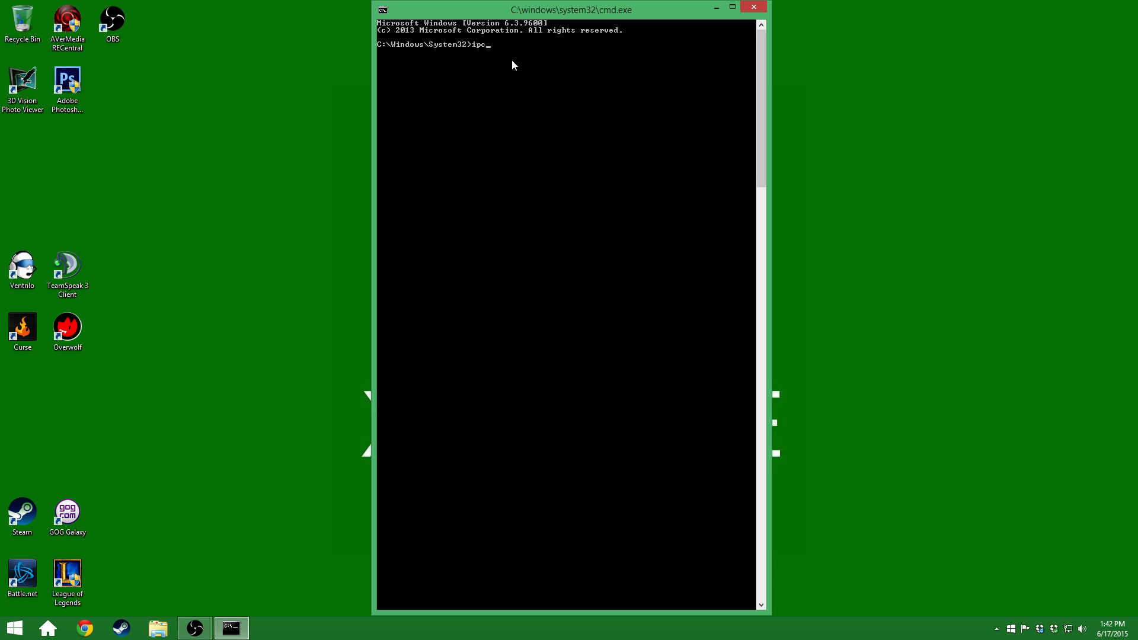
pyautogui.write('onfig')
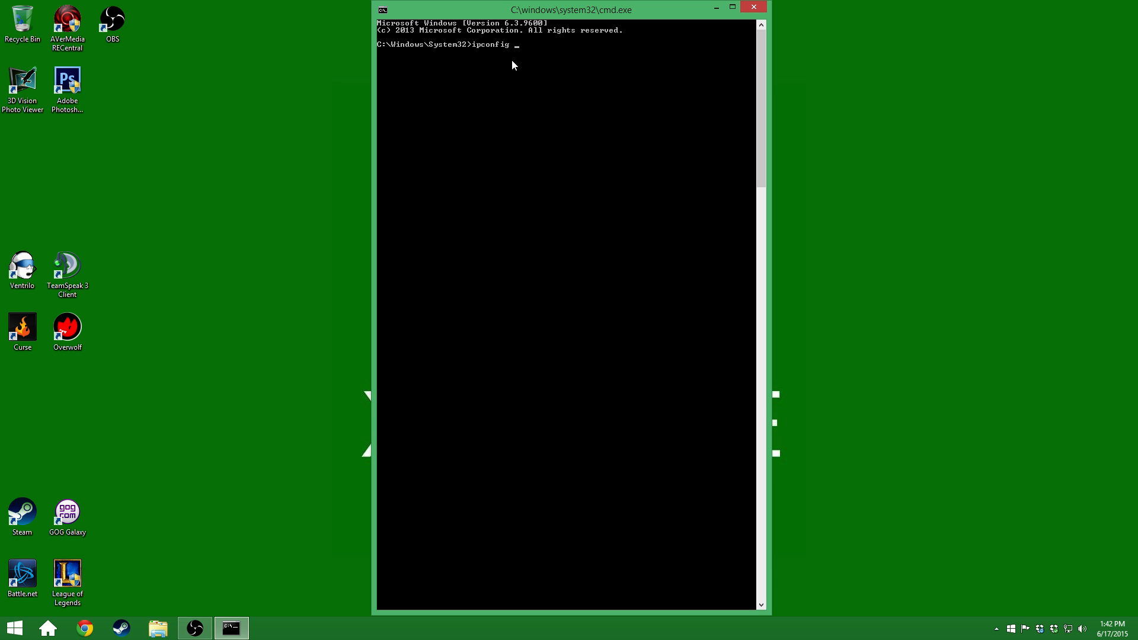
pyautogui.write('/all')
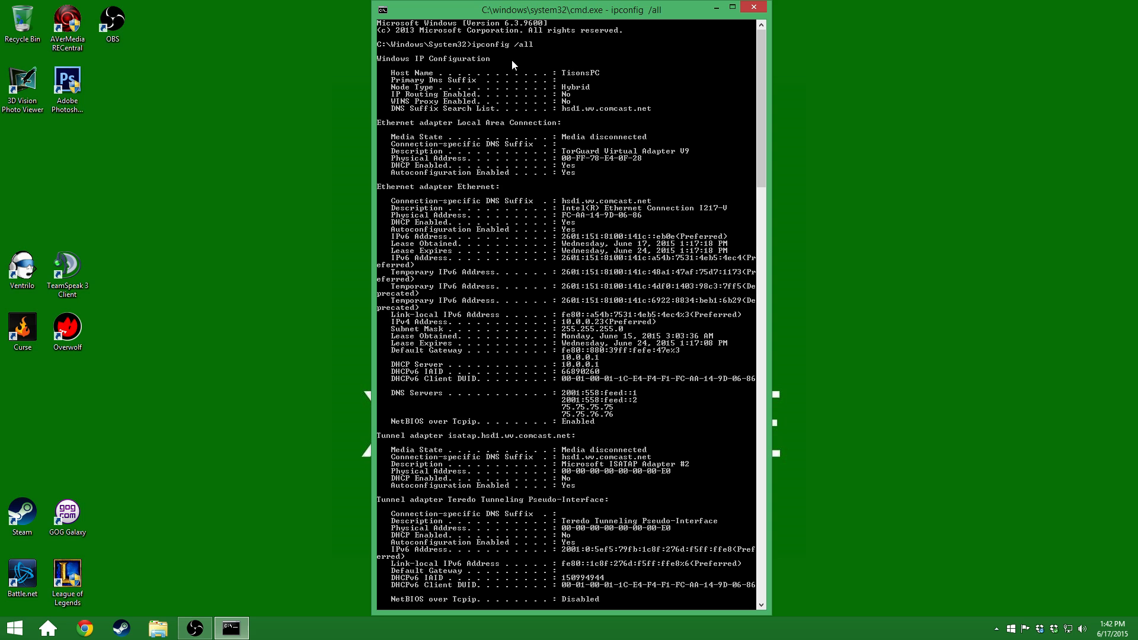
pyautogui.scroll(-3)
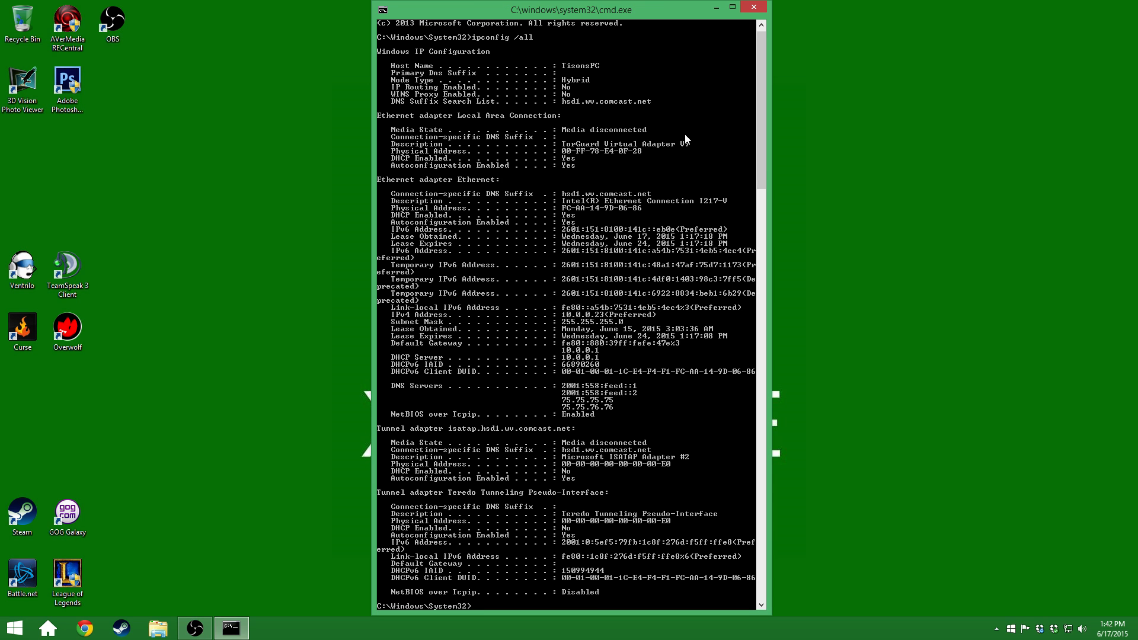
pyautogui.scroll(3)
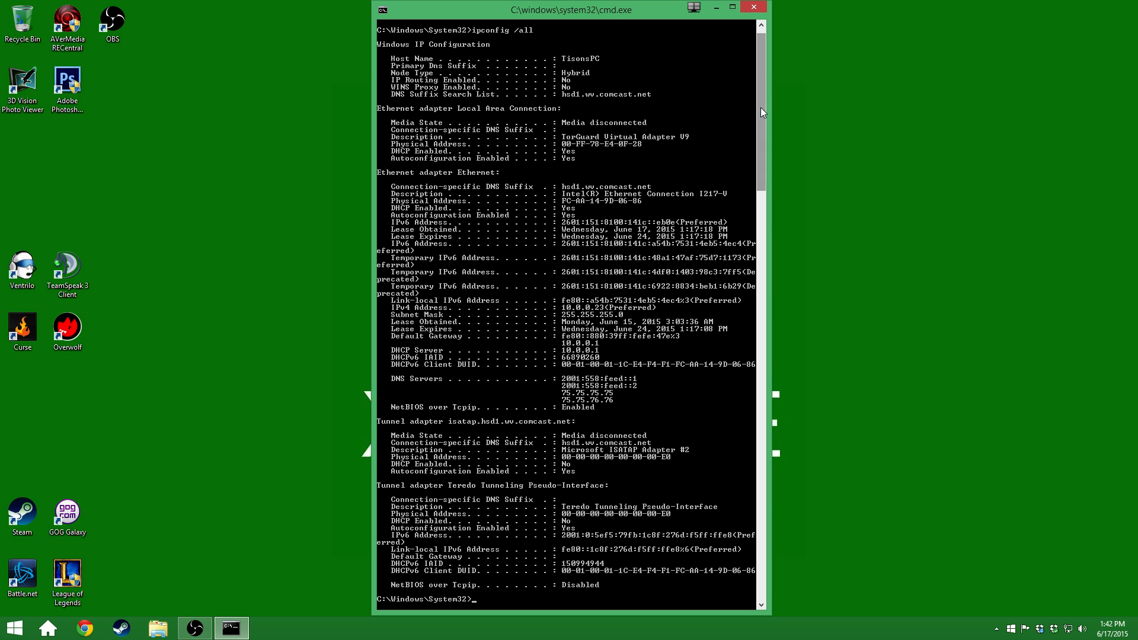
pyautogui.scroll(3)
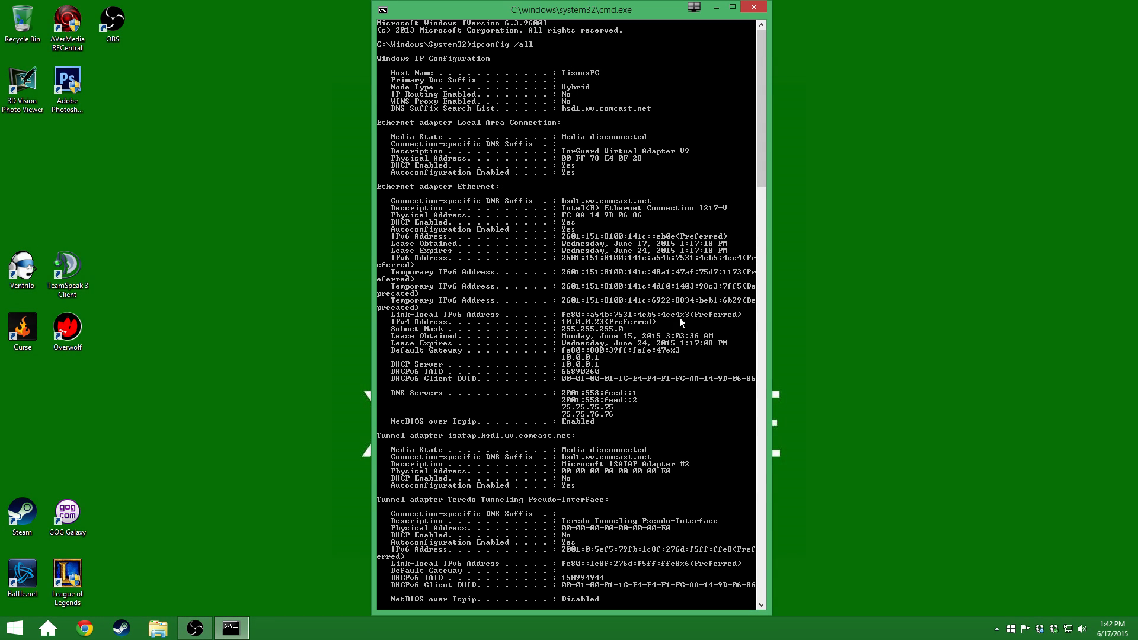
pyautogui.moveTo(637, 345)
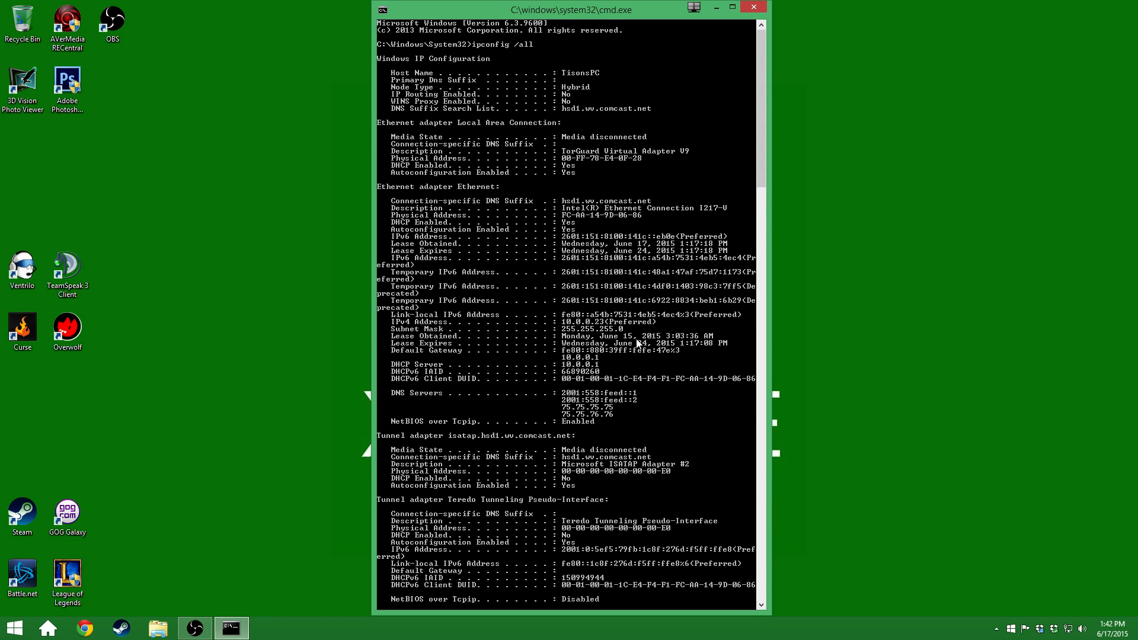
pyautogui.moveTo(396, 338)
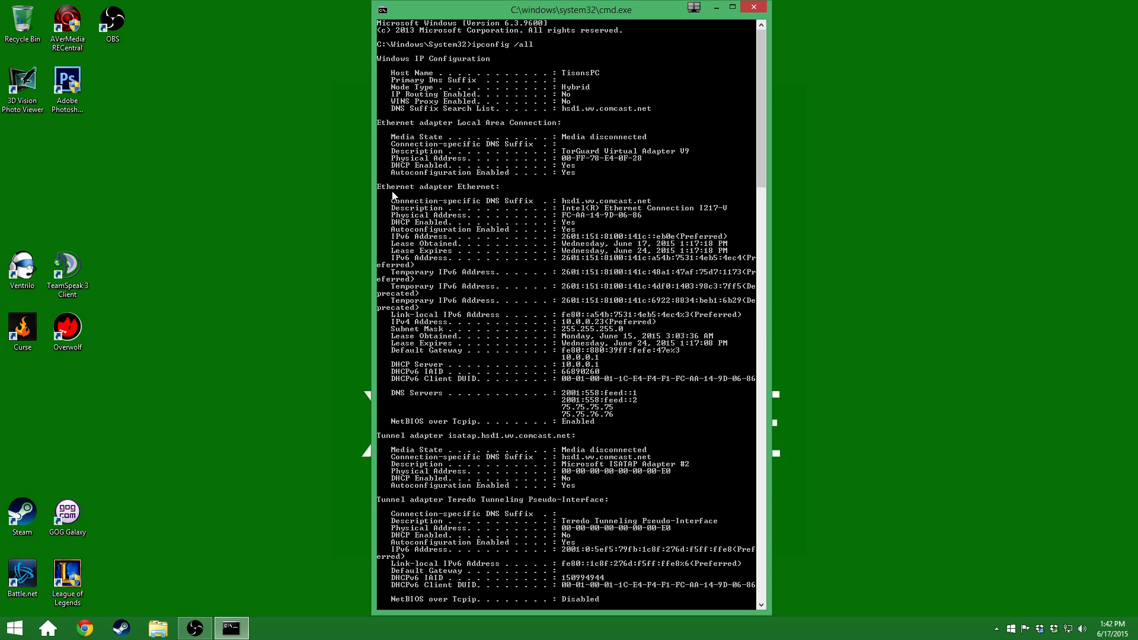
pyautogui.moveTo(411, 337)
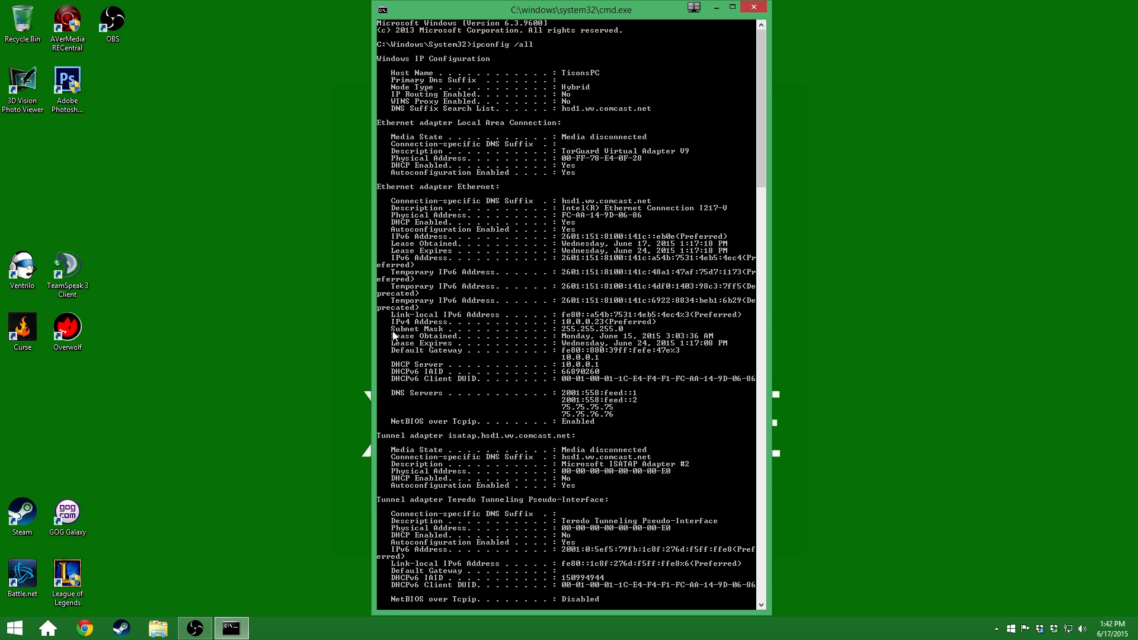
pyautogui.moveTo(566, 339)
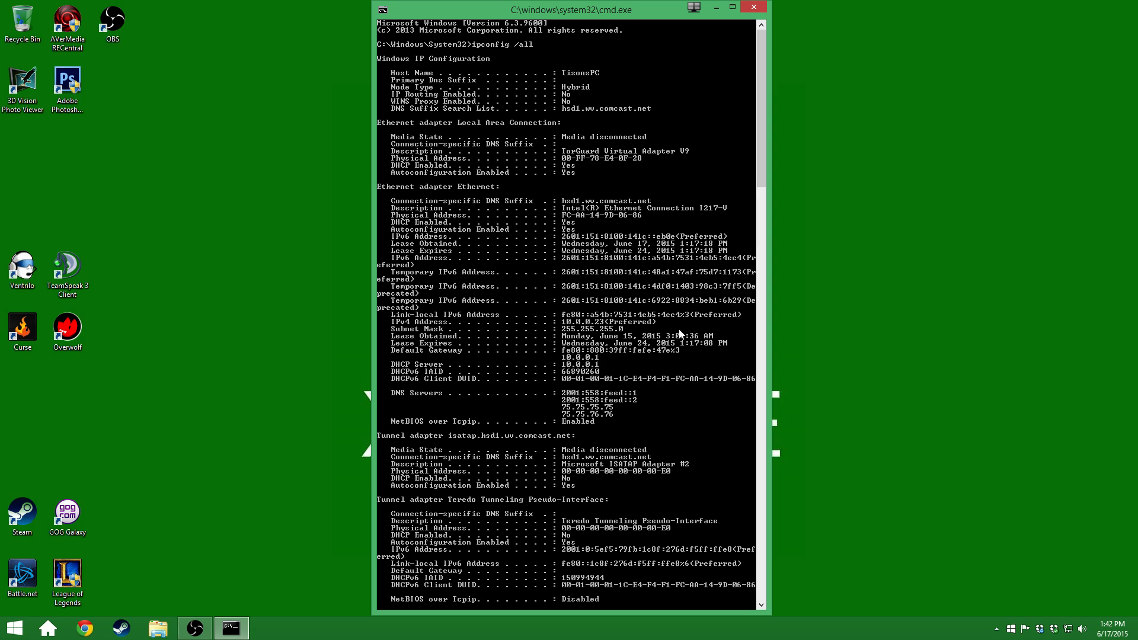
pyautogui.moveTo(681, 334)
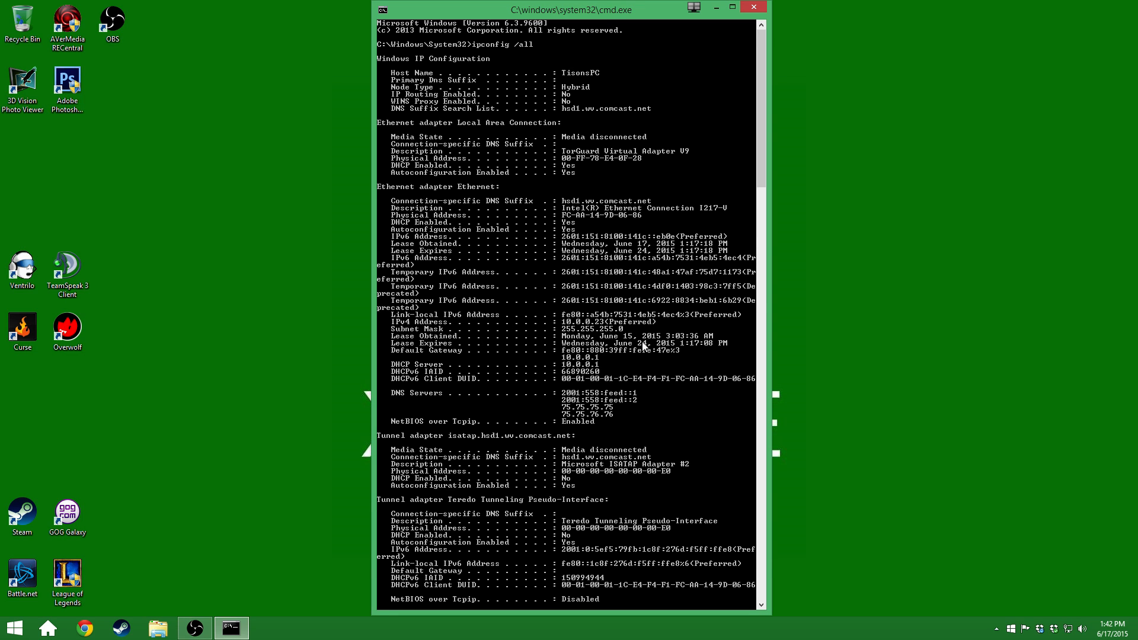
pyautogui.moveTo(566, 365)
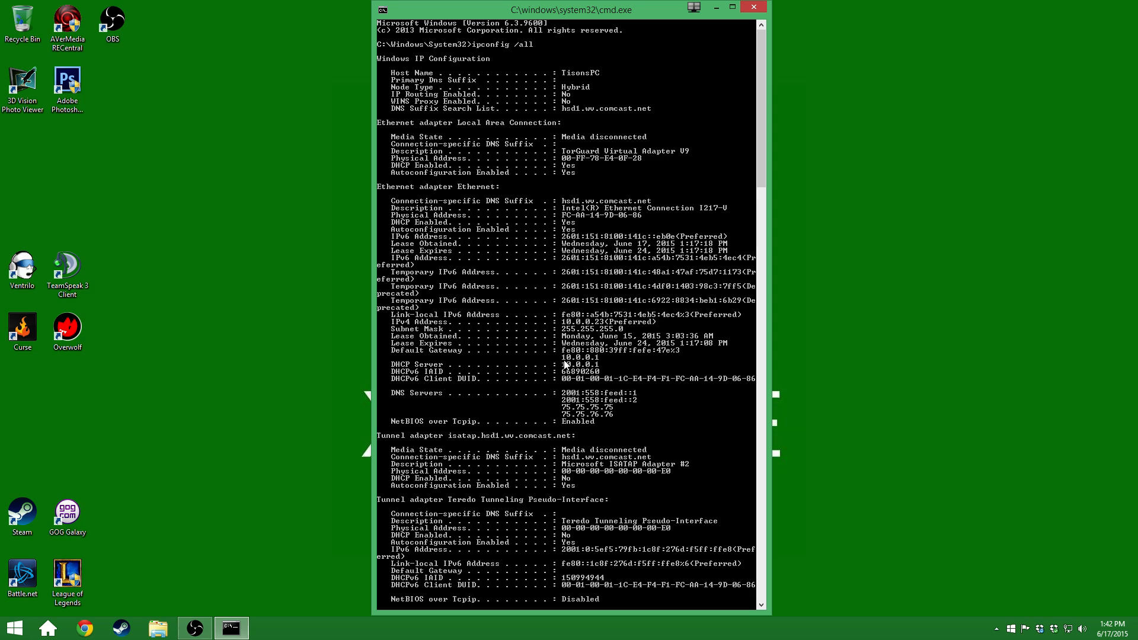
pyautogui.moveTo(600, 362)
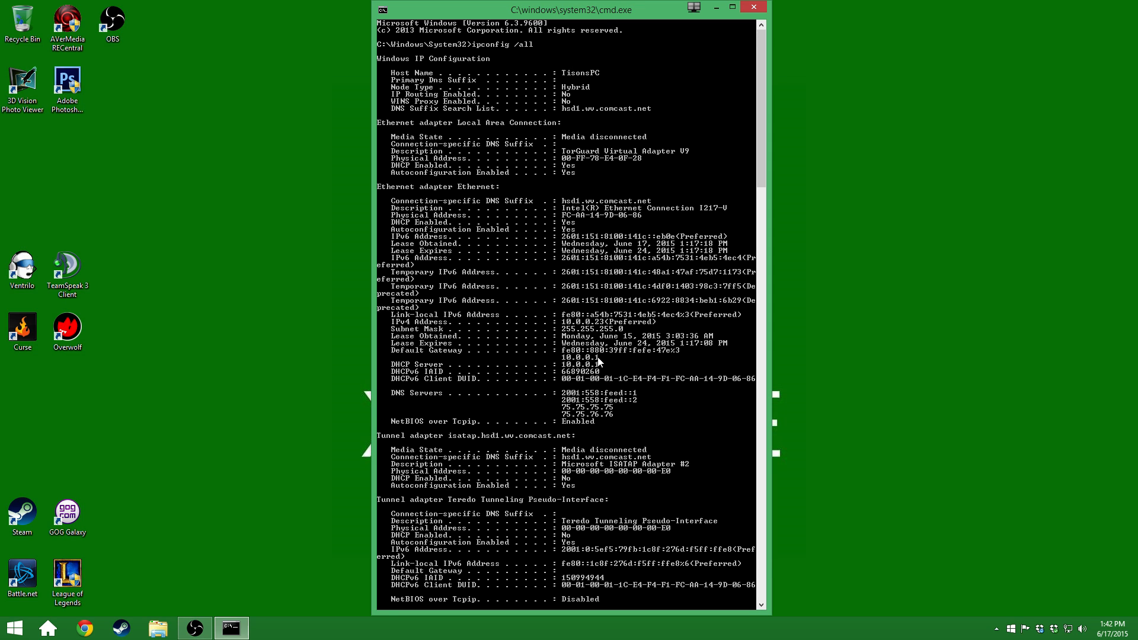
pyautogui.moveTo(529, 364)
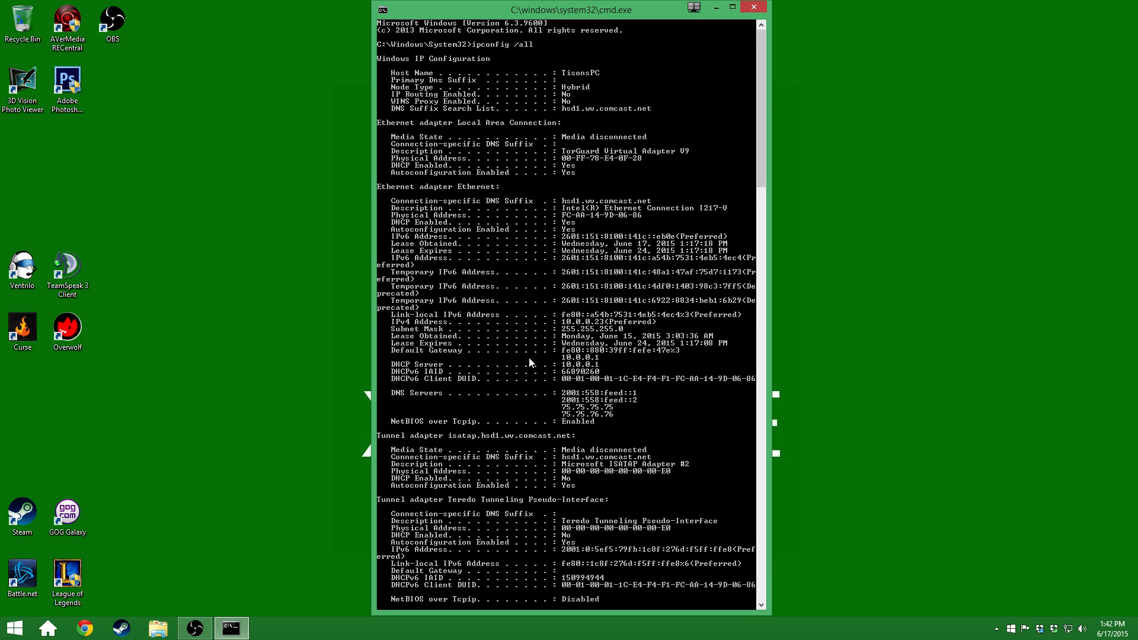
pyautogui.moveTo(552, 363)
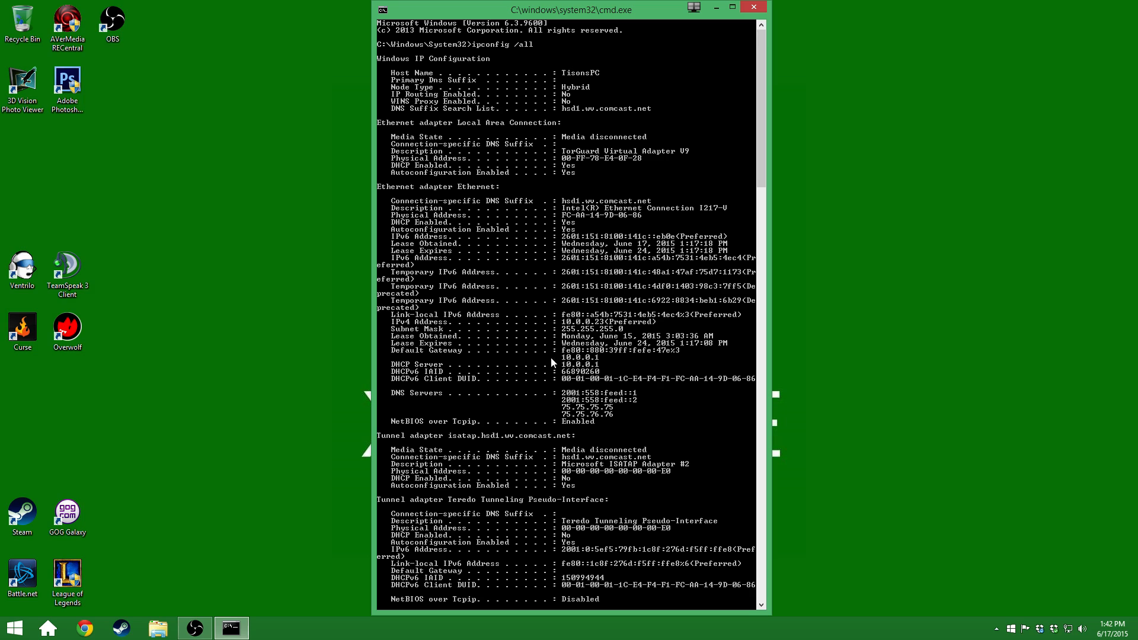
pyautogui.moveTo(614, 366)
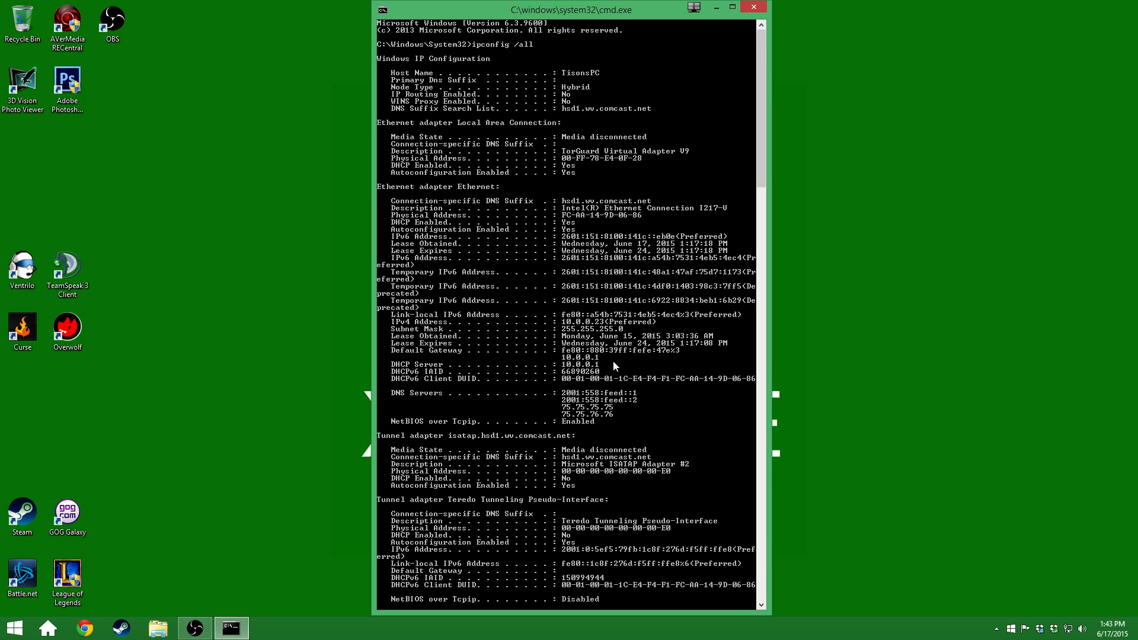
pyautogui.moveTo(547, 353)
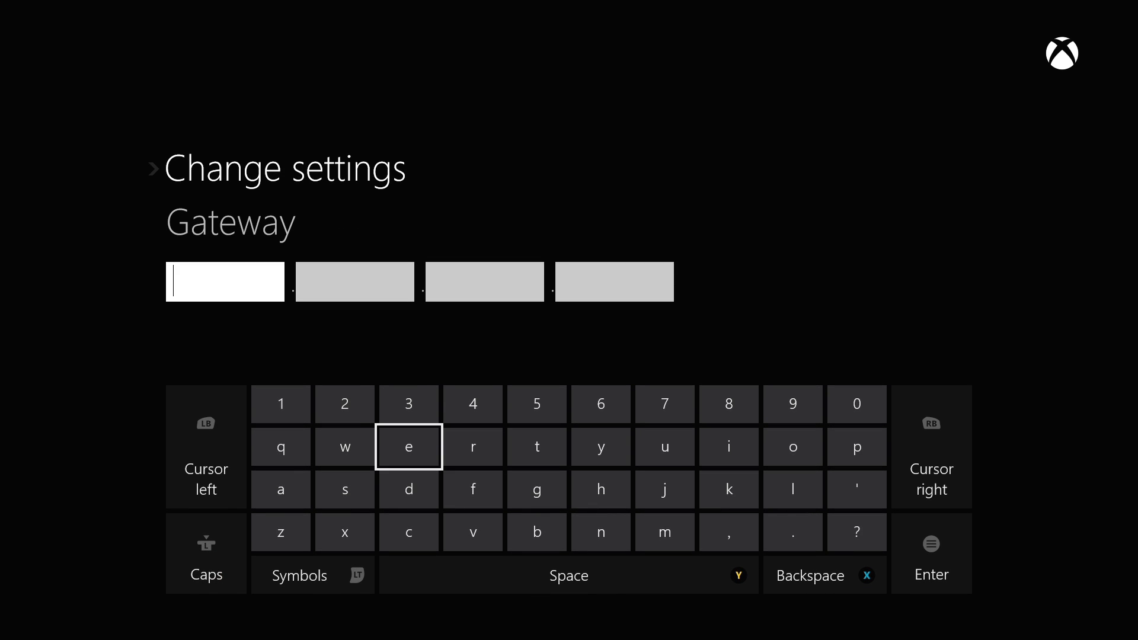
# Step: Enter 10.0.0.1 as the wired gateway using the on-screen keyboard
pyautogui.click(280, 404)
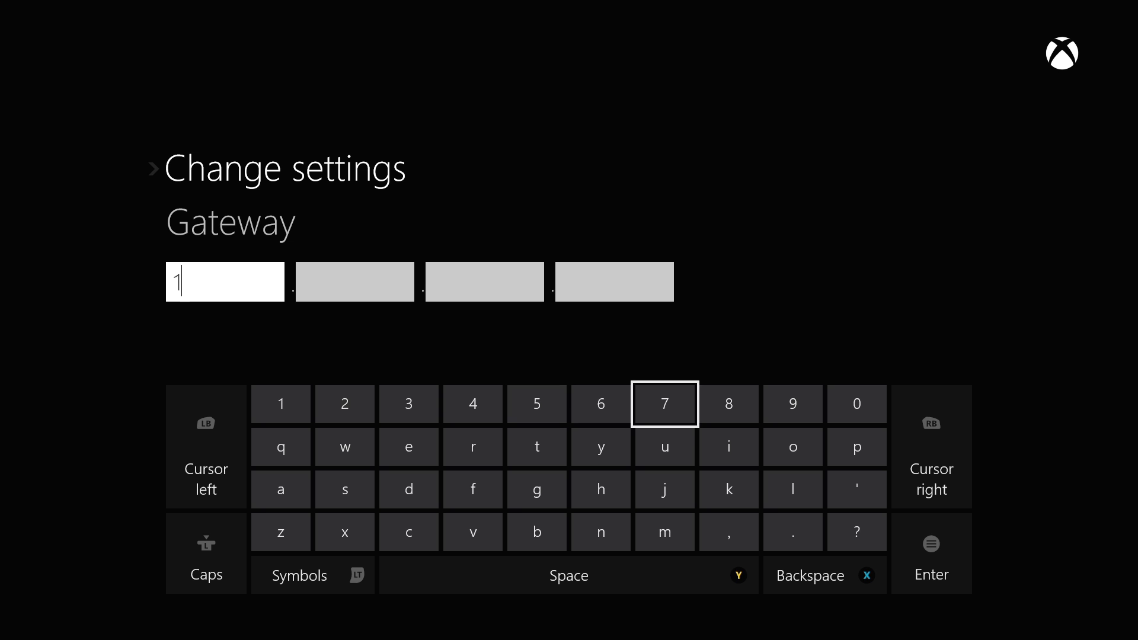
pyautogui.click(855, 403)
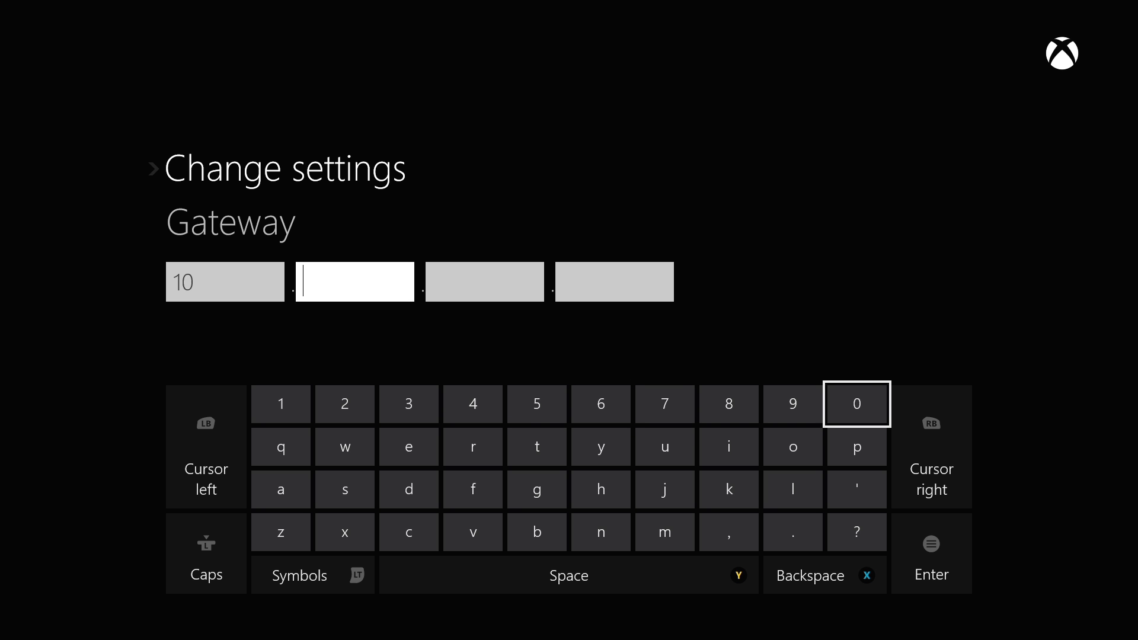
pyautogui.click(857, 404)
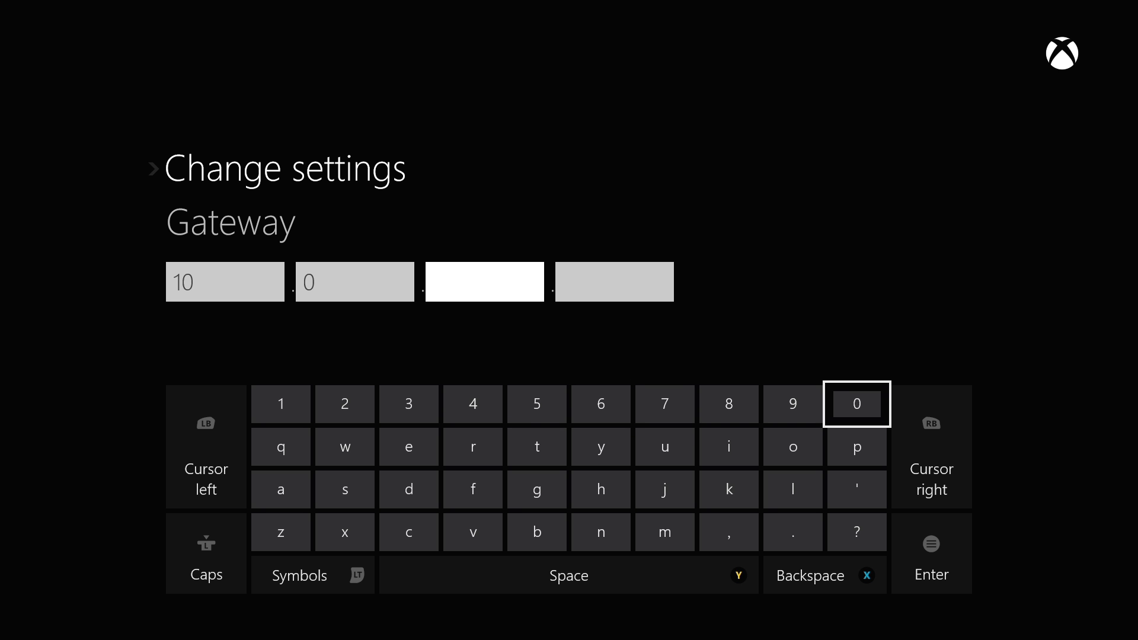
pyautogui.click(855, 404)
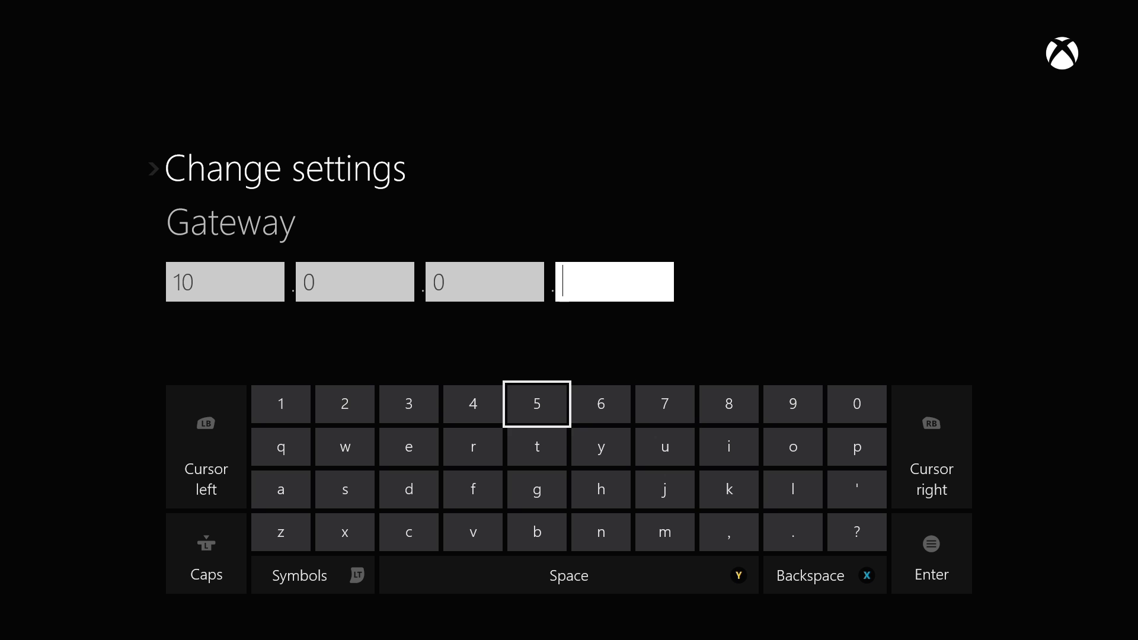
pyautogui.click(280, 403)
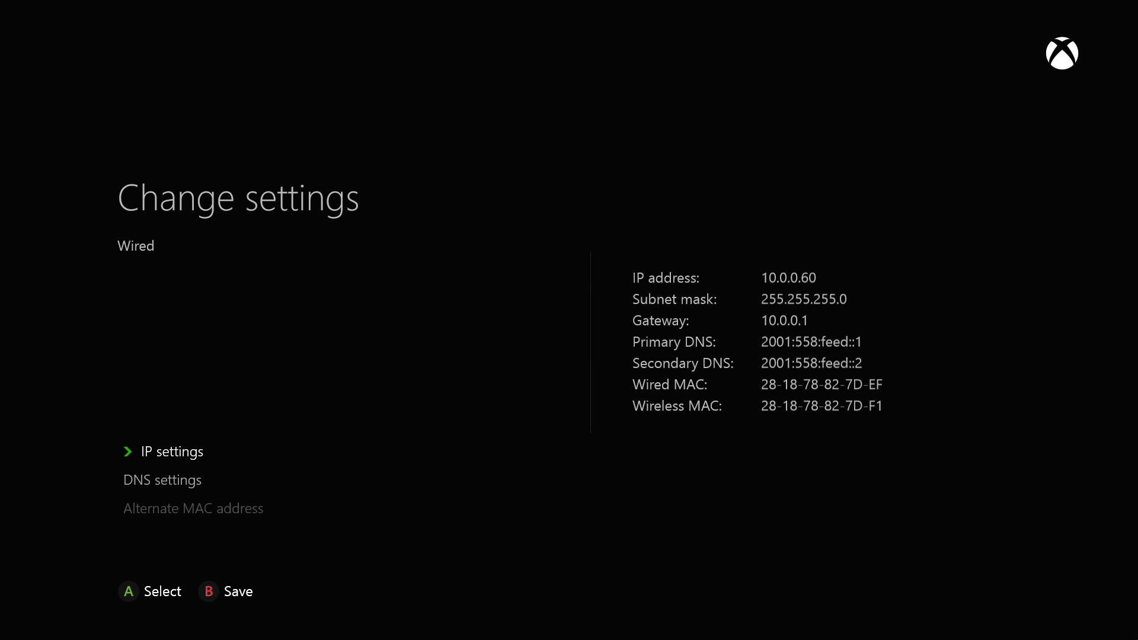
pyautogui.press('Down')
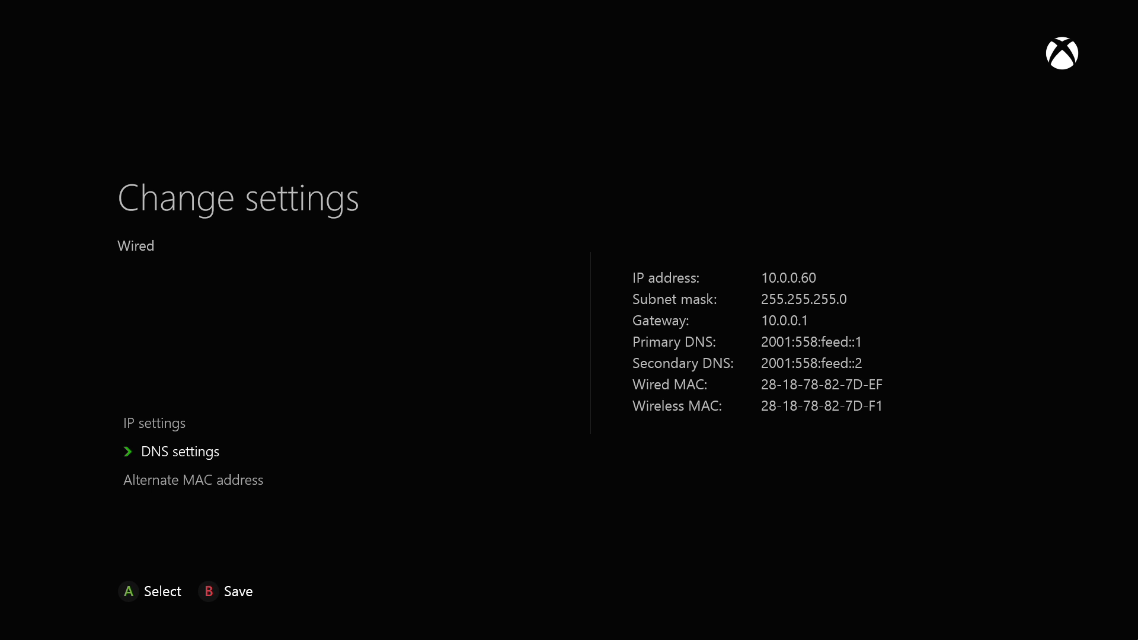
pyautogui.click(181, 450)
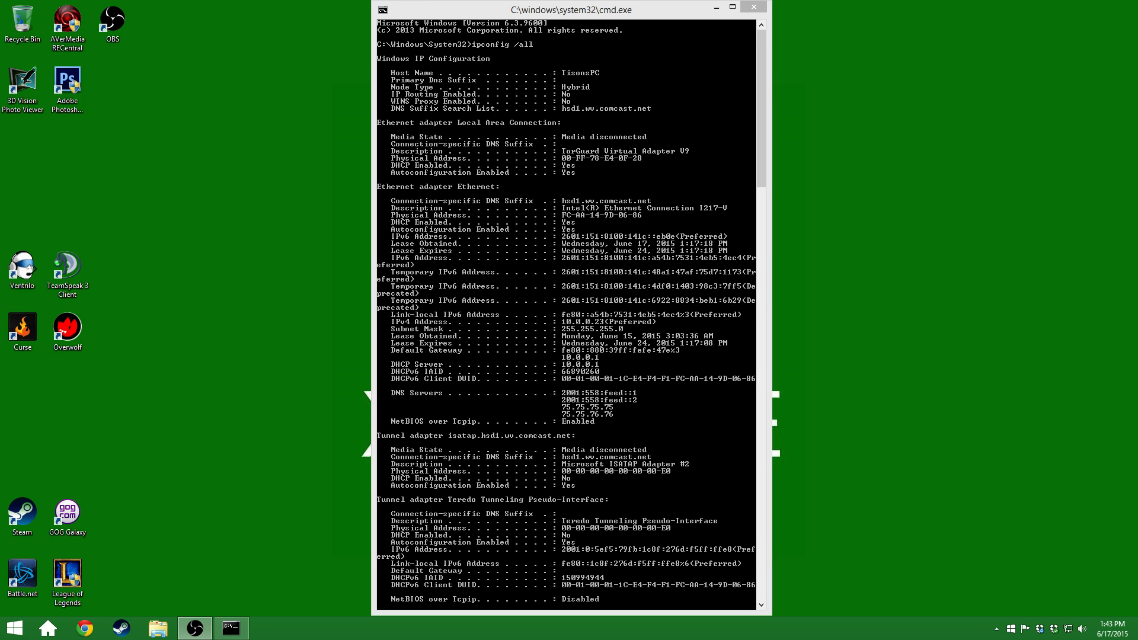
pyautogui.moveTo(839, 375)
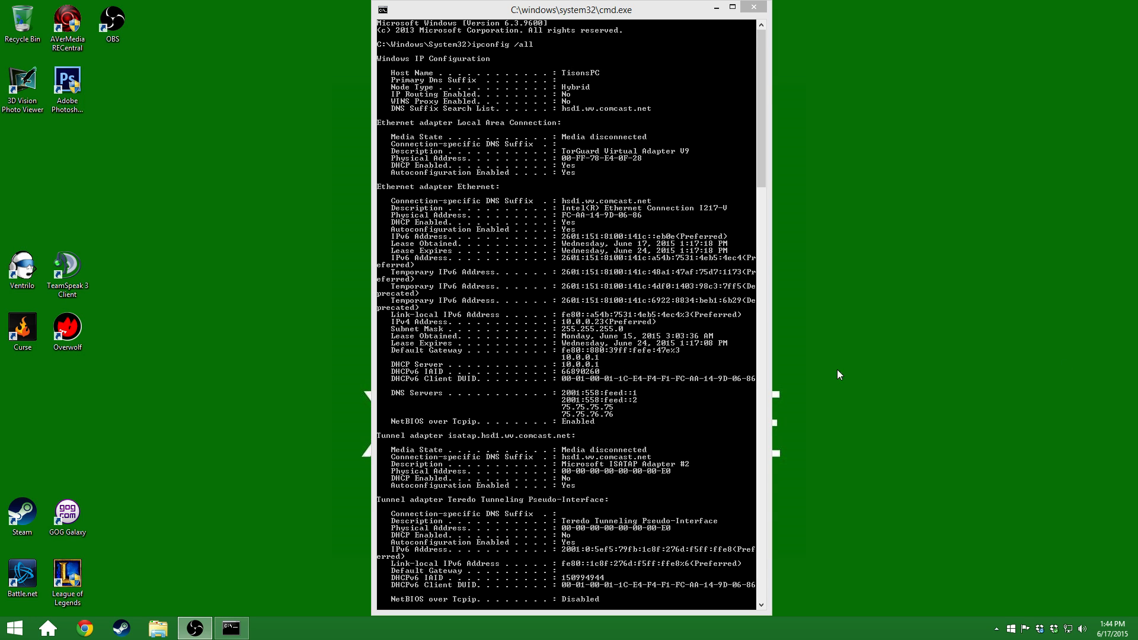
pyautogui.moveTo(395, 399)
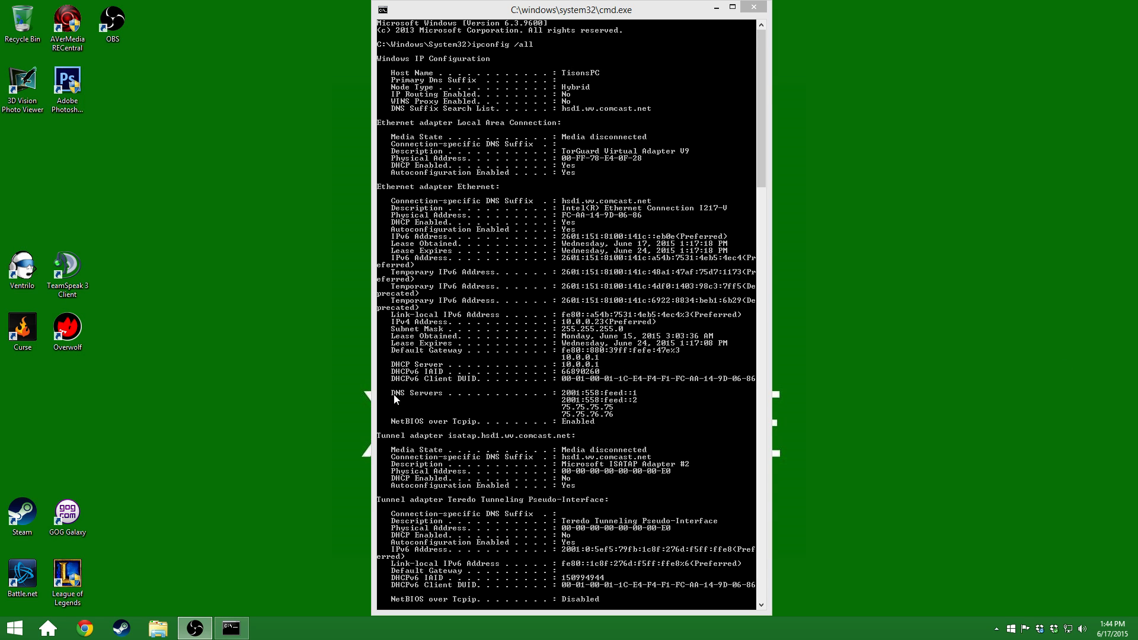
pyautogui.moveTo(631, 399)
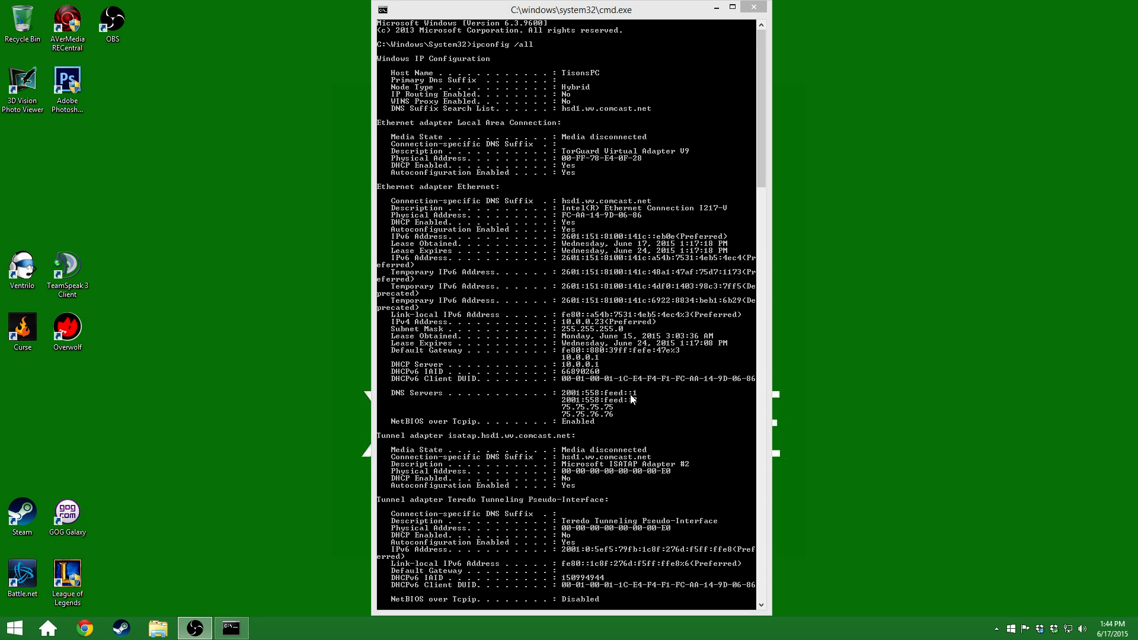
pyautogui.moveTo(555, 411)
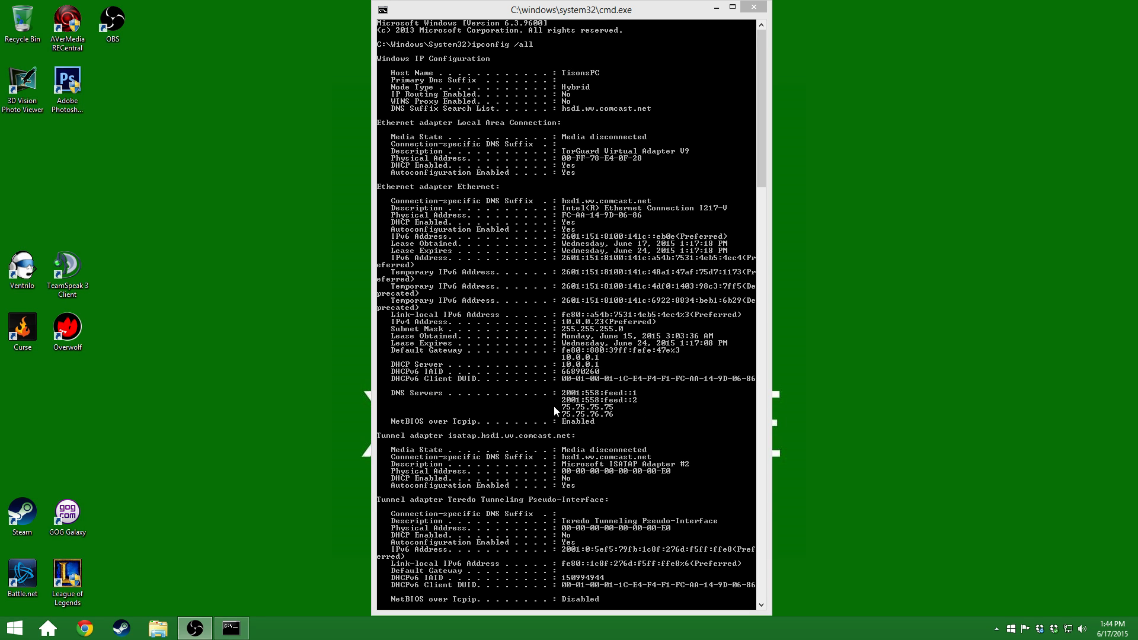
pyautogui.moveTo(631, 403)
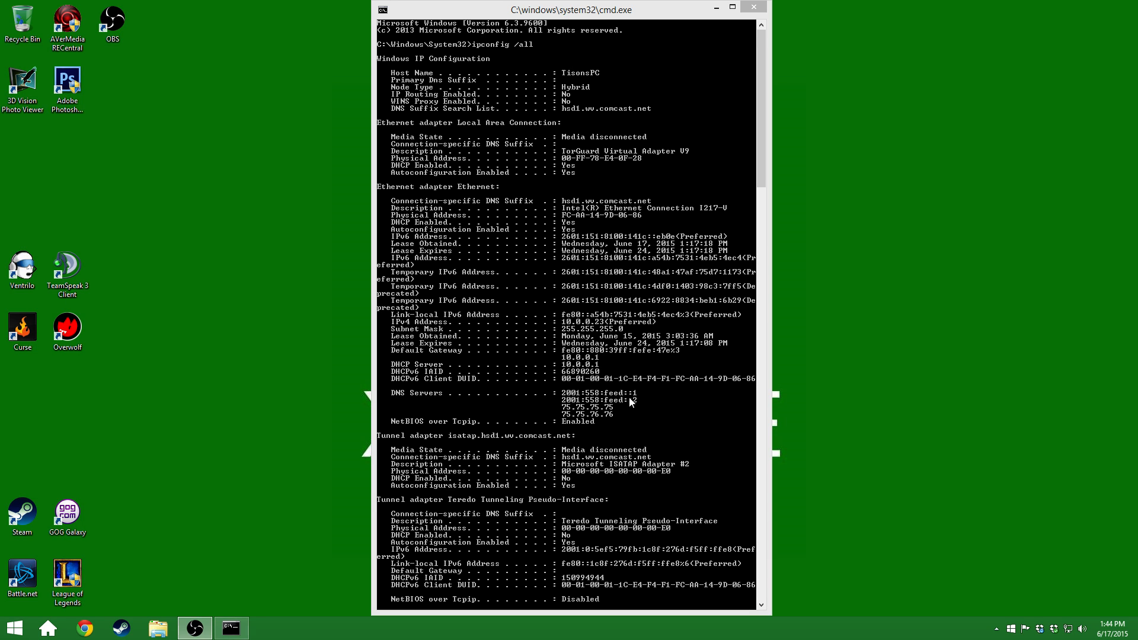
pyautogui.moveTo(552, 423)
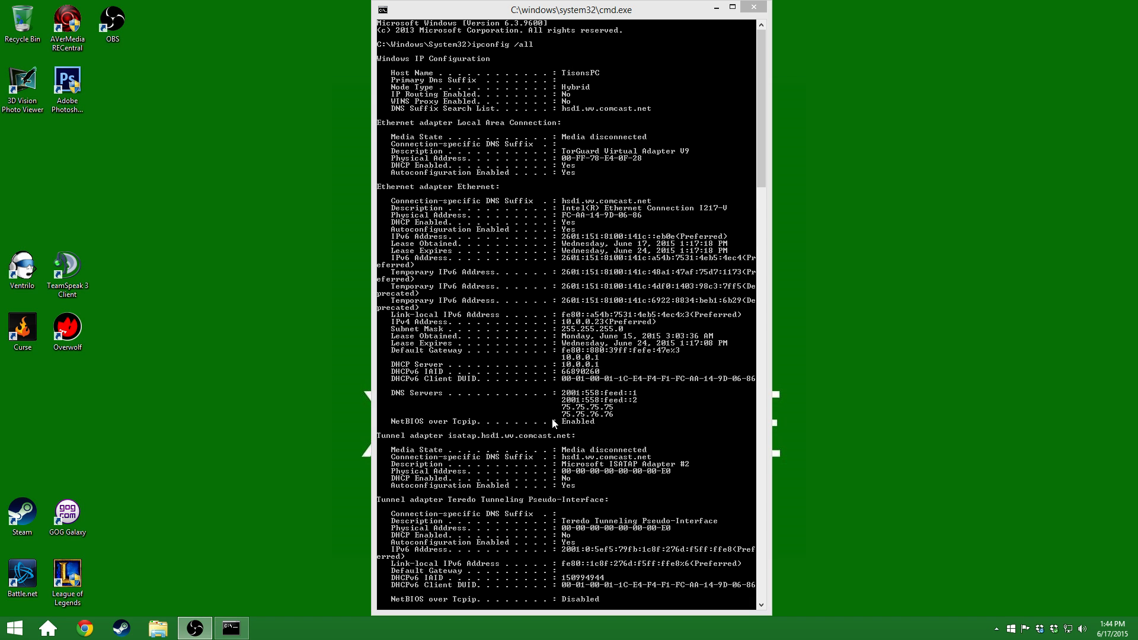
pyautogui.moveTo(607, 427)
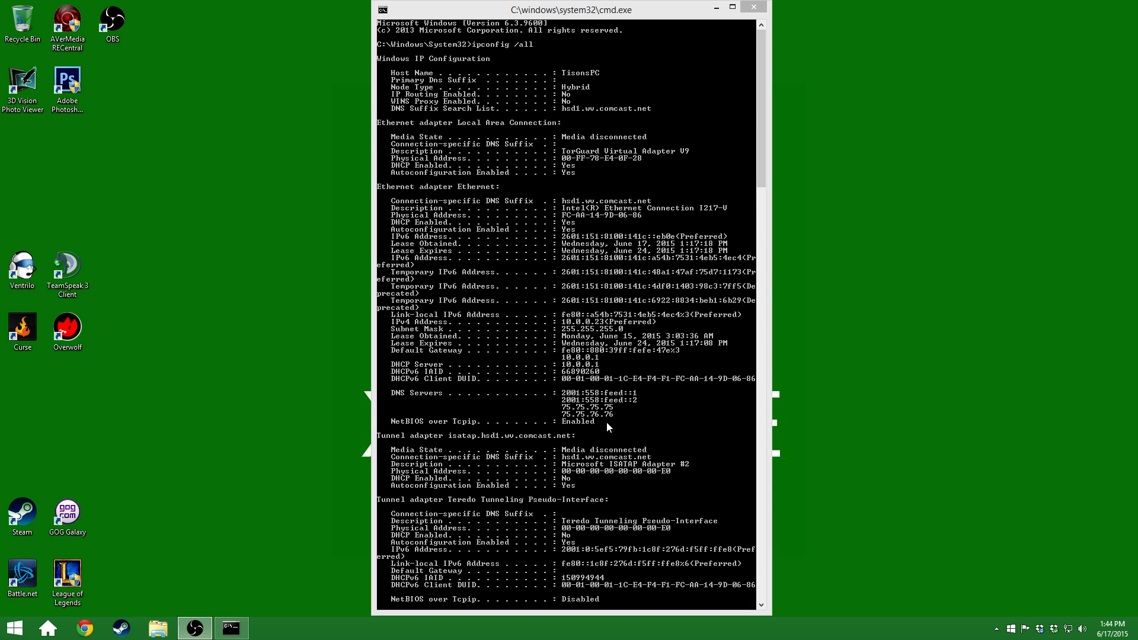
pyautogui.moveTo(578, 422)
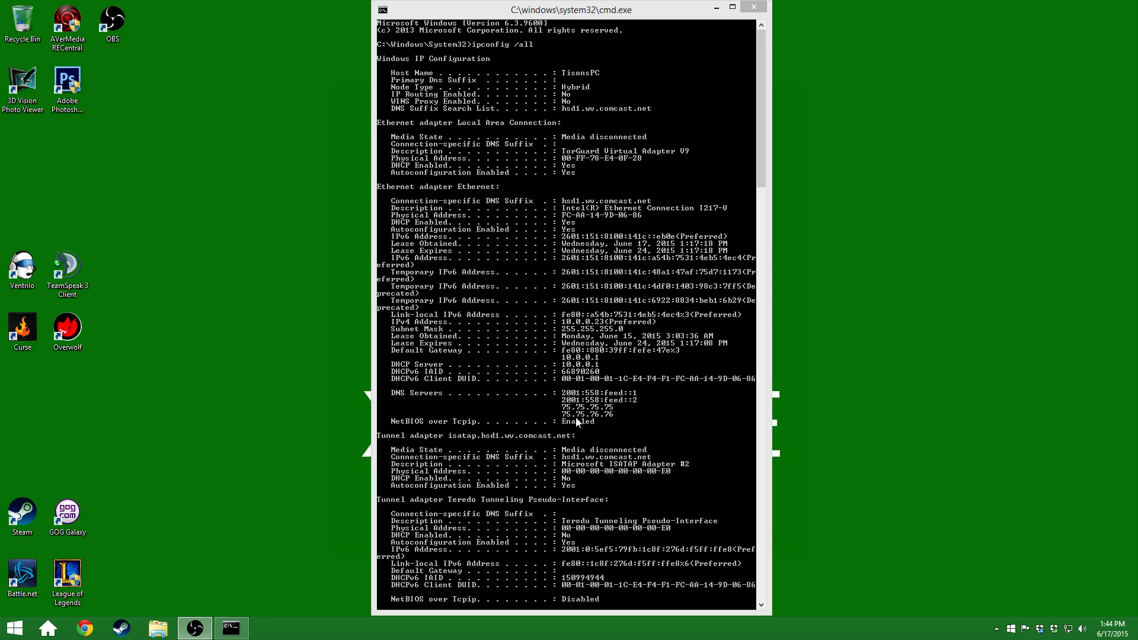
pyautogui.moveTo(620, 422)
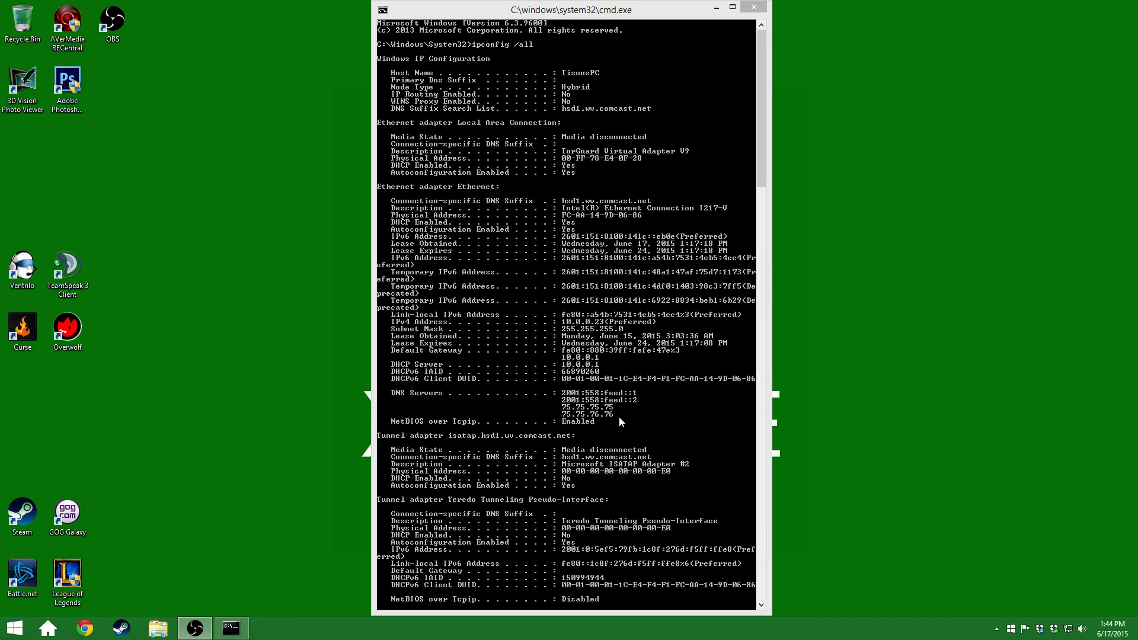
pyautogui.moveTo(570, 408)
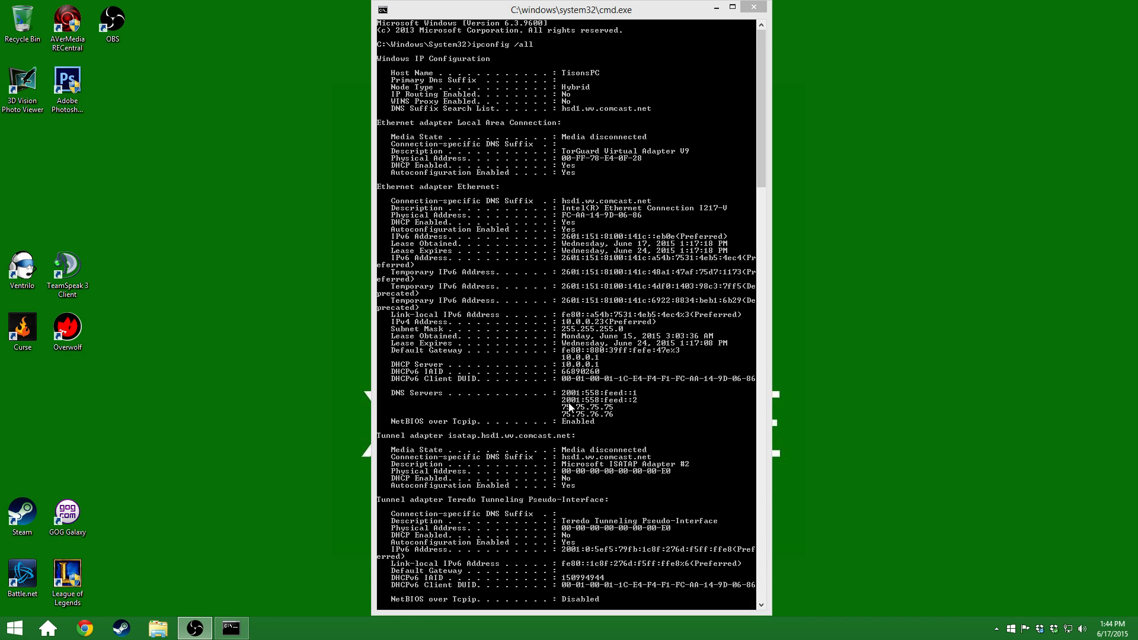
pyautogui.moveTo(588, 424)
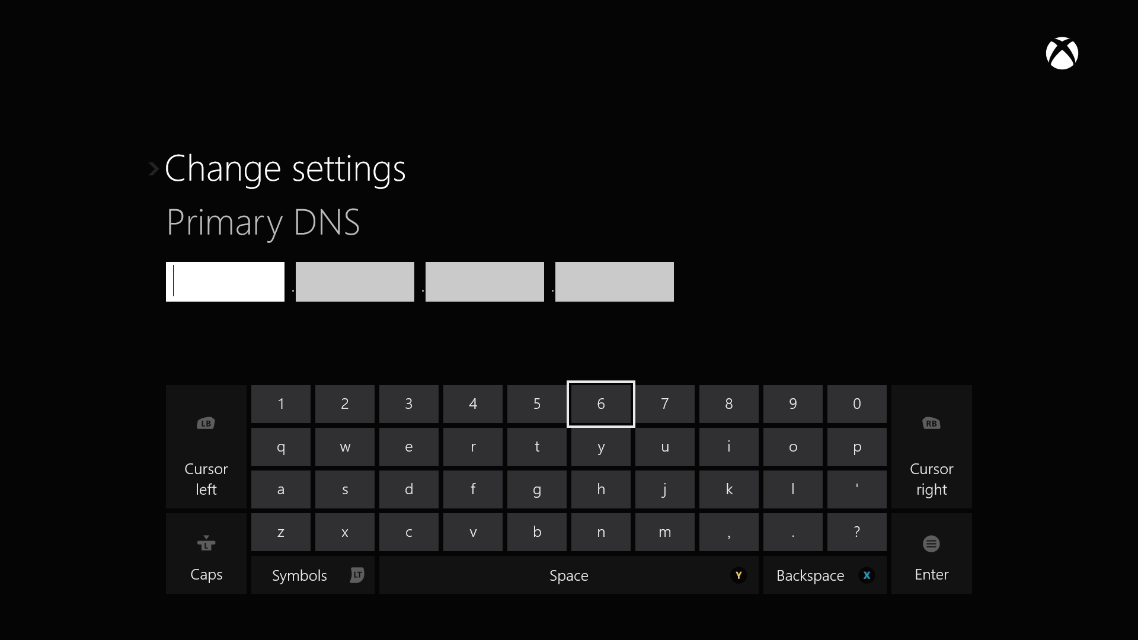
# Step: Finish entering DNS addresses 2001:558:feed::1 and 2001:558:feed::2 on the on-screen keyboard
pyautogui.click(535, 404)
pyautogui.write('75')
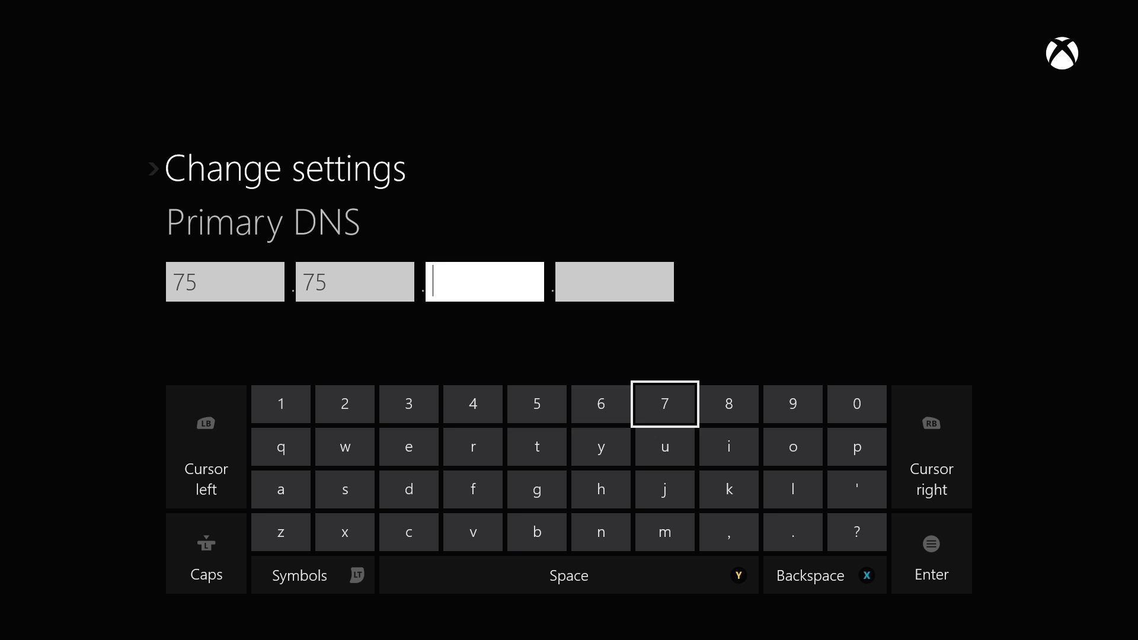
pyautogui.click(663, 403)
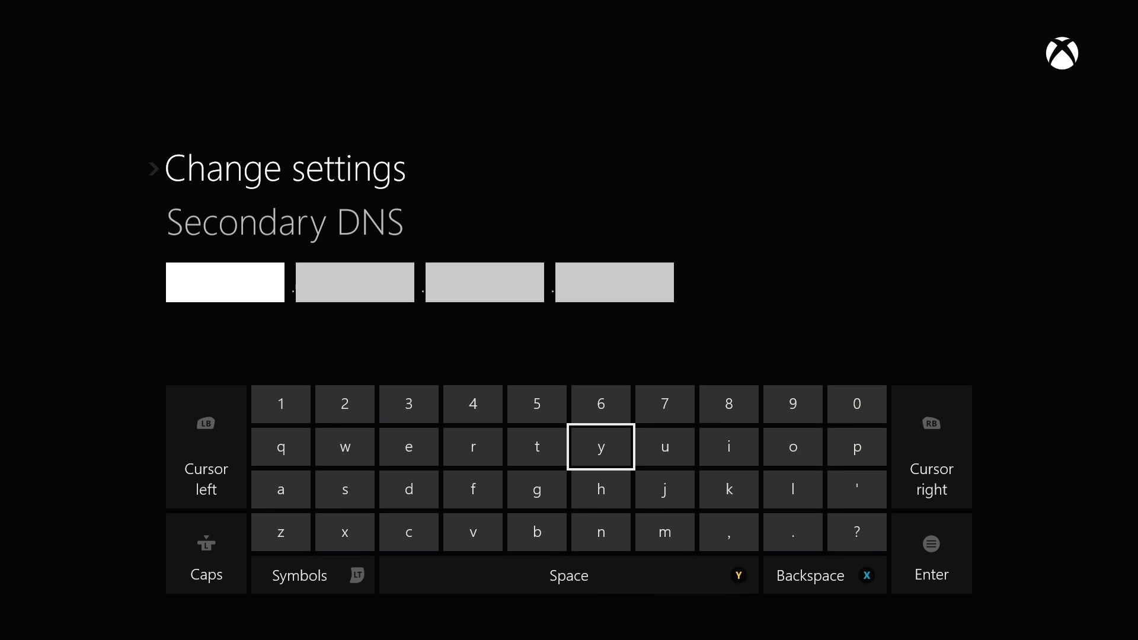
pyautogui.click(664, 404)
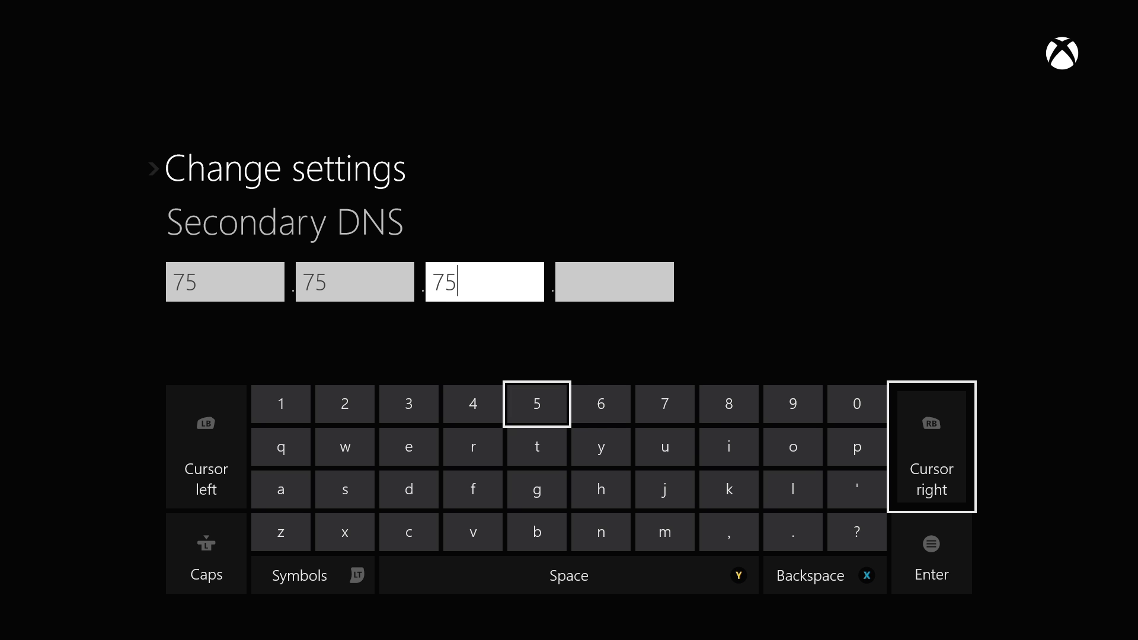
pyautogui.click(599, 404)
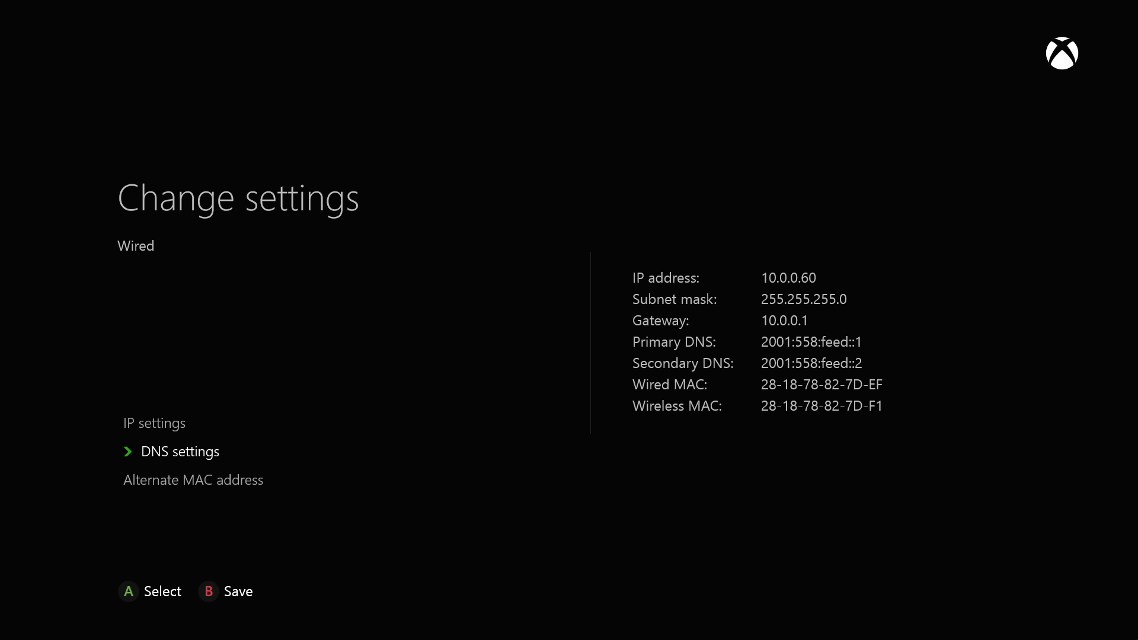
# Step: Bring back the ipconfig output showing DNS 75.75.75.75 and 75.75.75.76
pyautogui.press('Up')
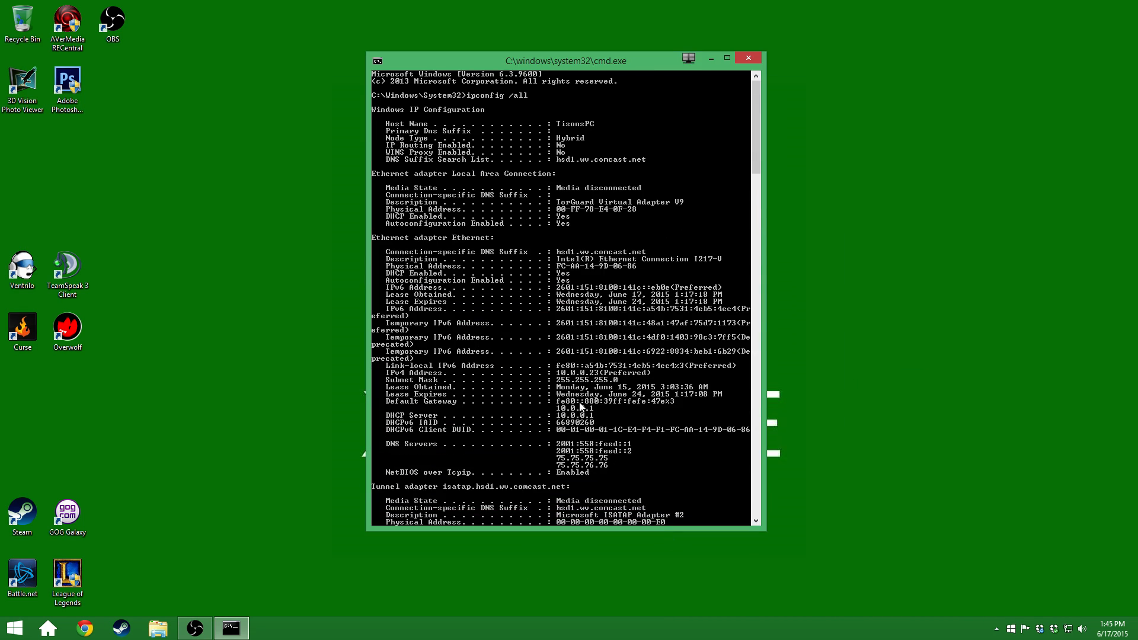
pyautogui.moveTo(554, 388)
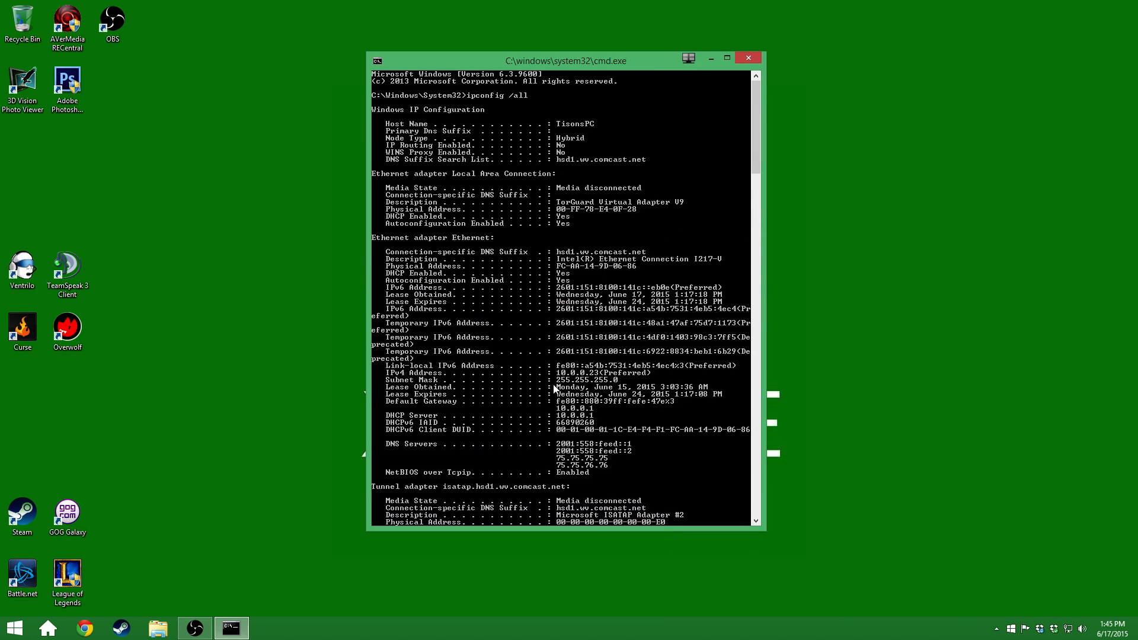
pyautogui.moveTo(546, 397)
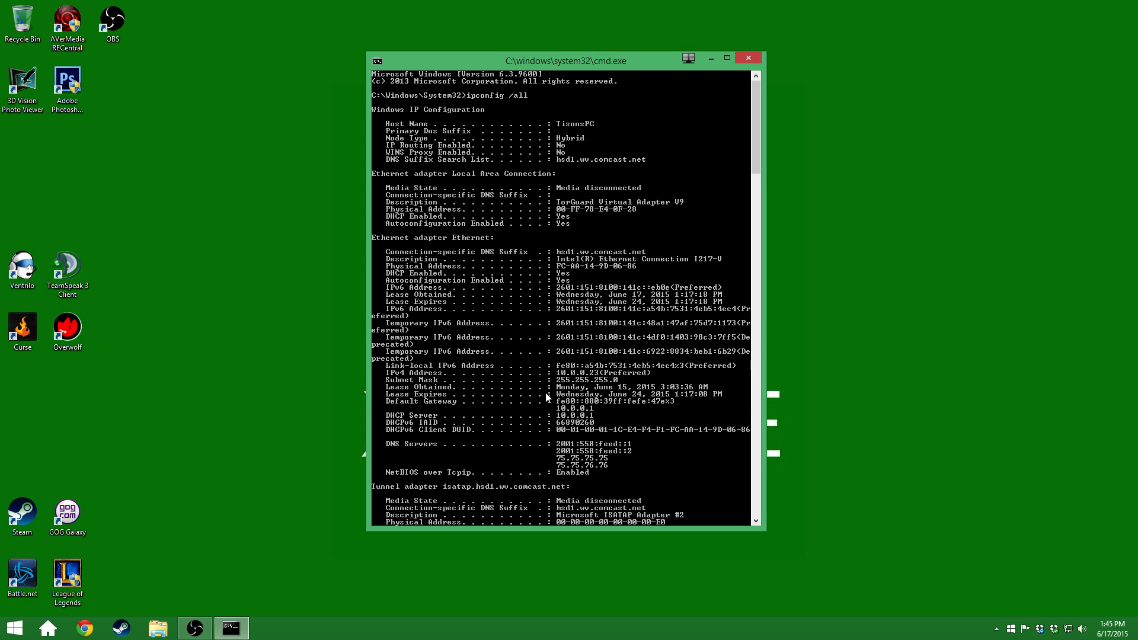
pyautogui.moveTo(666, 369)
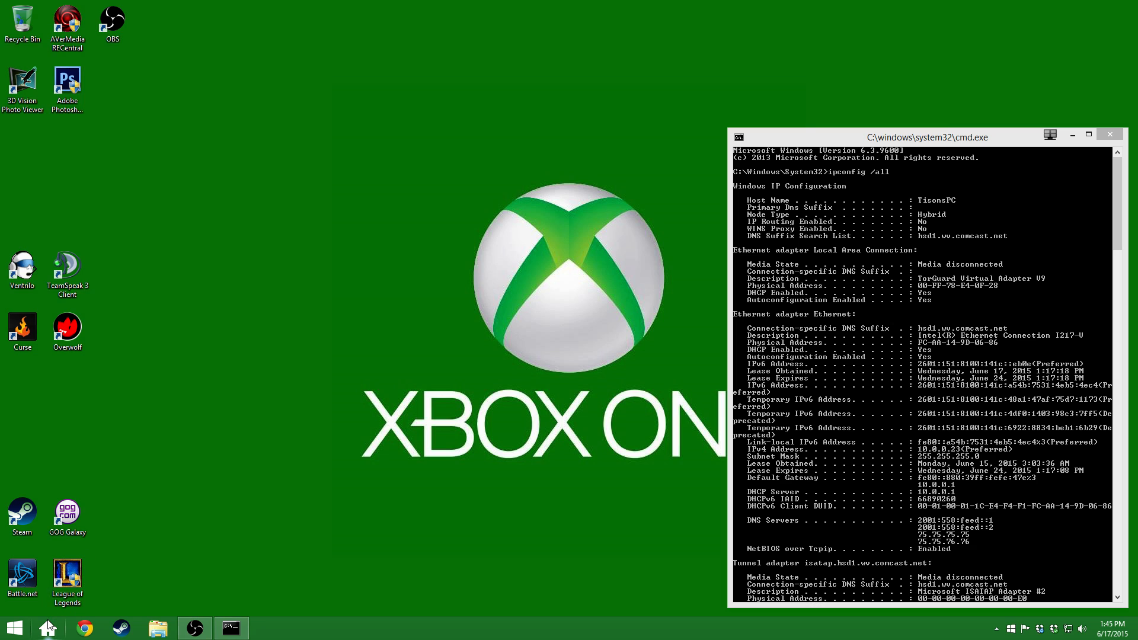
pyautogui.moveTo(86, 628)
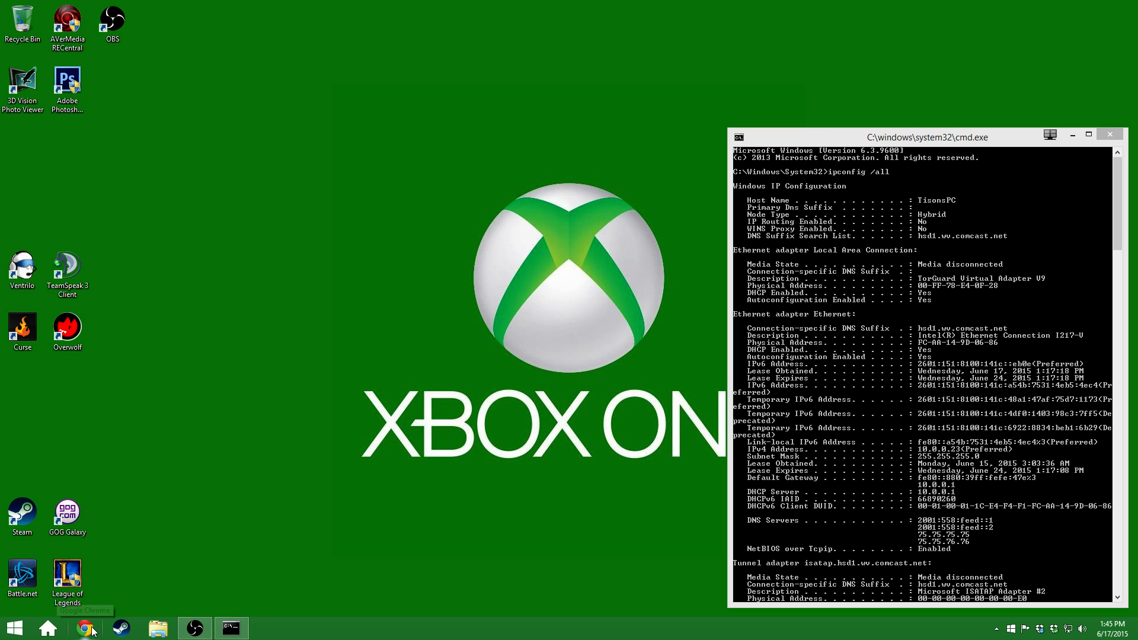
pyautogui.moveTo(112, 566)
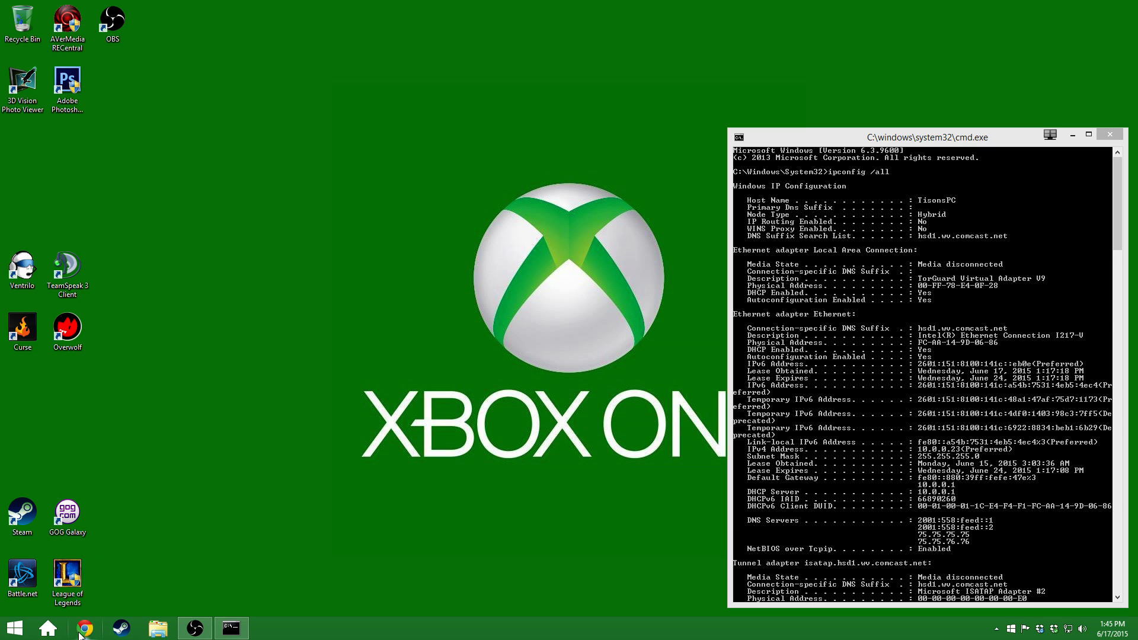
# Step: Launch Chrome from the taskbar to a blank new tab
pyautogui.click(84, 628)
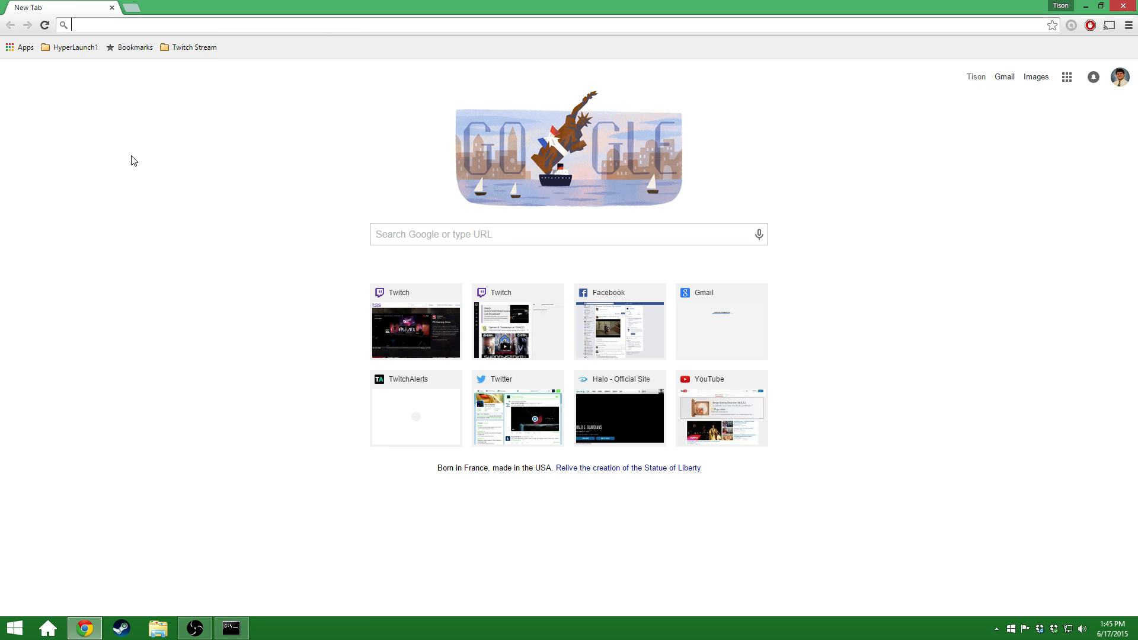
pyautogui.moveTo(321, 27)
pyautogui.write('10.0.0.1')
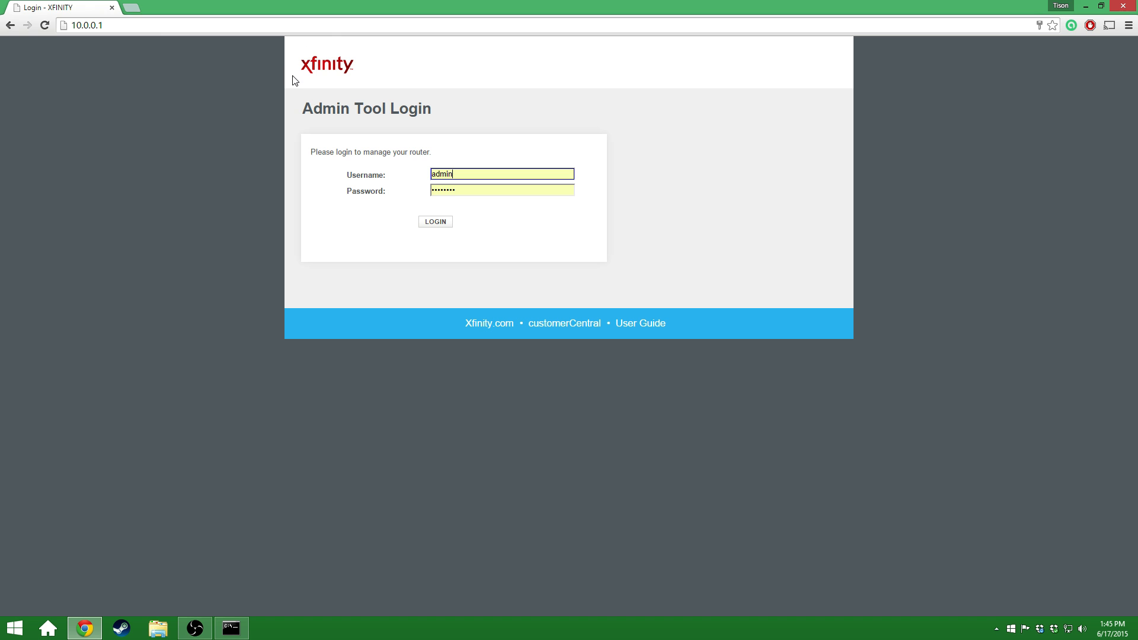
pyautogui.moveTo(489, 95)
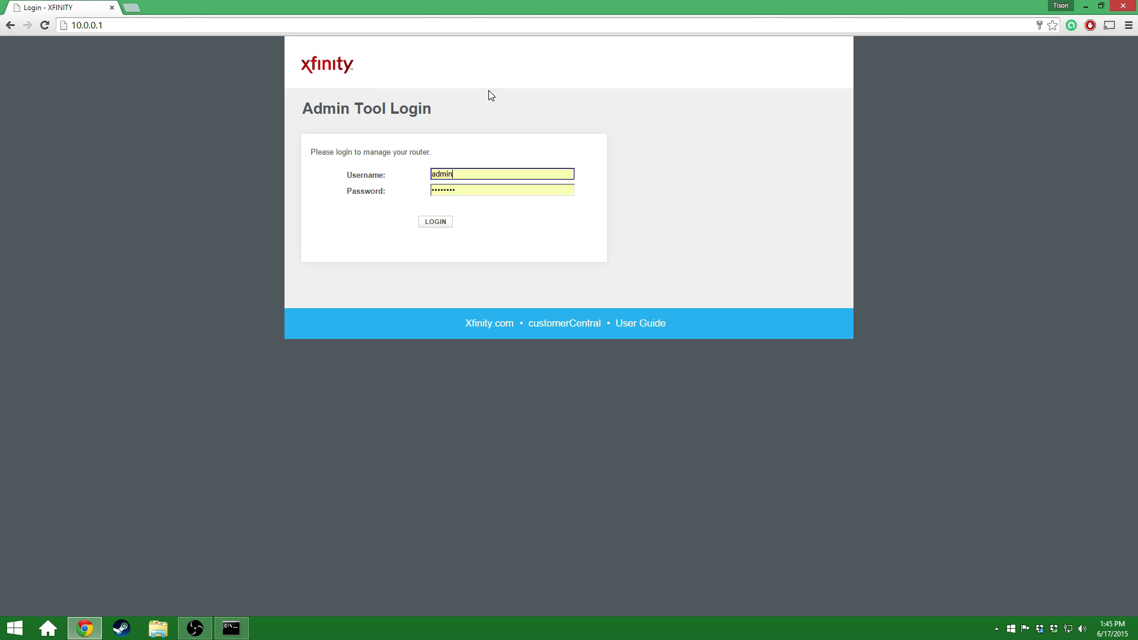
pyautogui.moveTo(506, 189)
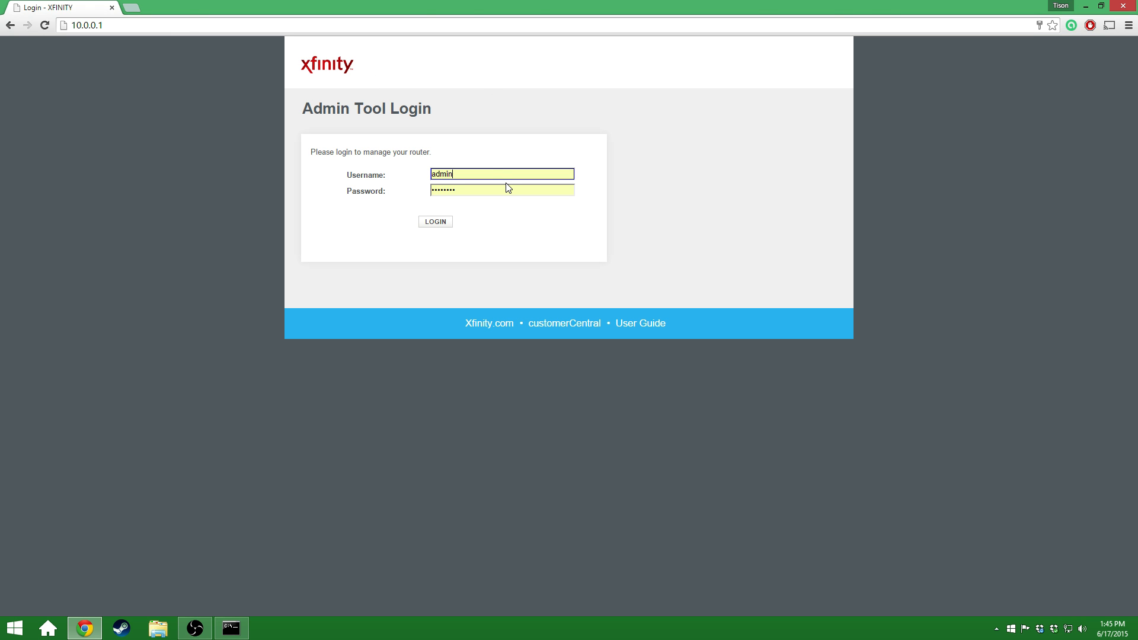
pyautogui.moveTo(505, 172)
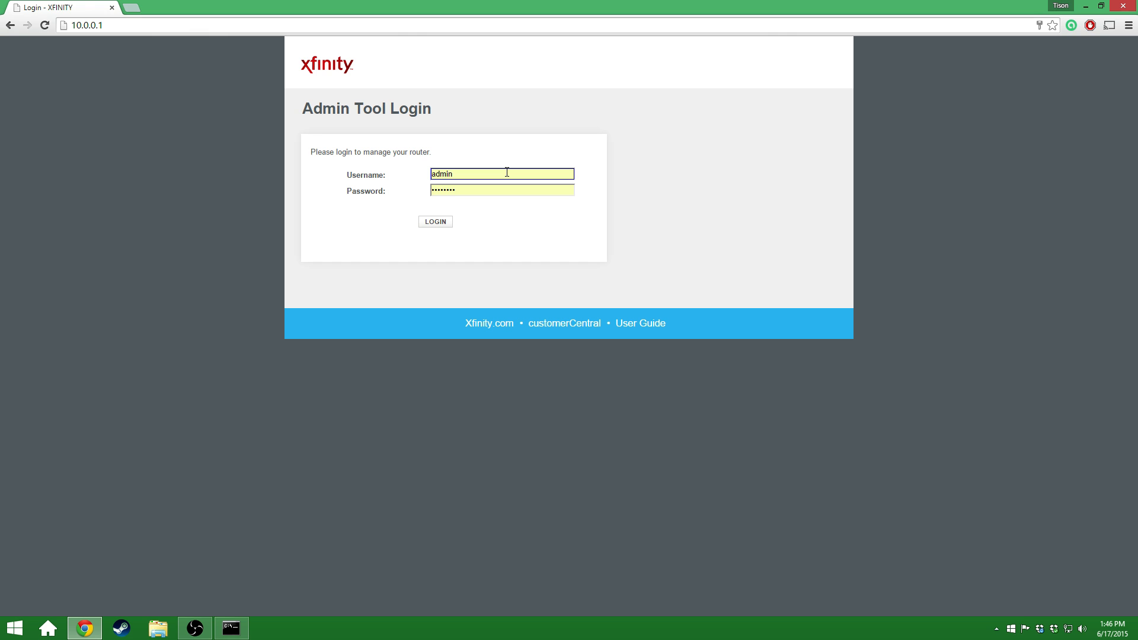
pyautogui.moveTo(428, 162)
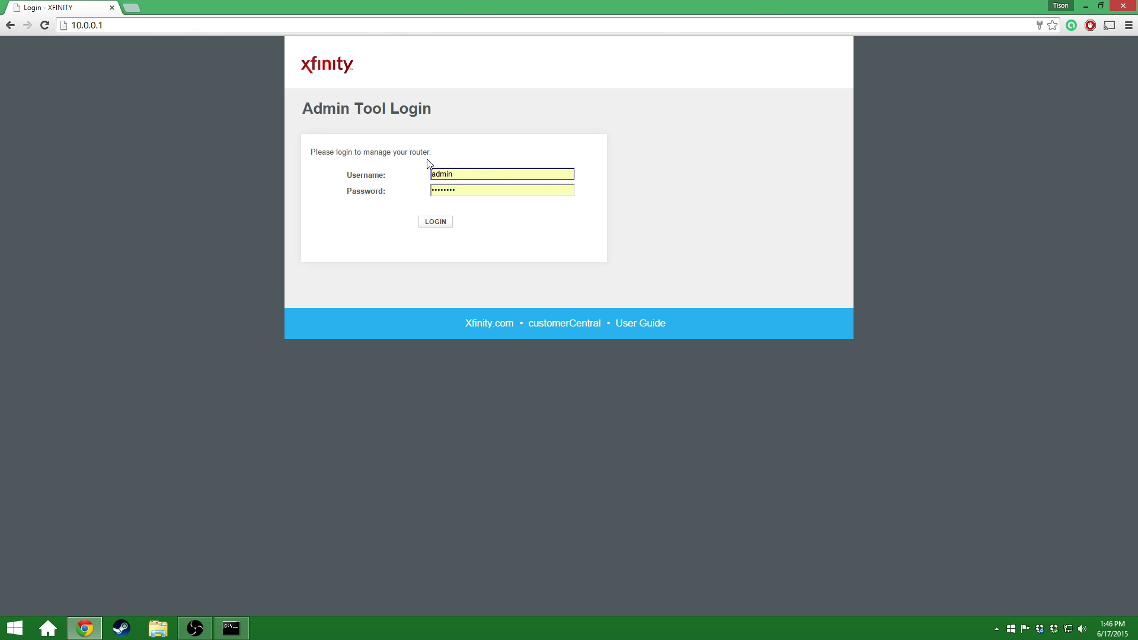
pyautogui.moveTo(416, 161)
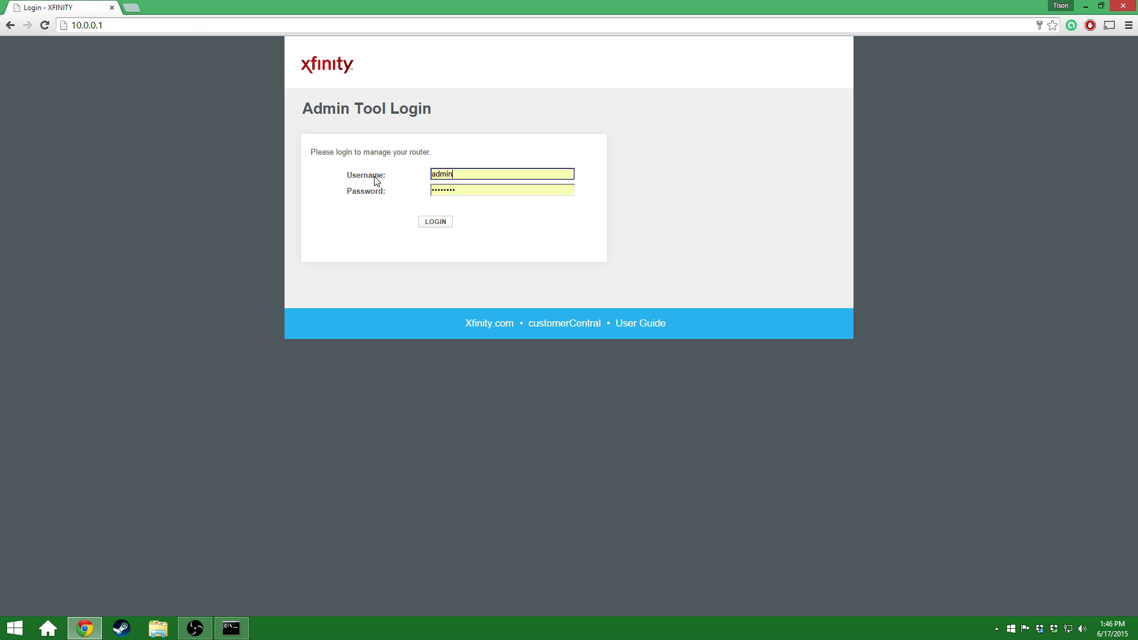
pyautogui.moveTo(384, 199)
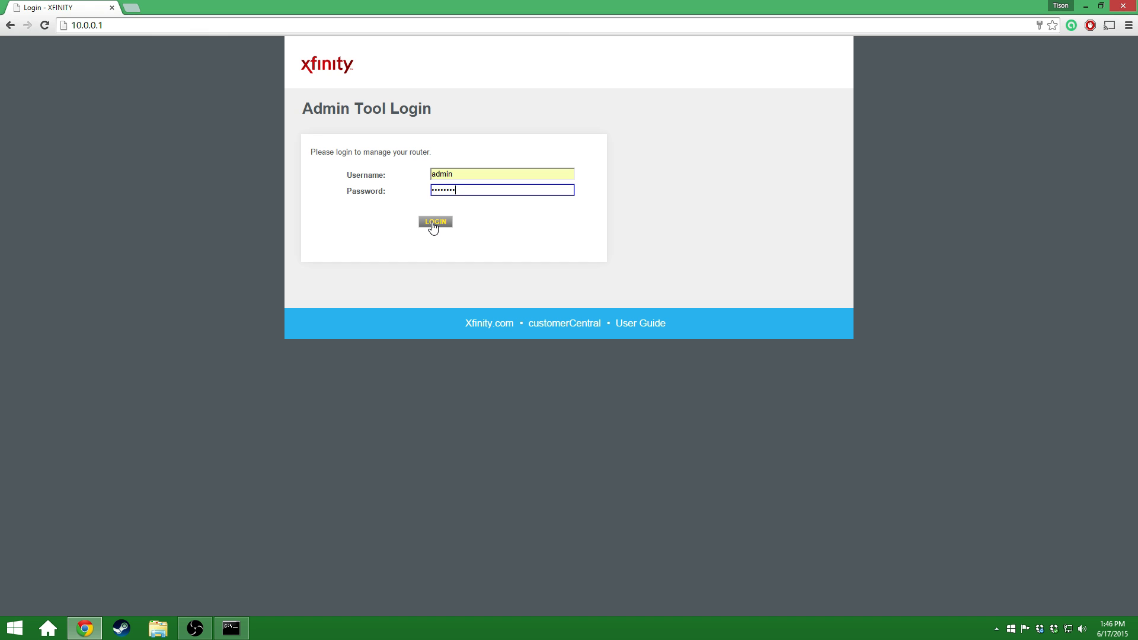
# Step: Log in to the Admin Tool and cancel the default-password change prompt
pyautogui.click(434, 221)
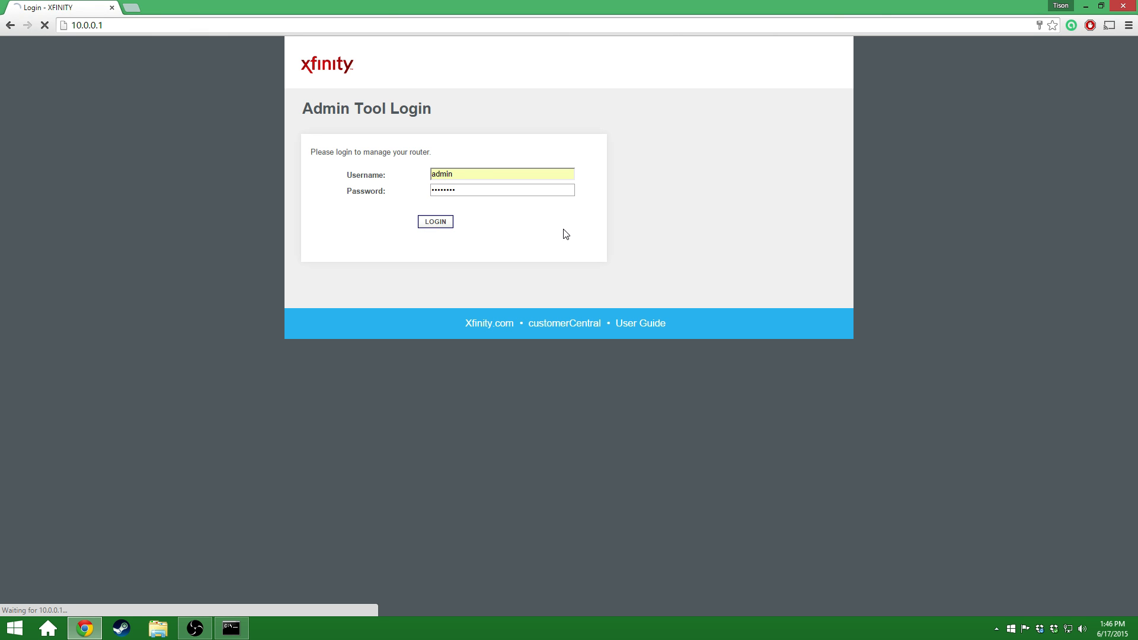
pyautogui.click(435, 221)
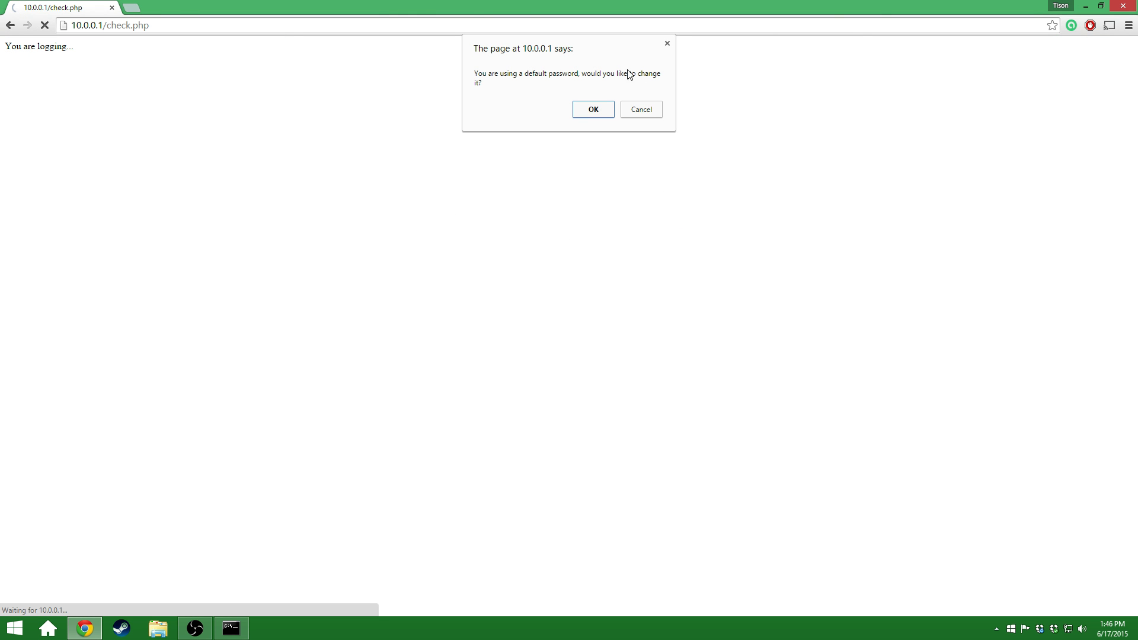
pyautogui.moveTo(540, 81)
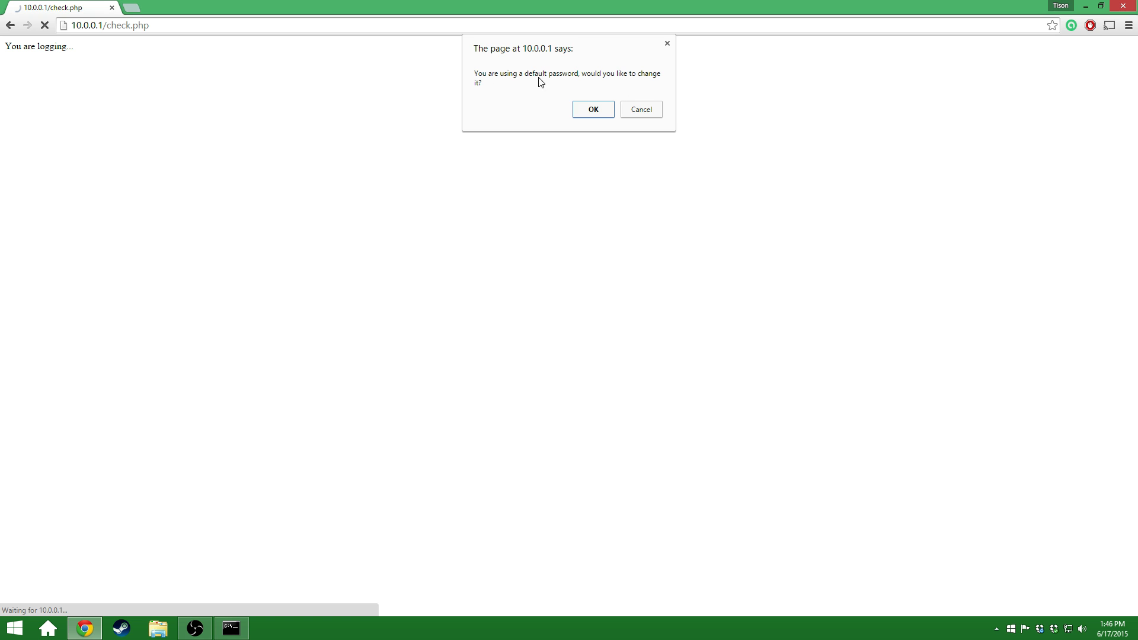
pyautogui.moveTo(625, 88)
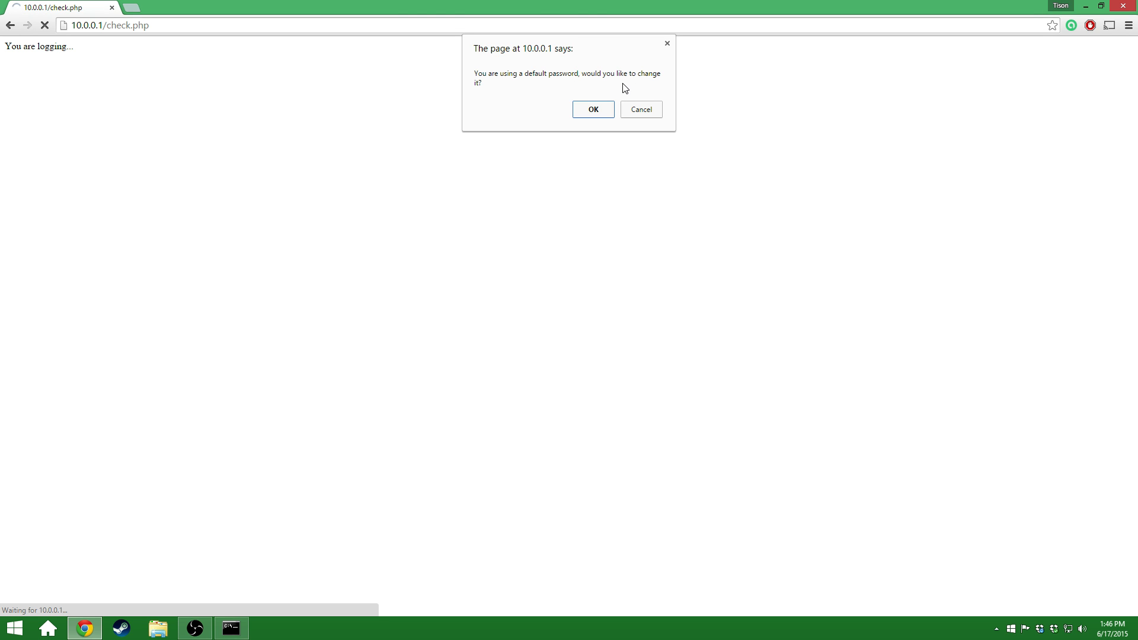
pyautogui.click(592, 109)
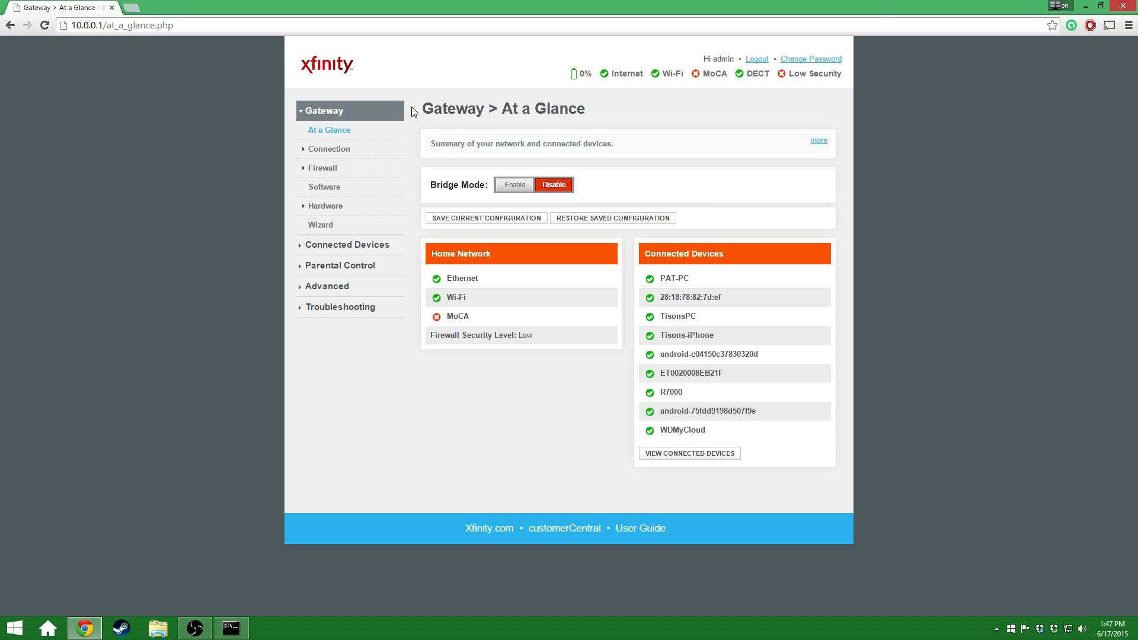
pyautogui.moveTo(288, 111)
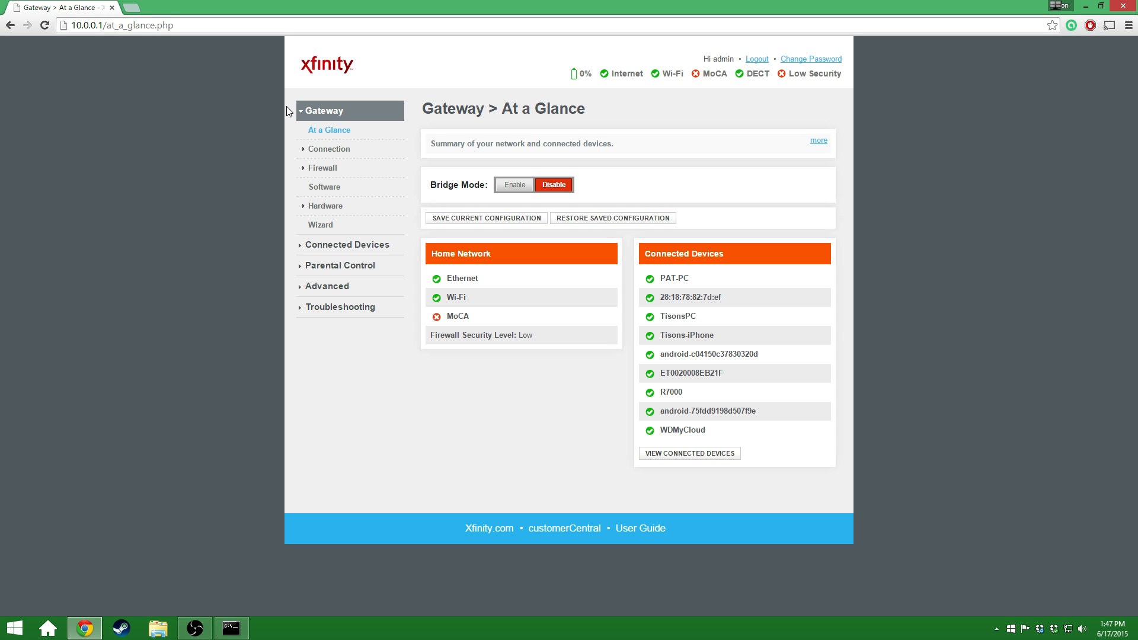
pyautogui.moveTo(340, 265)
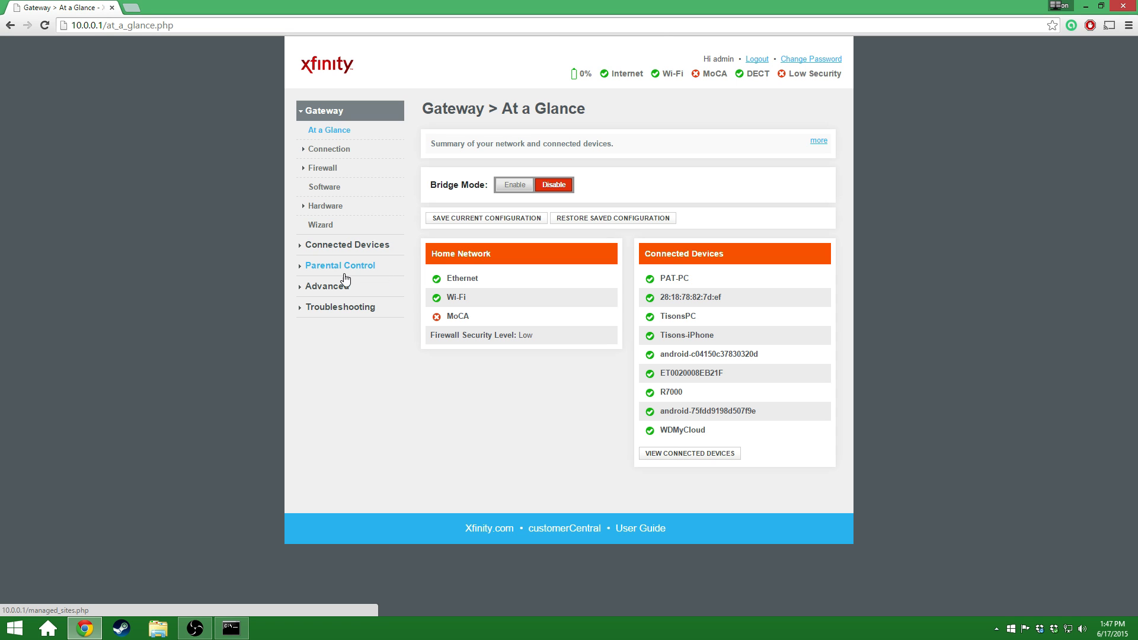
pyautogui.moveTo(377, 285)
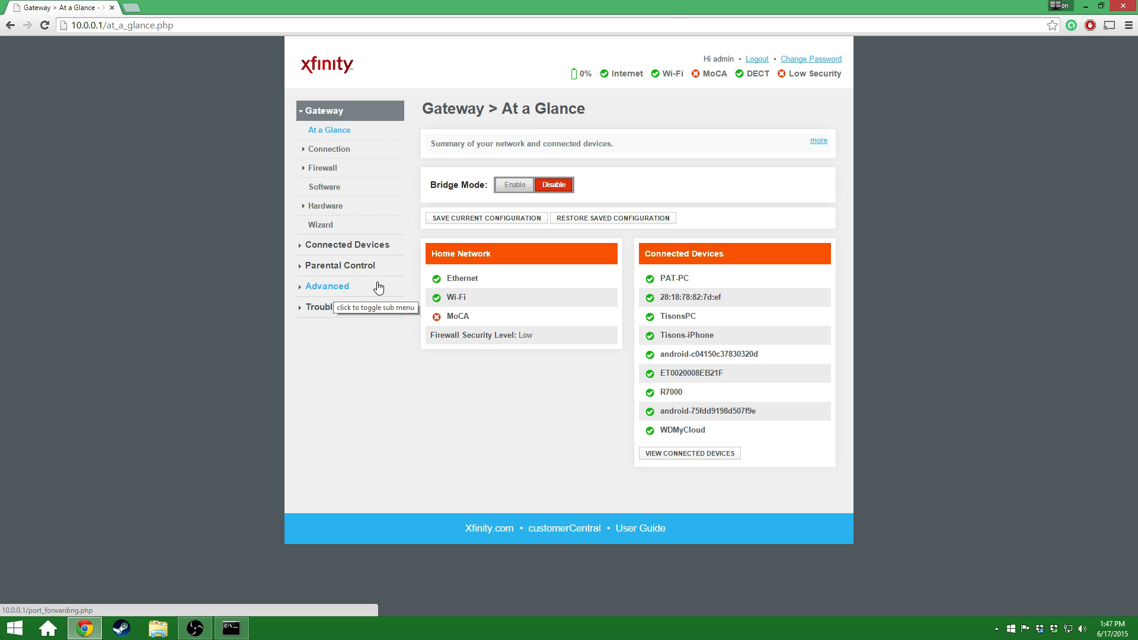
pyautogui.moveTo(376, 291)
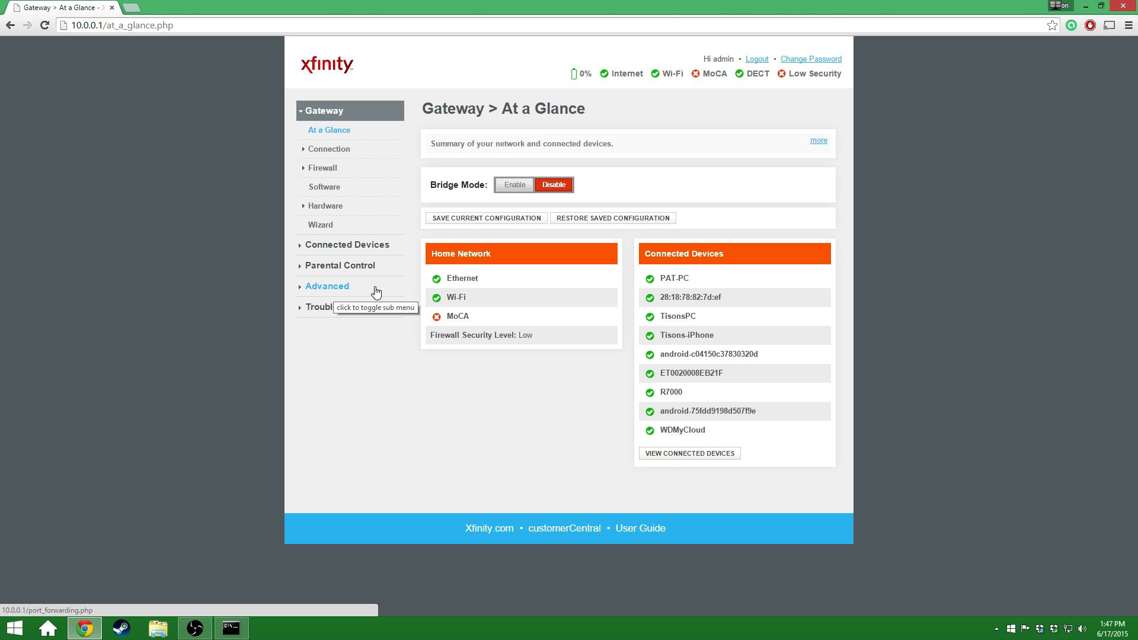
pyautogui.moveTo(324, 291)
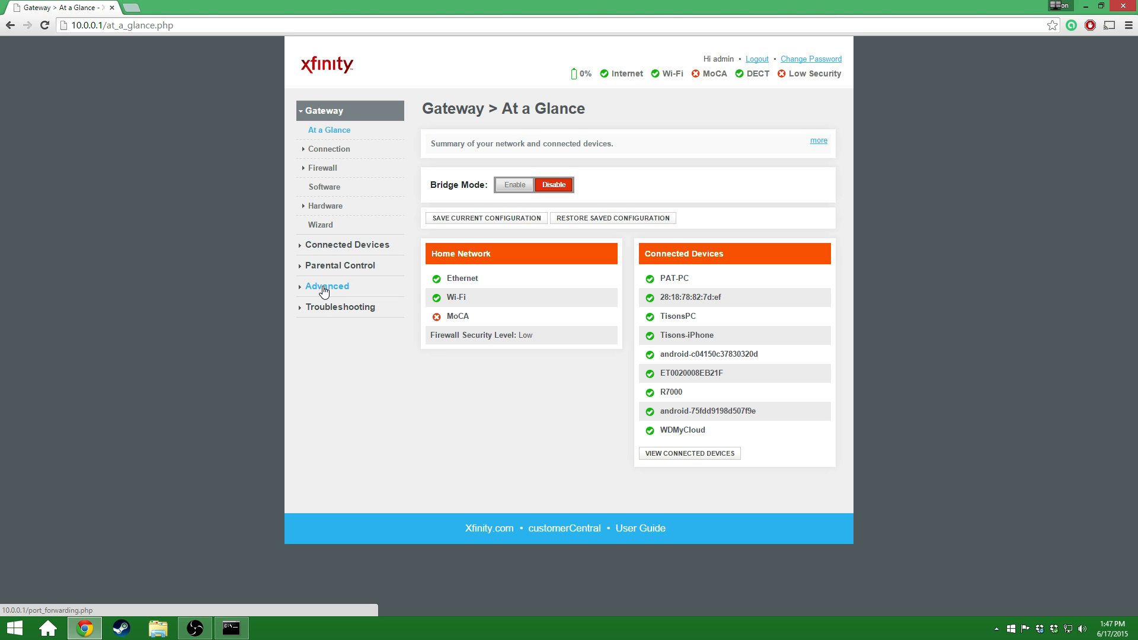
# Step: Go to Advanced > Port Forwarding, where forwarding is enabled and no services are listed
pyautogui.click(327, 286)
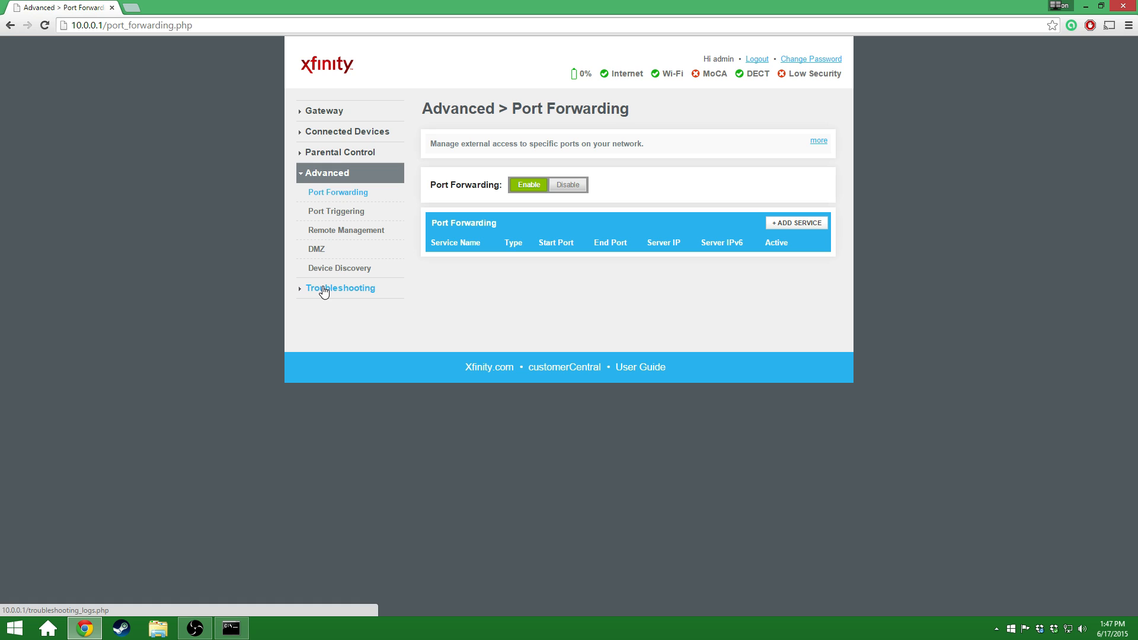
pyautogui.moveTo(343, 197)
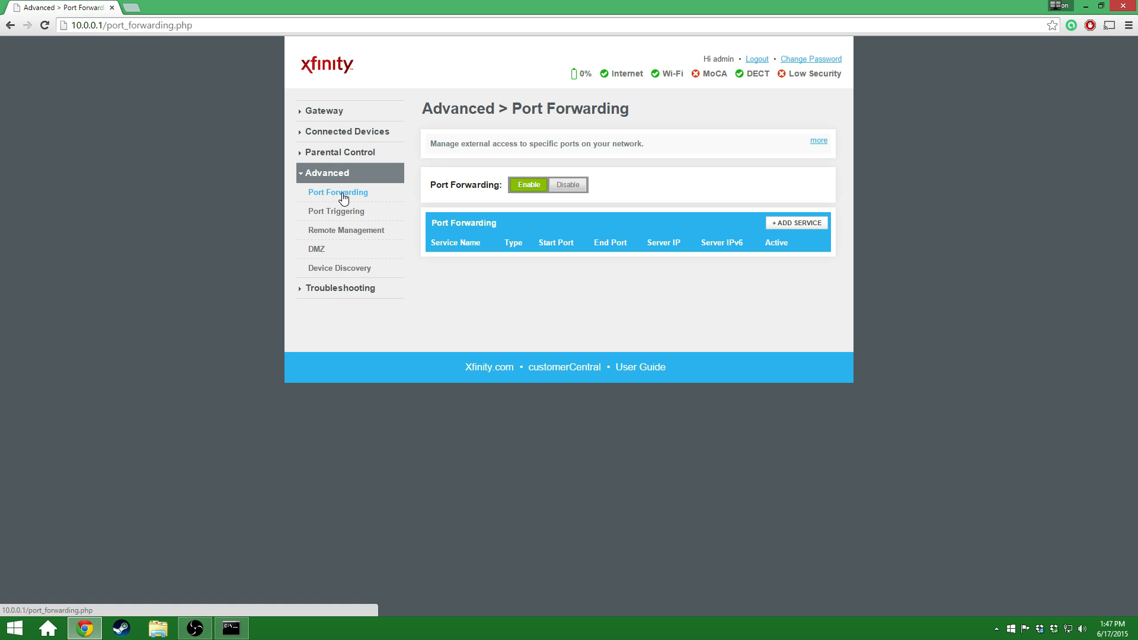
pyautogui.moveTo(529, 189)
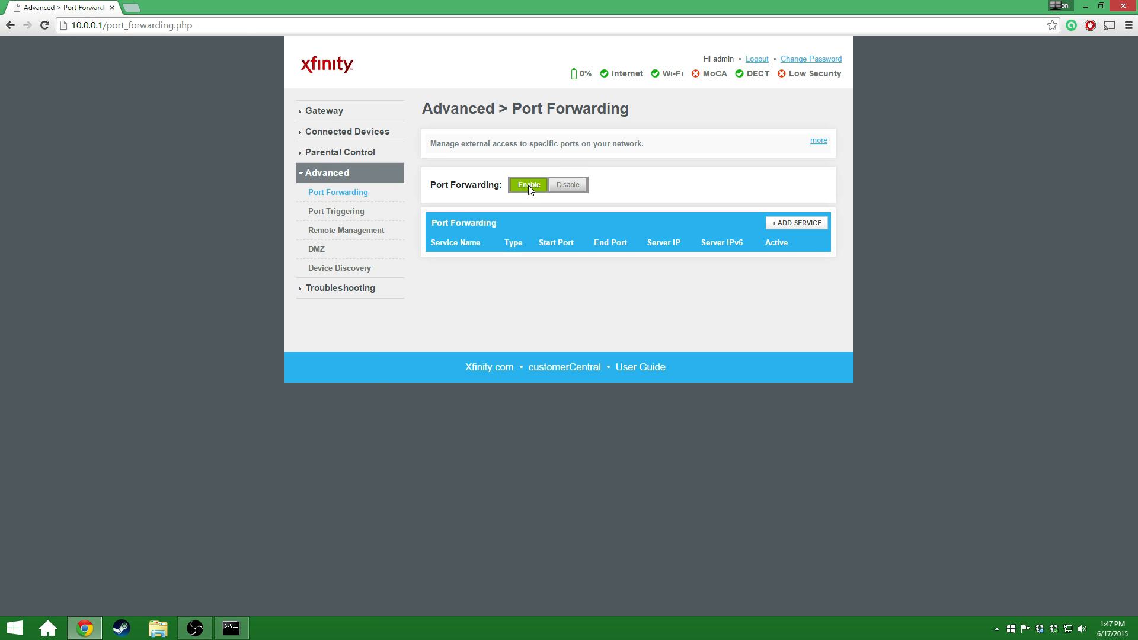
pyautogui.moveTo(797, 223)
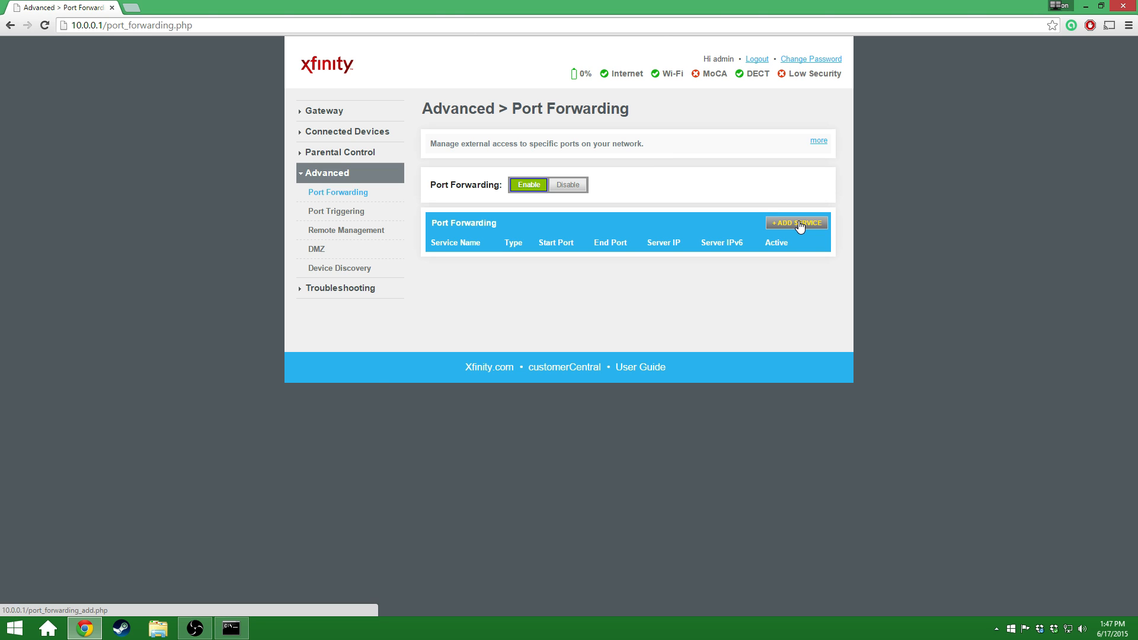
pyautogui.moveTo(824, 217)
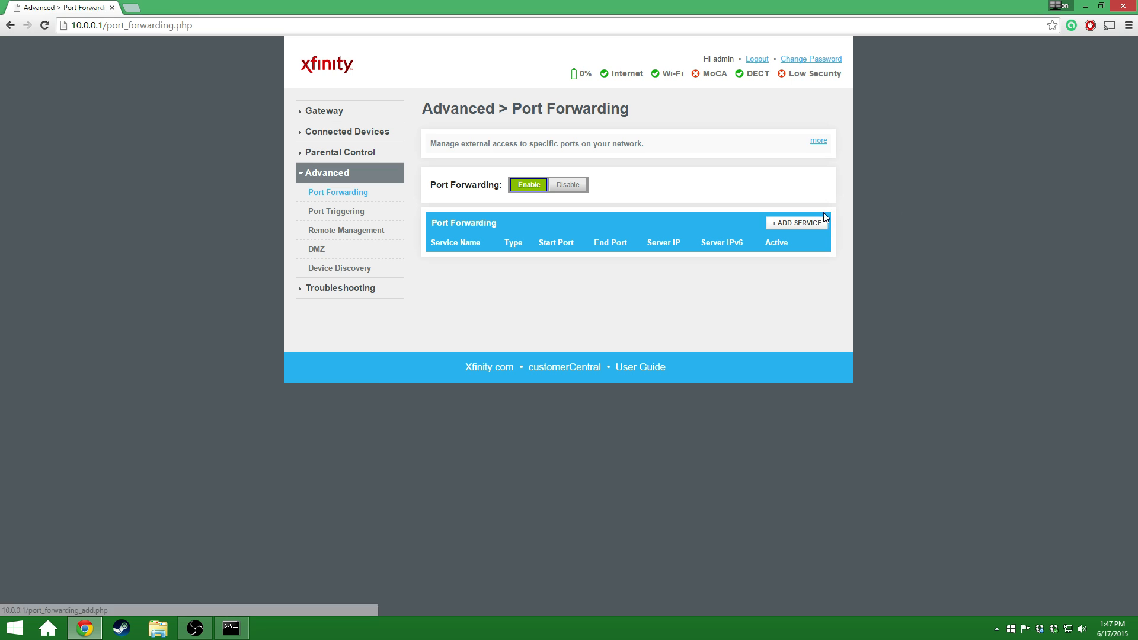
# Step: Start a new service, keep Common Service as Other, and name it Xbox One 1
pyautogui.click(796, 222)
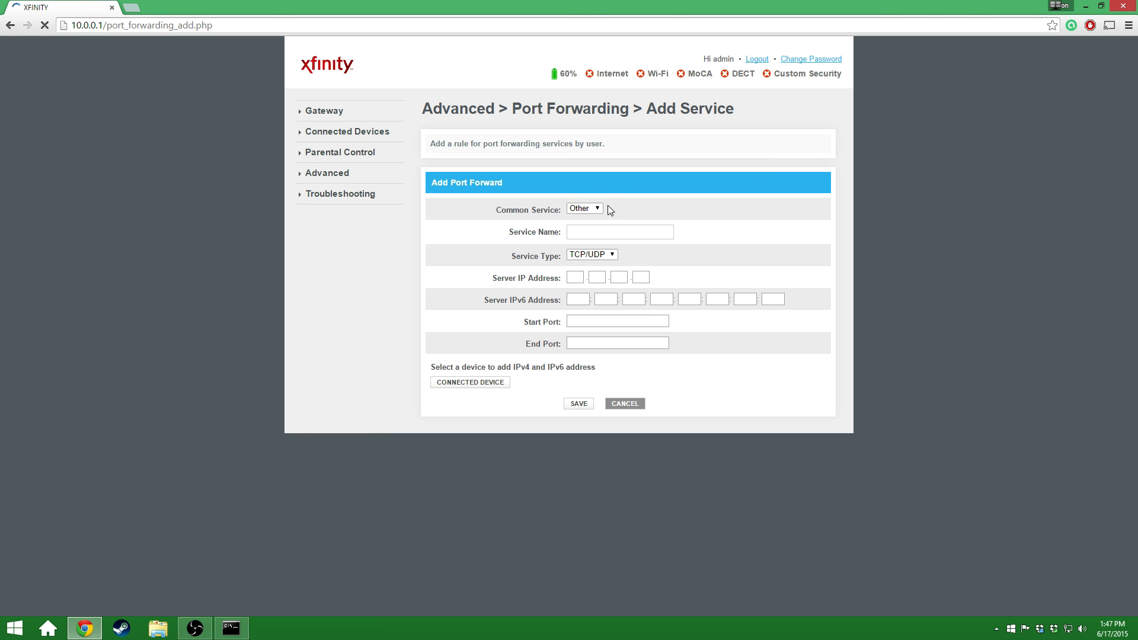
pyautogui.click(584, 209)
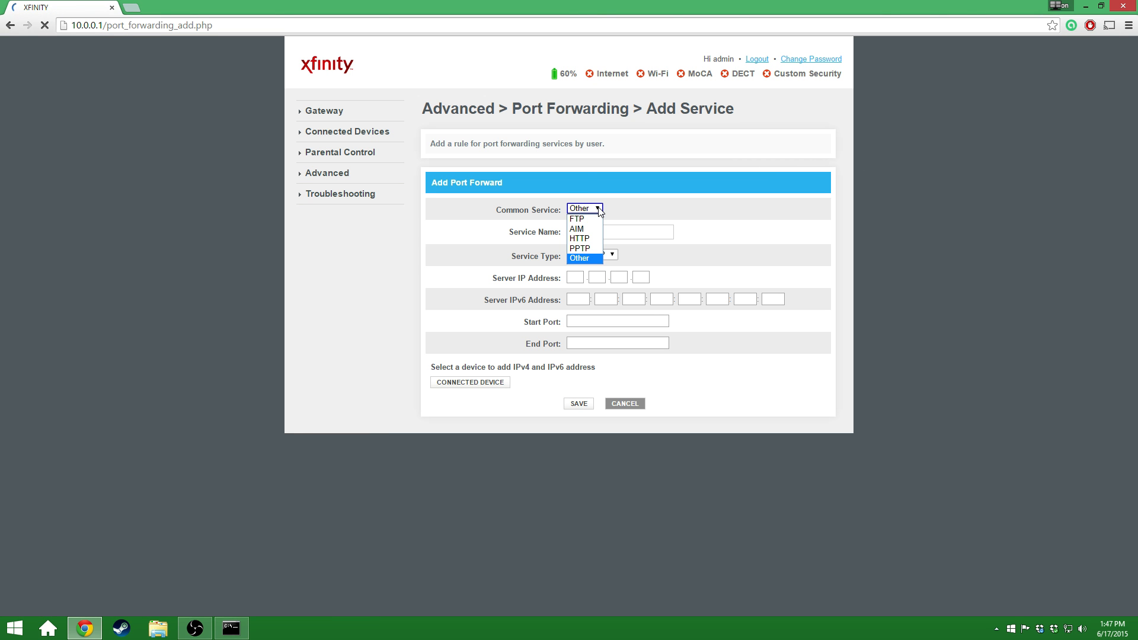
pyautogui.click(578, 258)
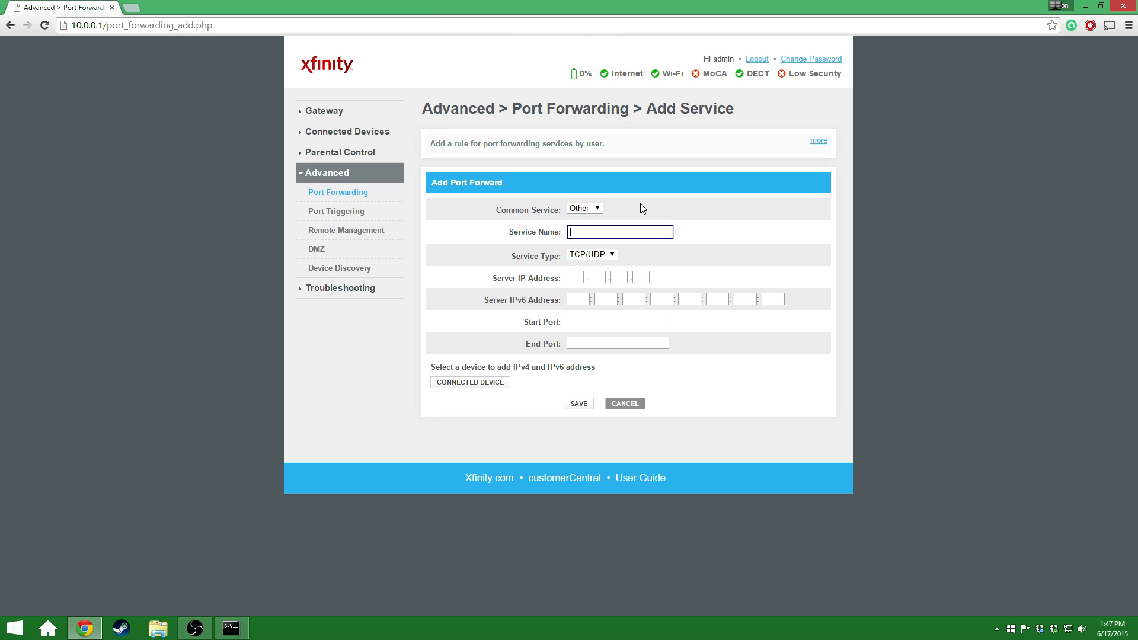
pyautogui.click(584, 208)
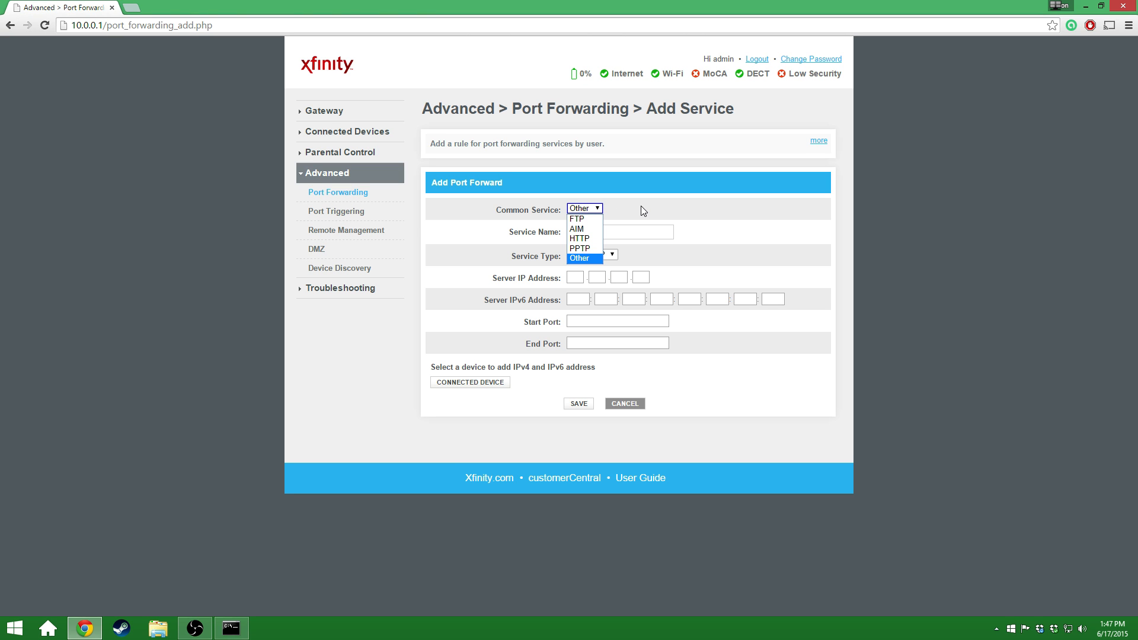
pyautogui.click(582, 257)
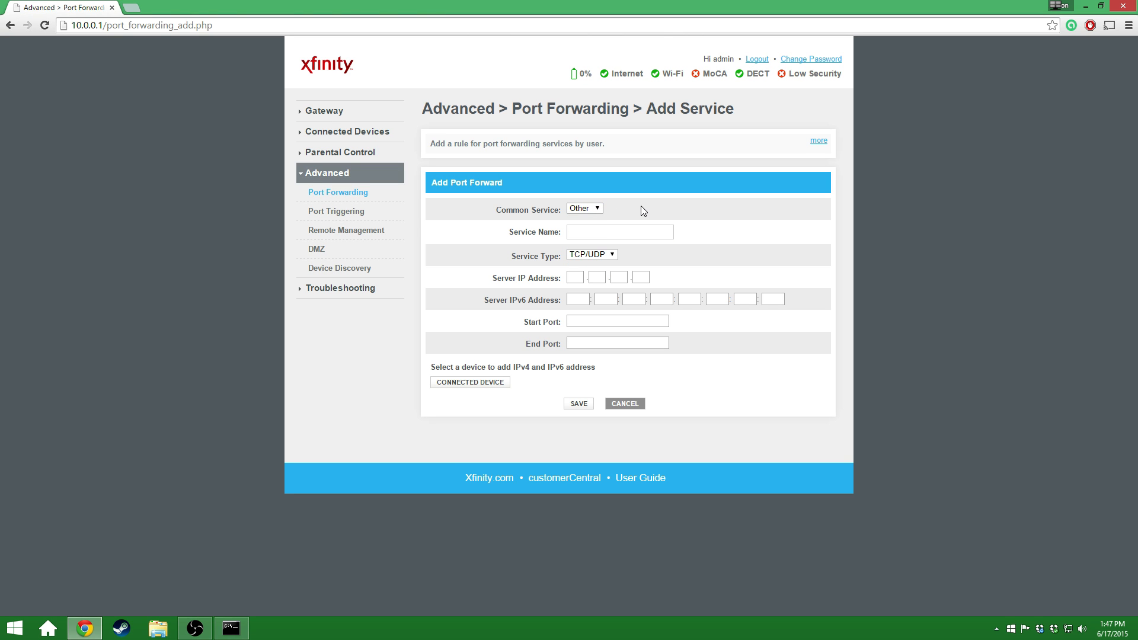
pyautogui.moveTo(610, 203)
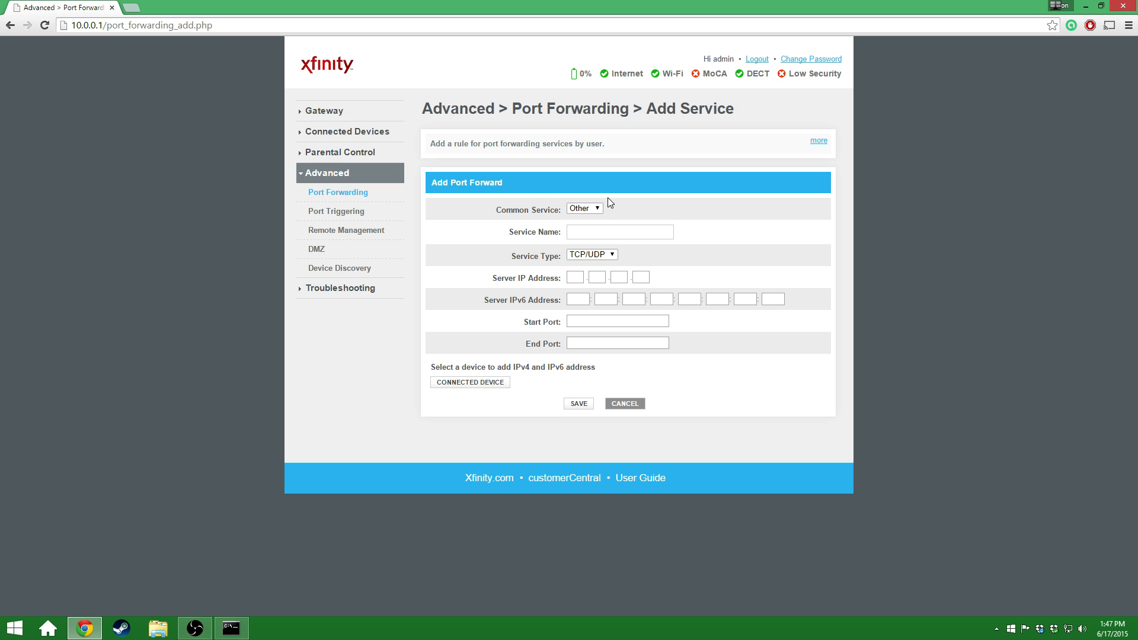
pyautogui.click(619, 232)
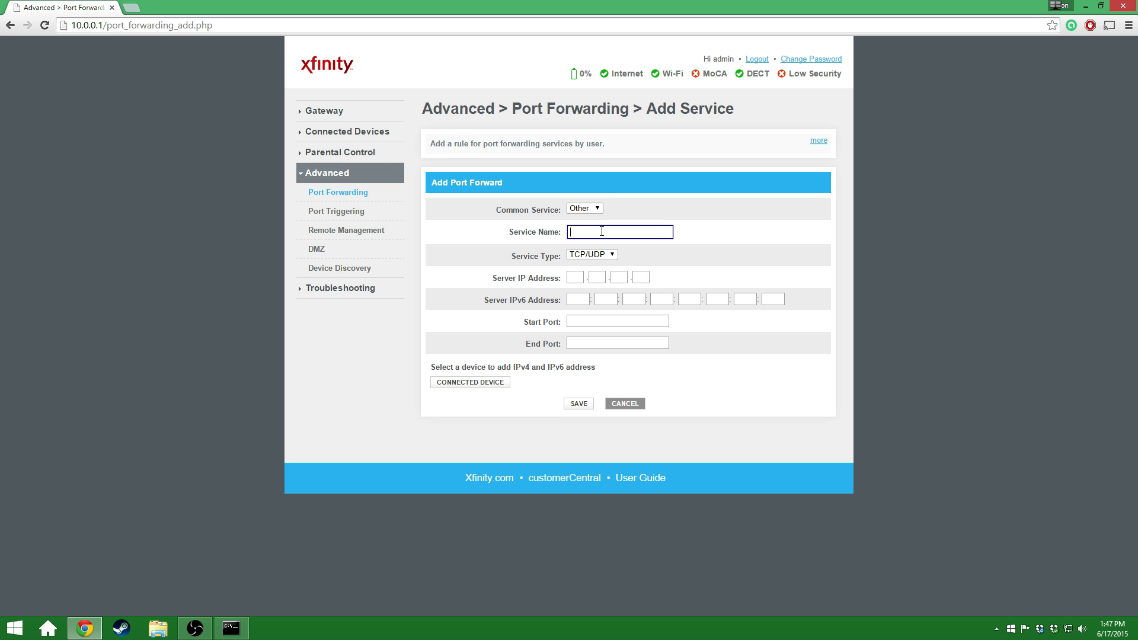
pyautogui.write('O')
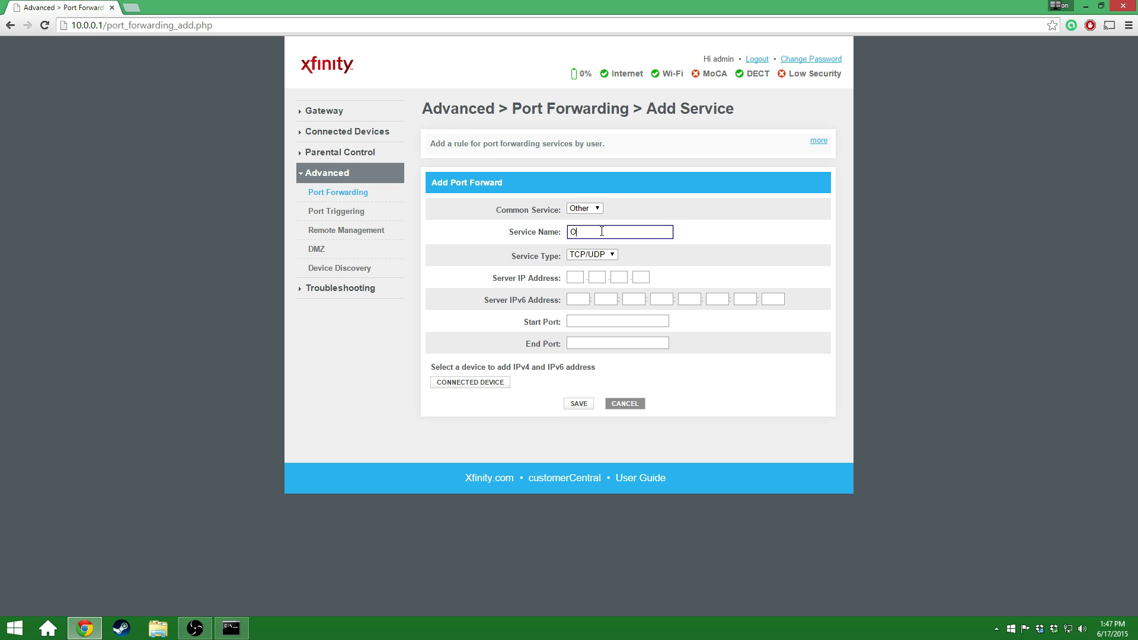
pyautogui.write('Xbox')
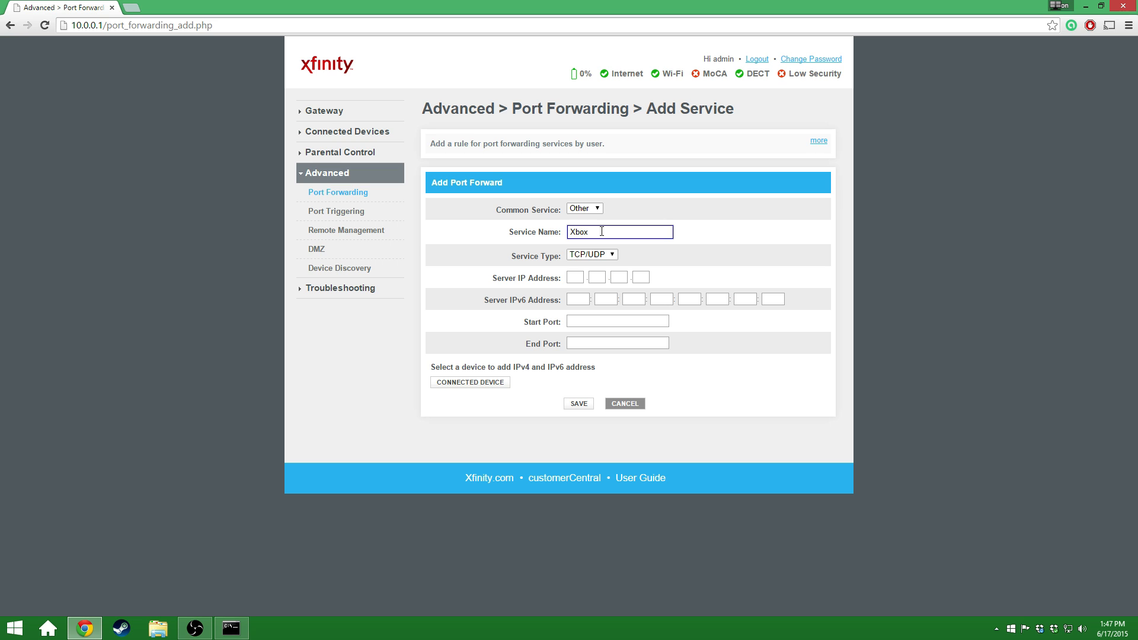
pyautogui.write('_One')
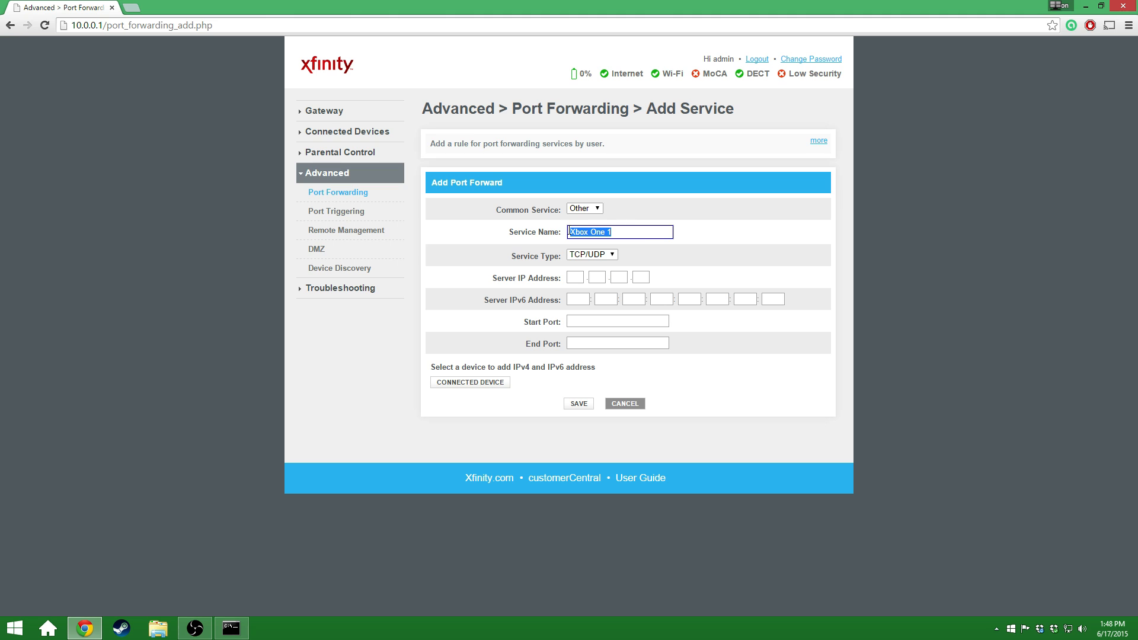
pyautogui.moveTo(695, 242)
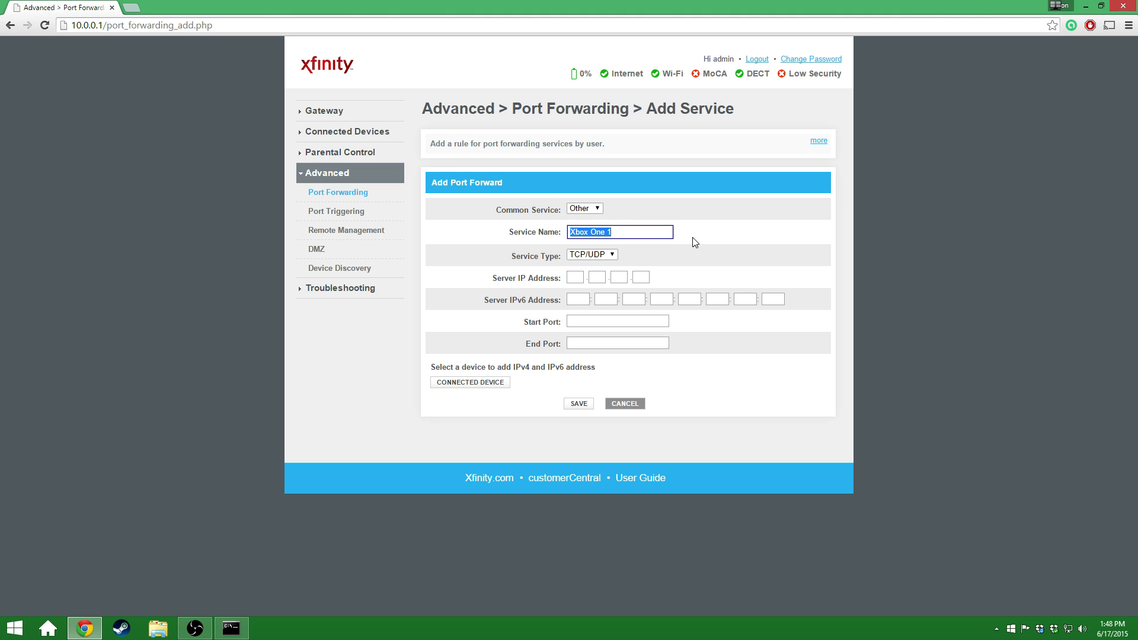
pyautogui.moveTo(650, 271)
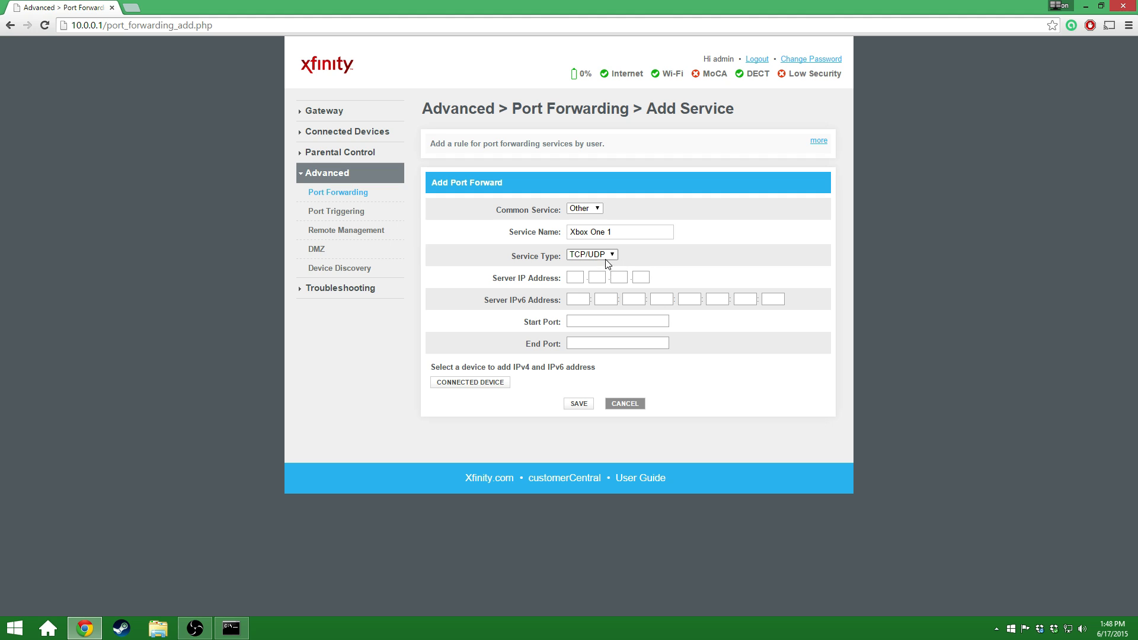
# Step: Set UDP, server IP 10.0.0.60, Start and End Port 88, and save
pyautogui.click(591, 255)
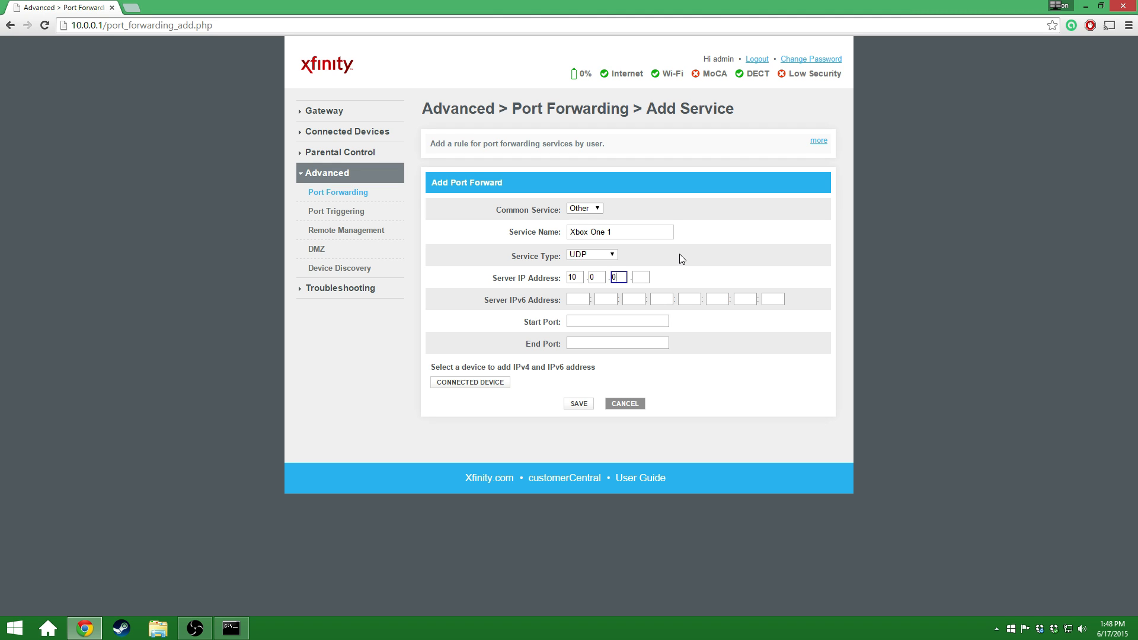
pyautogui.write('60')
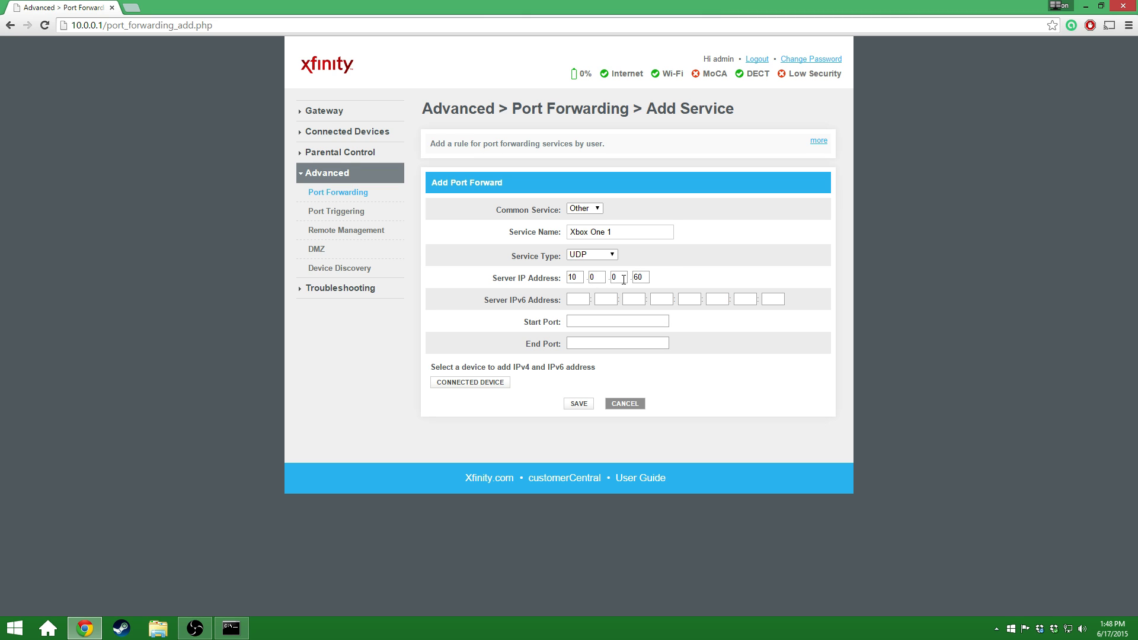
pyautogui.moveTo(644, 289)
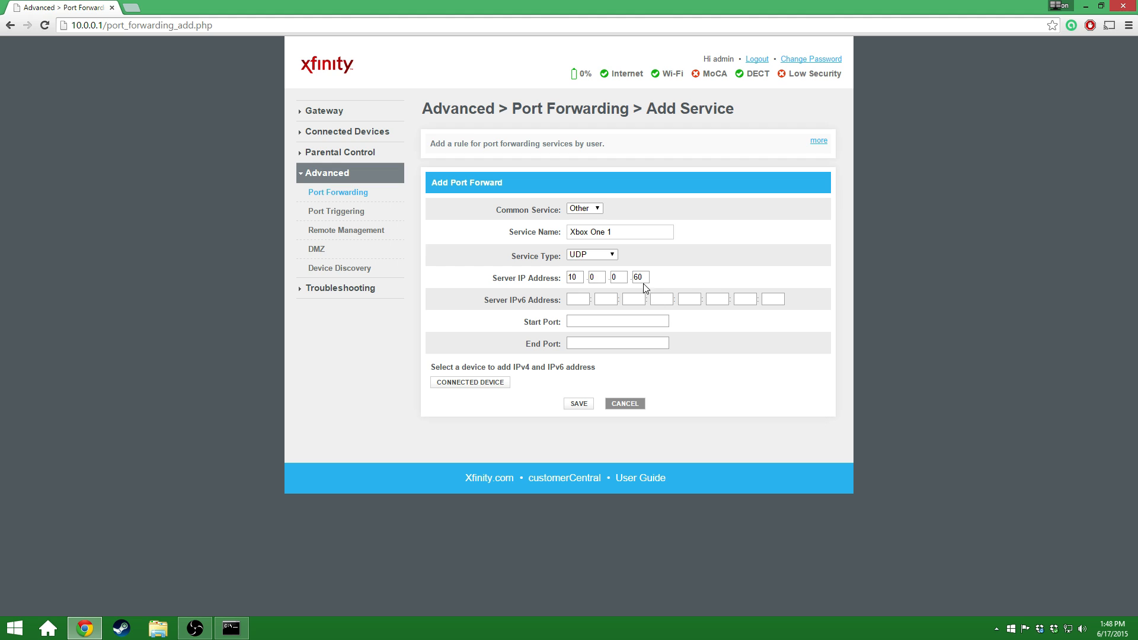
pyautogui.moveTo(688, 281)
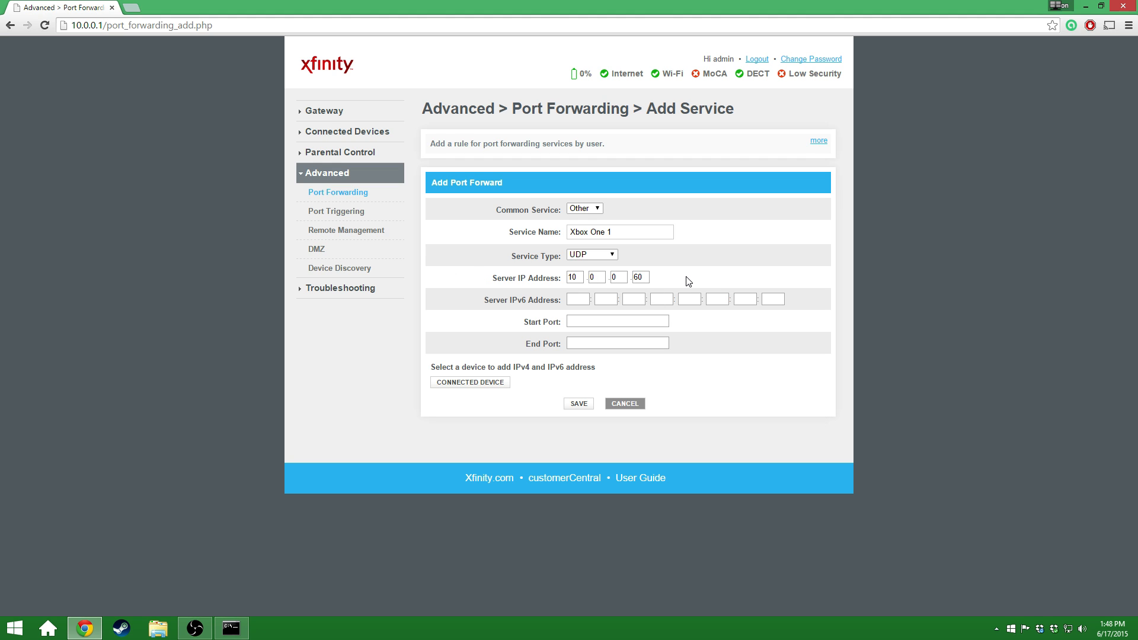
pyautogui.moveTo(562, 292)
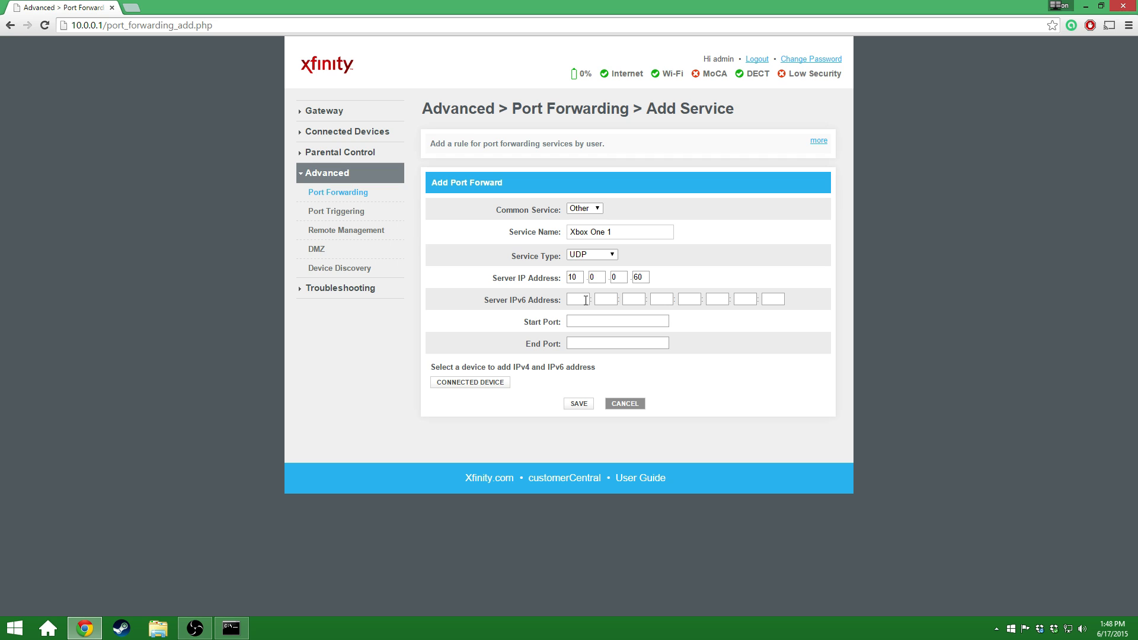
pyautogui.moveTo(578, 315)
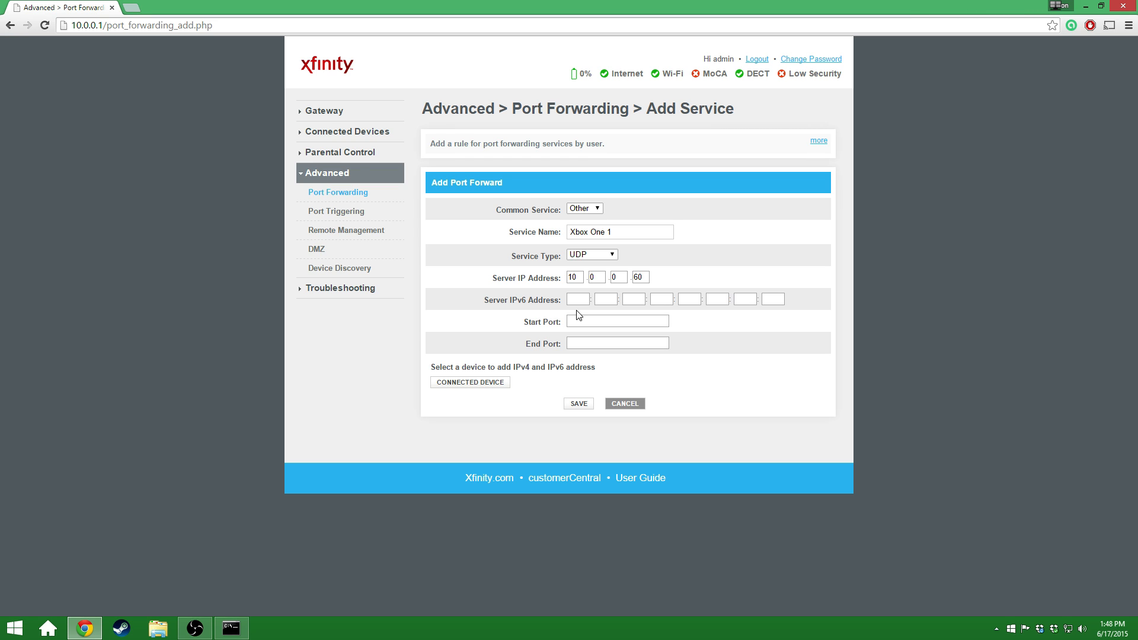
pyautogui.moveTo(529, 307)
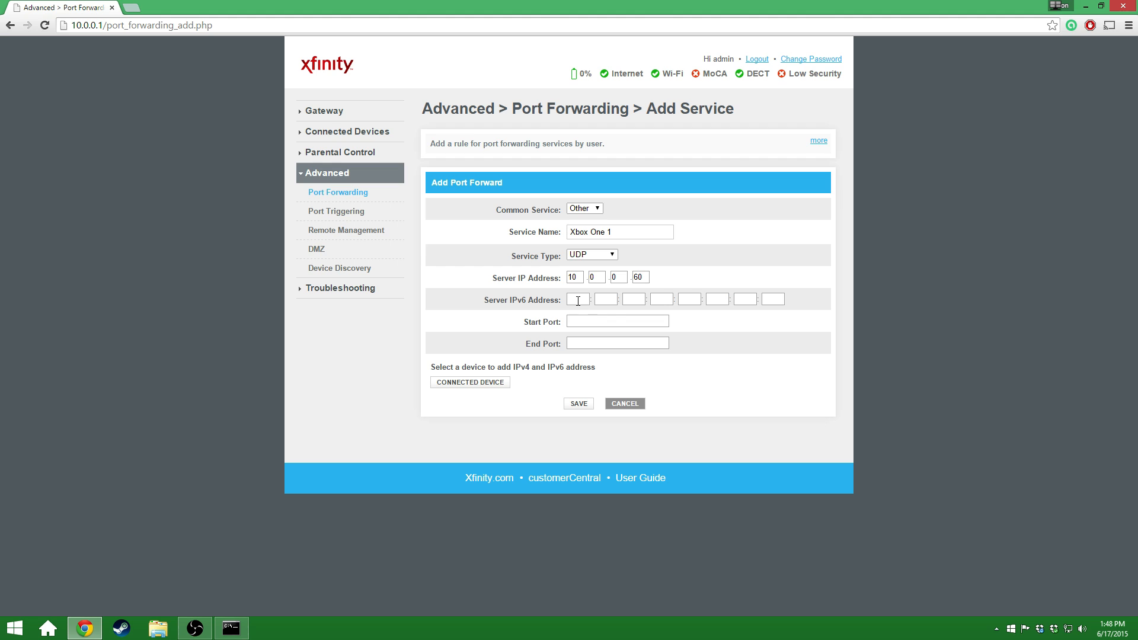
pyautogui.click(617, 321)
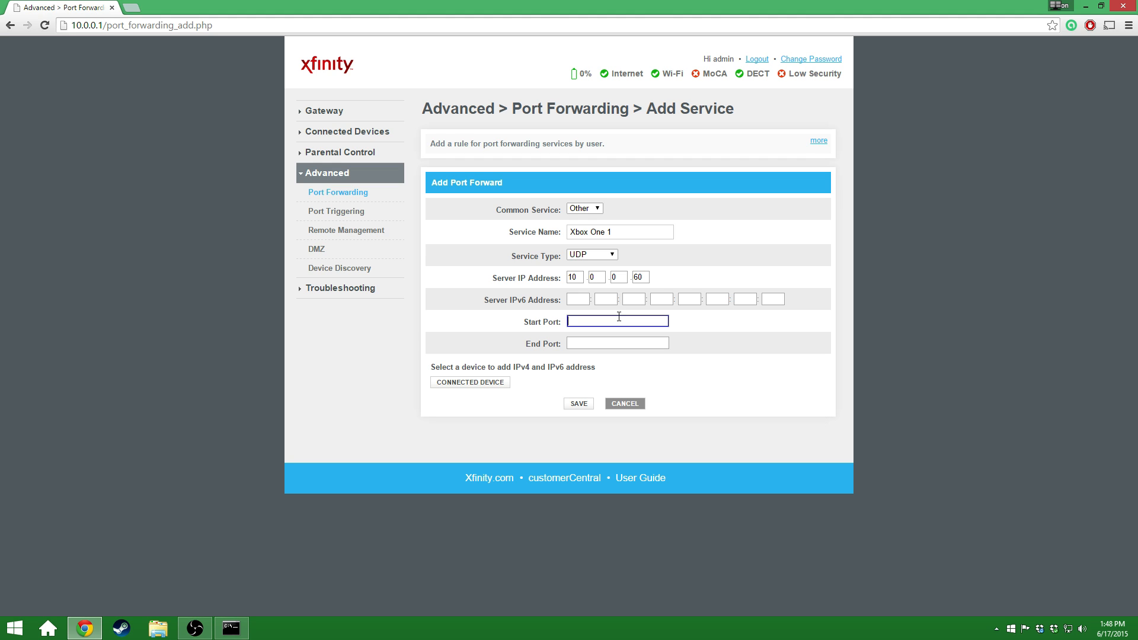
pyautogui.moveTo(611, 320)
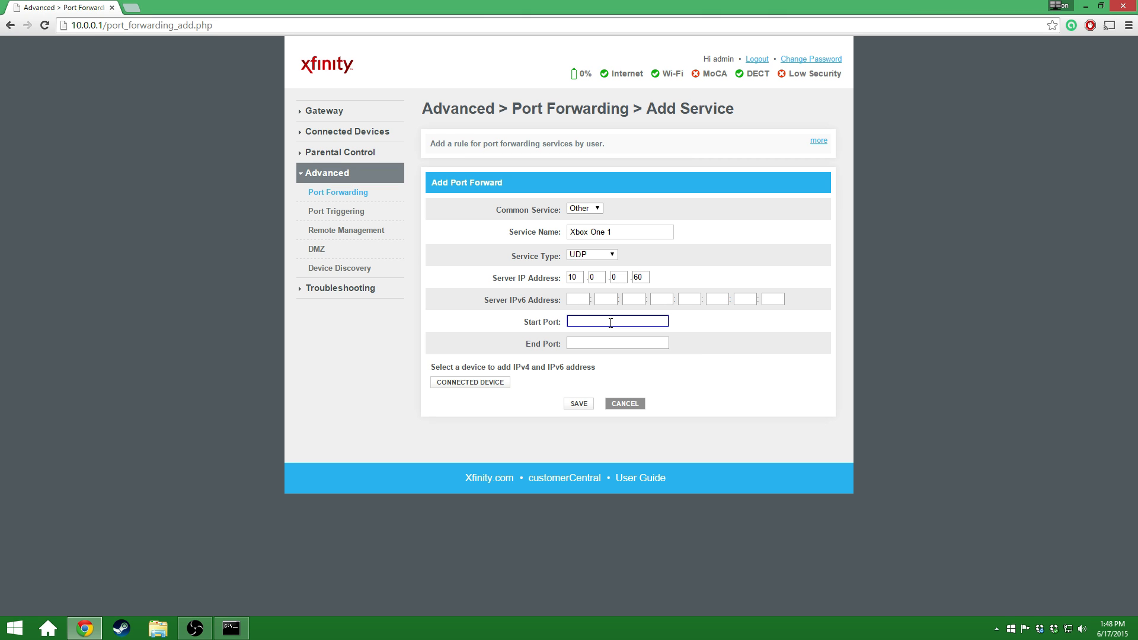
pyautogui.write('88')
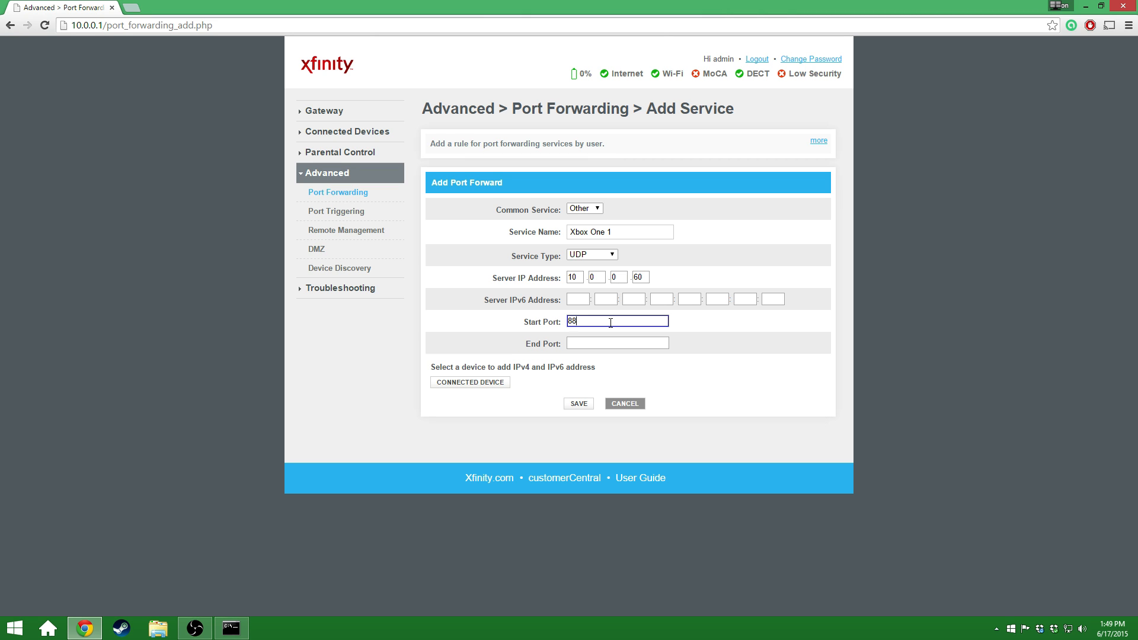
pyautogui.click(617, 343)
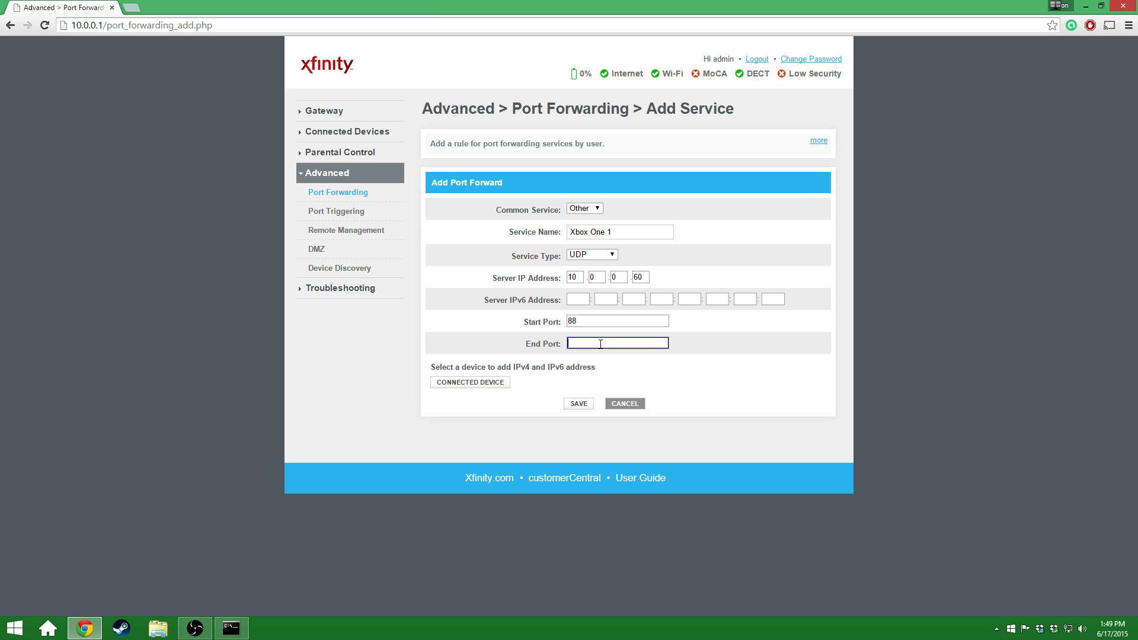
pyautogui.write('88')
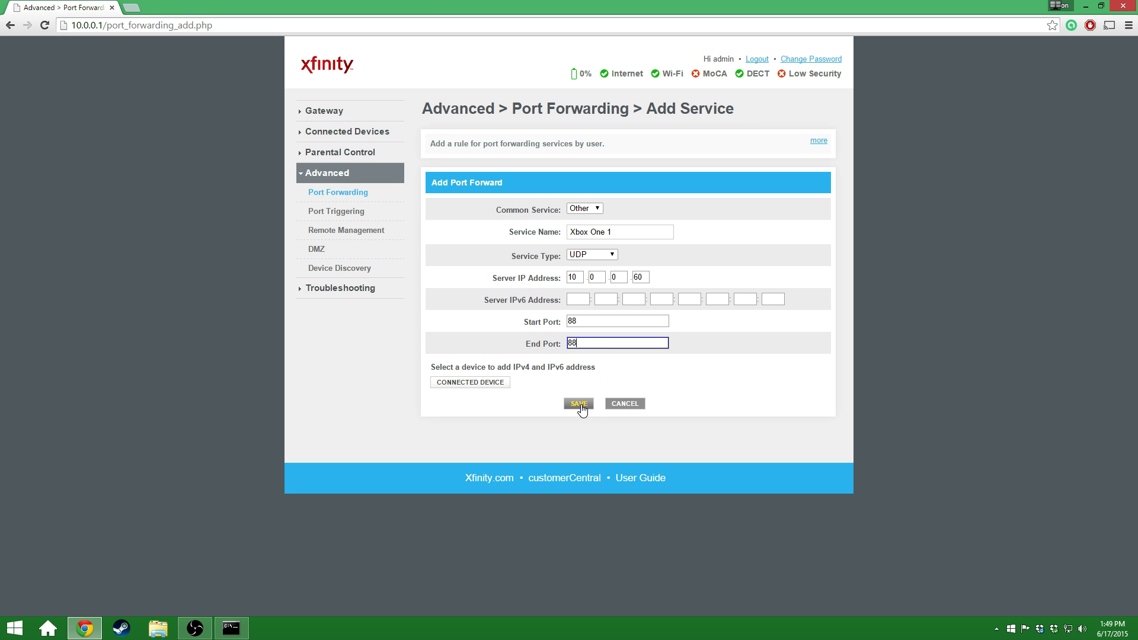
pyautogui.click(579, 403)
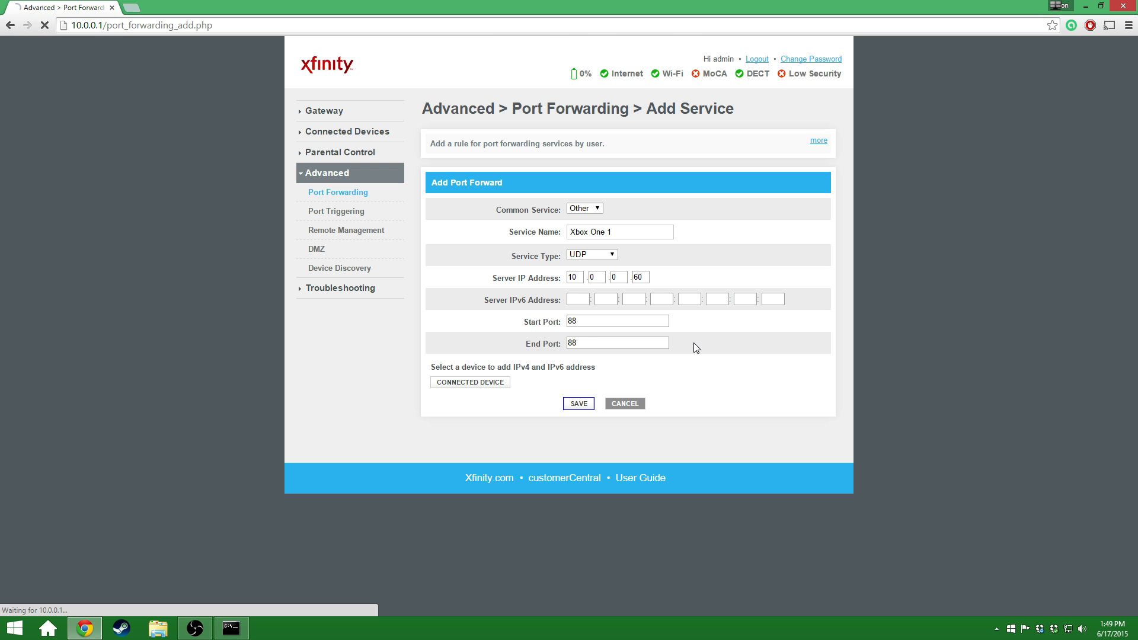
# Step: Begin the Xbox One 2 rule with server IP 10.0.0.60
pyautogui.click(578, 403)
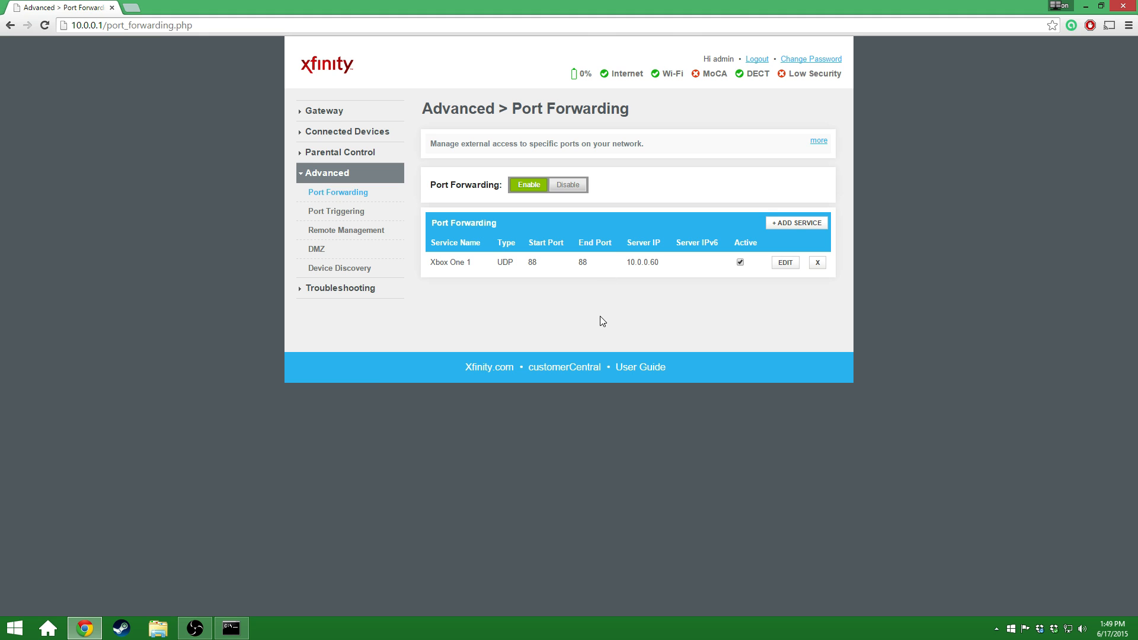
pyautogui.click(796, 223)
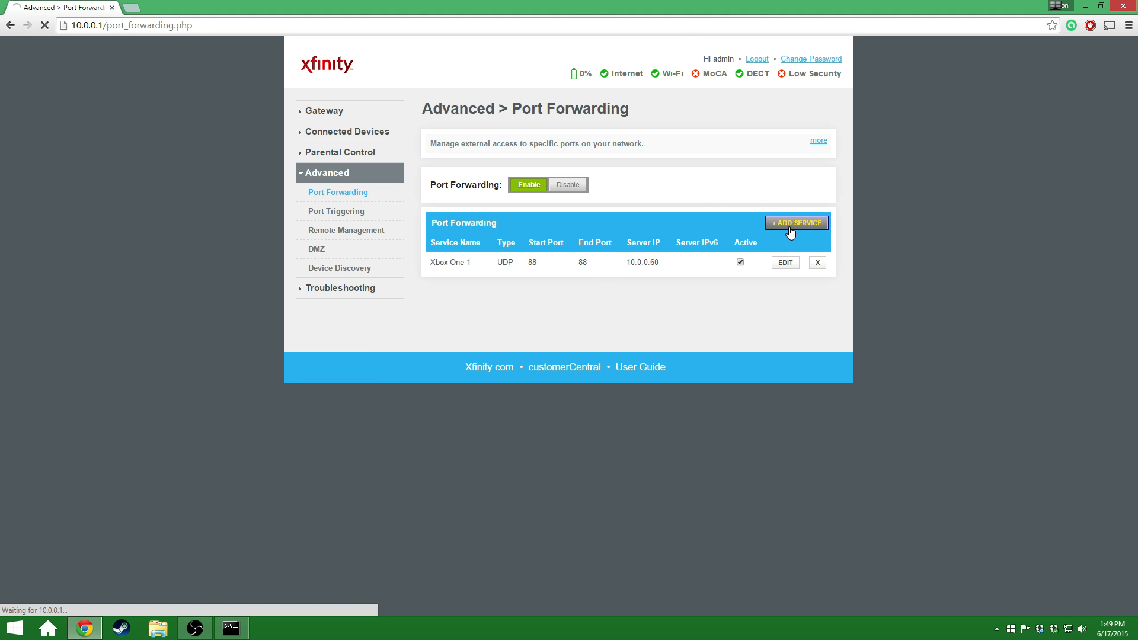
pyautogui.click(796, 223)
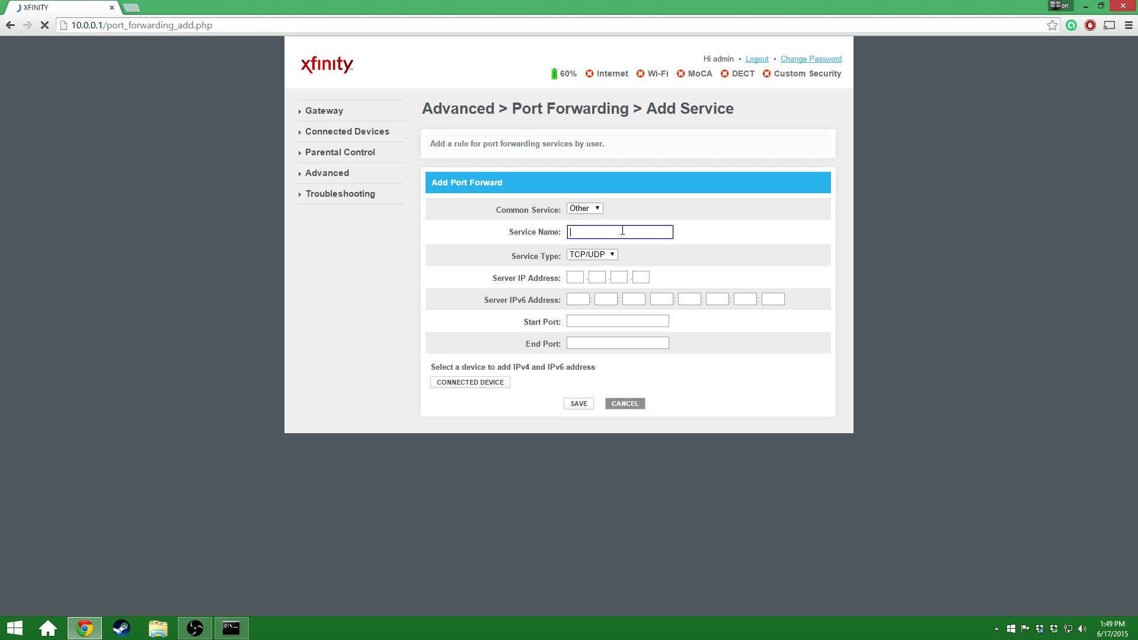
pyautogui.write('Xbox One 1')
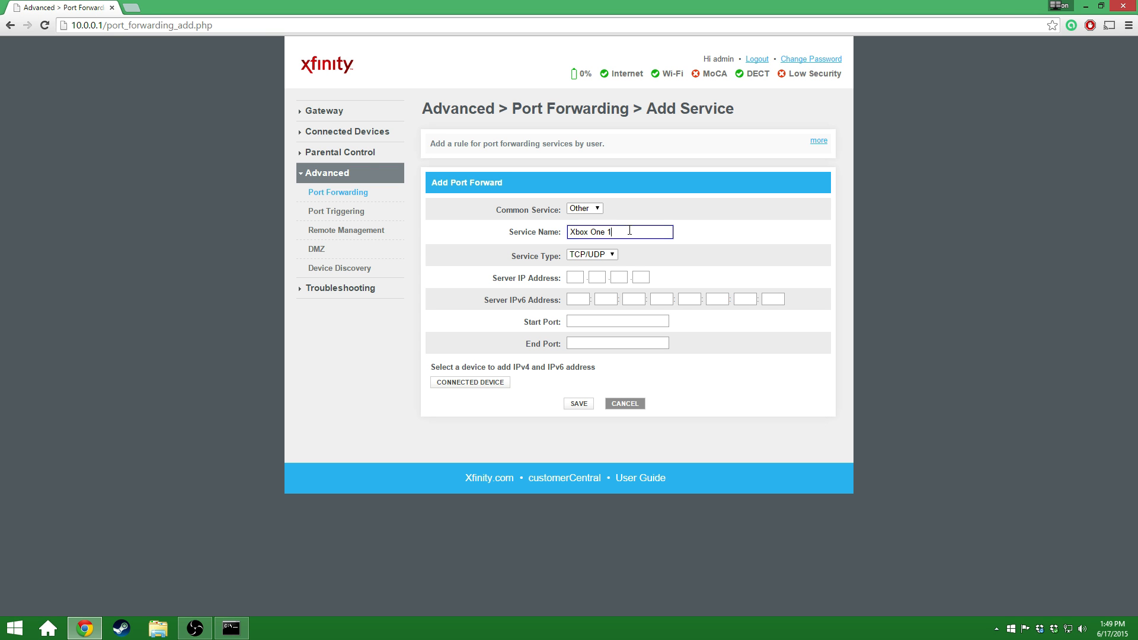
pyautogui.write('2')
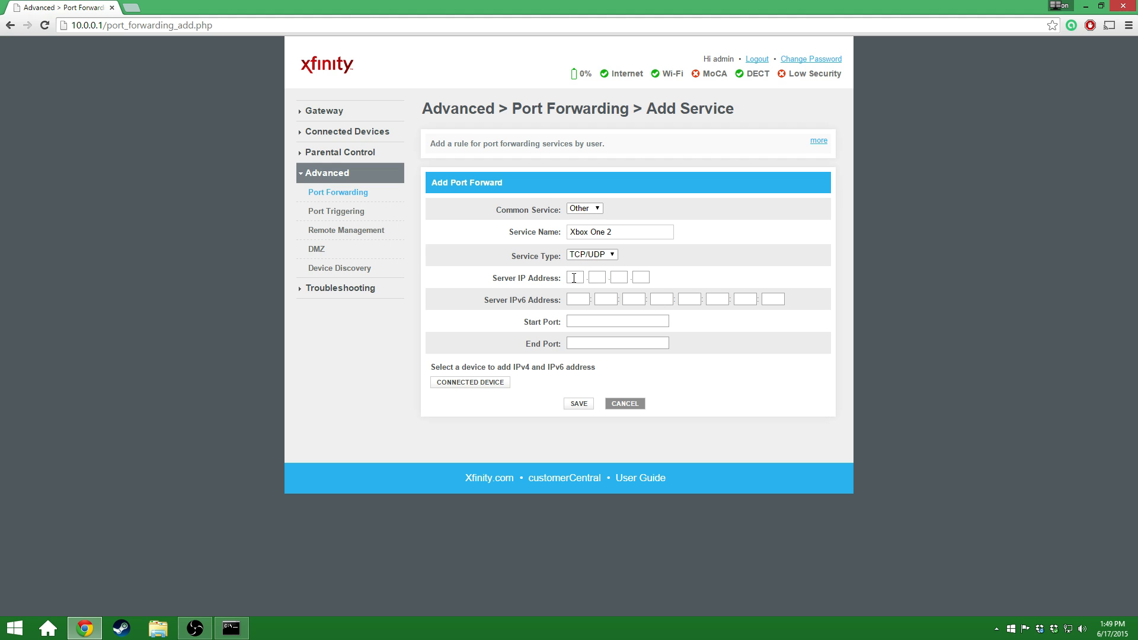
pyautogui.moveTo(507, 288)
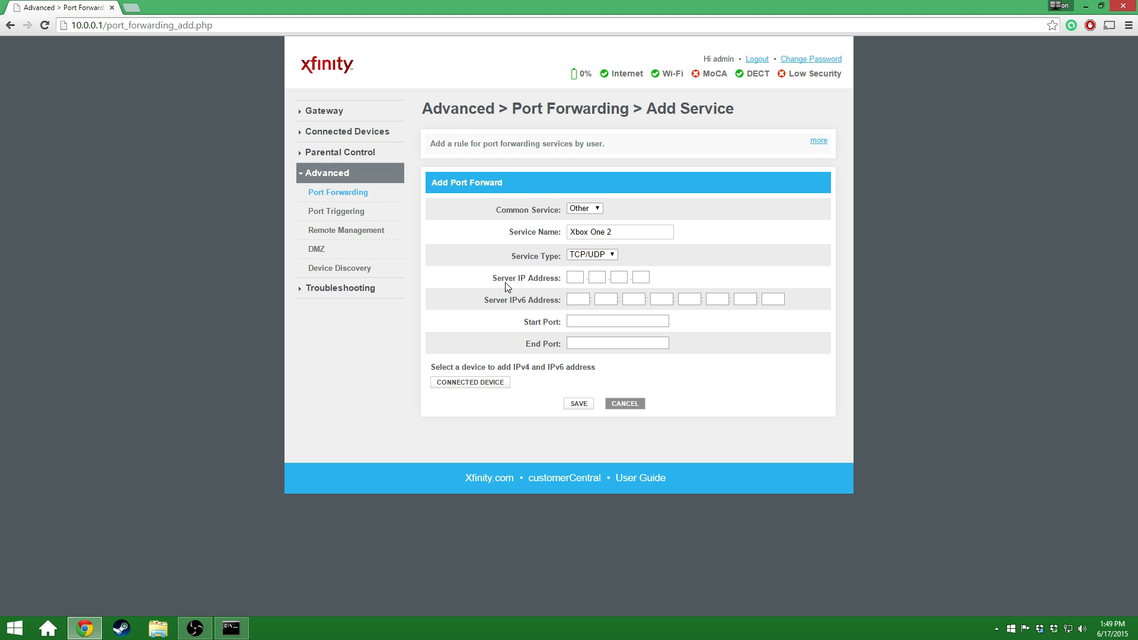
pyautogui.write('10')
pyautogui.write('0')
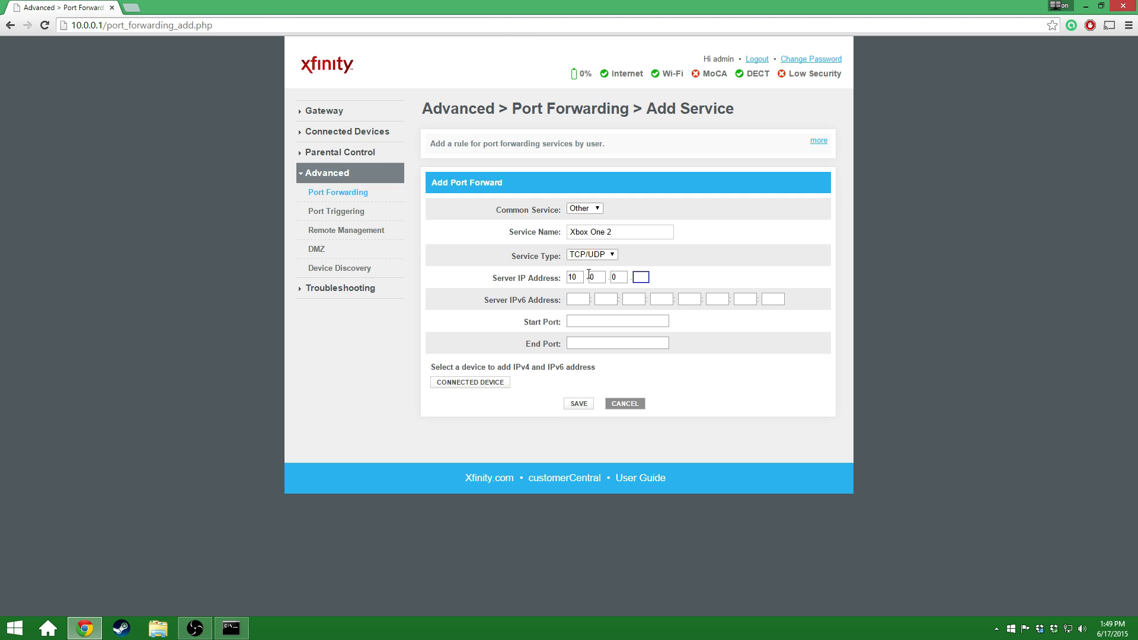
pyautogui.write('60')
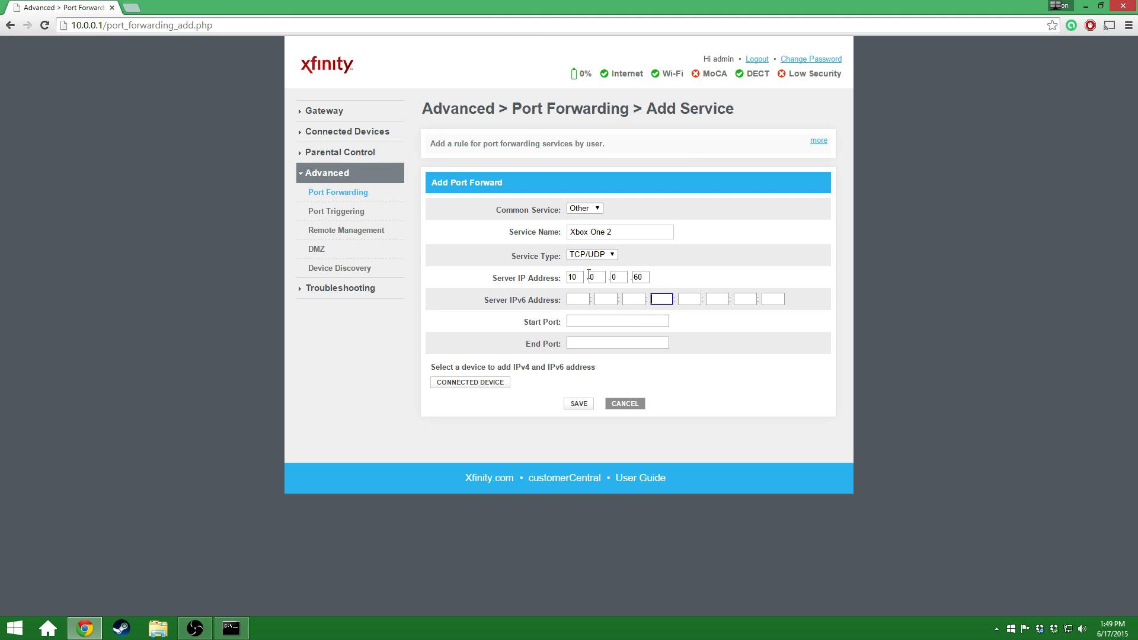
# Step: Set Start and End Port to 3074 and save Xbox One 2
pyautogui.click(617, 320)
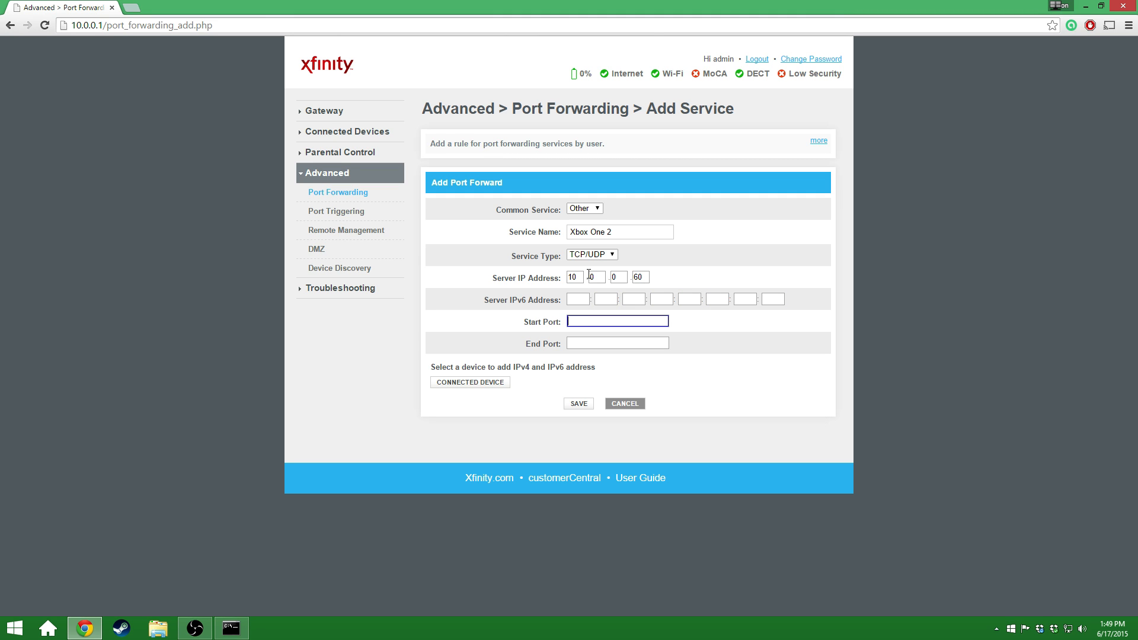
pyautogui.write('3074')
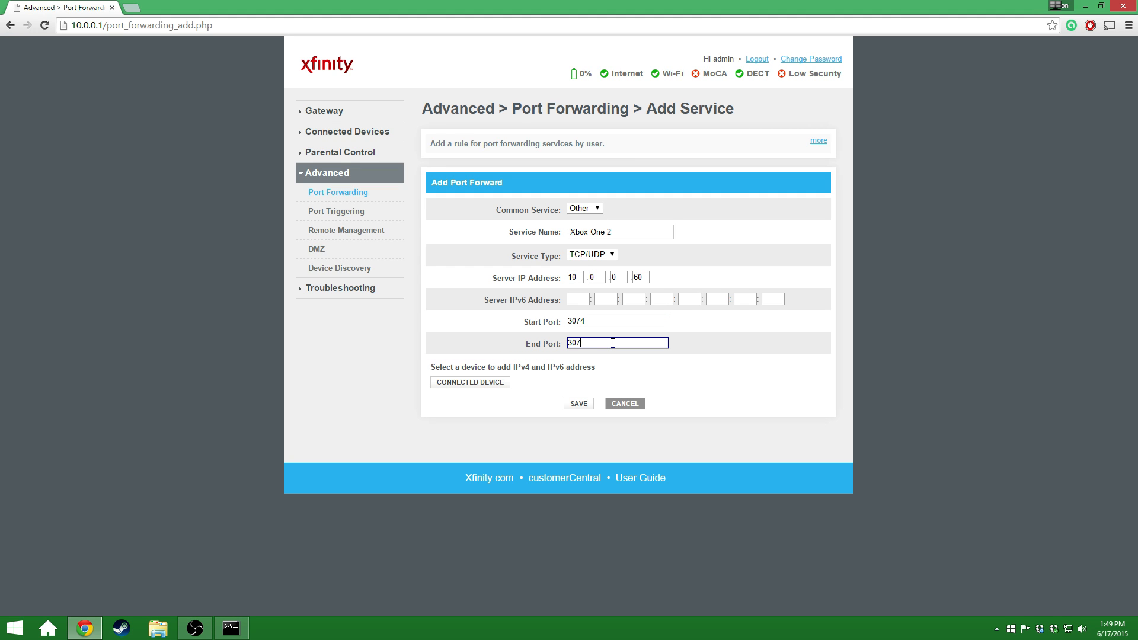
pyautogui.write('4')
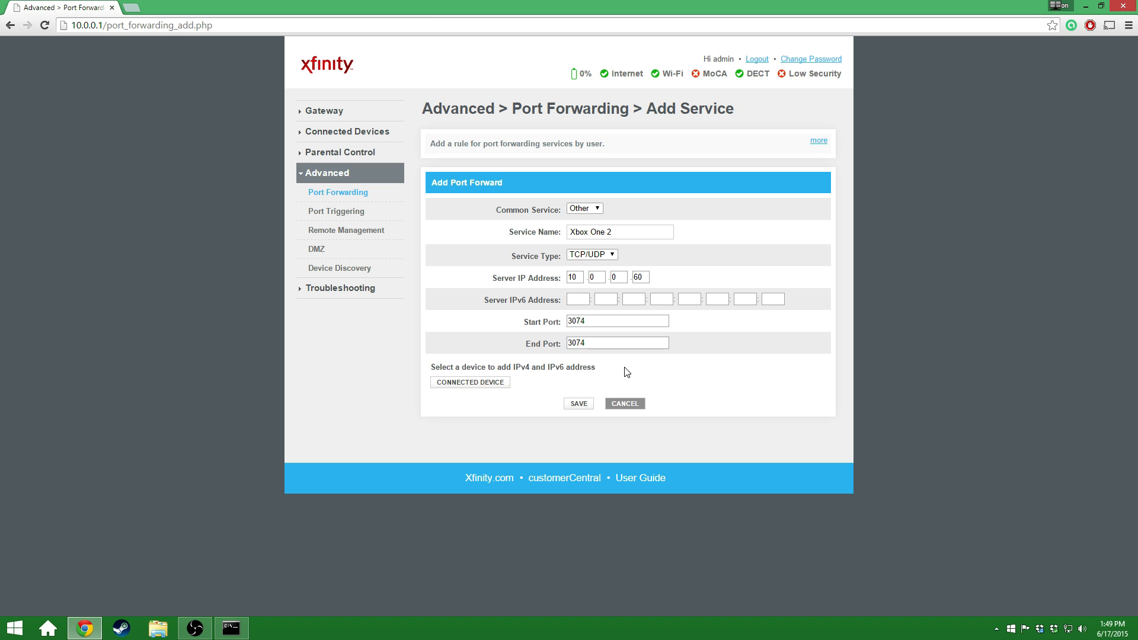
pyautogui.click(579, 403)
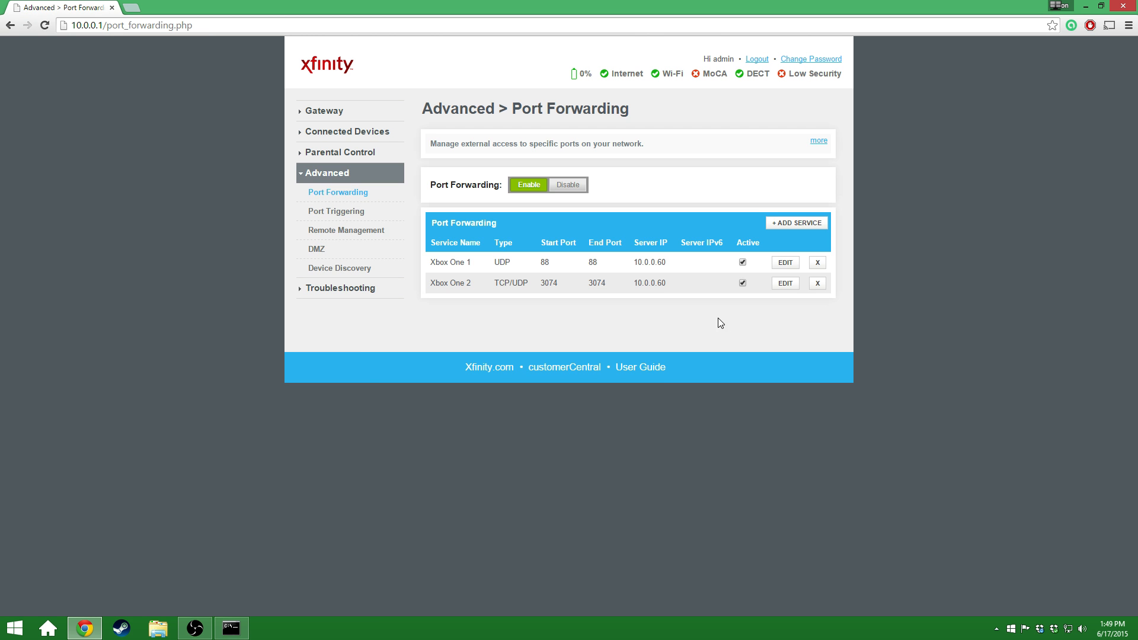
# Step: Create Xbox One 3 forwarding TCP/UDP port 53 to 10.0.0.60 and save it
pyautogui.click(796, 223)
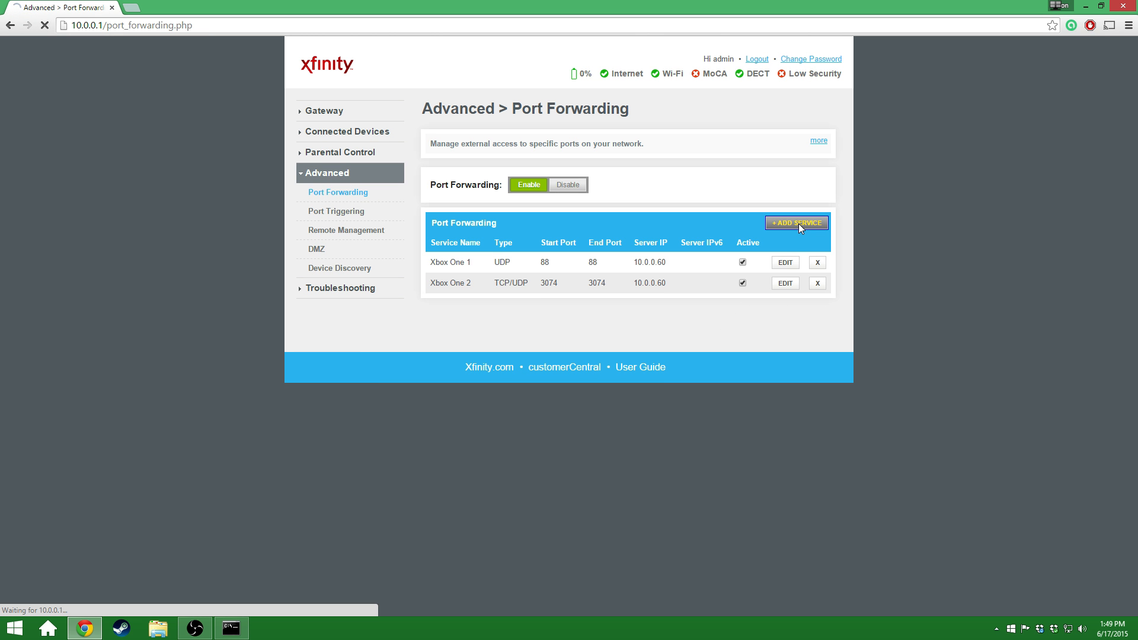
pyautogui.click(796, 223)
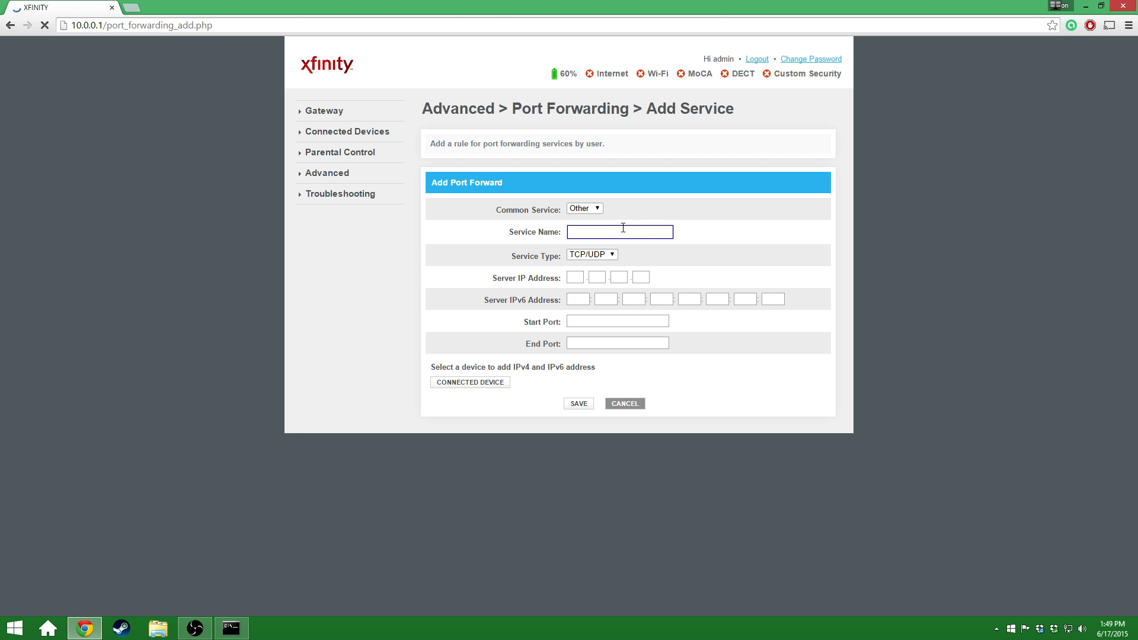
pyautogui.write('Xbox One 3')
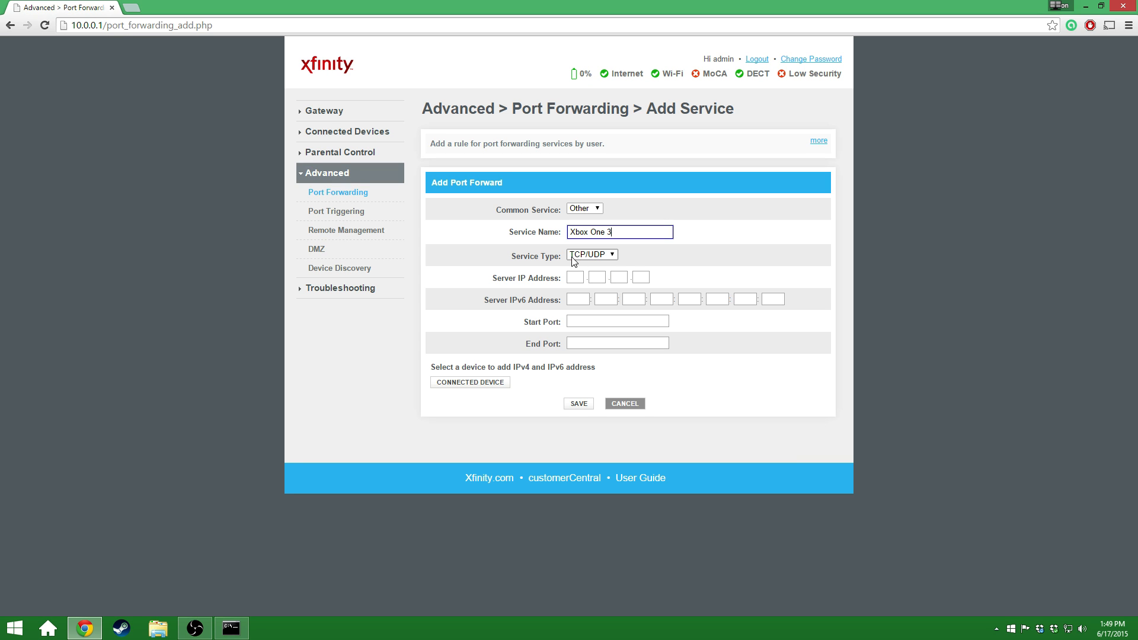
pyautogui.click(575, 277)
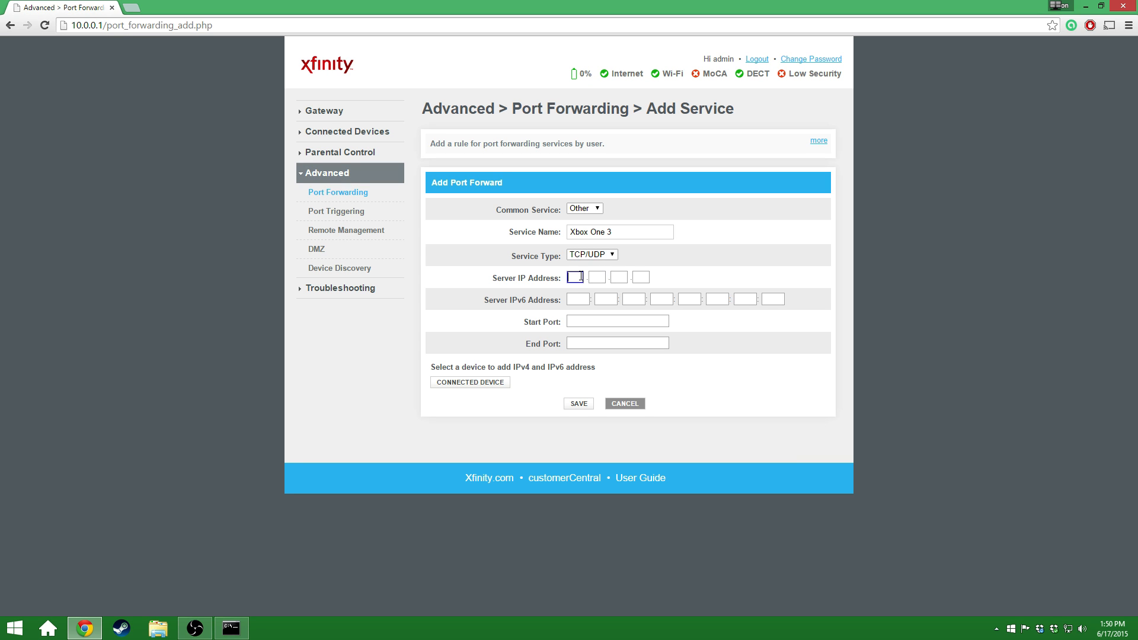
pyautogui.write('10.0.0.')
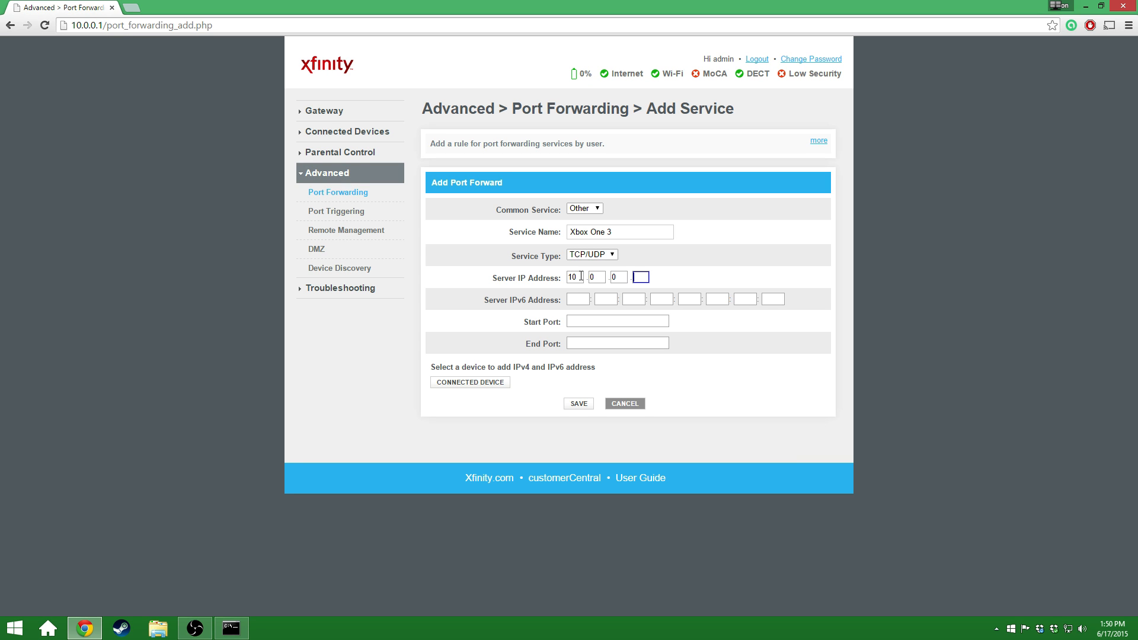
pyautogui.write('60')
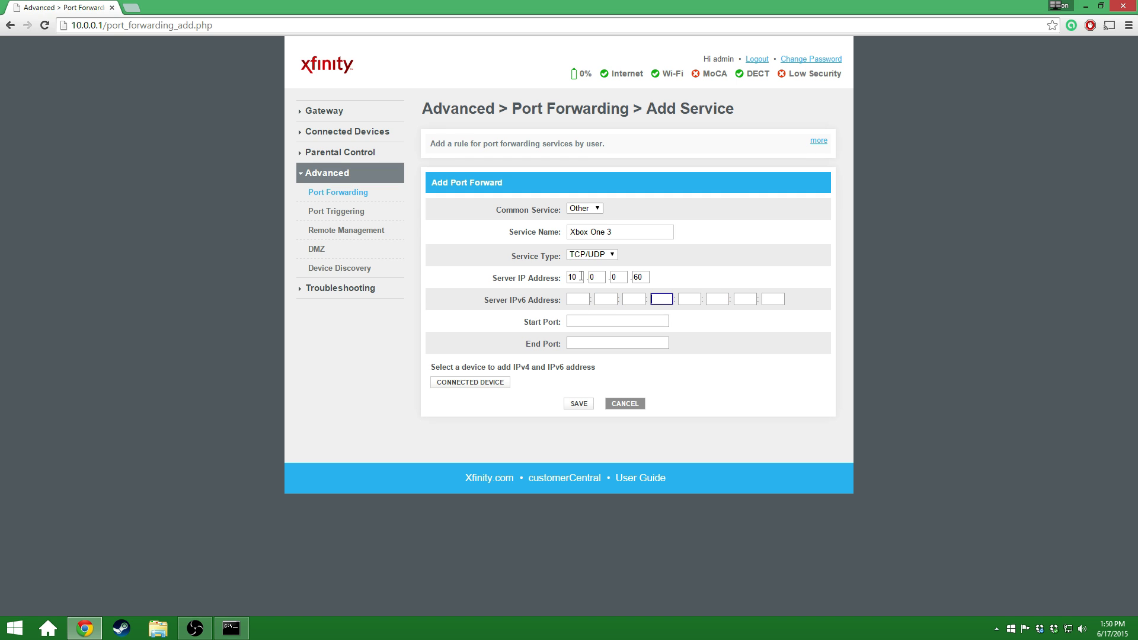
pyautogui.click(617, 321)
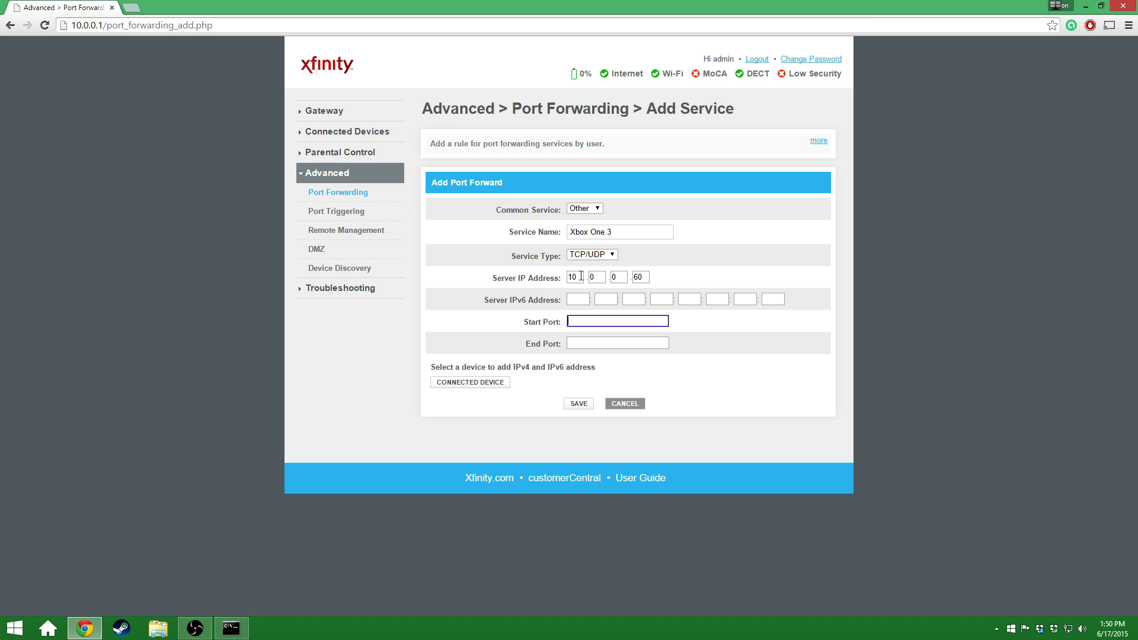
pyautogui.write('53')
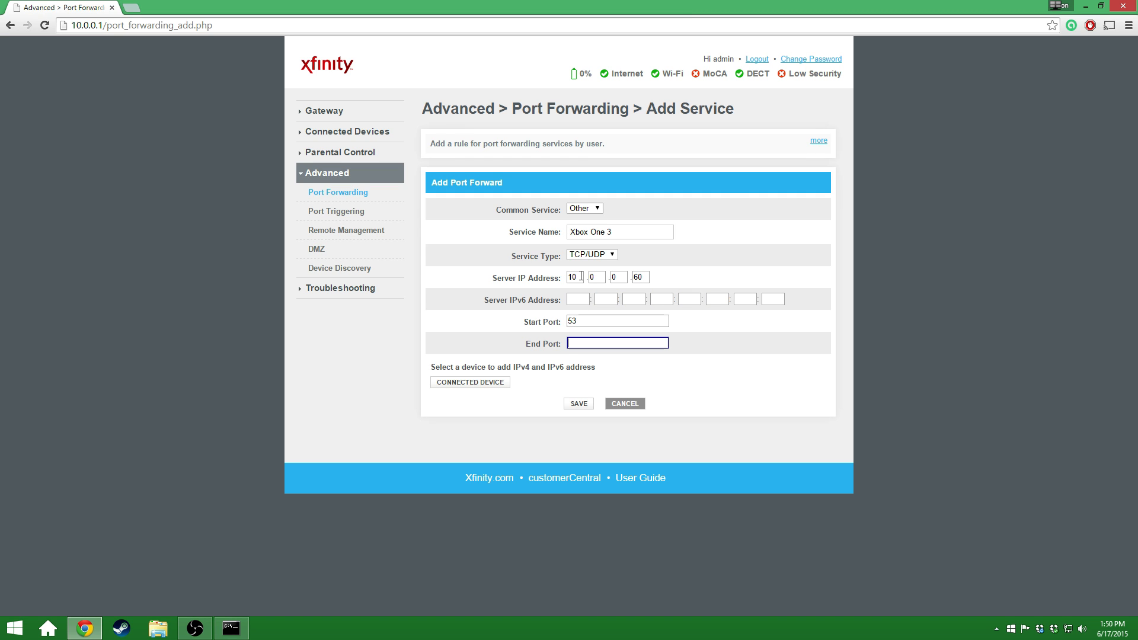
pyautogui.write('53')
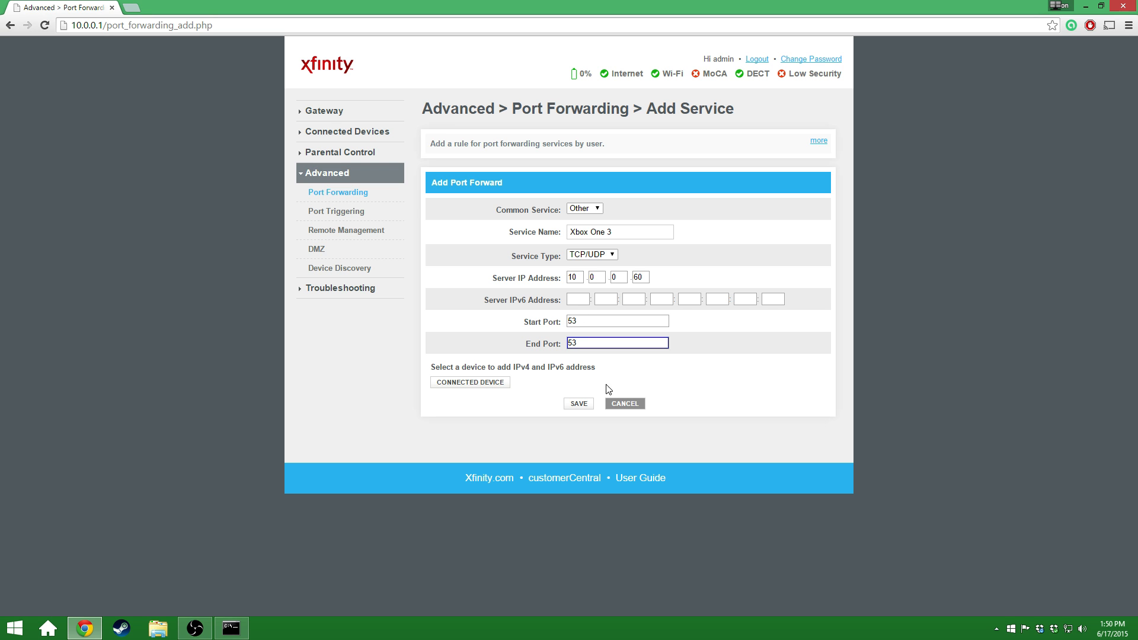
pyautogui.click(578, 403)
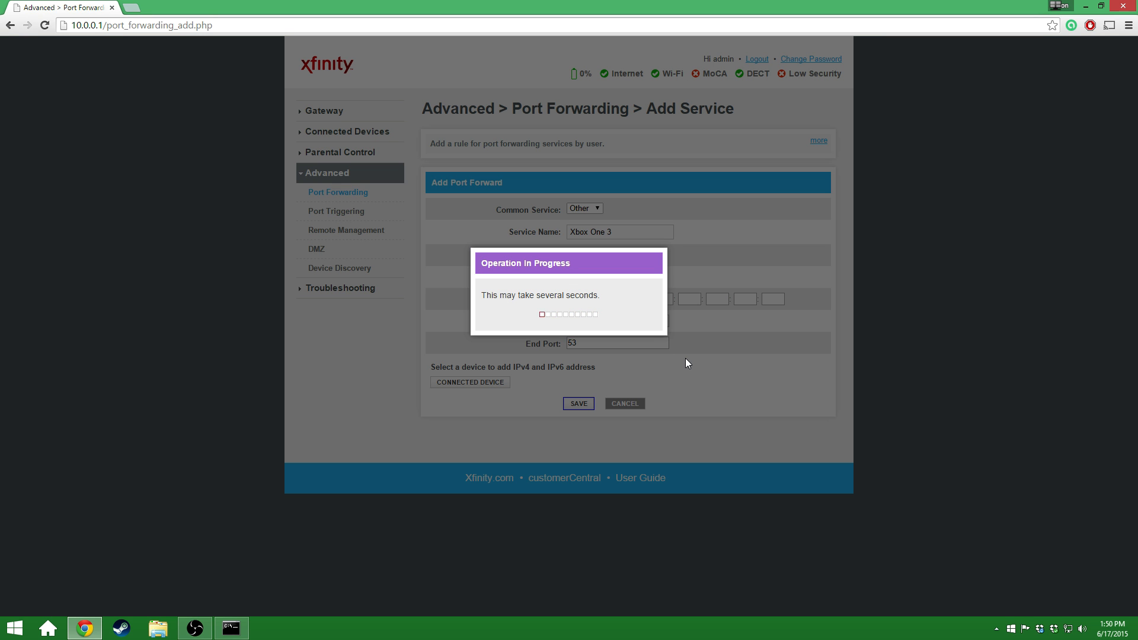
pyautogui.click(579, 404)
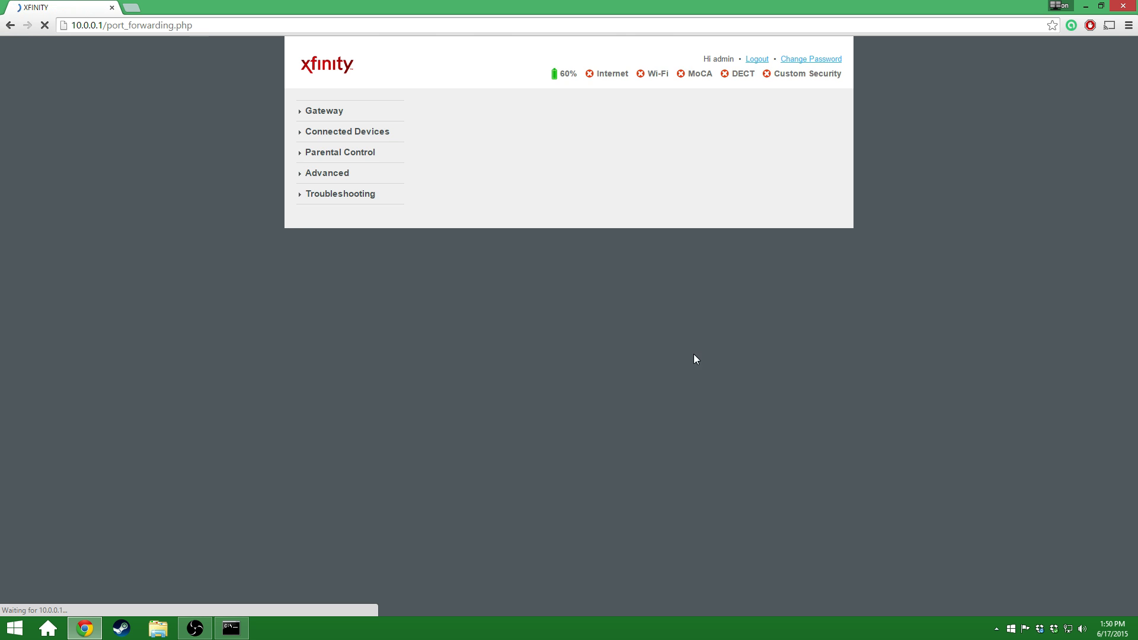
# Step: Create Xbox One 4, TCP only, forwarding port 80 to 10.0.0.60, and save
pyautogui.click(326, 172)
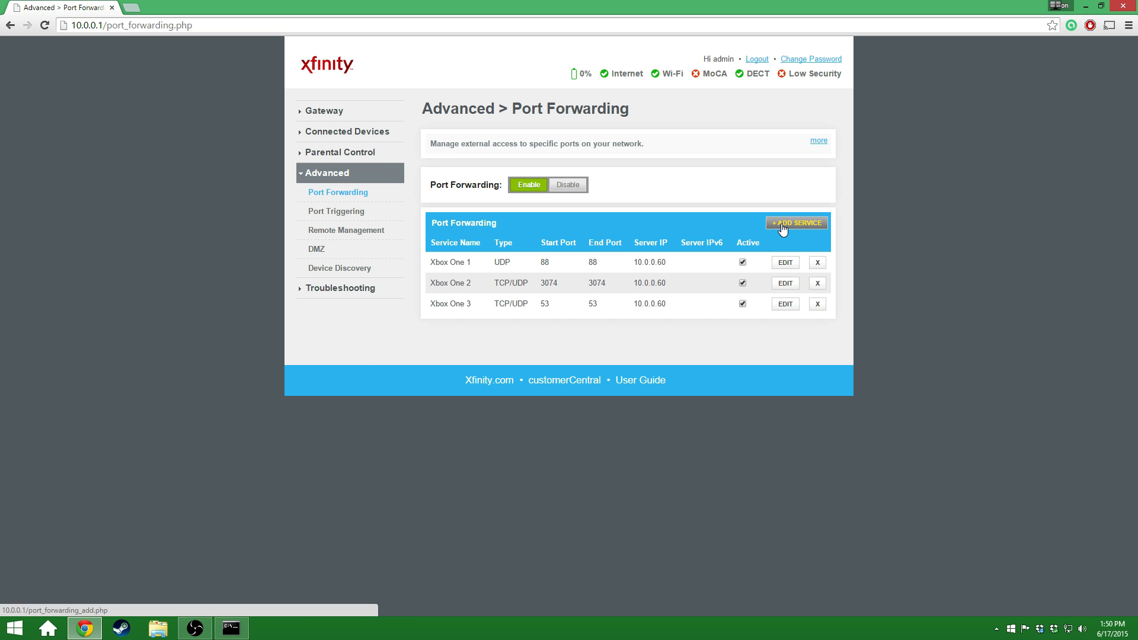
pyautogui.click(796, 223)
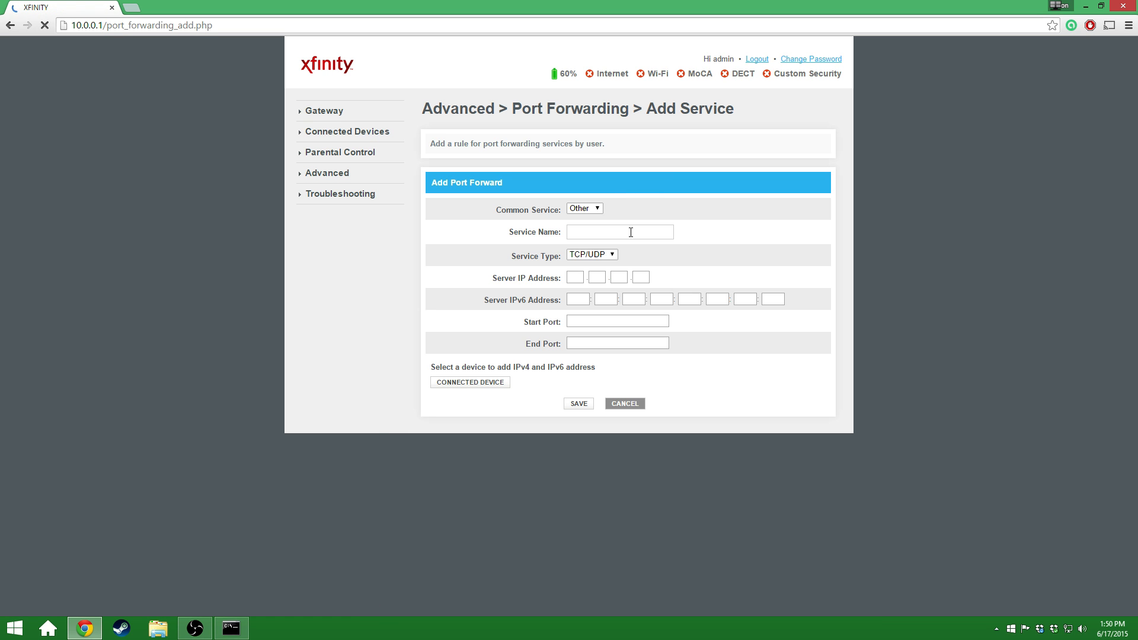
pyautogui.write('Xbox One 4')
pyautogui.write('10')
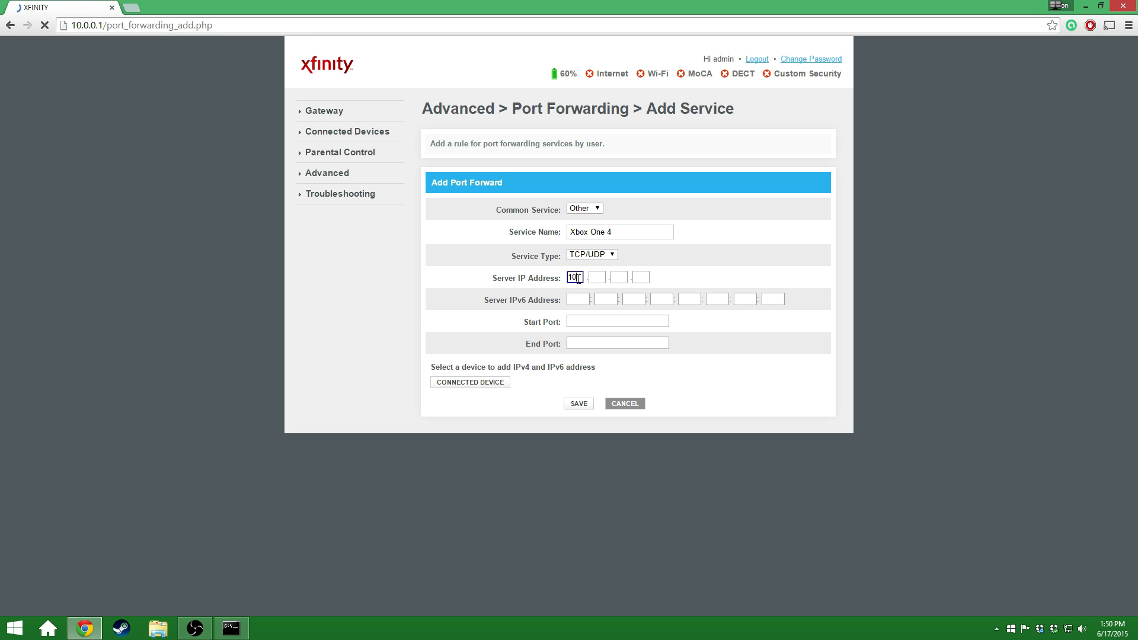
pyautogui.click(327, 173)
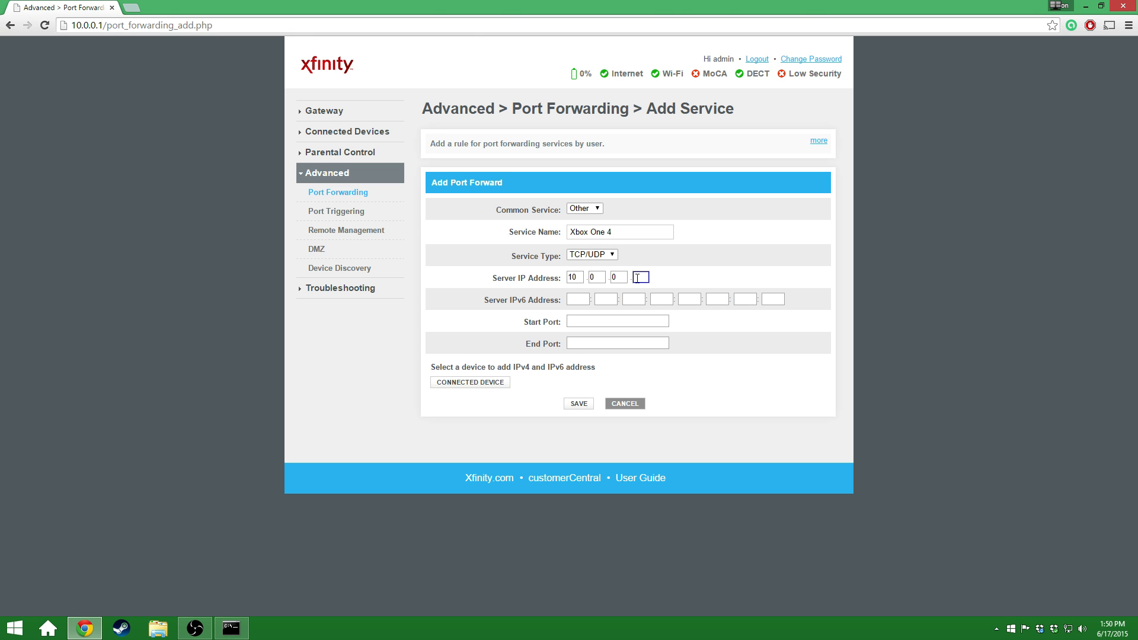
pyautogui.write('60')
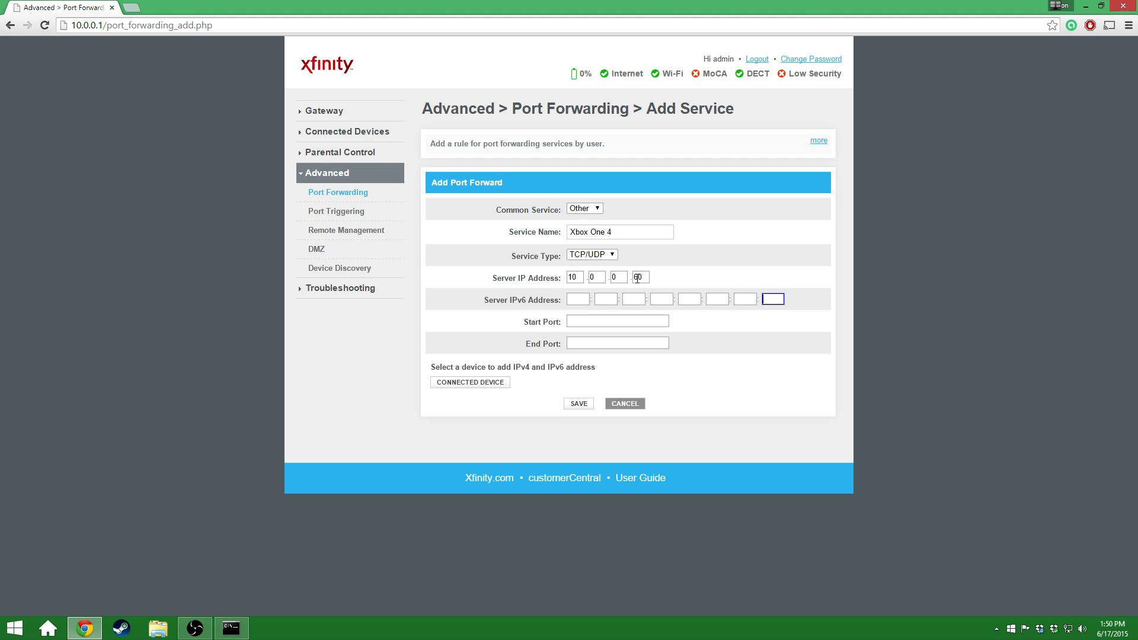
pyautogui.click(617, 321)
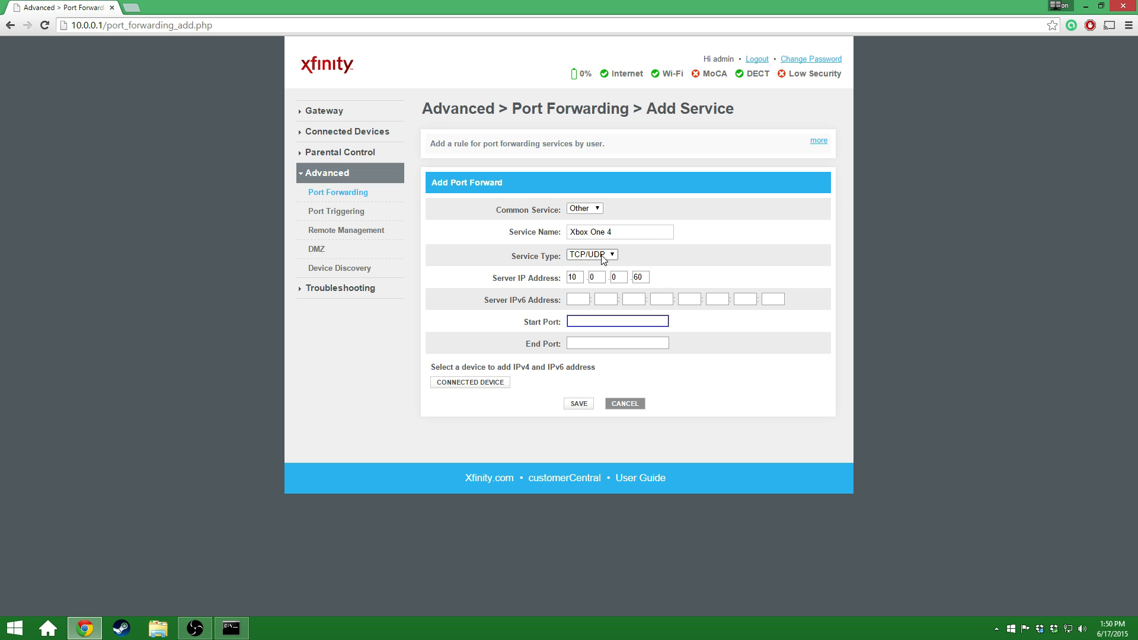
pyautogui.click(591, 255)
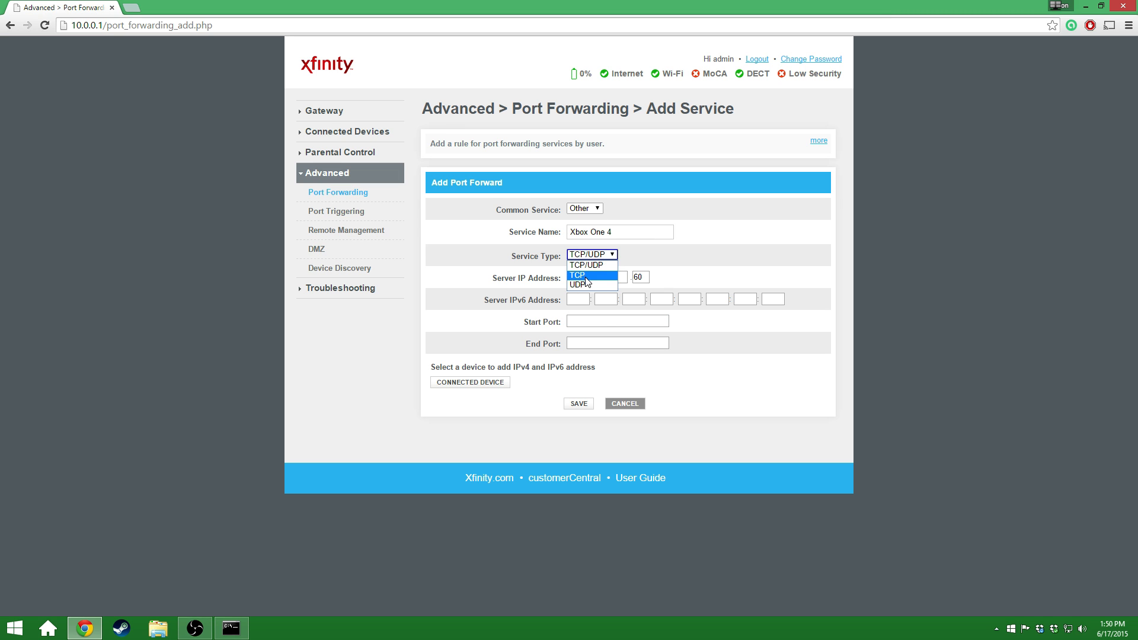
pyautogui.click(577, 275)
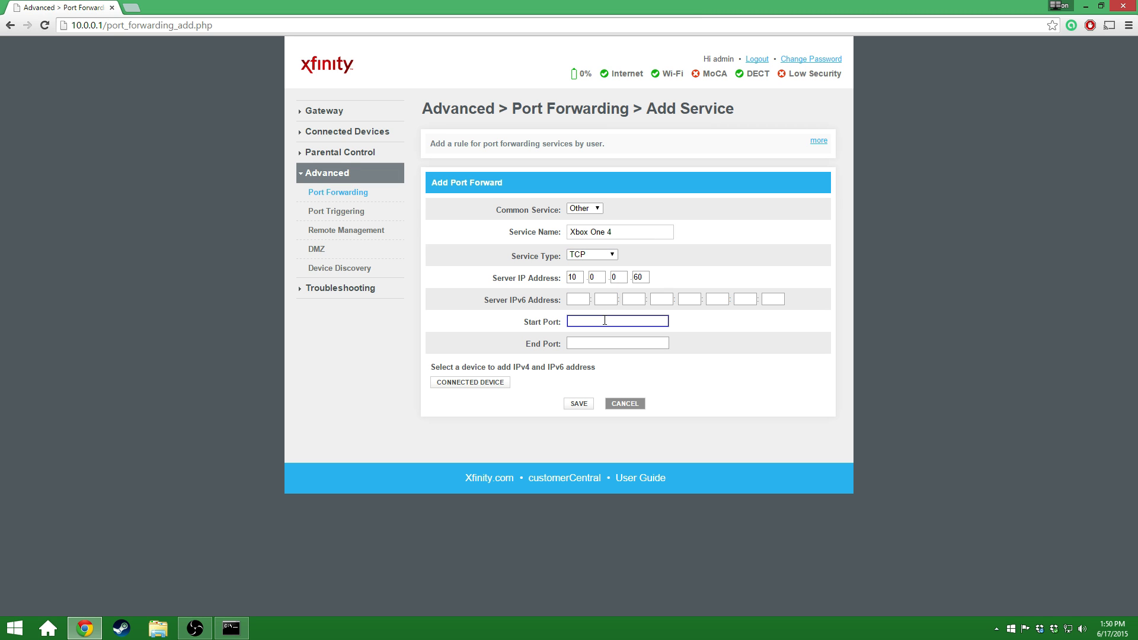
pyautogui.write('80')
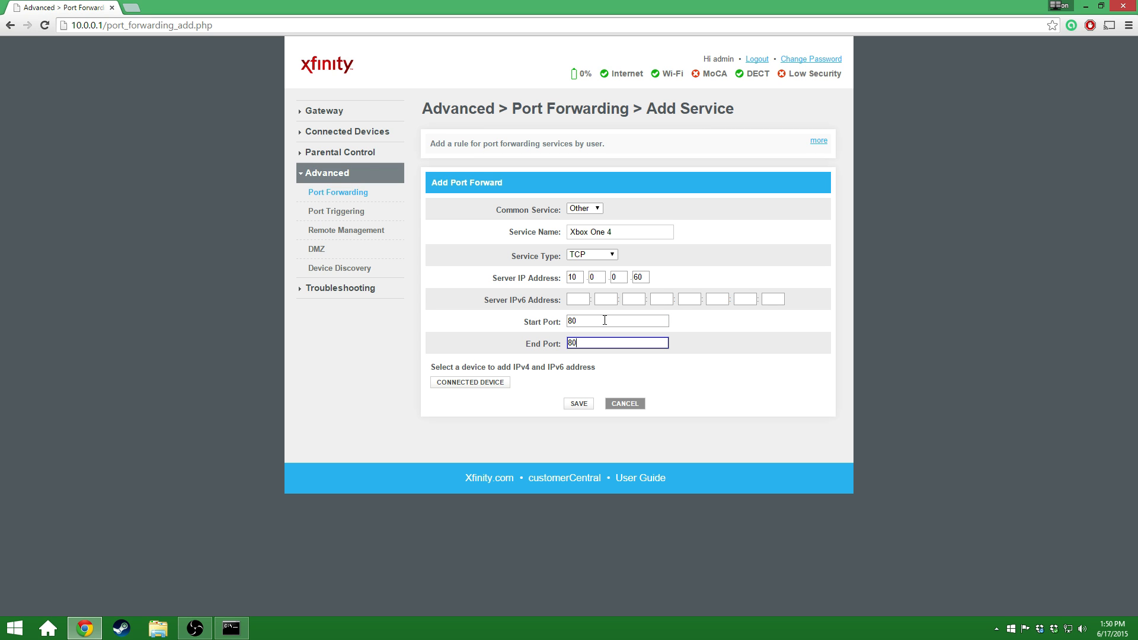
pyautogui.click(578, 403)
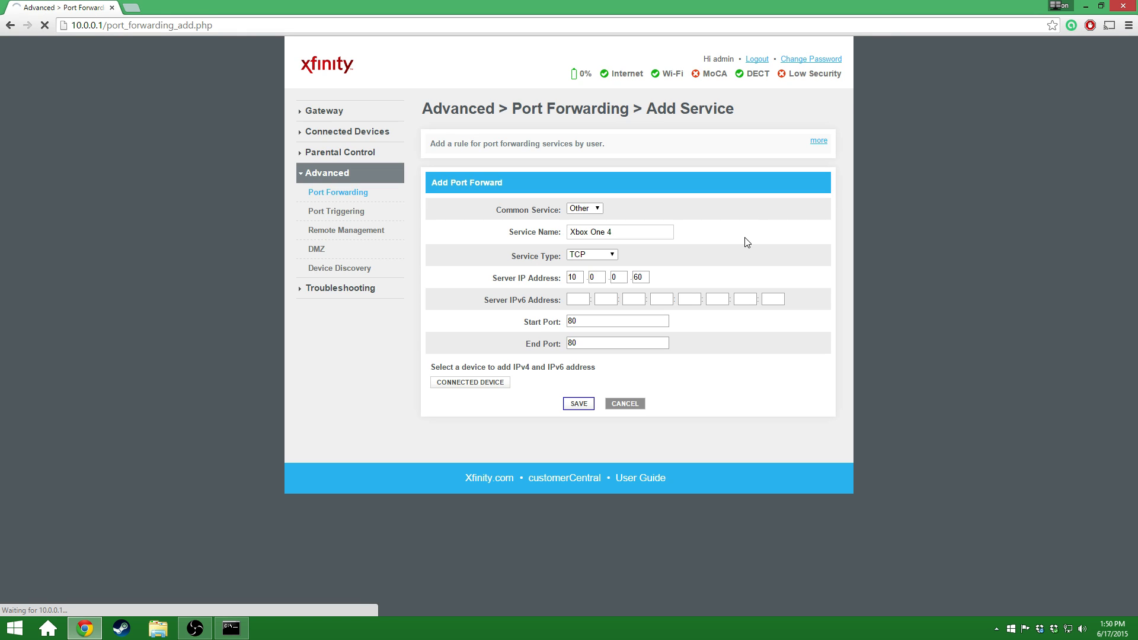
pyautogui.click(578, 404)
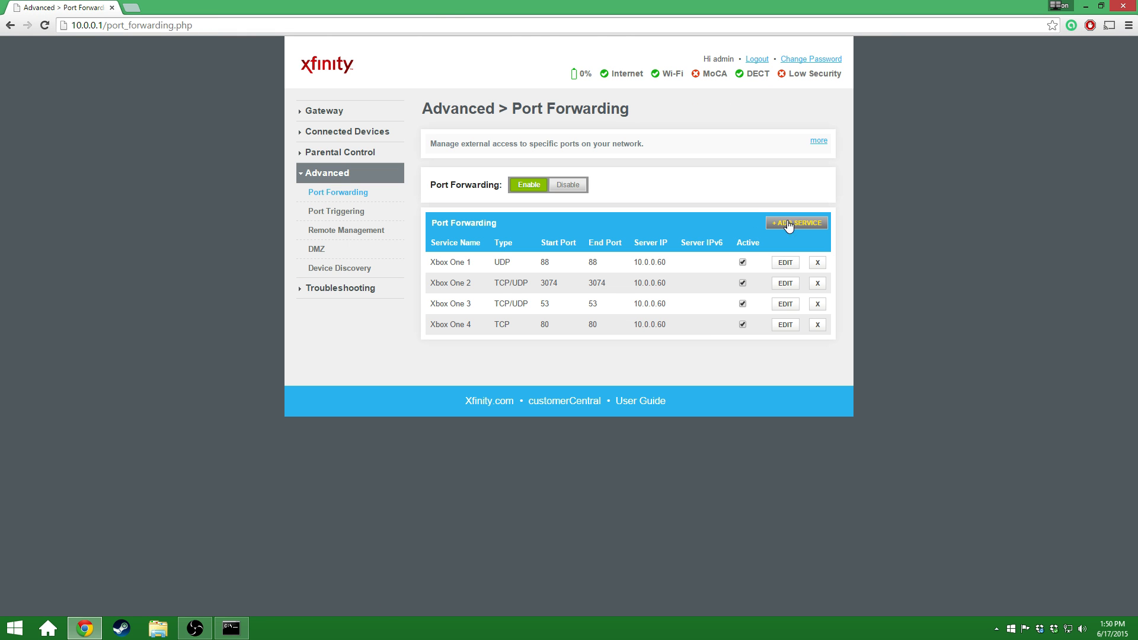
# Step: Name the rule Xbox One 5, set UDP port 500 to 10.0.0.60, and save
pyautogui.click(796, 223)
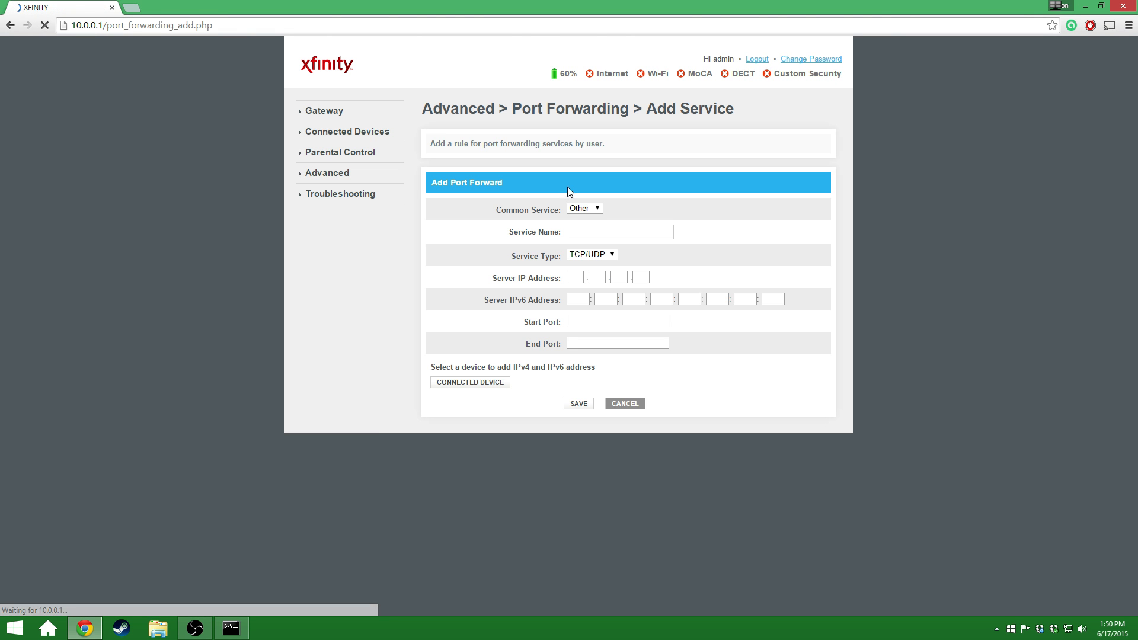
pyautogui.write('Xbox One 5')
pyautogui.click(641, 278)
pyautogui.write('60')
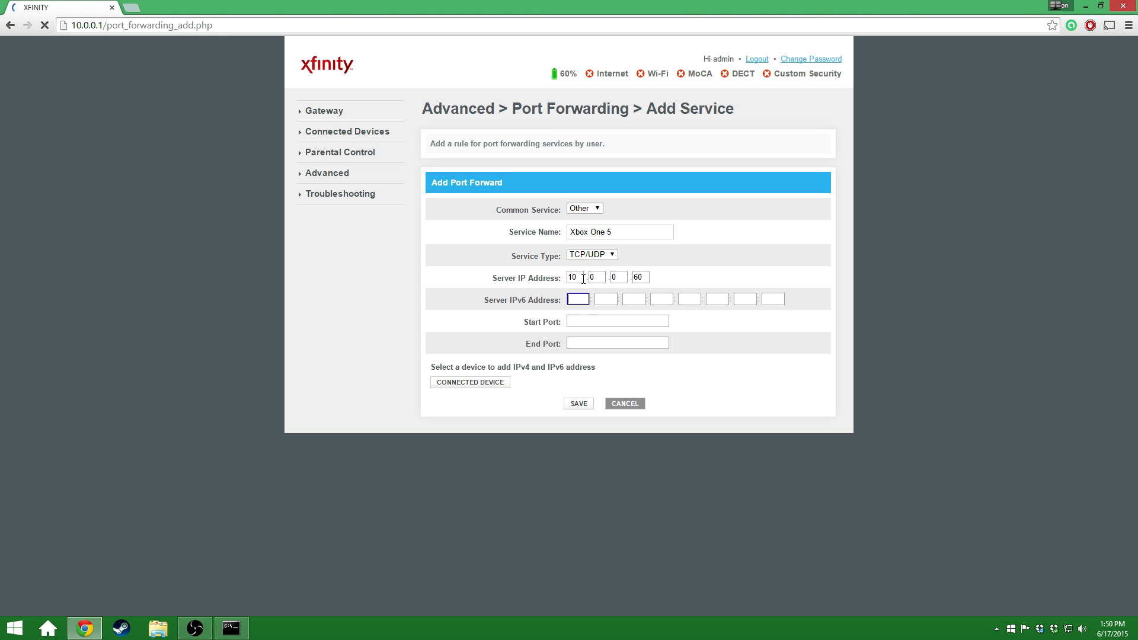
pyautogui.click(326, 172)
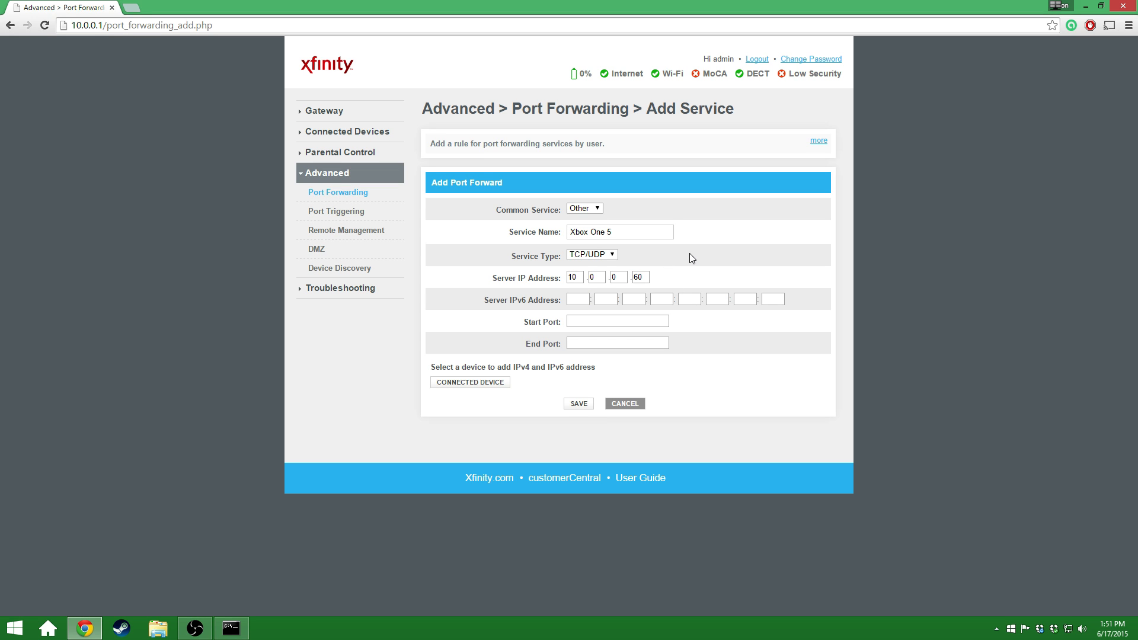
pyautogui.click(591, 254)
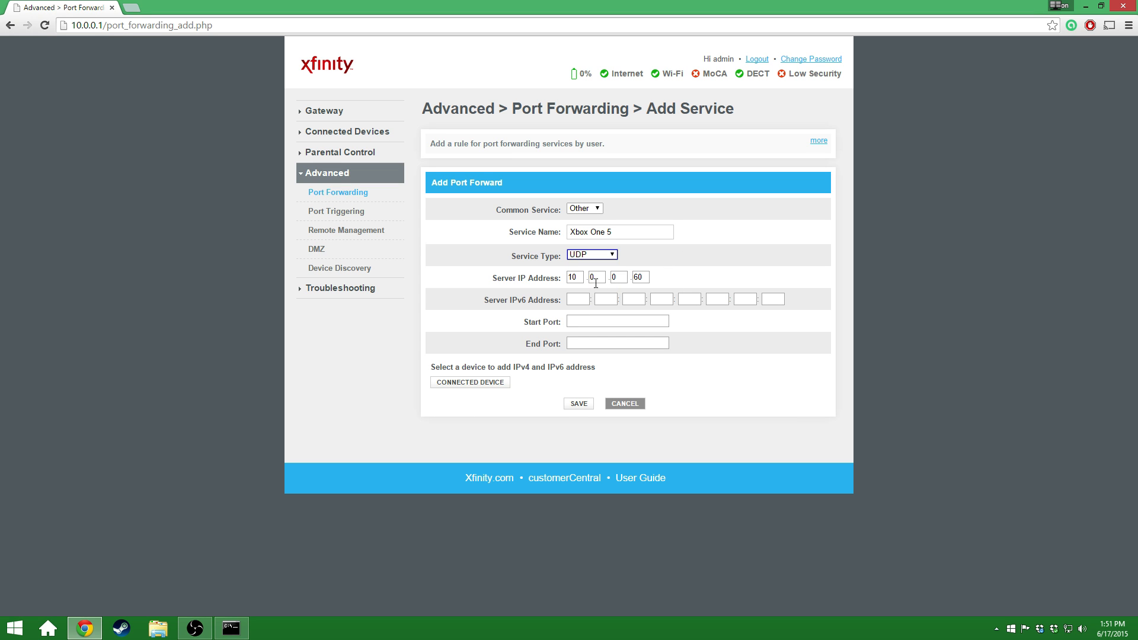
pyautogui.click(616, 321)
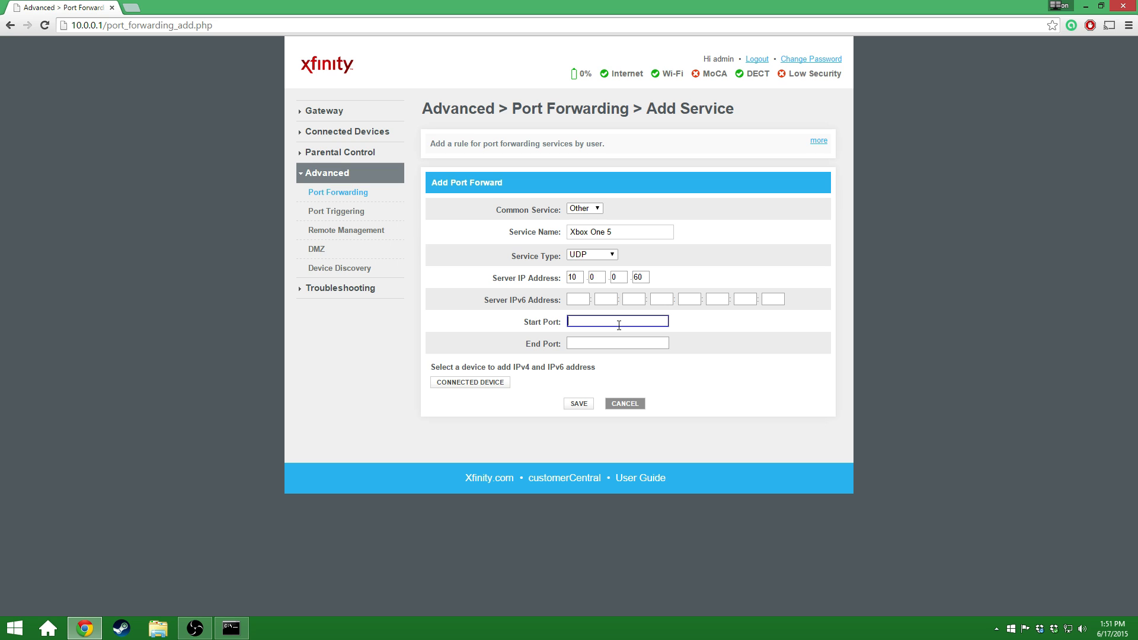
pyautogui.write('50')
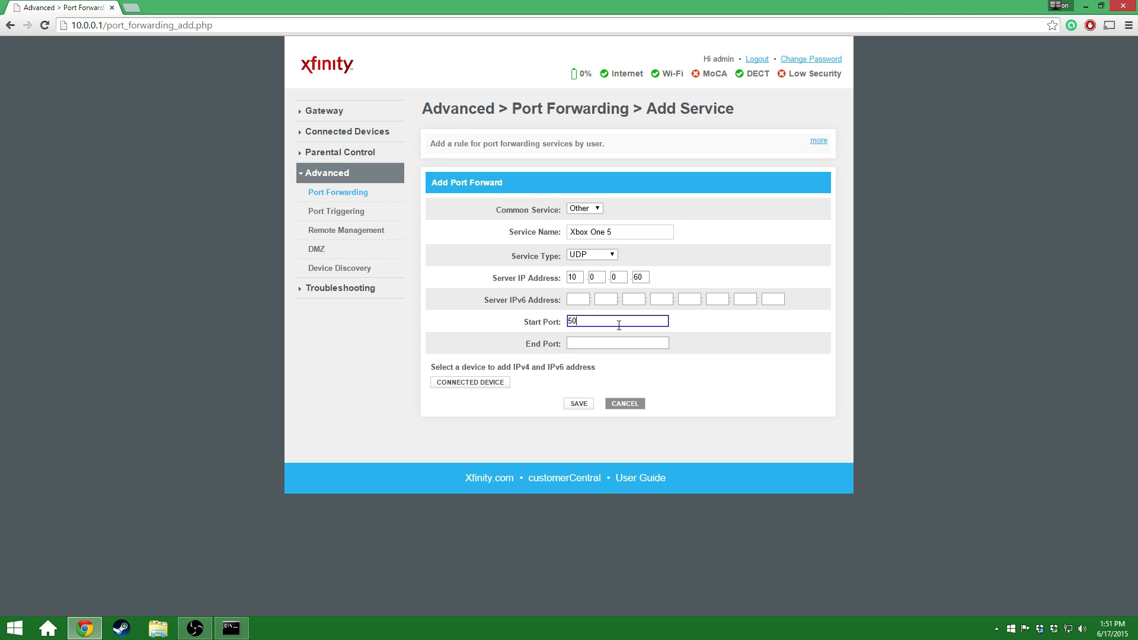
pyautogui.write('500')
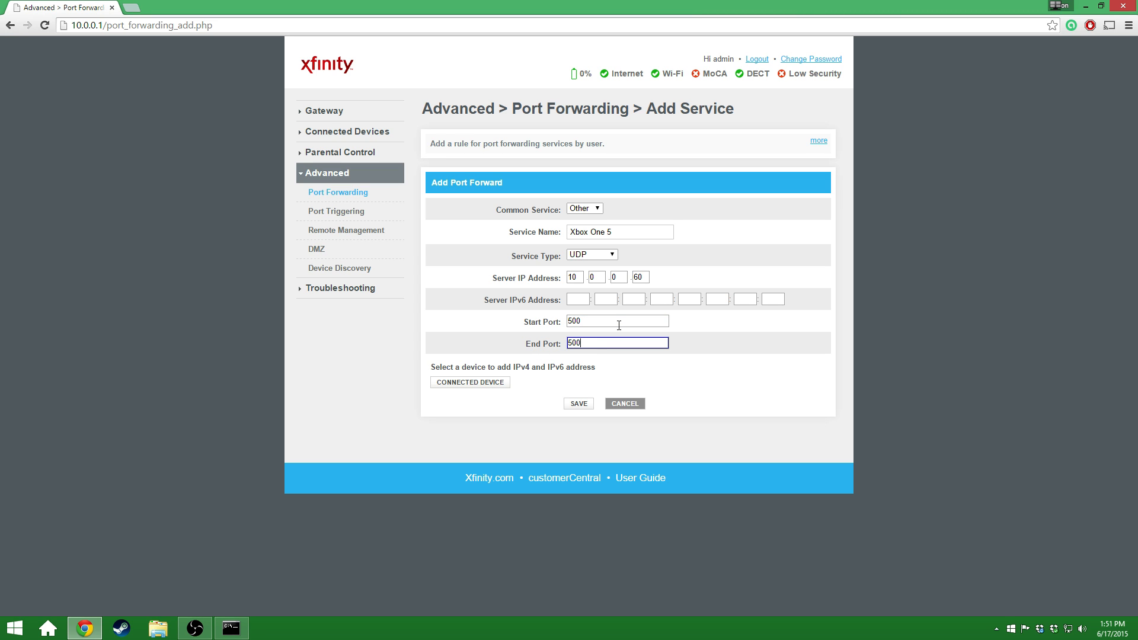
pyautogui.click(578, 403)
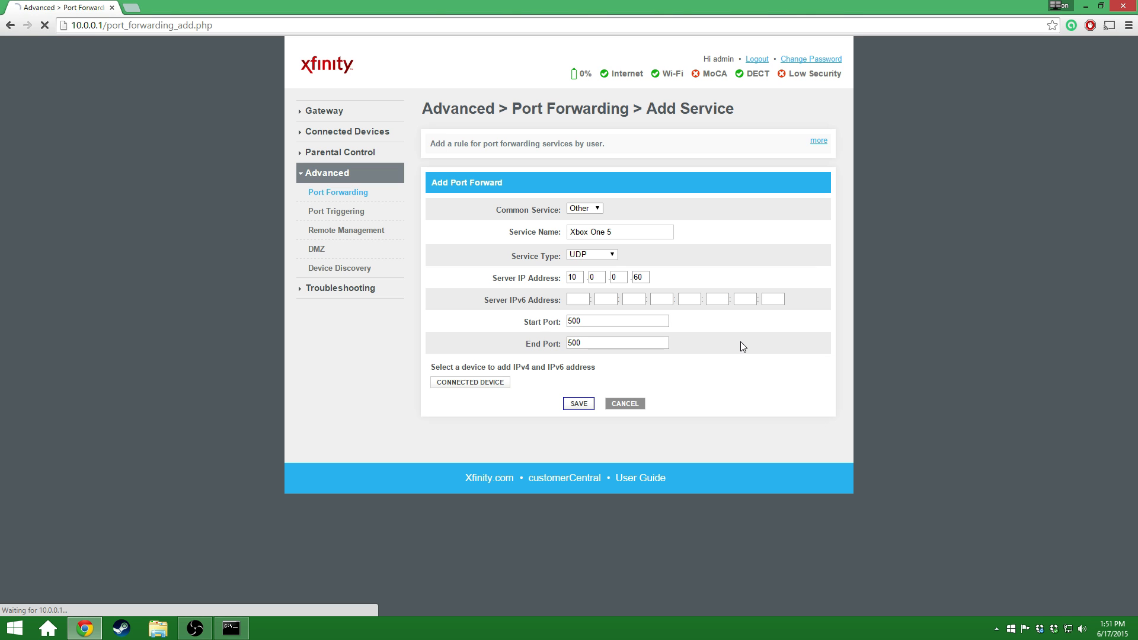
pyautogui.click(578, 403)
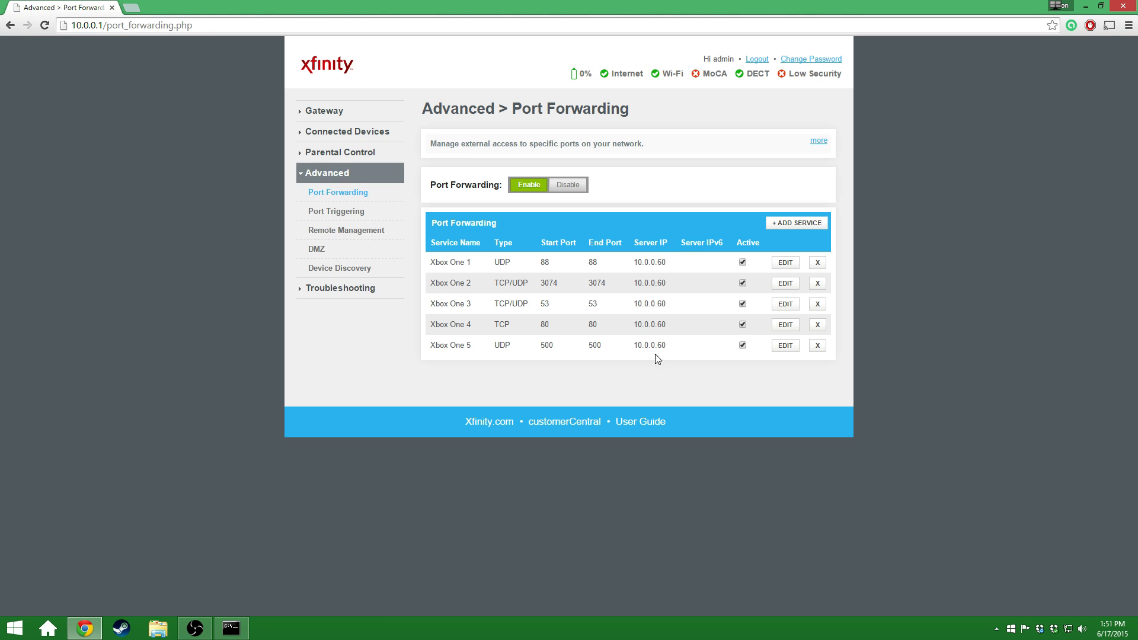
# Step: Create Xbox One 6 forwarding UDP port 3544 to 10.0.0.60 and save it
pyautogui.click(796, 223)
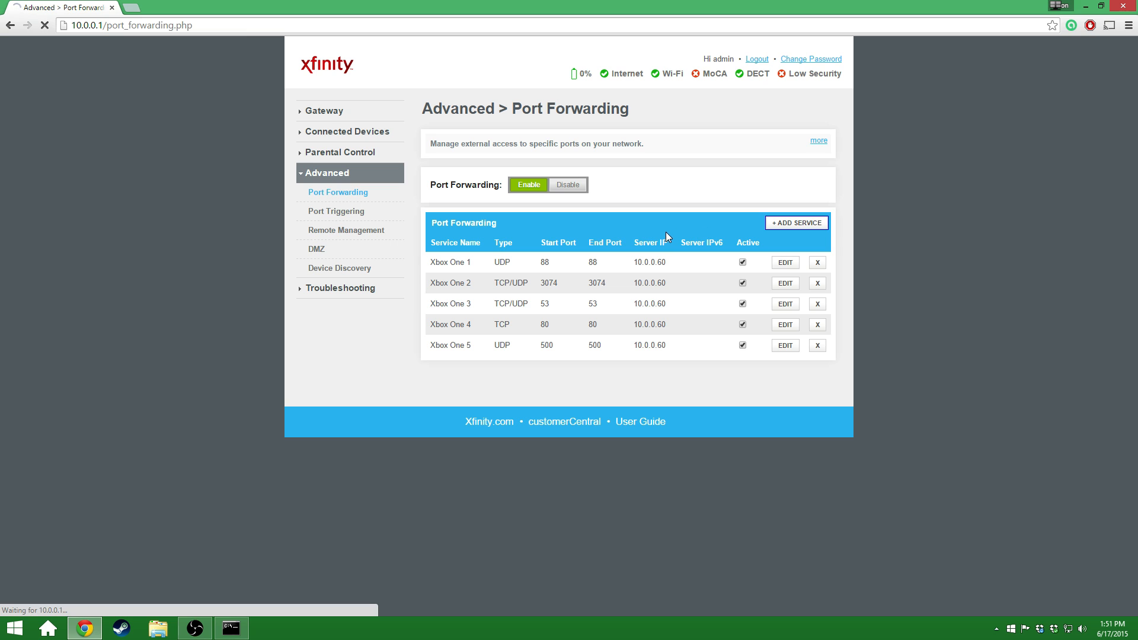
pyautogui.click(796, 222)
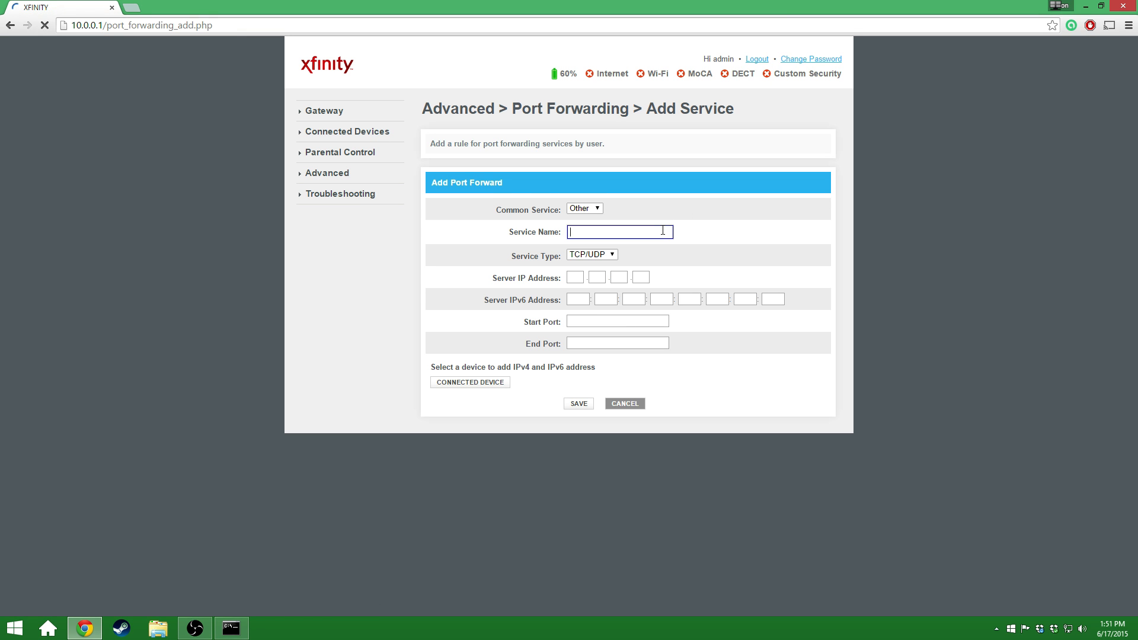
pyautogui.write('Xbox One 6')
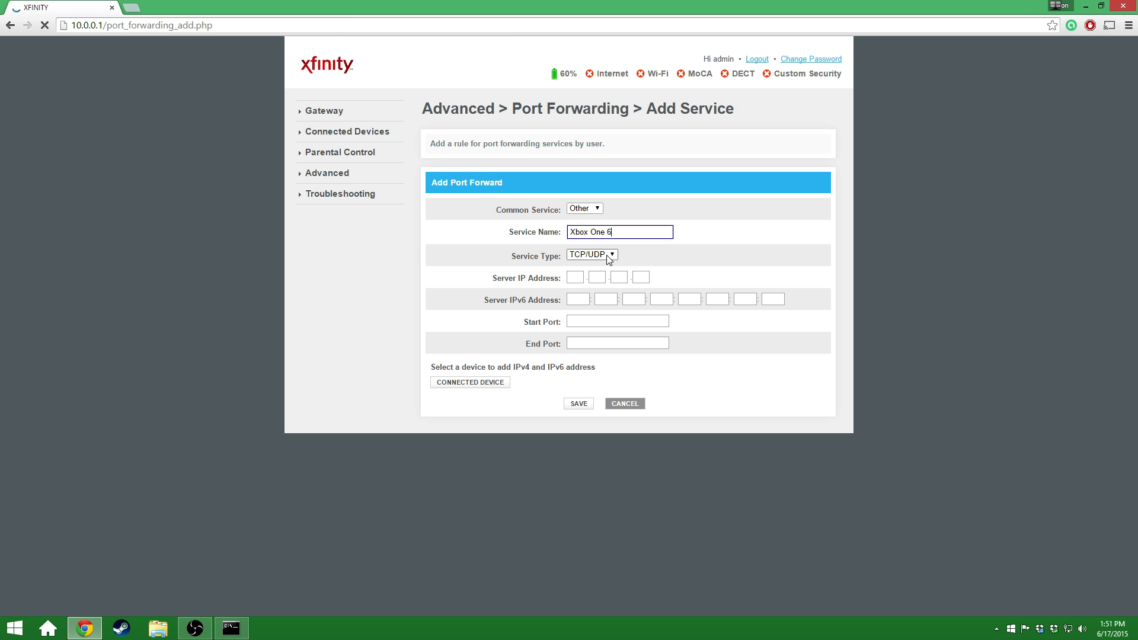
pyautogui.click(591, 255)
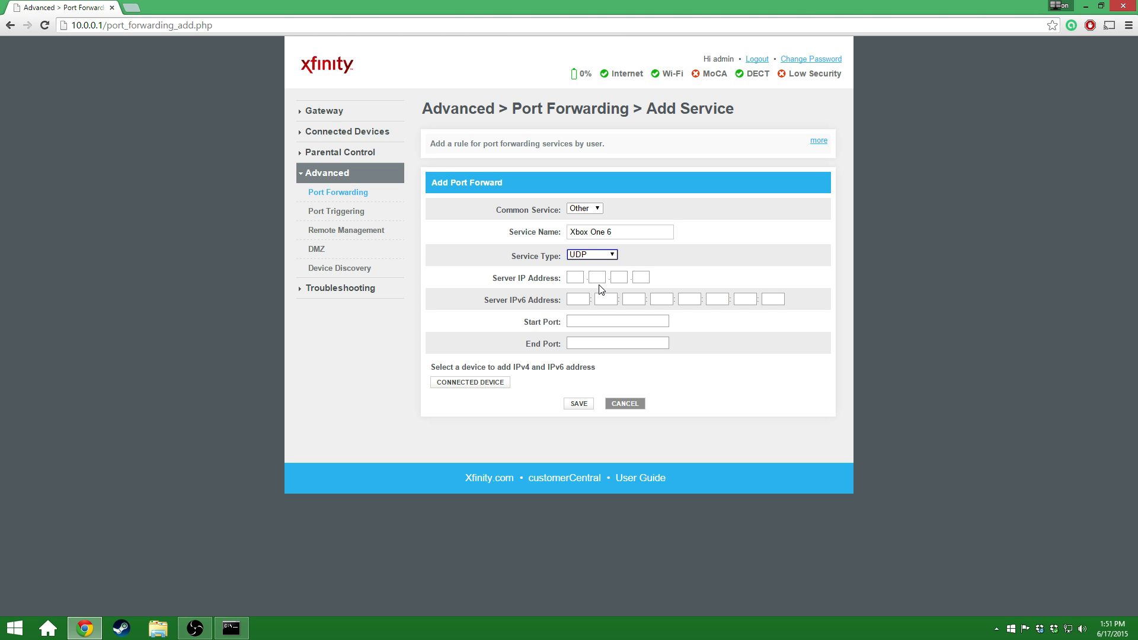
pyautogui.write('140')
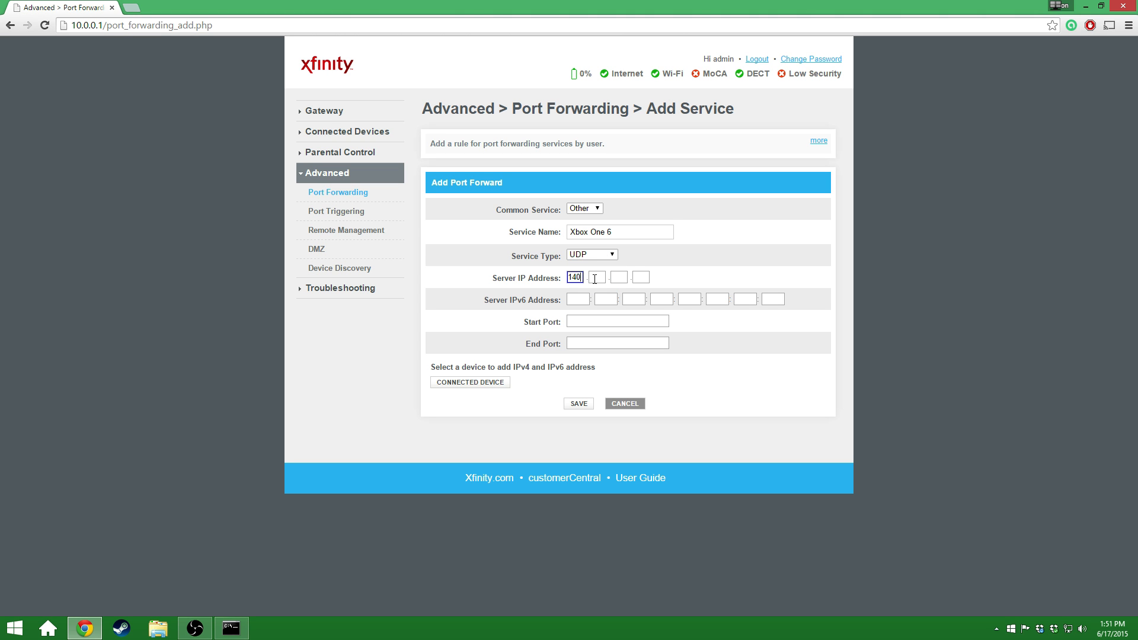
pyautogui.click(597, 277)
pyautogui.write('0')
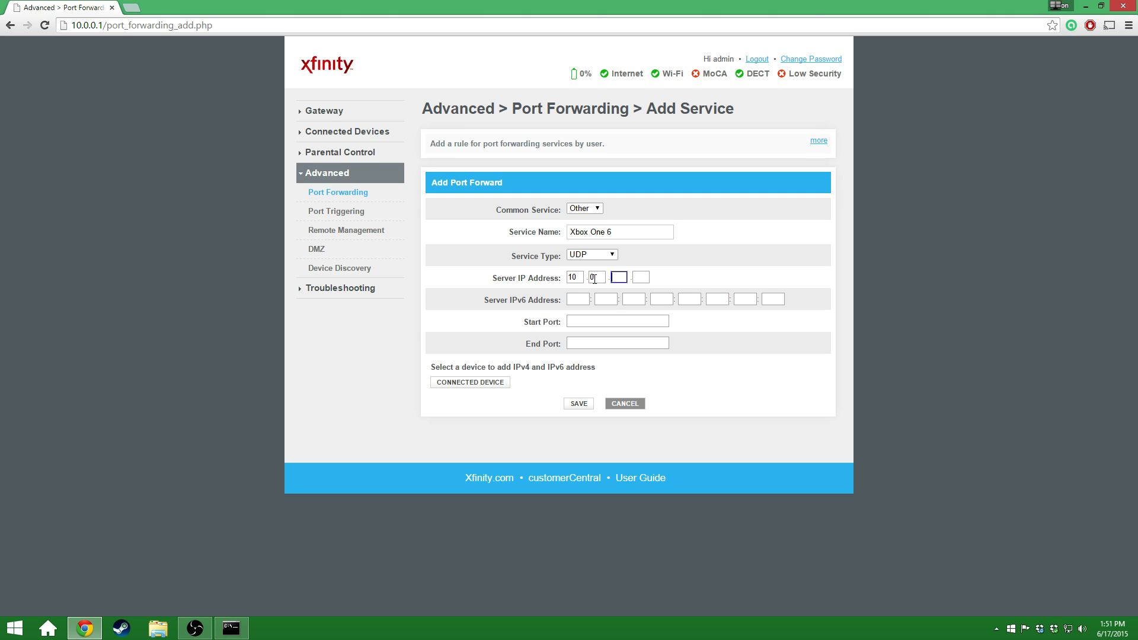
pyautogui.write('60')
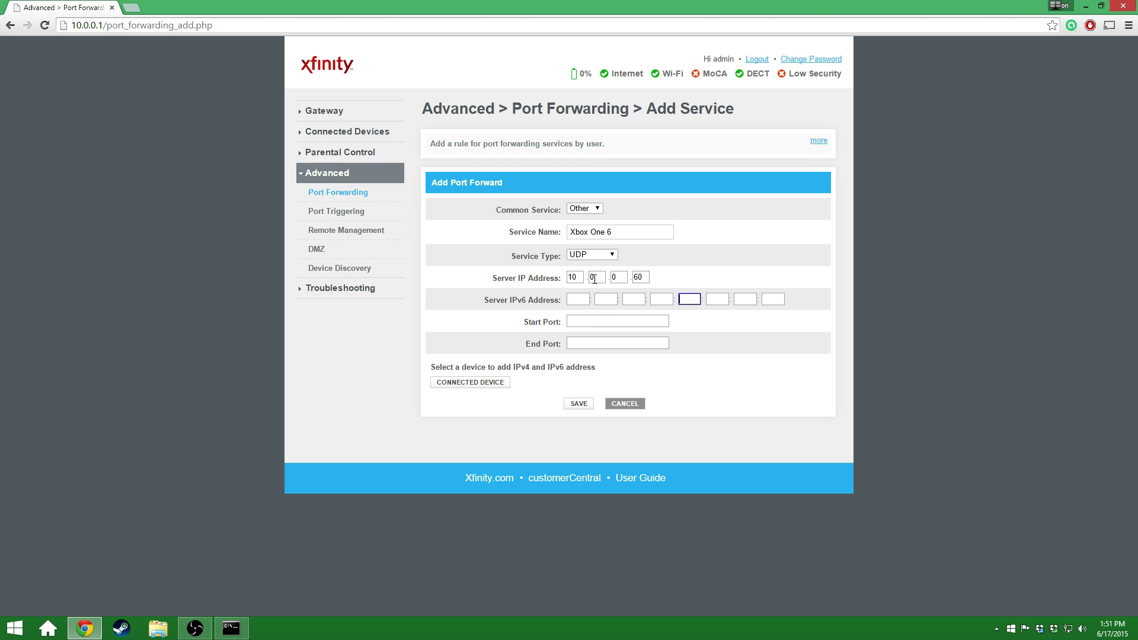
pyautogui.click(617, 321)
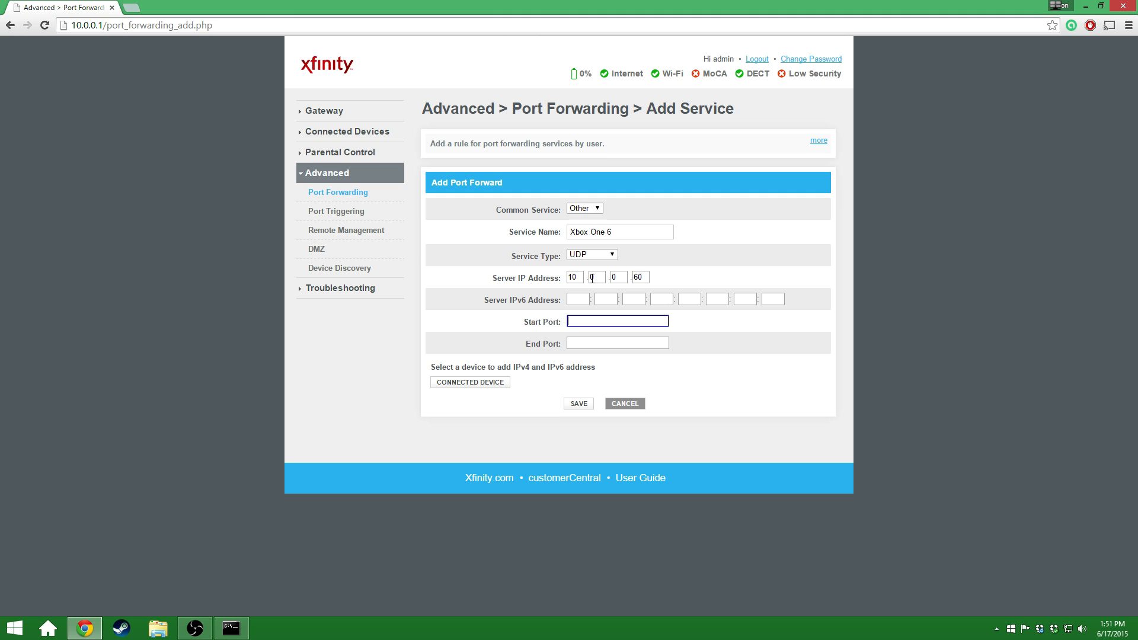
pyautogui.write('35')
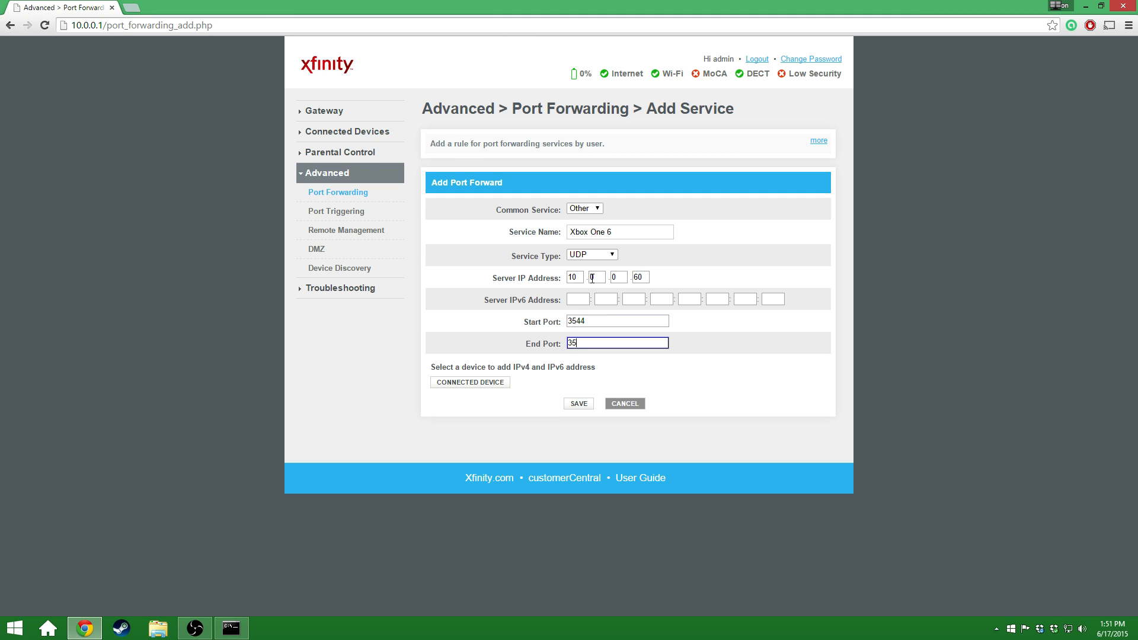
pyautogui.write('44')
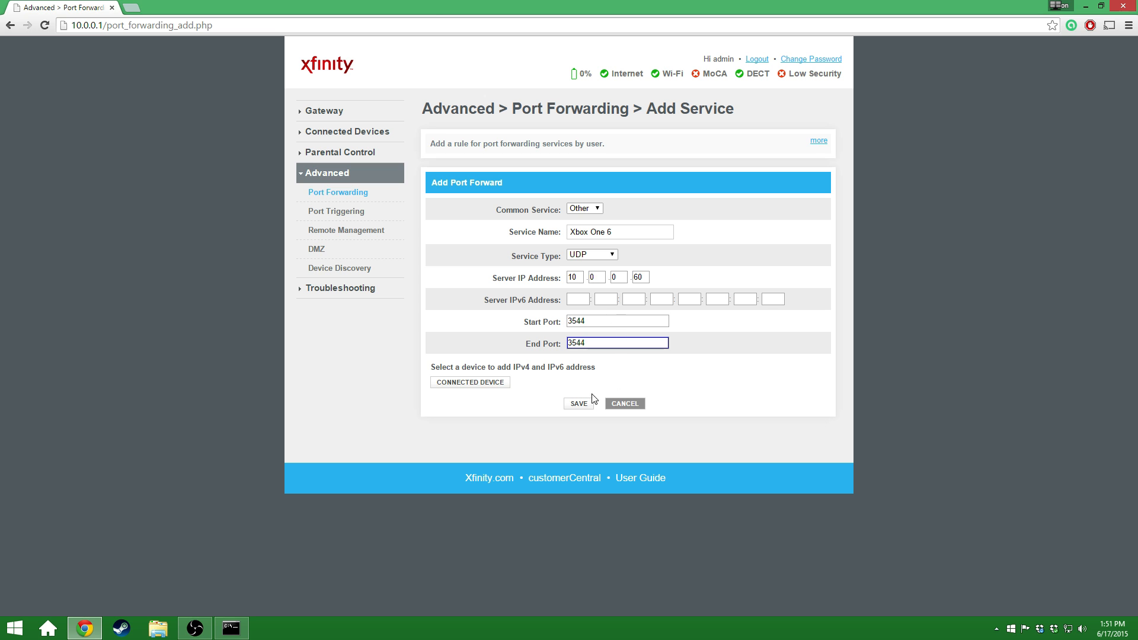
pyautogui.click(579, 404)
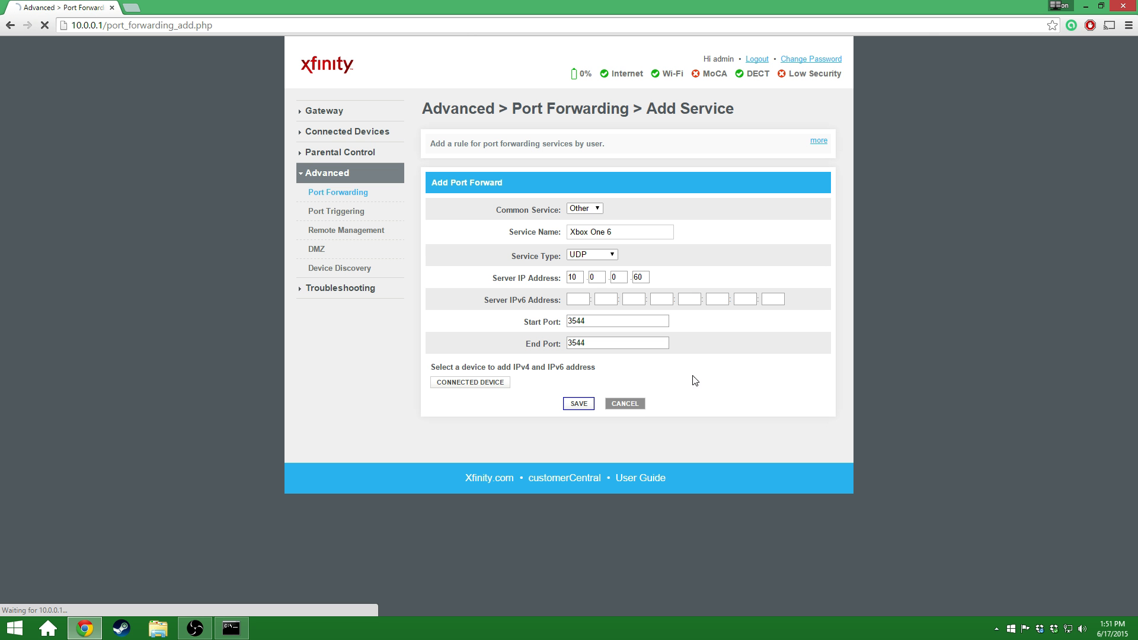
# Step: Create Xbox One 7 forwarding UDP port 4500 to 10.0.0.60 and submit it
pyautogui.click(578, 403)
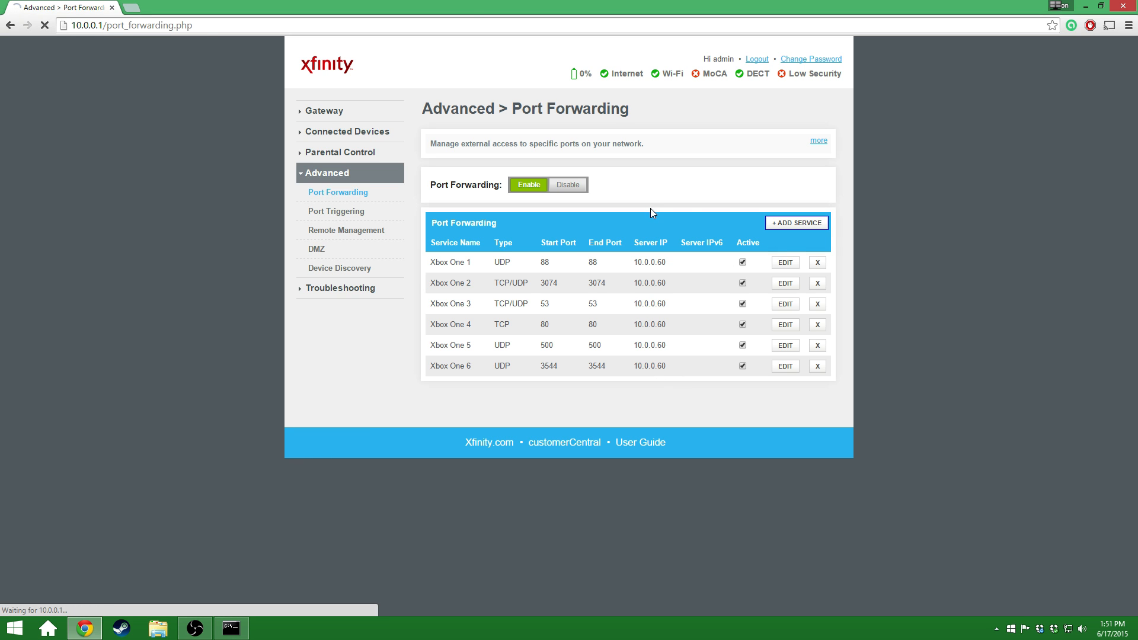
pyautogui.click(795, 222)
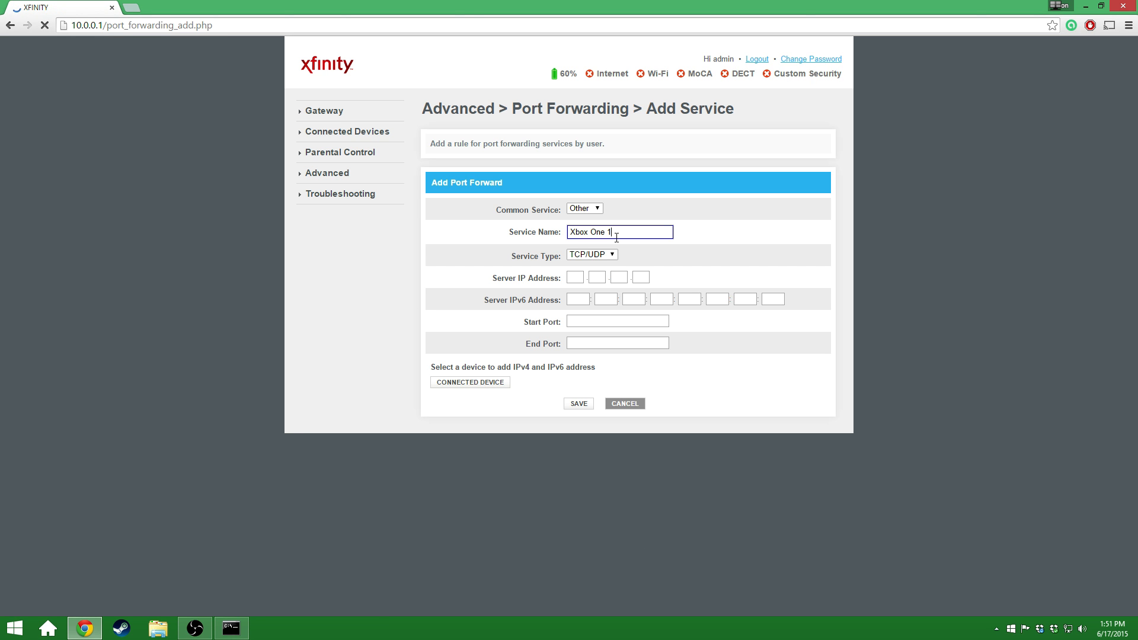
pyautogui.write('7')
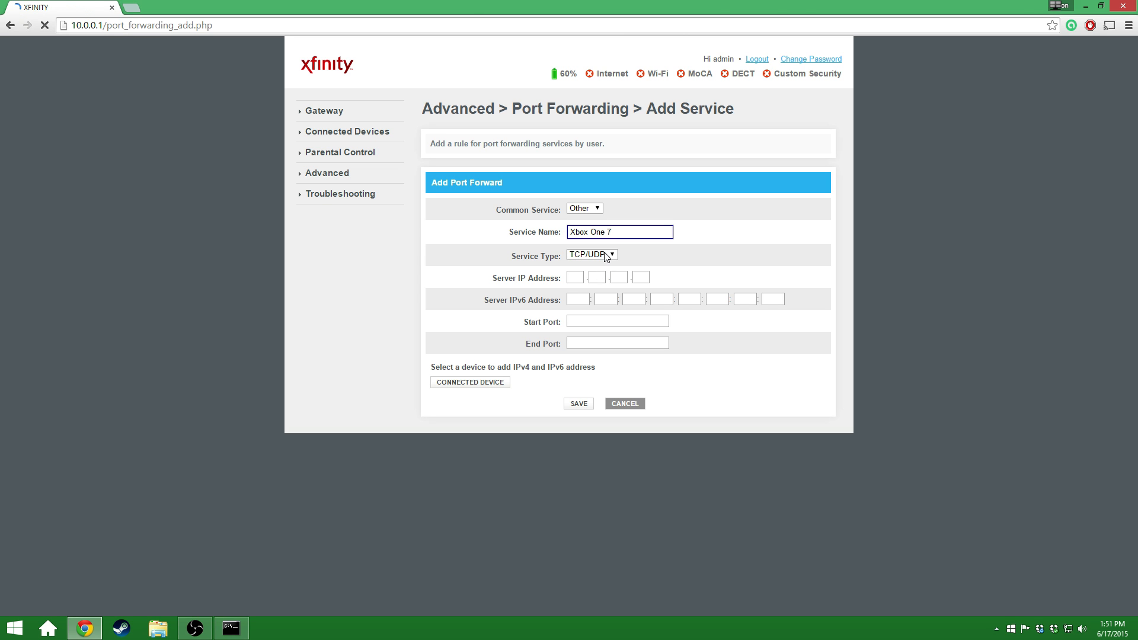
pyautogui.click(591, 255)
pyautogui.write('4')
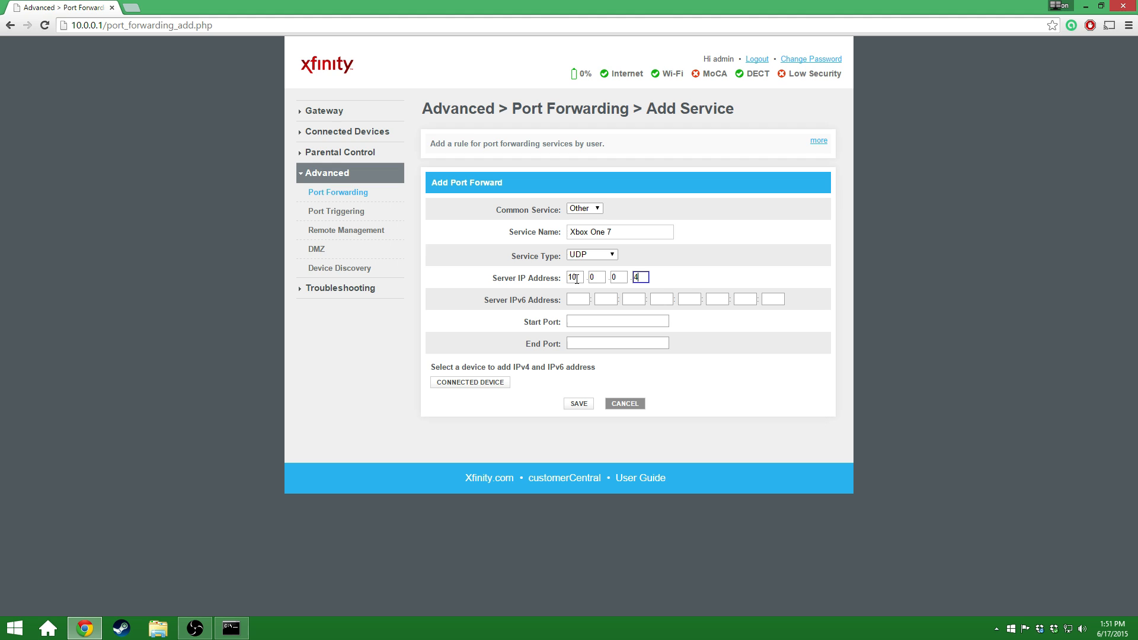
pyautogui.write('60')
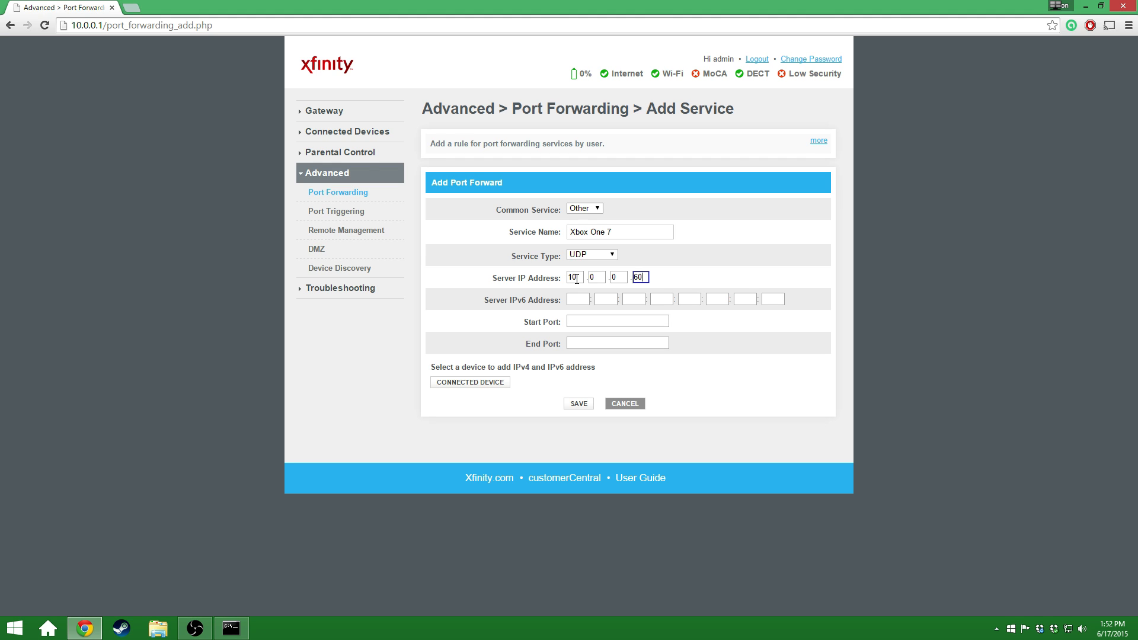
pyautogui.click(617, 321)
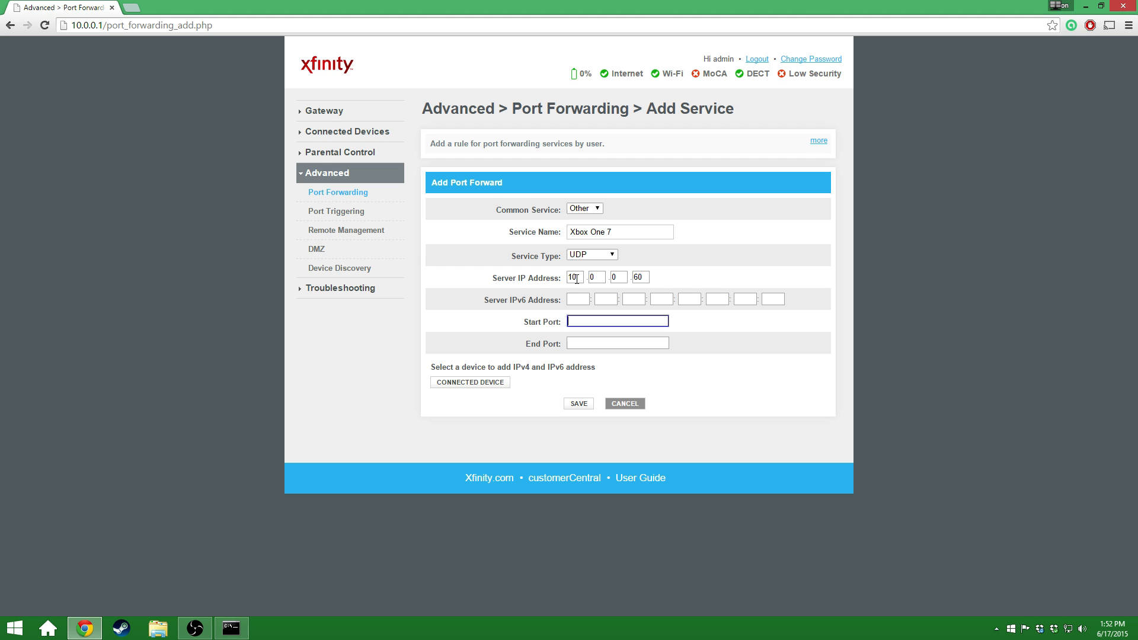
pyautogui.write('4500')
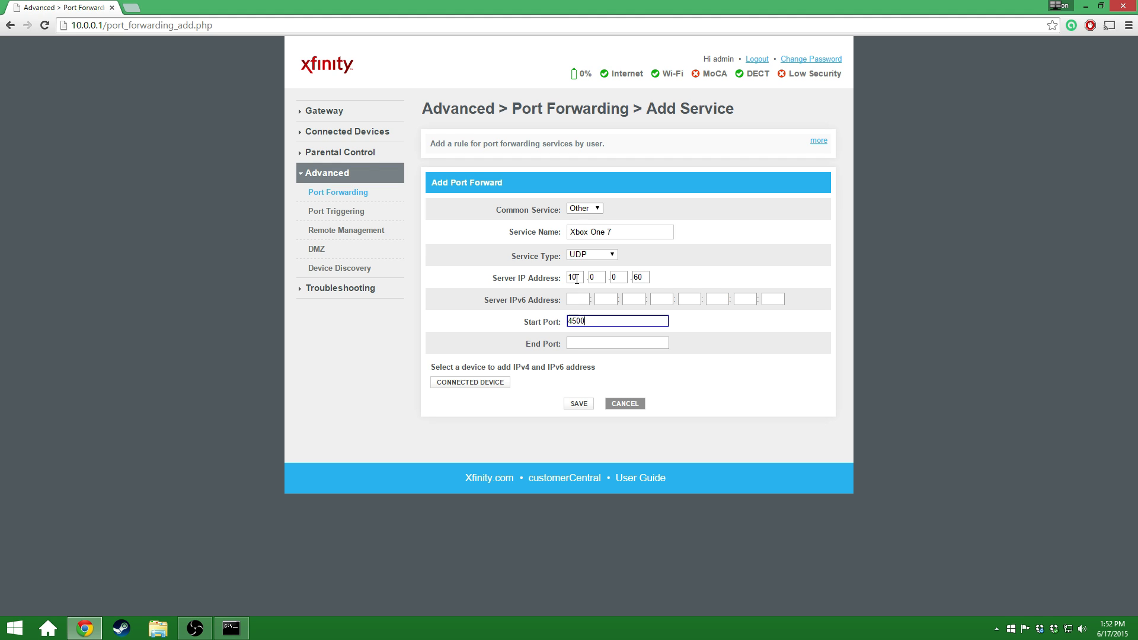
pyautogui.write('4500')
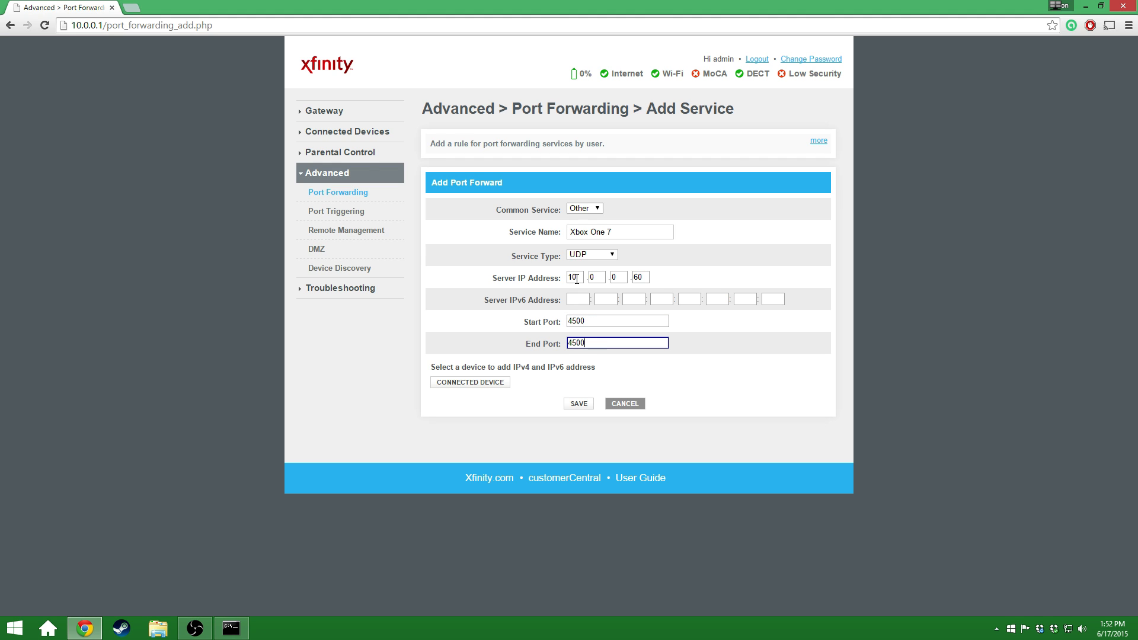
pyautogui.click(578, 403)
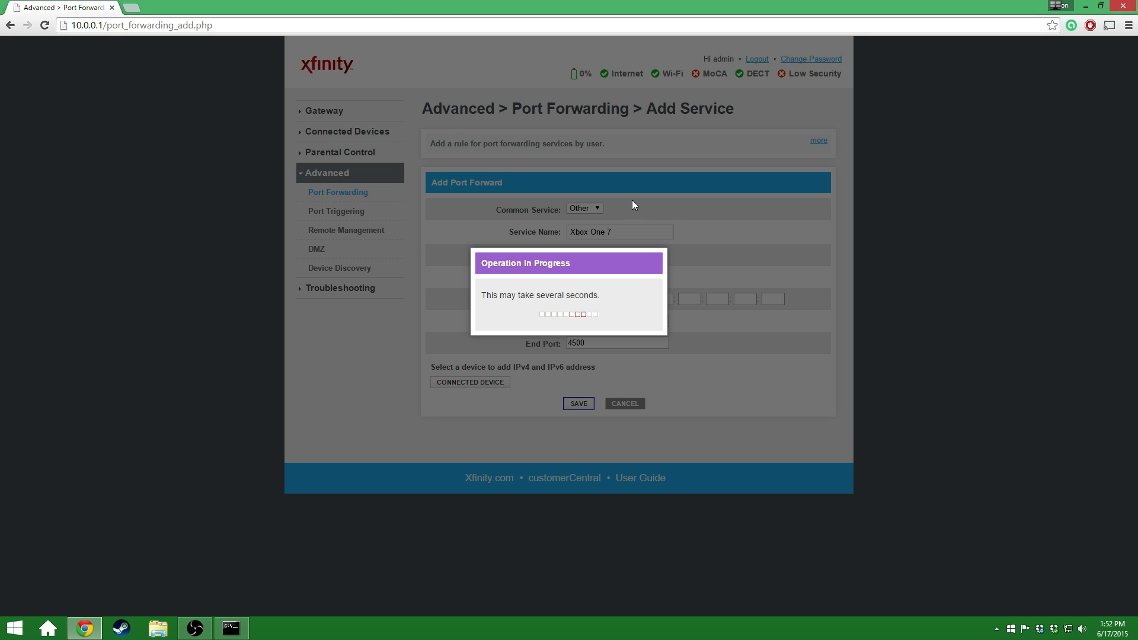
# Step: Complete the Xbox One 7 save so the list shows all seven rules
pyautogui.click(578, 403)
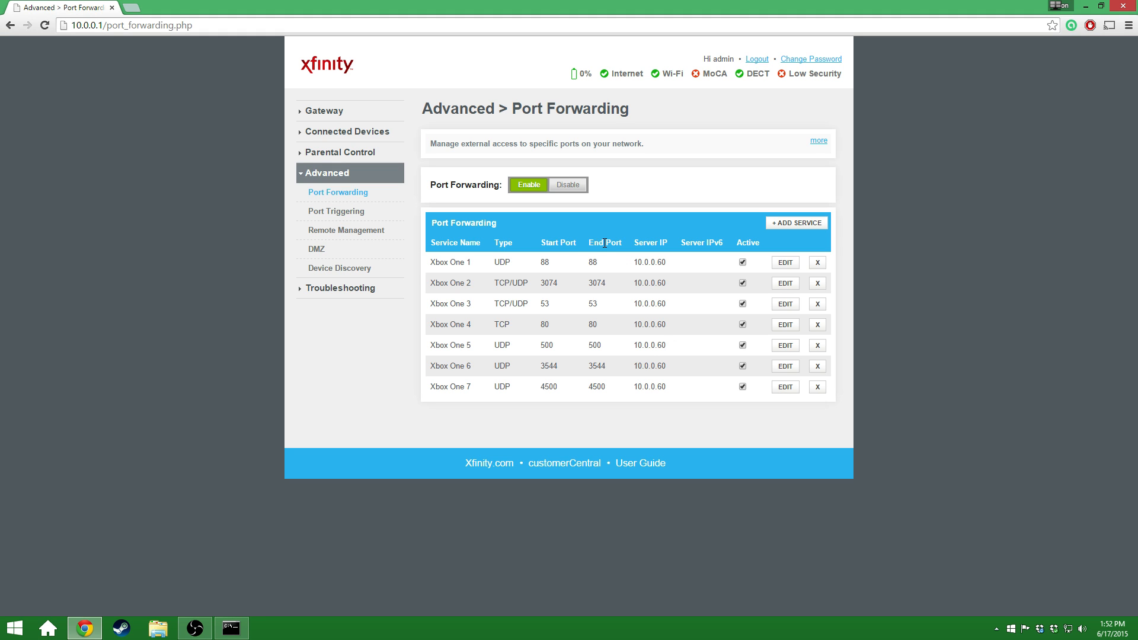
pyautogui.moveTo(559, 265)
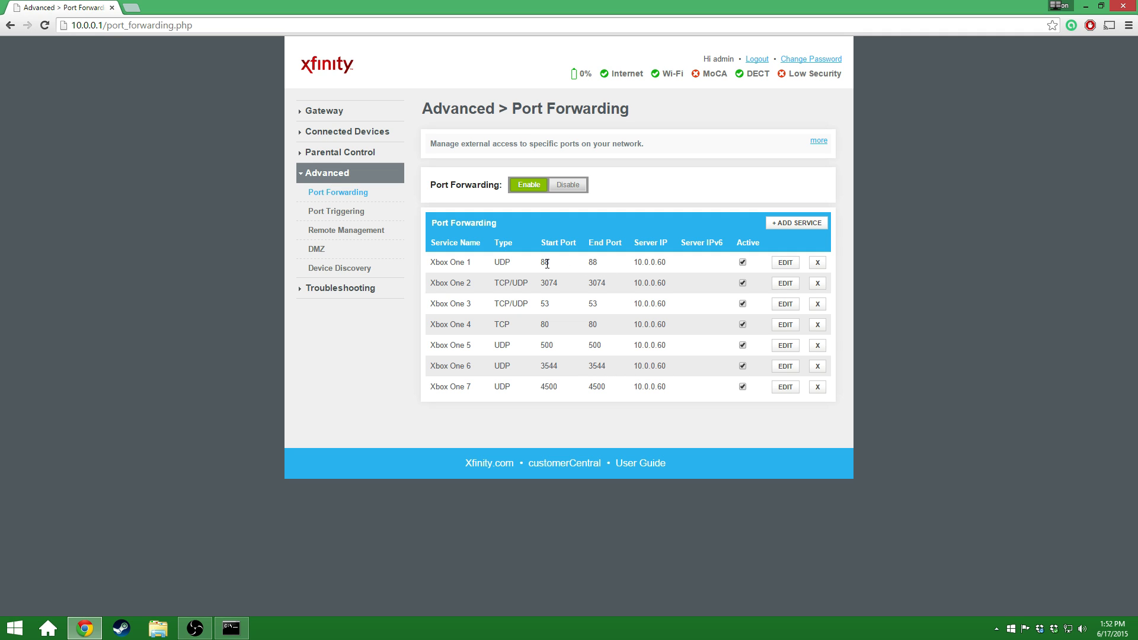
pyautogui.moveTo(552, 312)
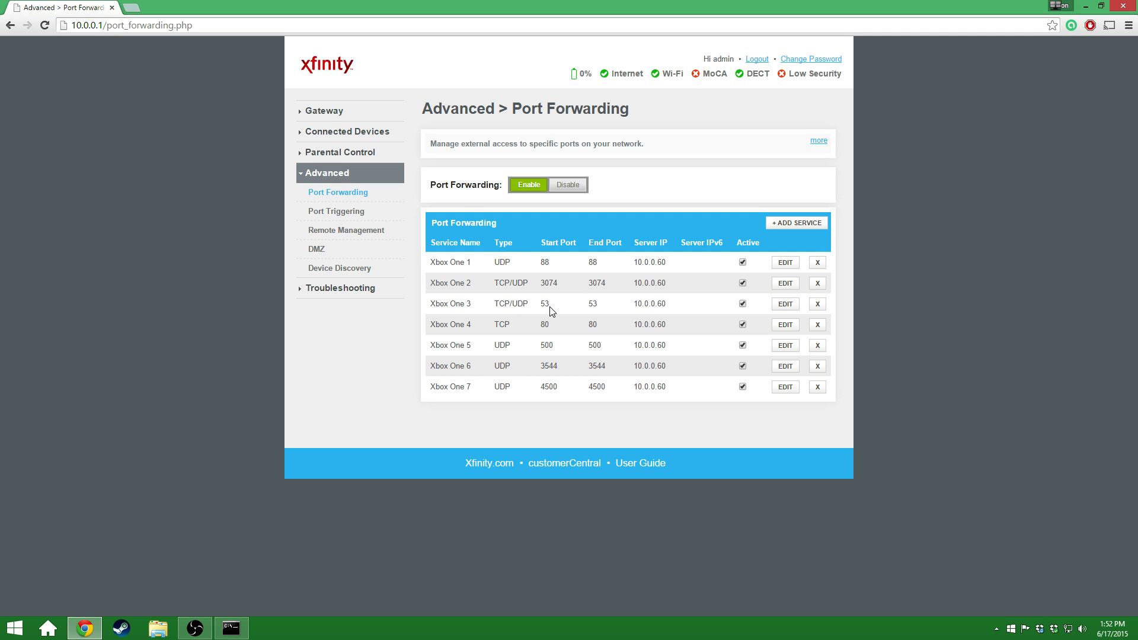
pyautogui.moveTo(564, 348)
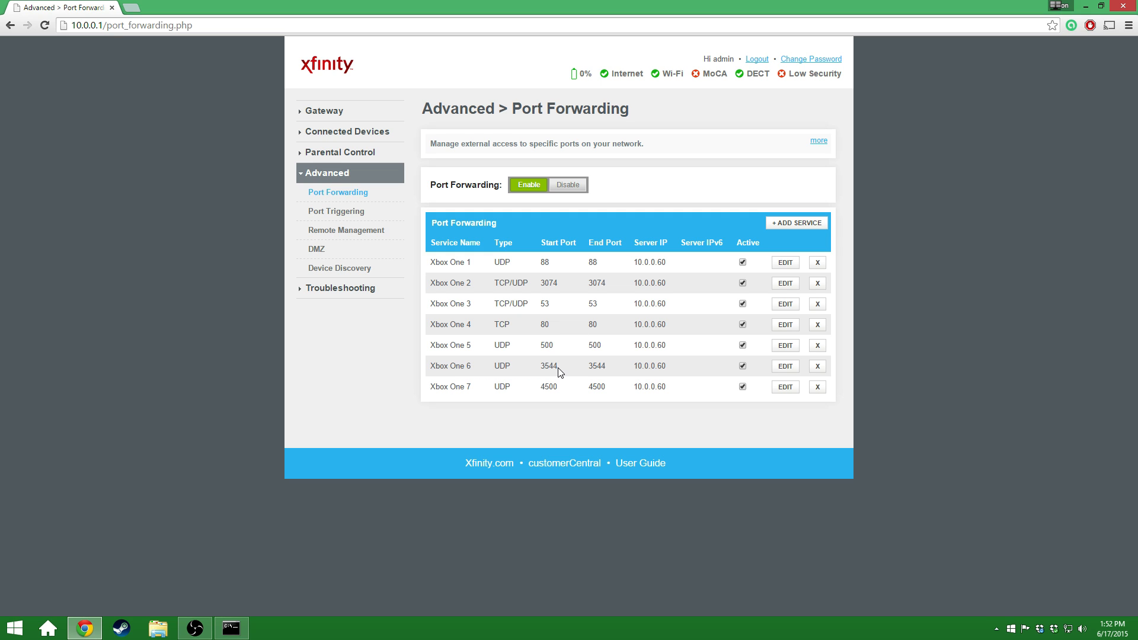
pyautogui.moveTo(572, 395)
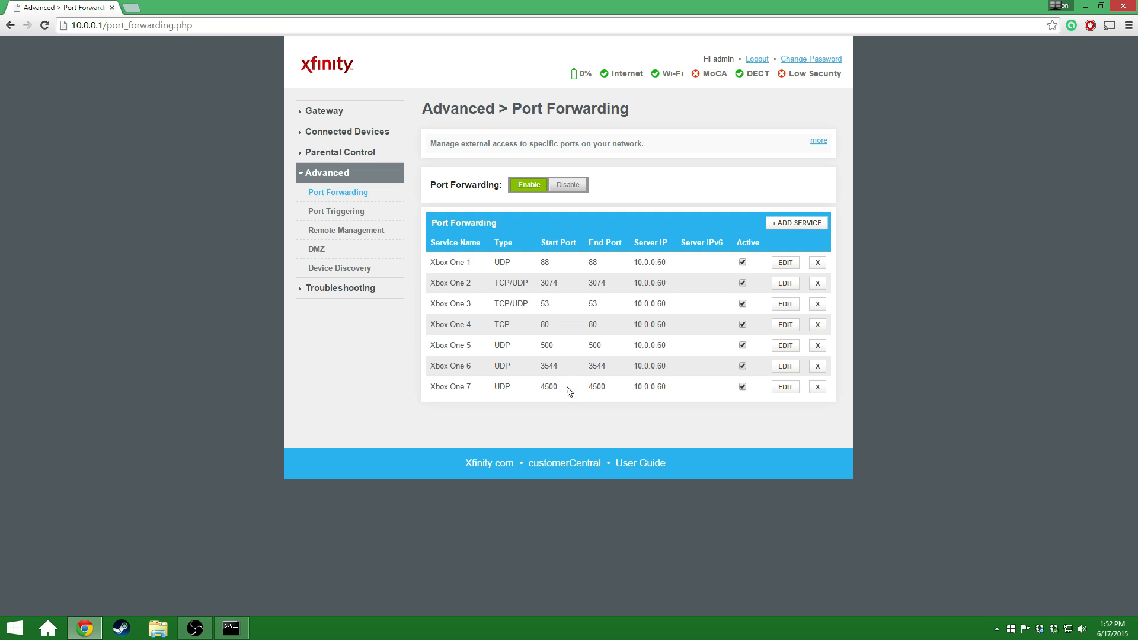
pyautogui.moveTo(508, 271)
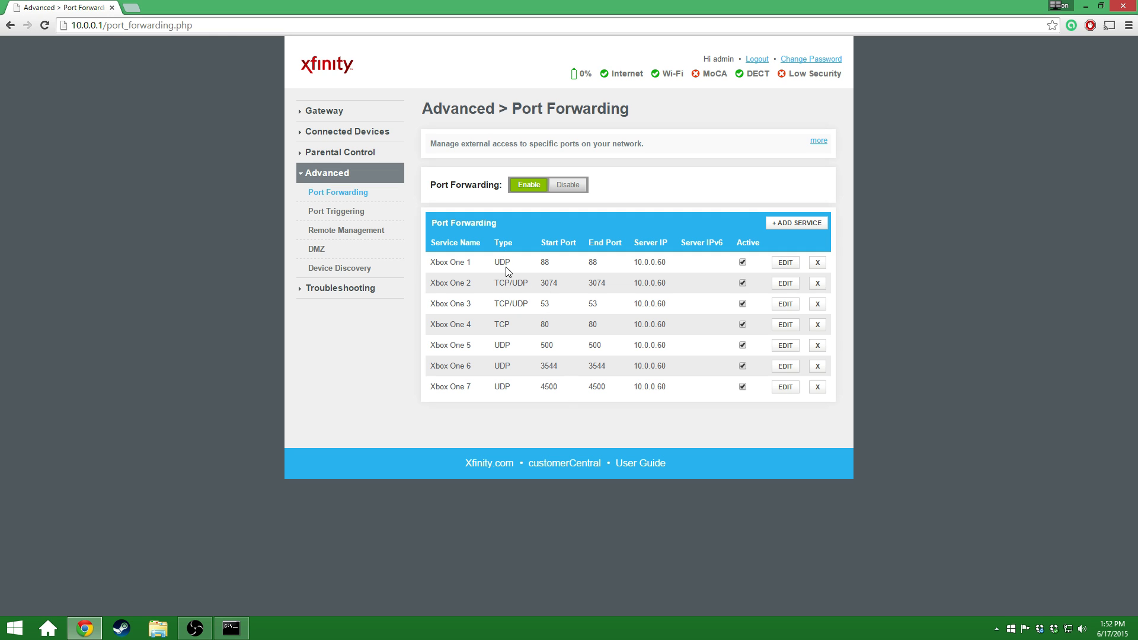
pyautogui.moveTo(520, 275)
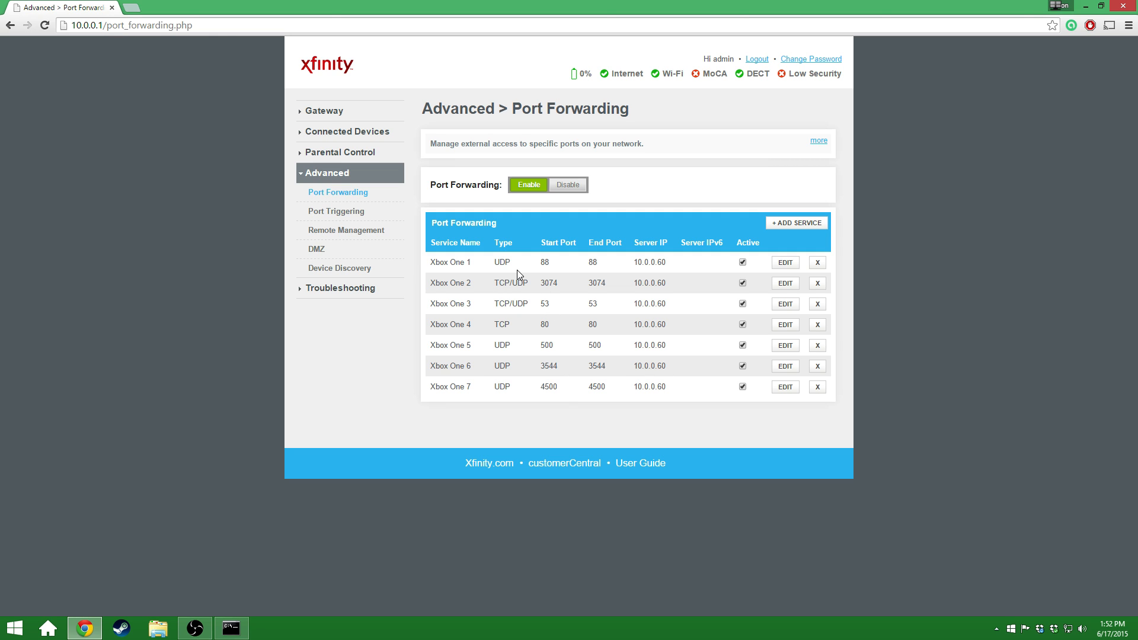
pyautogui.moveTo(508, 275)
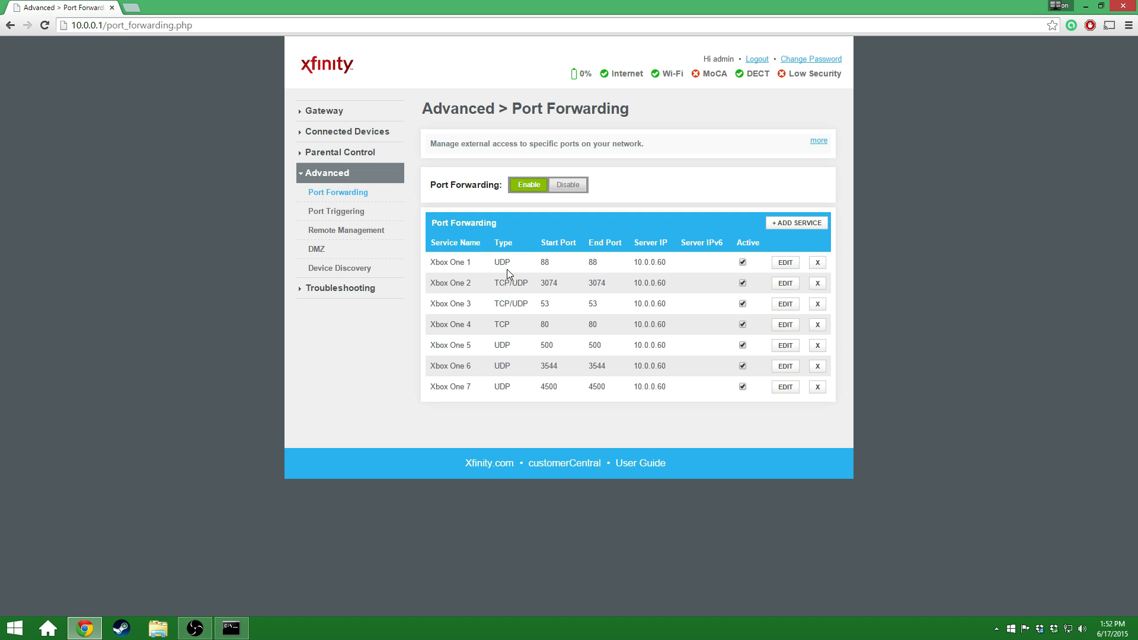
pyautogui.moveTo(520, 277)
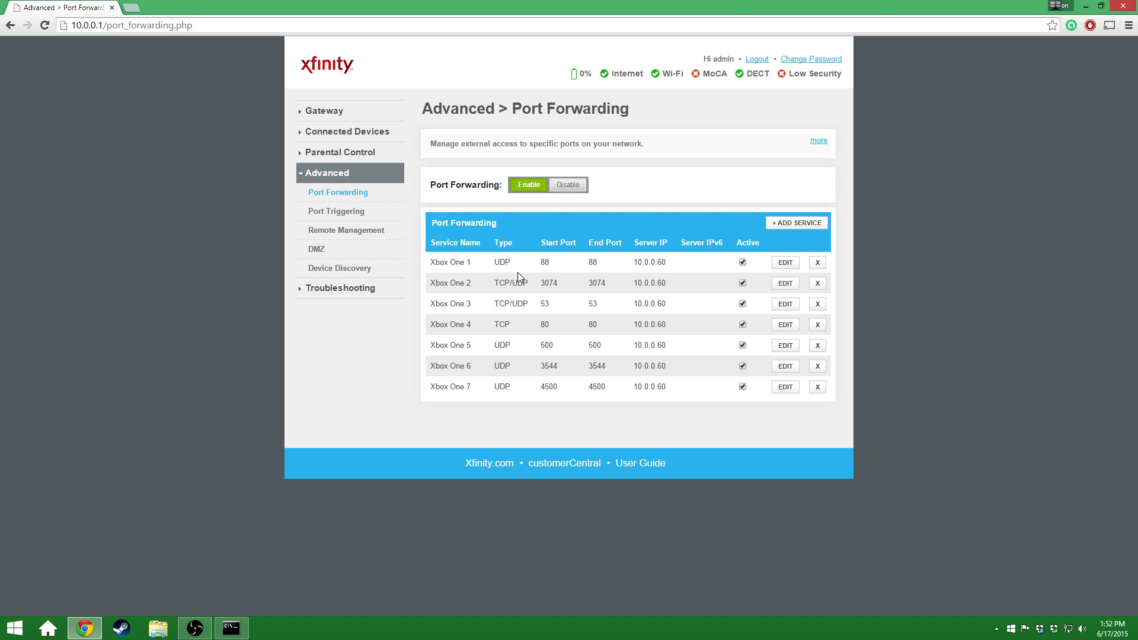
pyautogui.moveTo(502, 259)
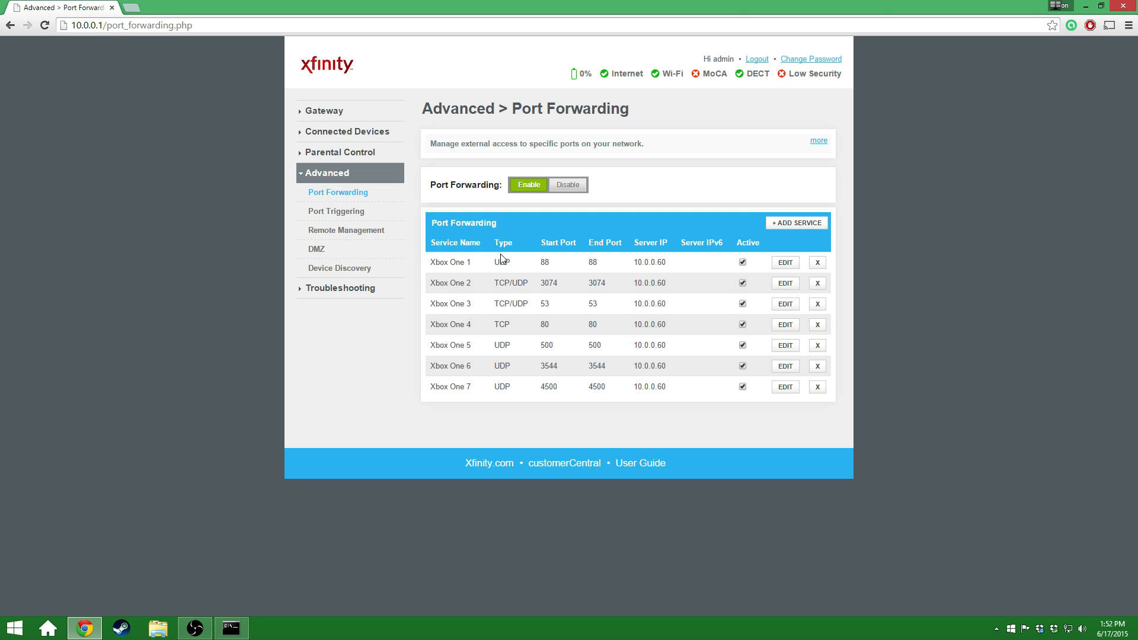
pyautogui.moveTo(503, 276)
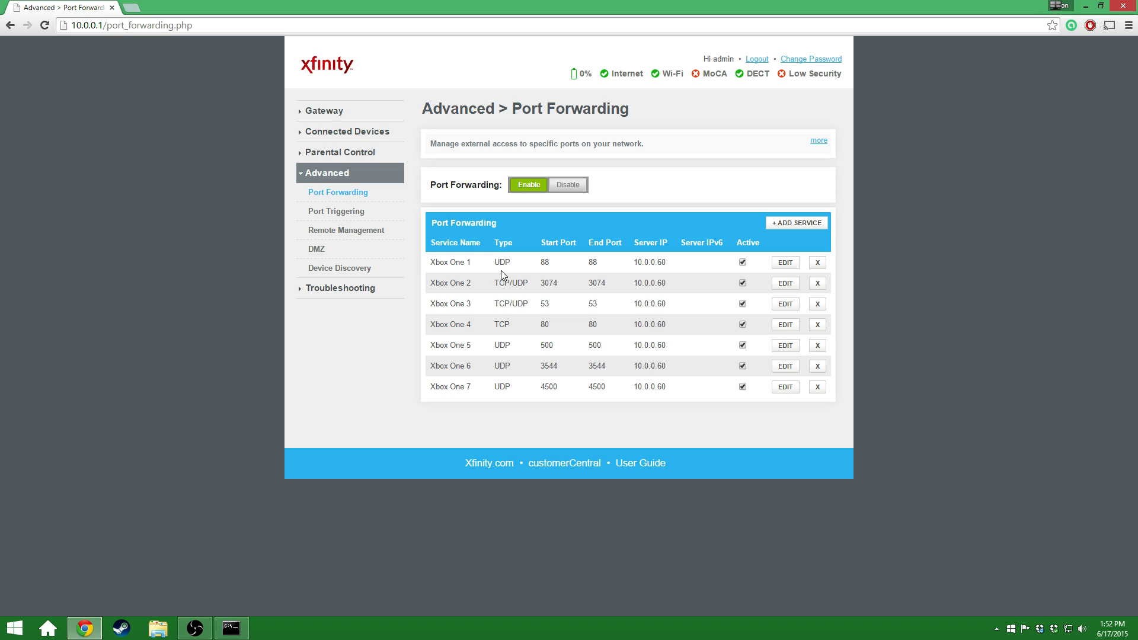
pyautogui.moveTo(503, 275)
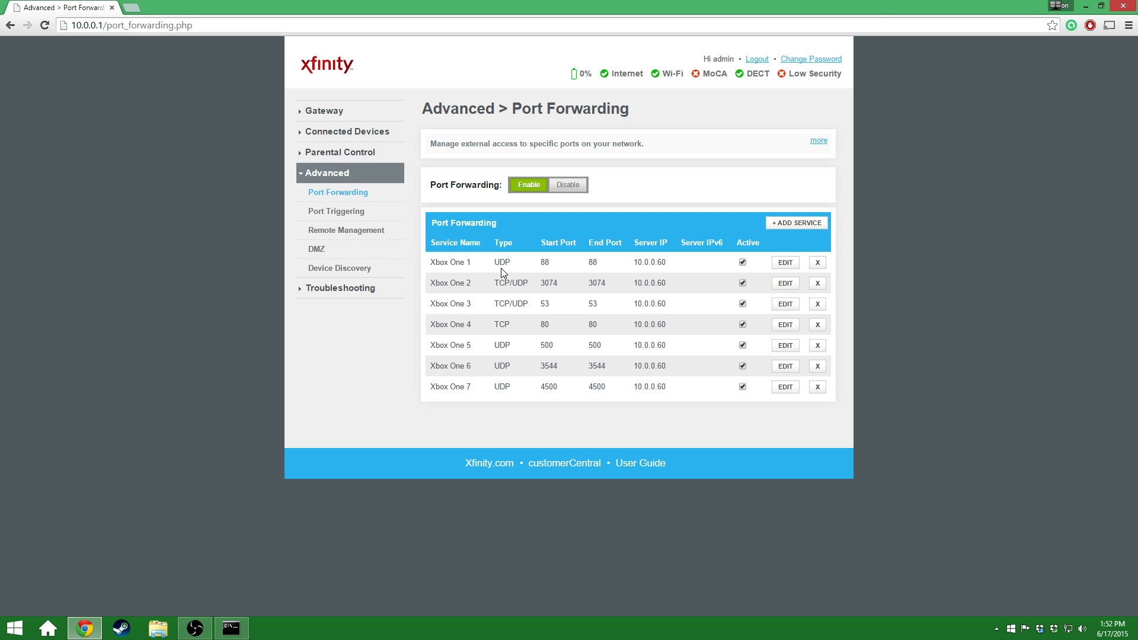
pyautogui.moveTo(533, 267)
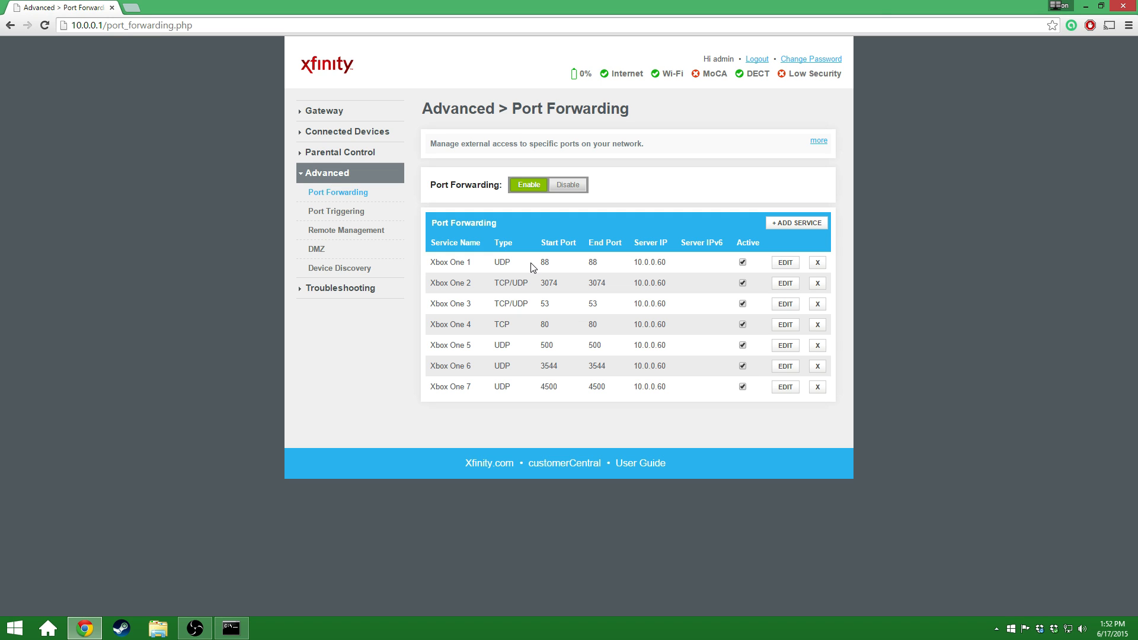
pyautogui.moveTo(508, 282)
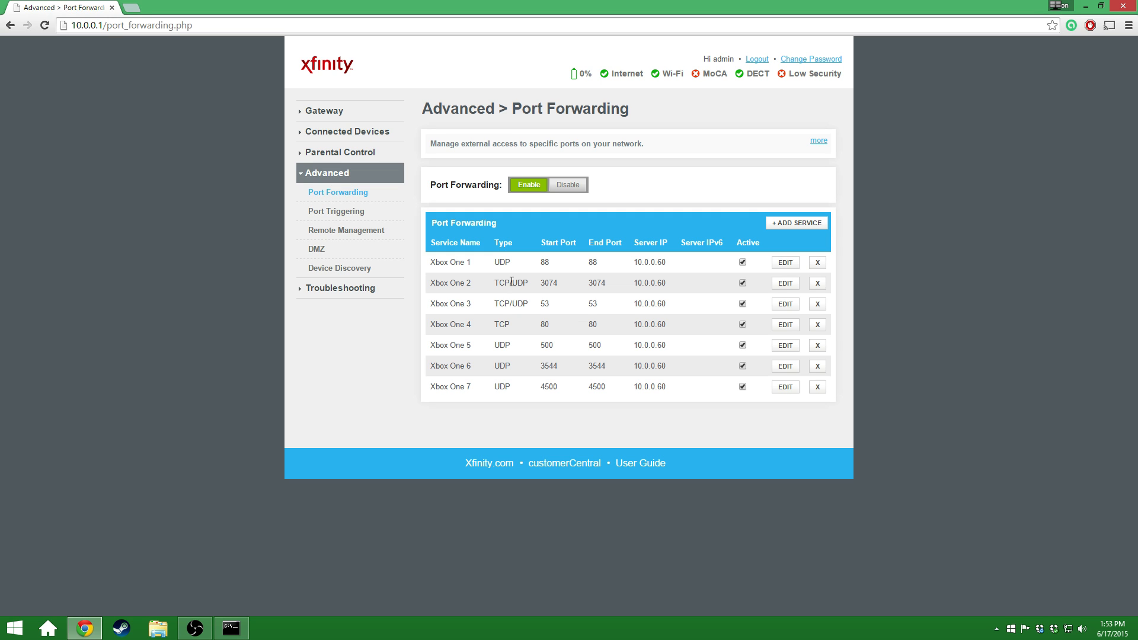
pyautogui.moveTo(519, 271)
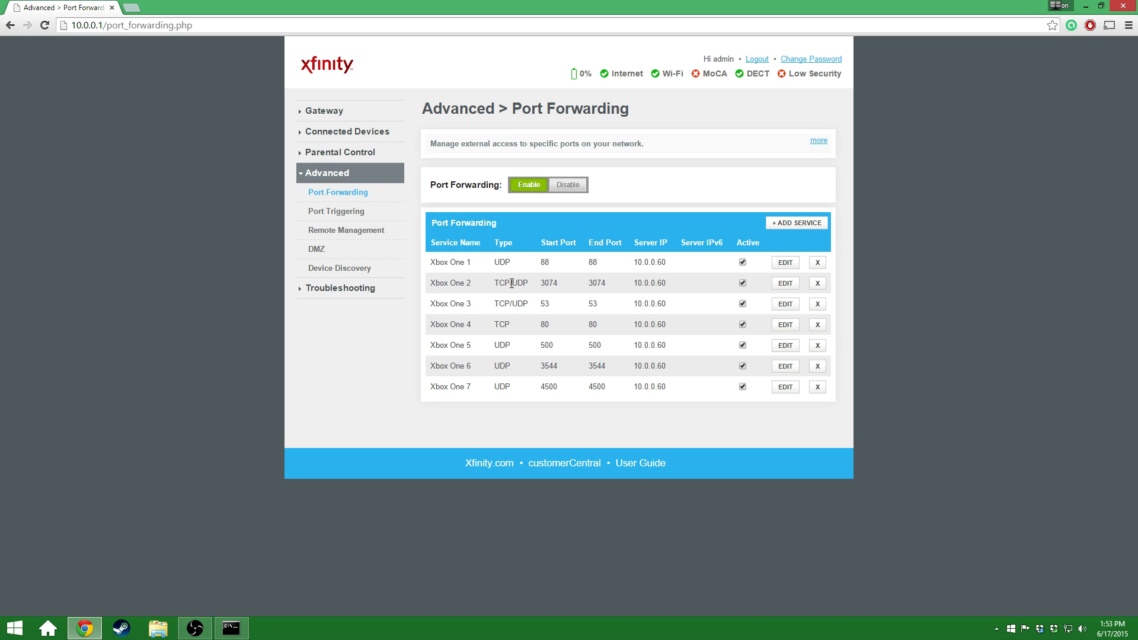
pyautogui.doubleClick(501, 282)
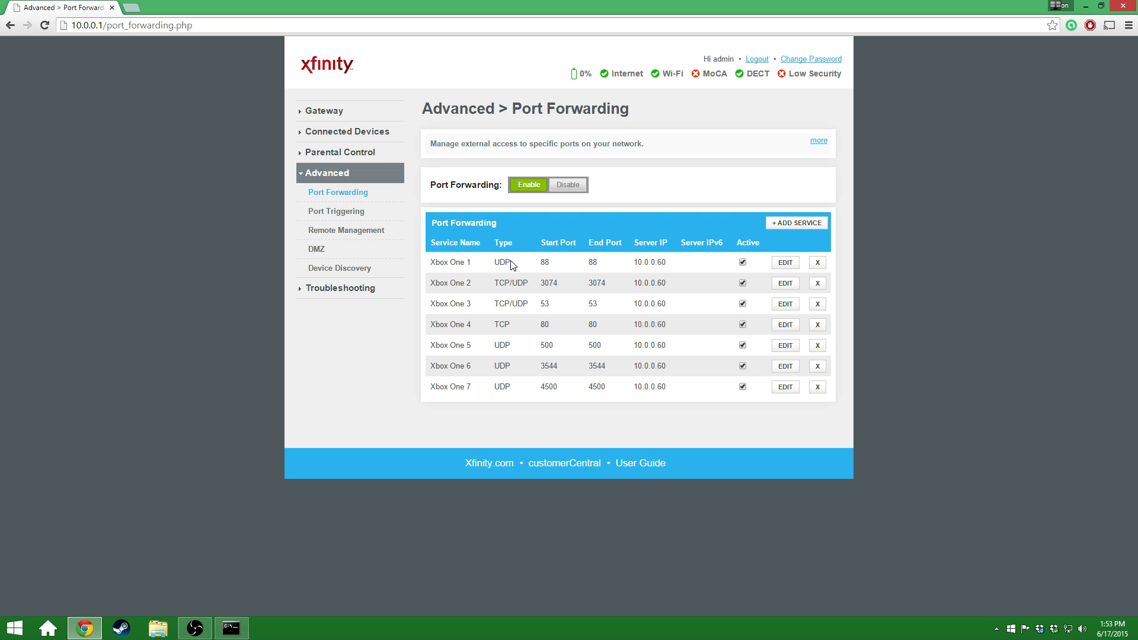
pyautogui.doubleClick(501, 262)
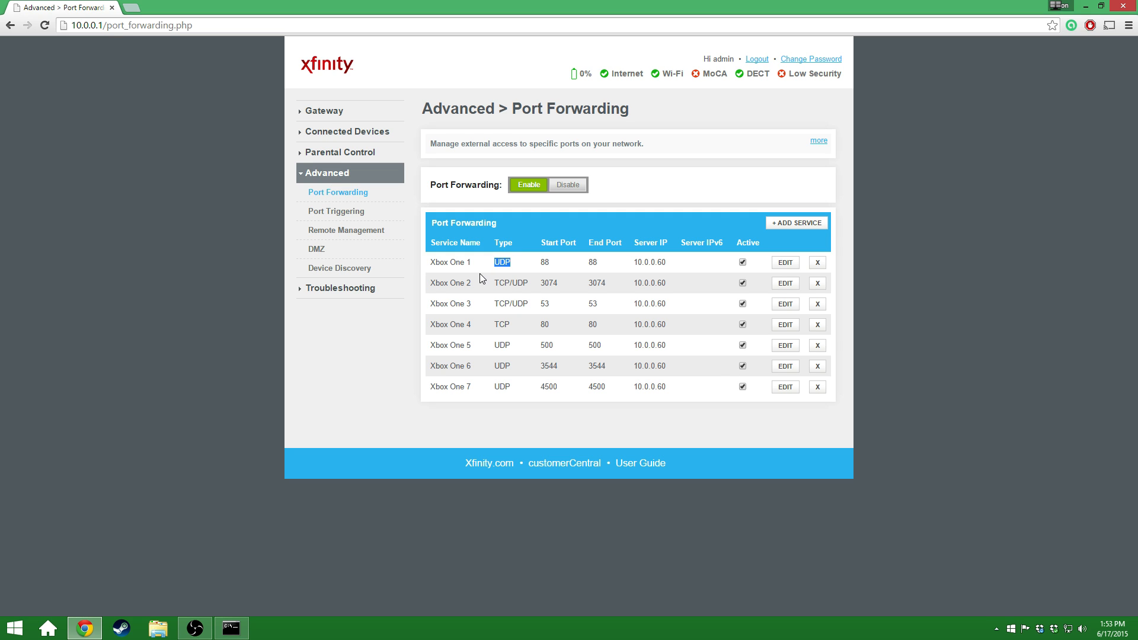
pyautogui.moveTo(485, 274)
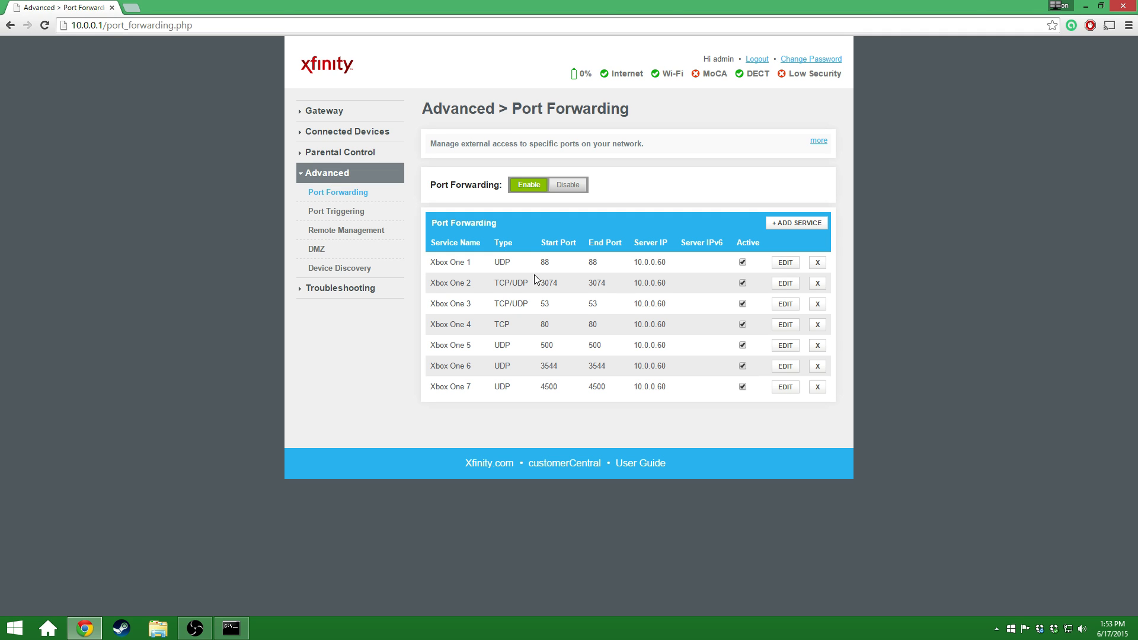
pyautogui.moveTo(539, 275)
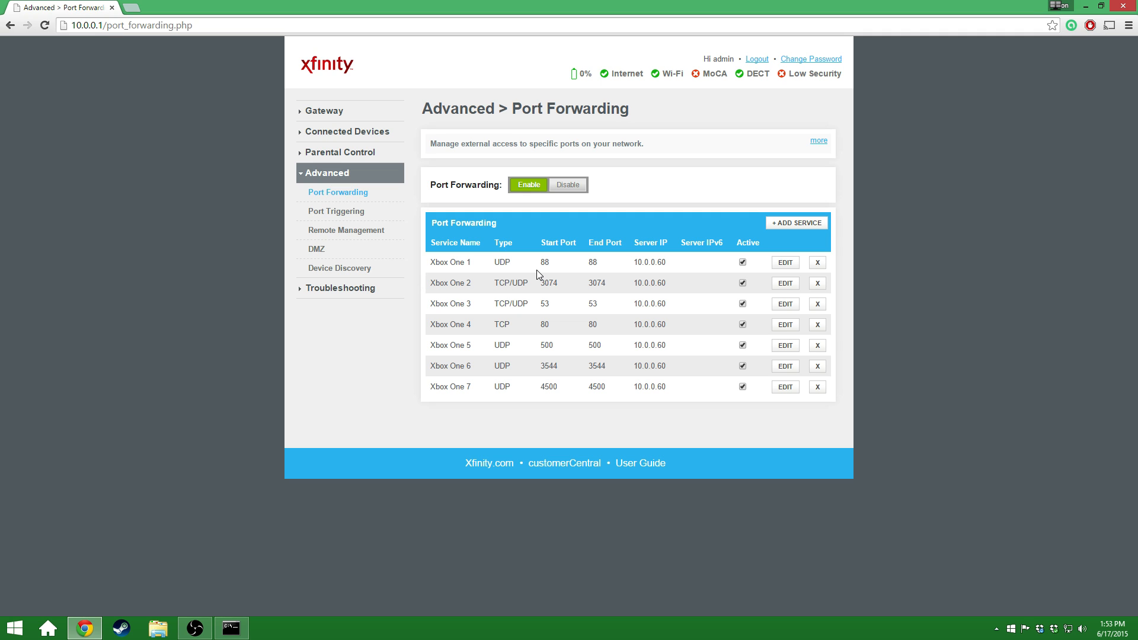
pyautogui.moveTo(494, 287)
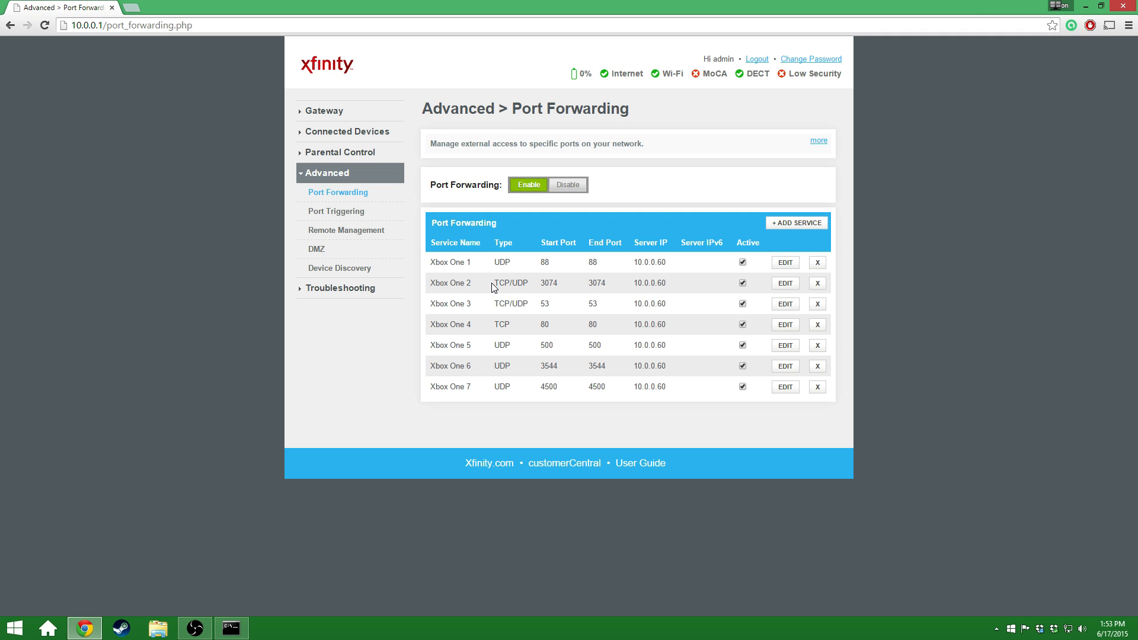
pyautogui.doubleClick(501, 283)
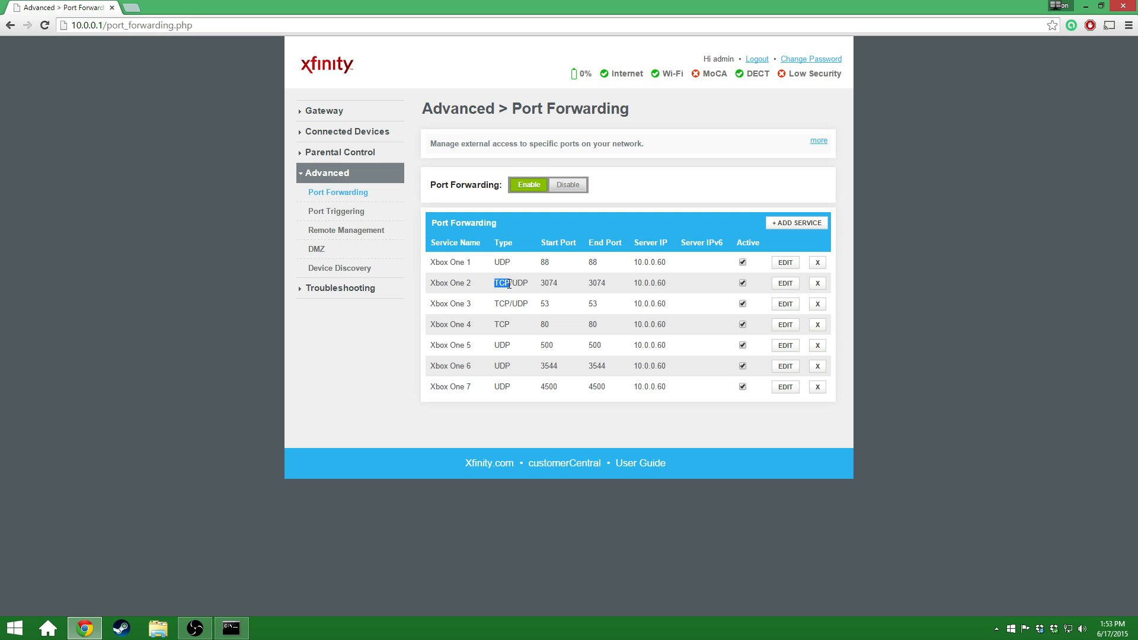
pyautogui.moveTo(522, 277)
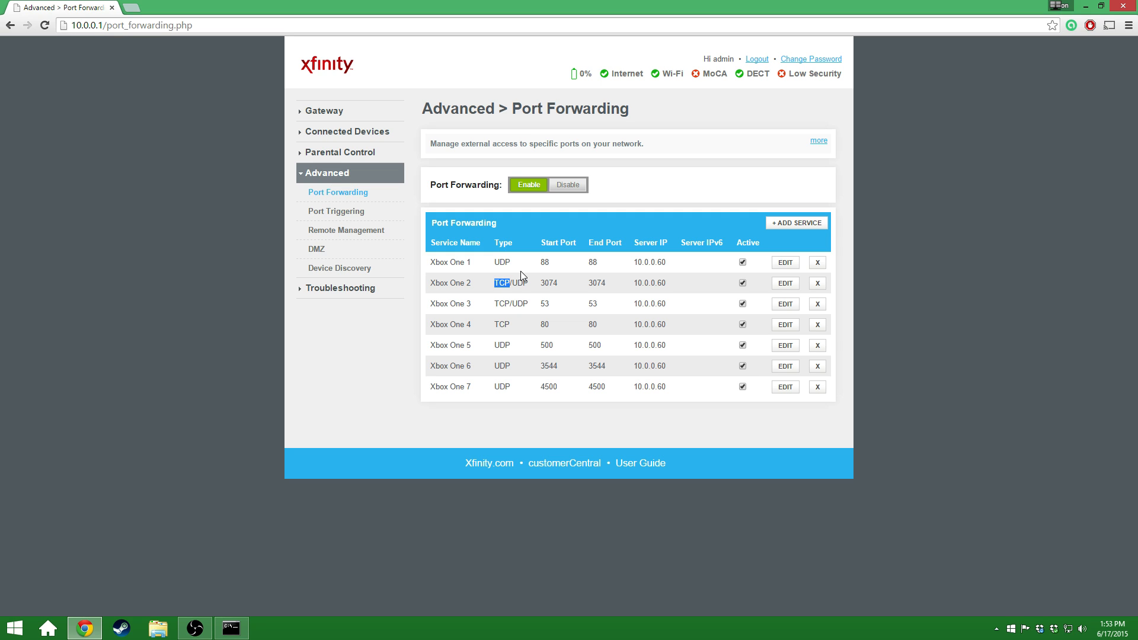
pyautogui.moveTo(520, 277)
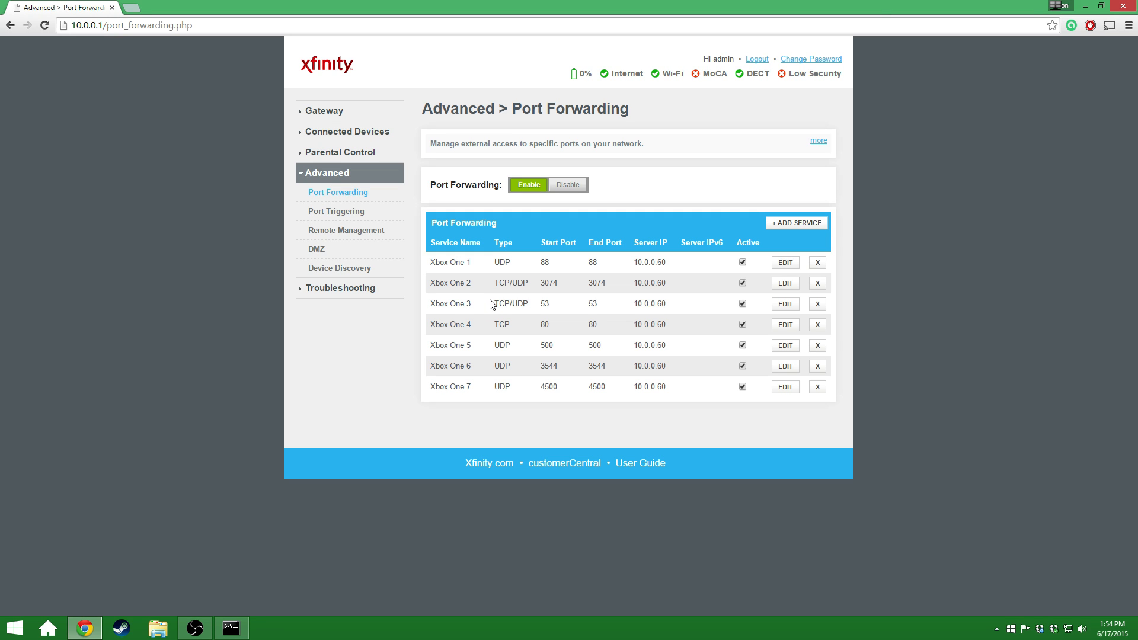
pyautogui.moveTo(507, 343)
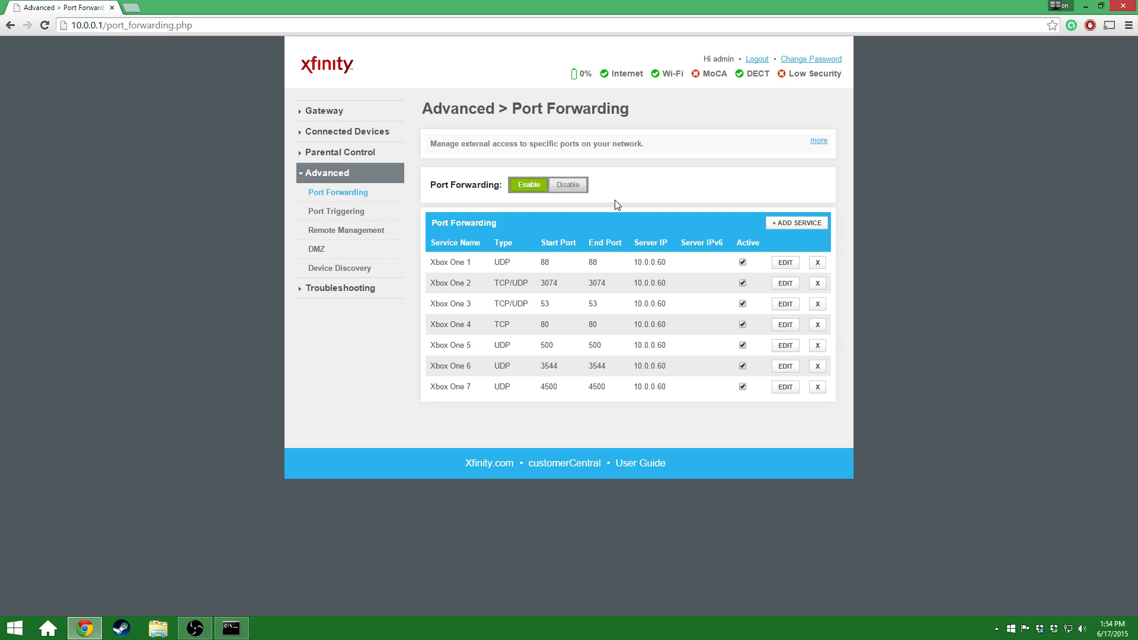
pyautogui.moveTo(708, 375)
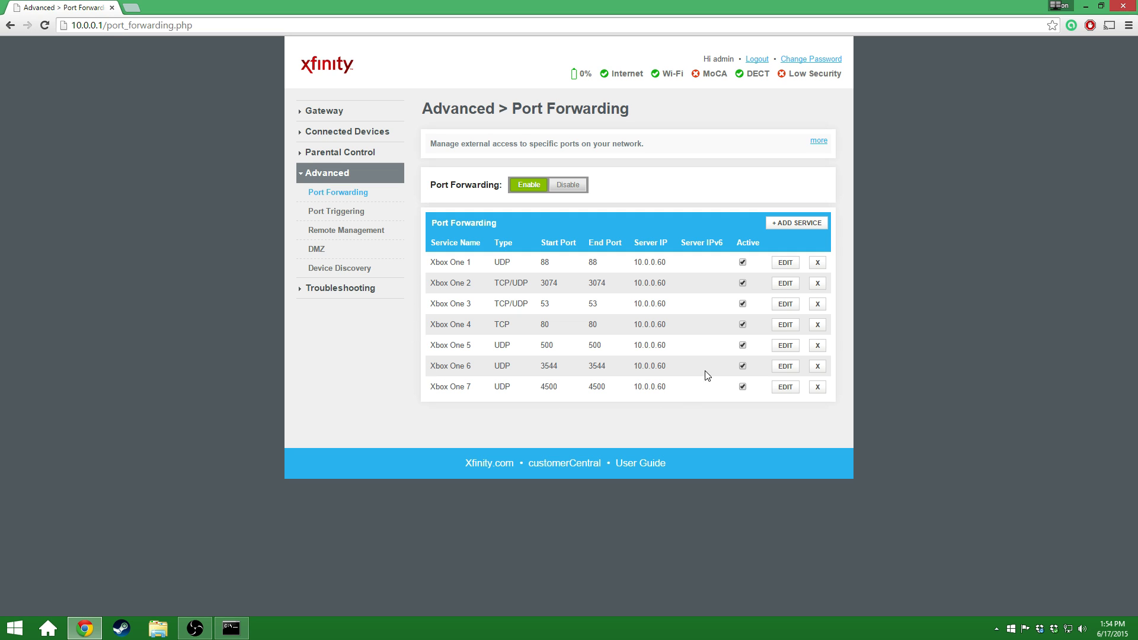
pyautogui.moveTo(660, 109)
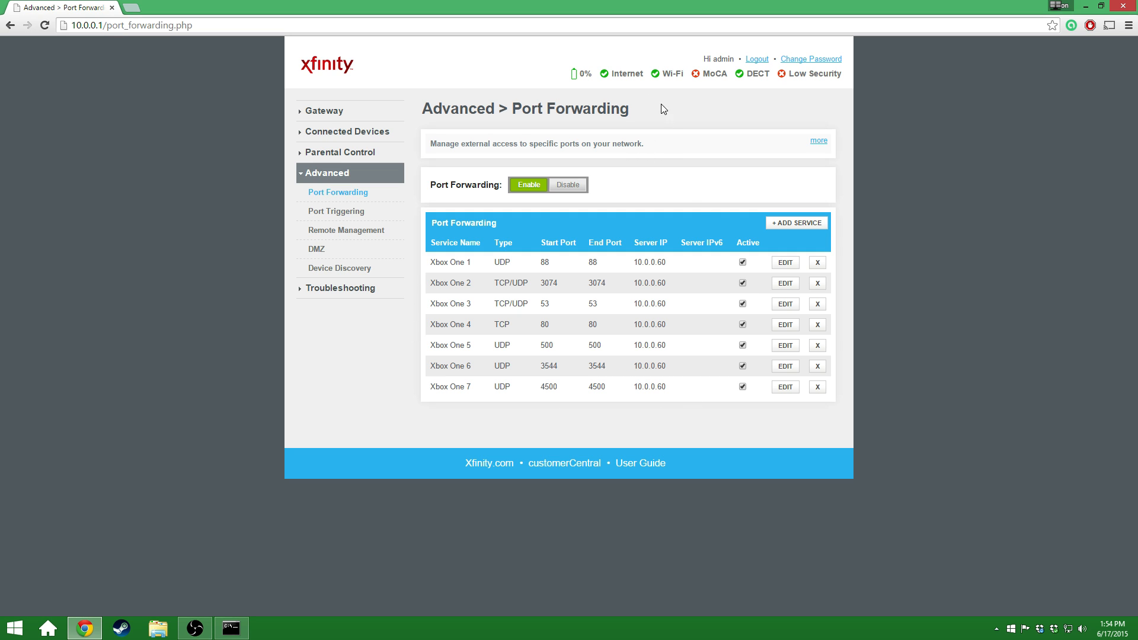
pyautogui.moveTo(417, 114)
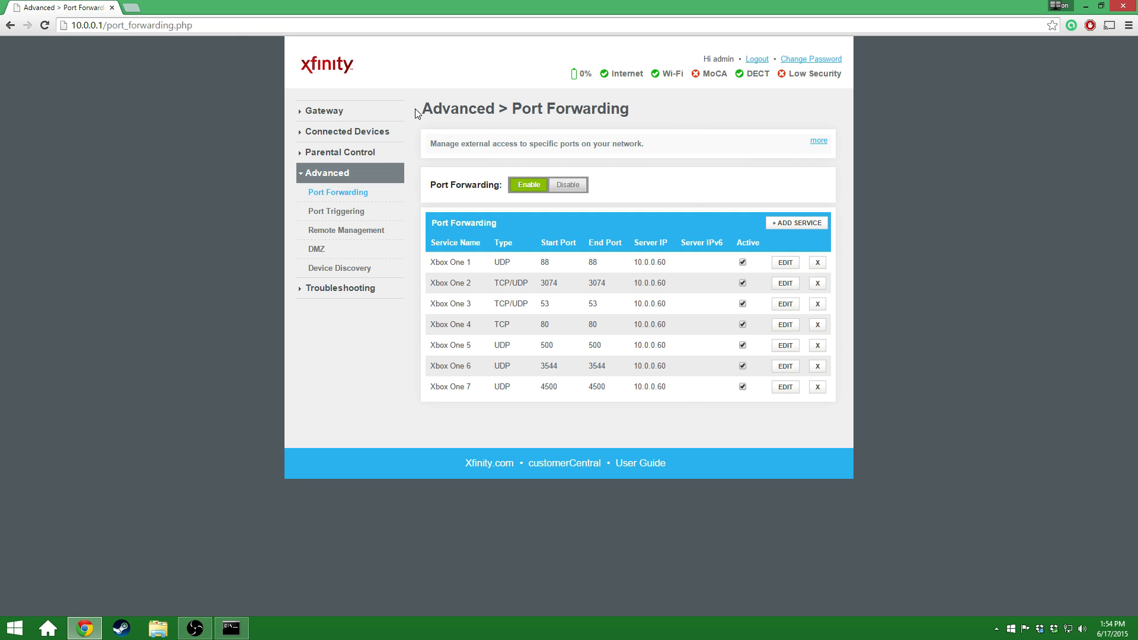
pyautogui.moveTo(412, 198)
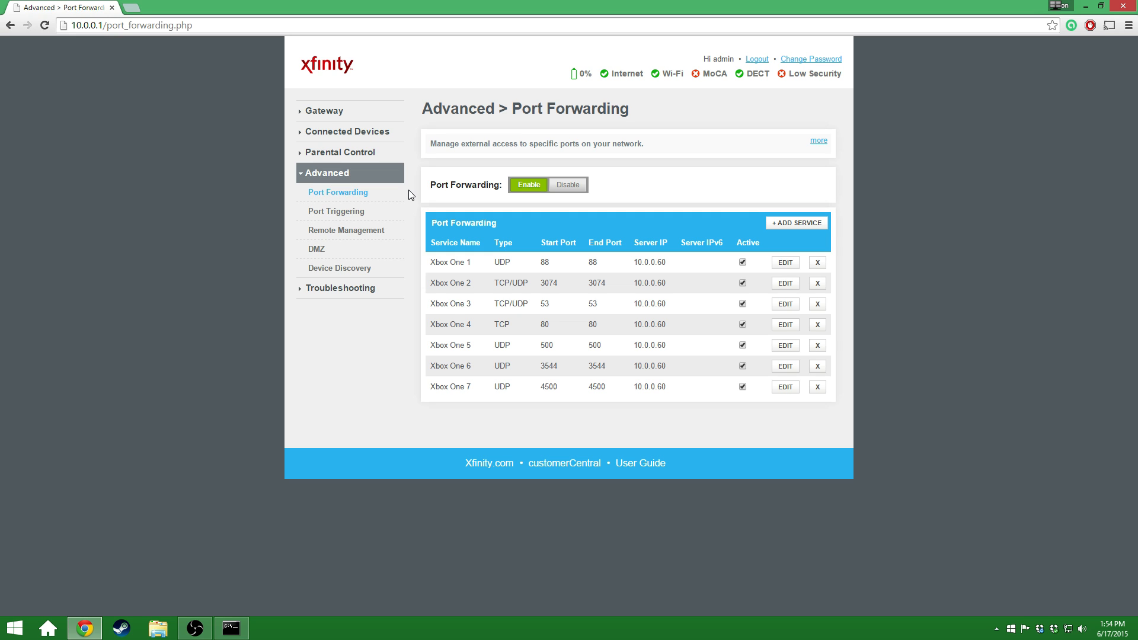
pyautogui.moveTo(633, 205)
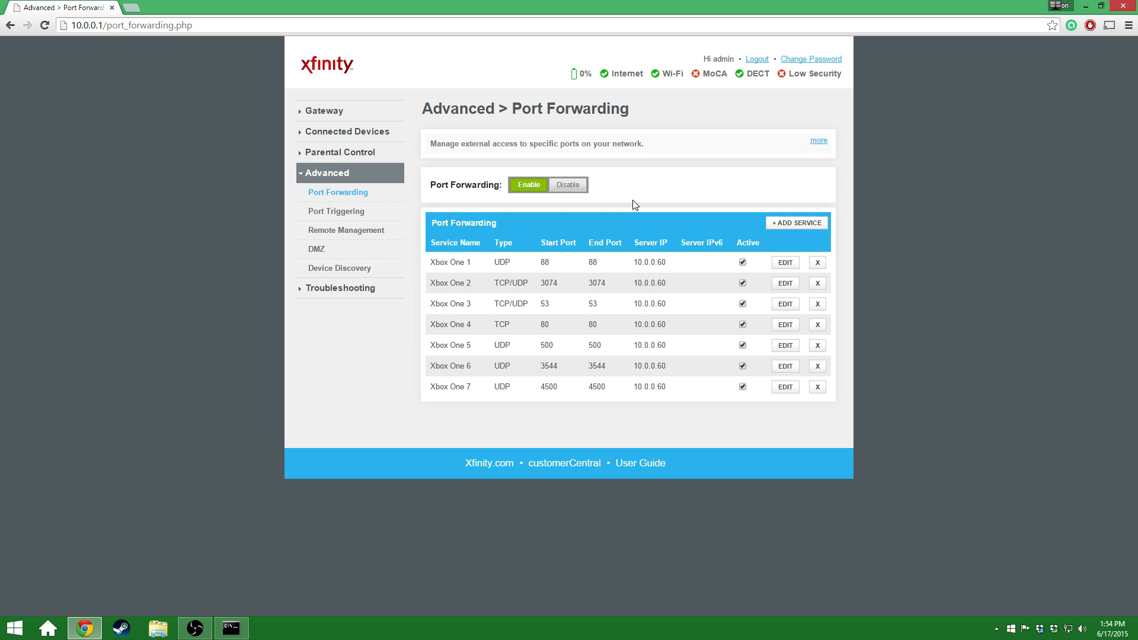
pyautogui.moveTo(756, 186)
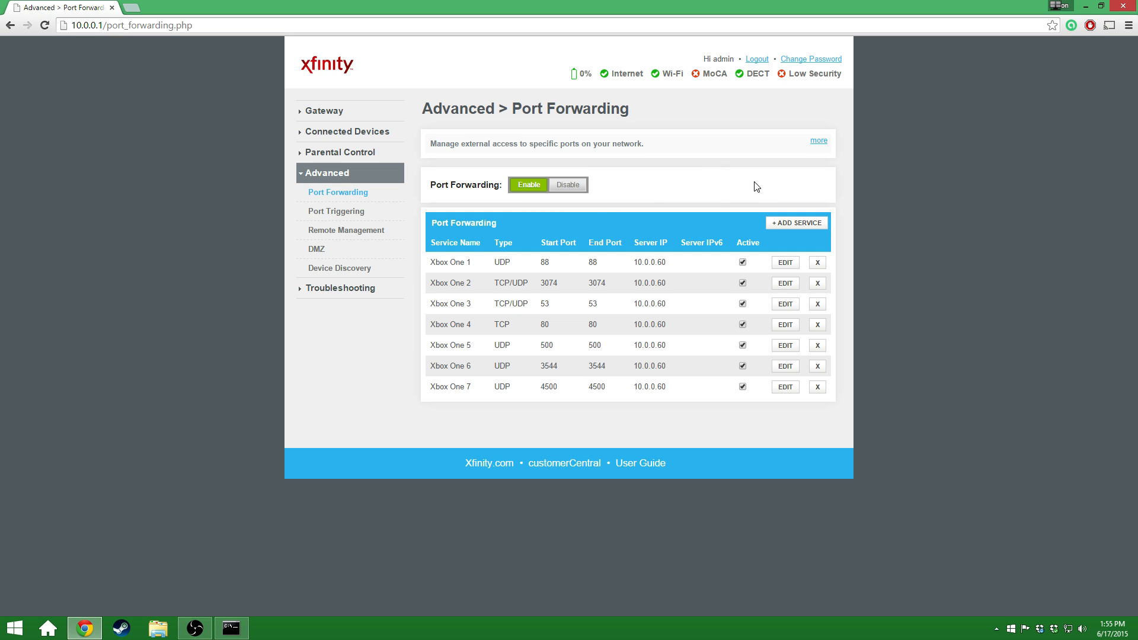
pyautogui.moveTo(423, 211)
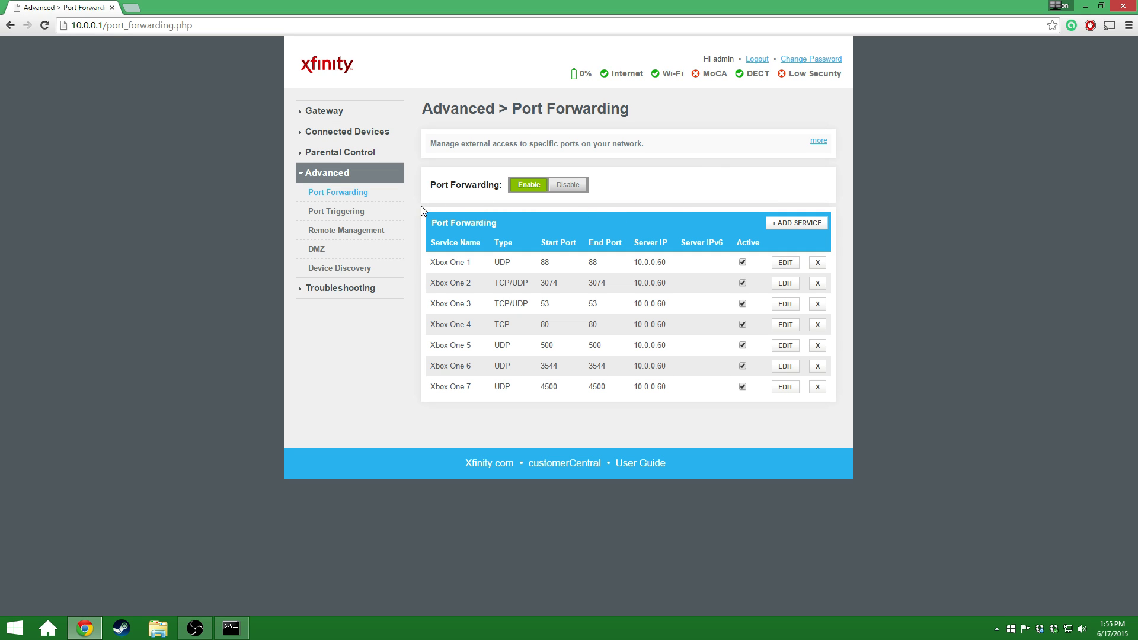
pyautogui.moveTo(698, 197)
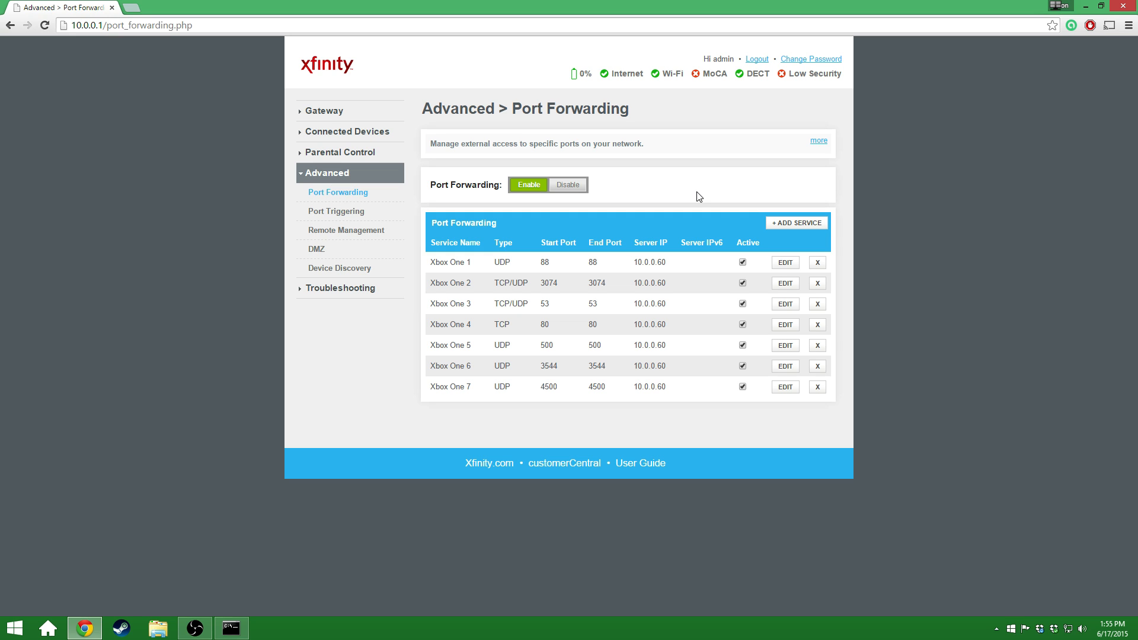